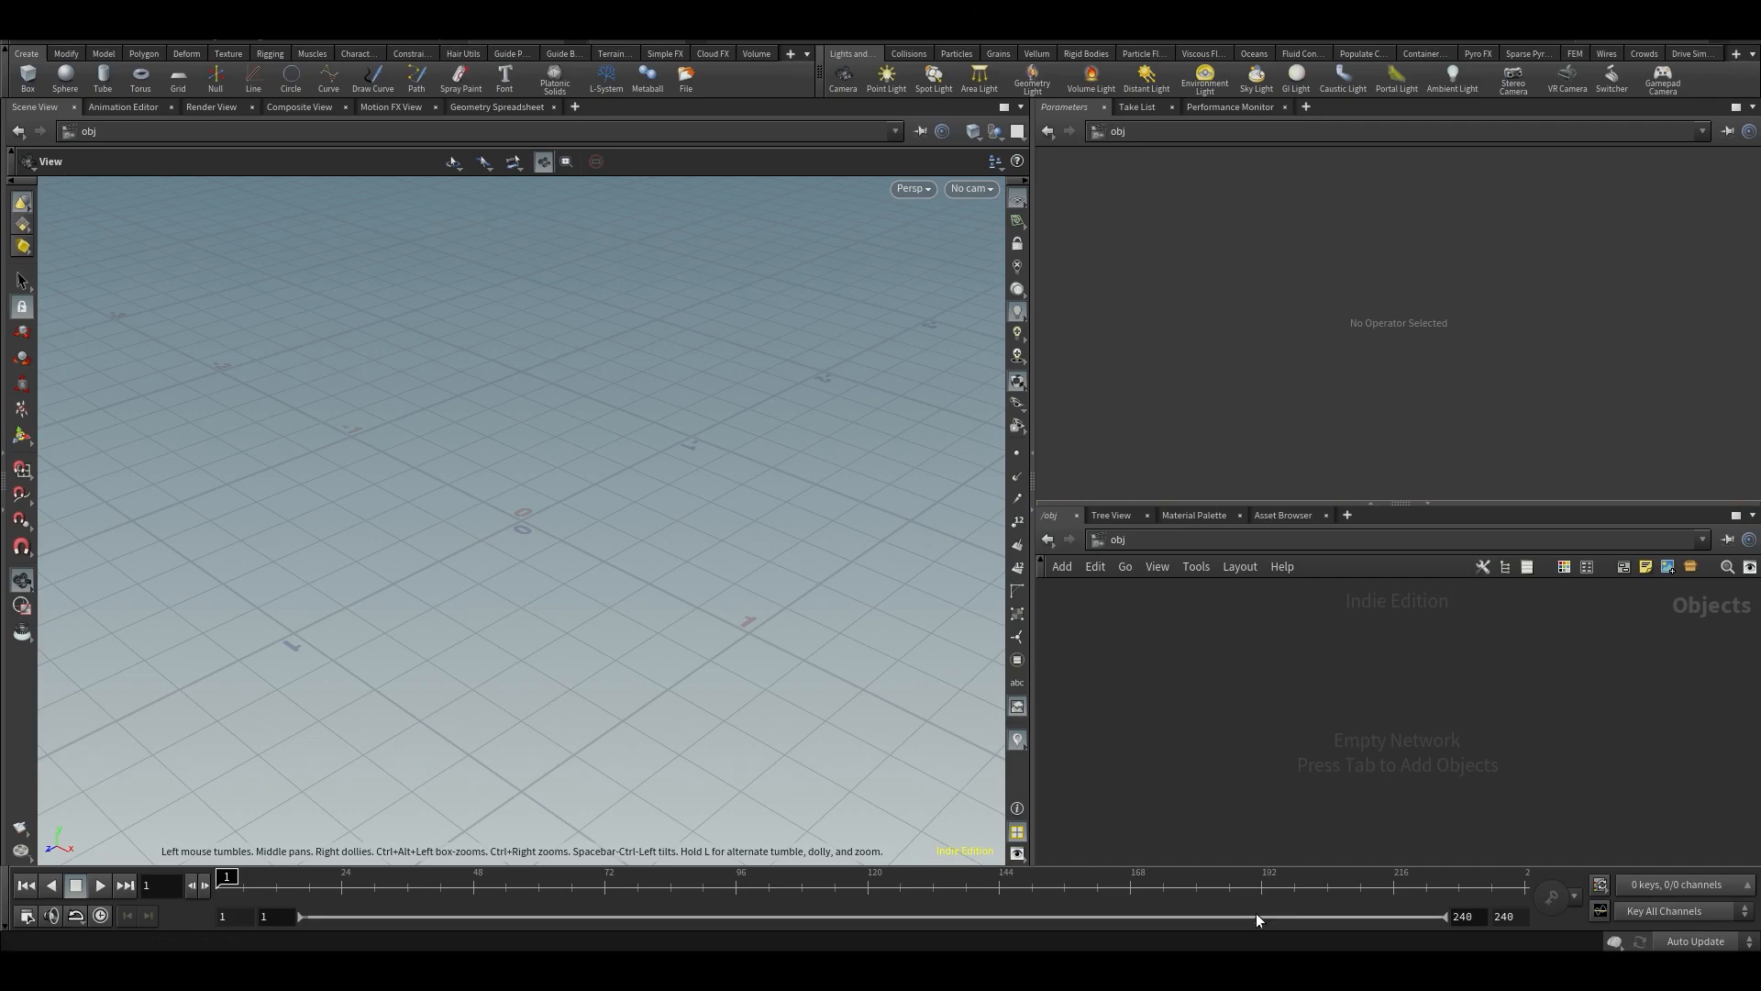
# Add a Geometry object with a Grid SOP set to 50 rows and 50 columns.
pyautogui.press('Tab')
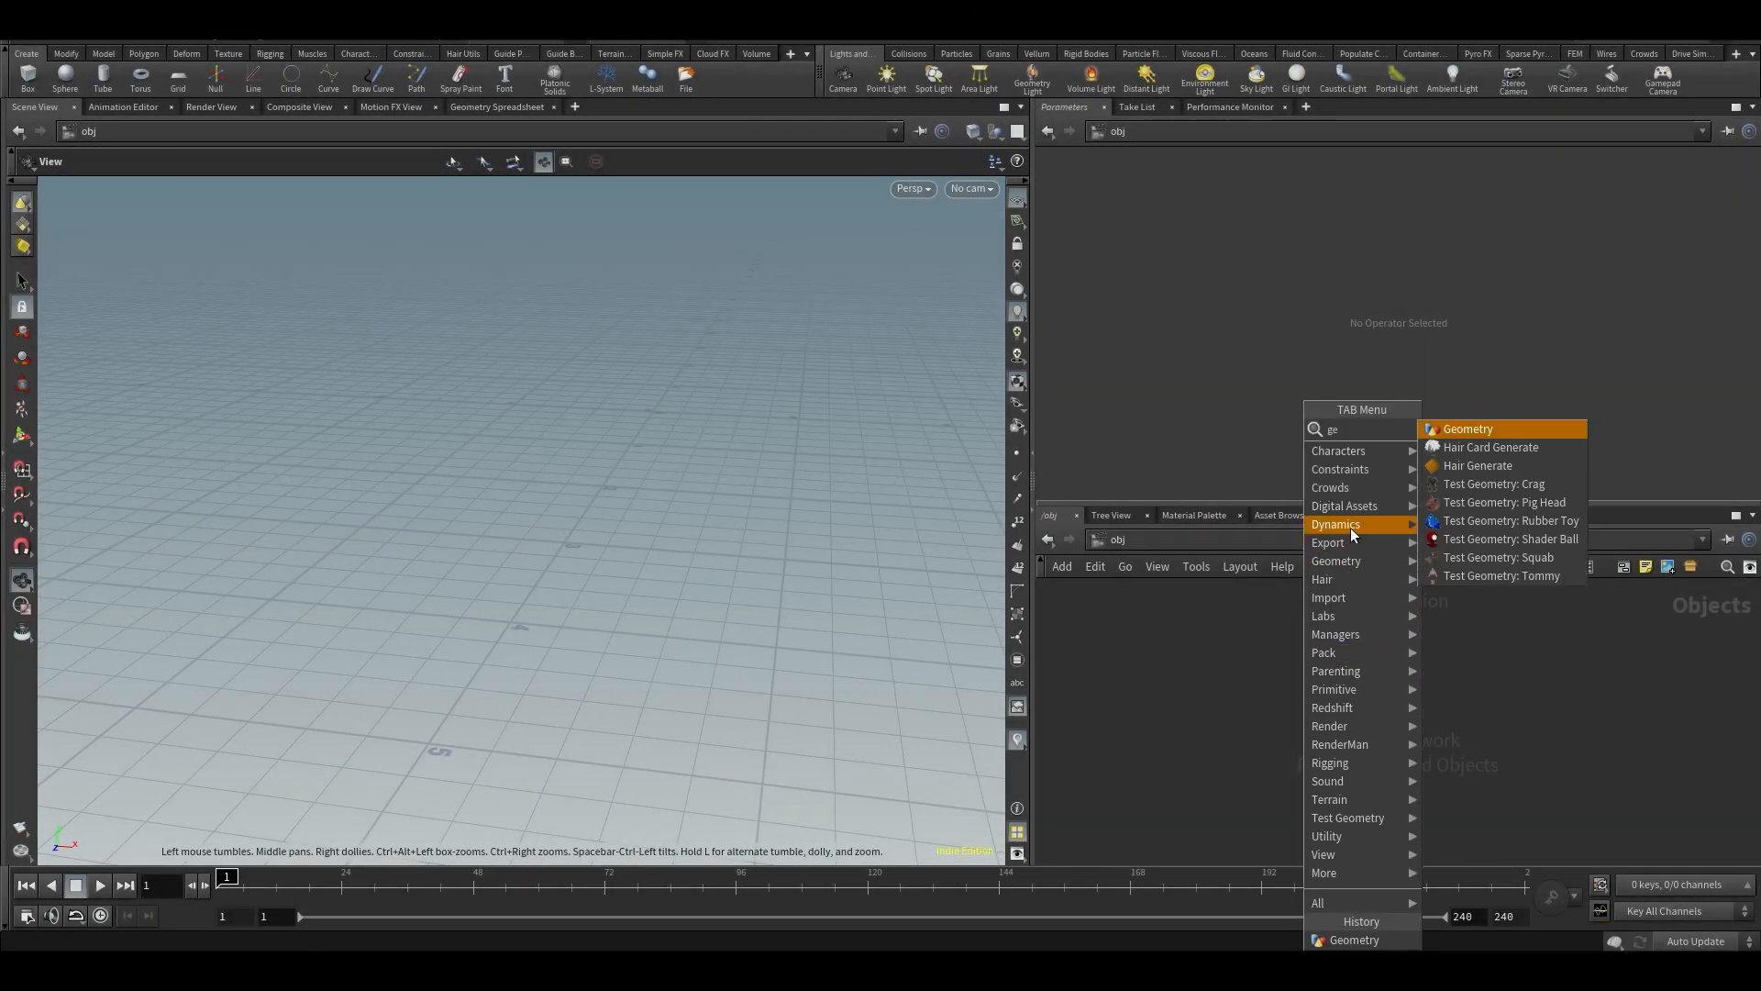
pyautogui.click(1467, 429)
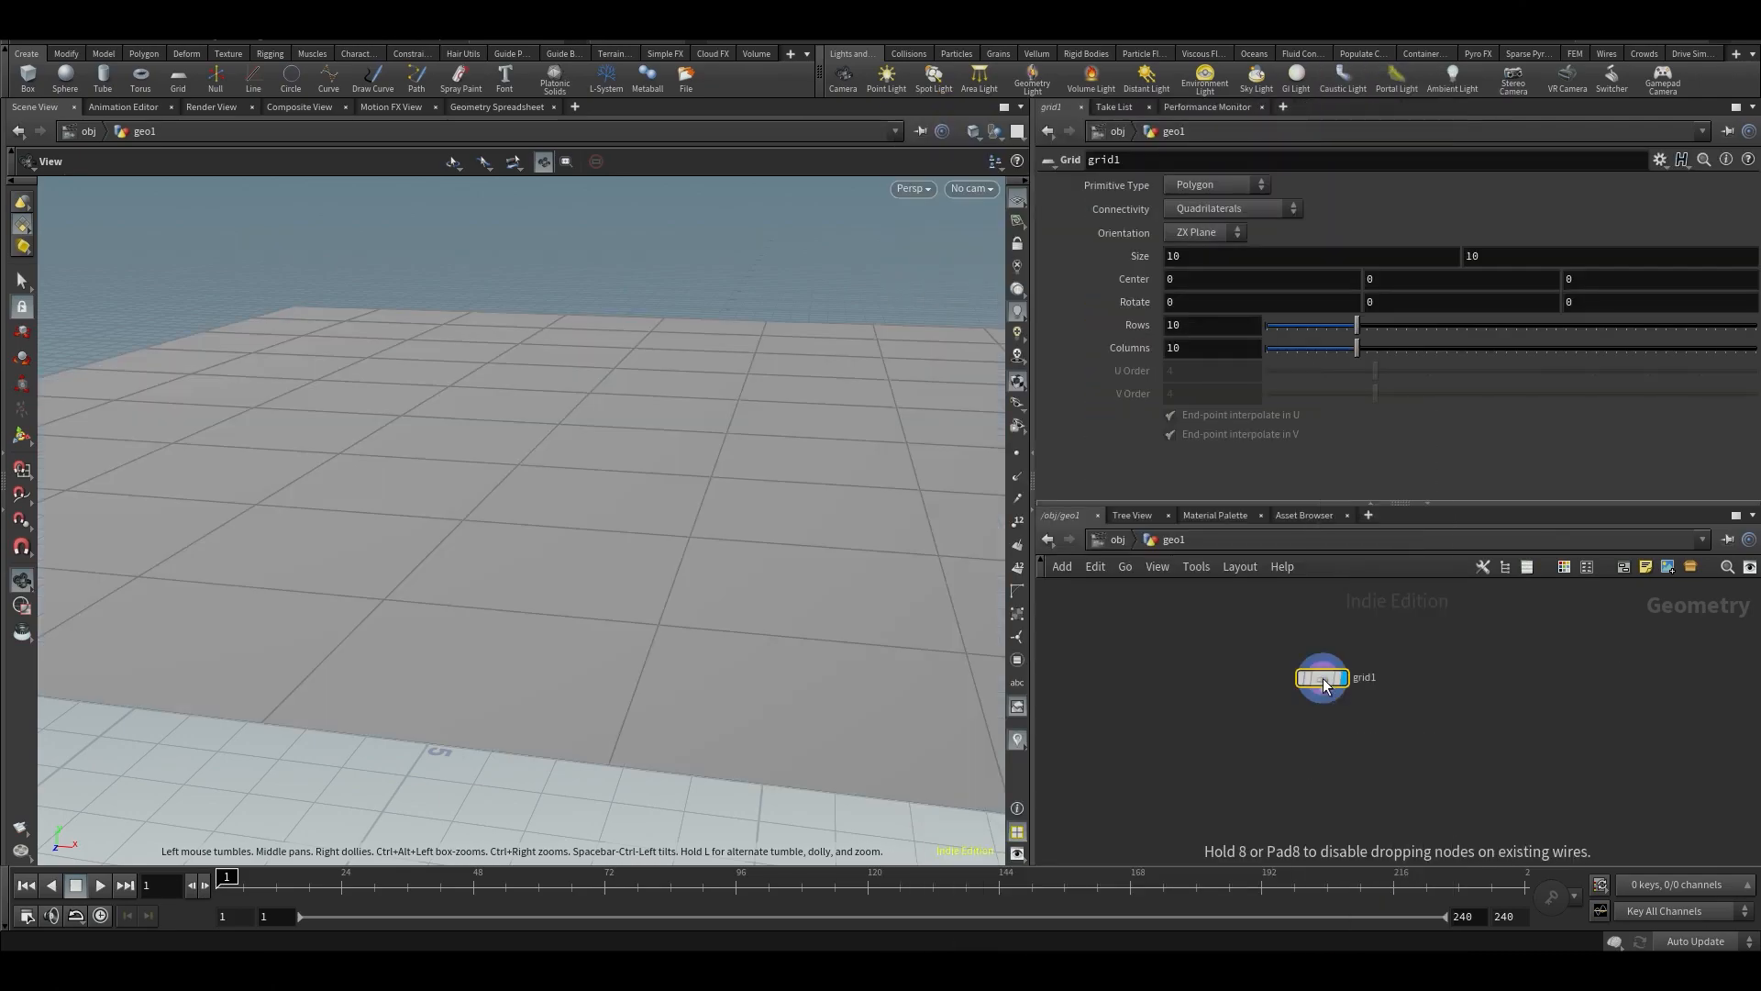
pyautogui.write('5')
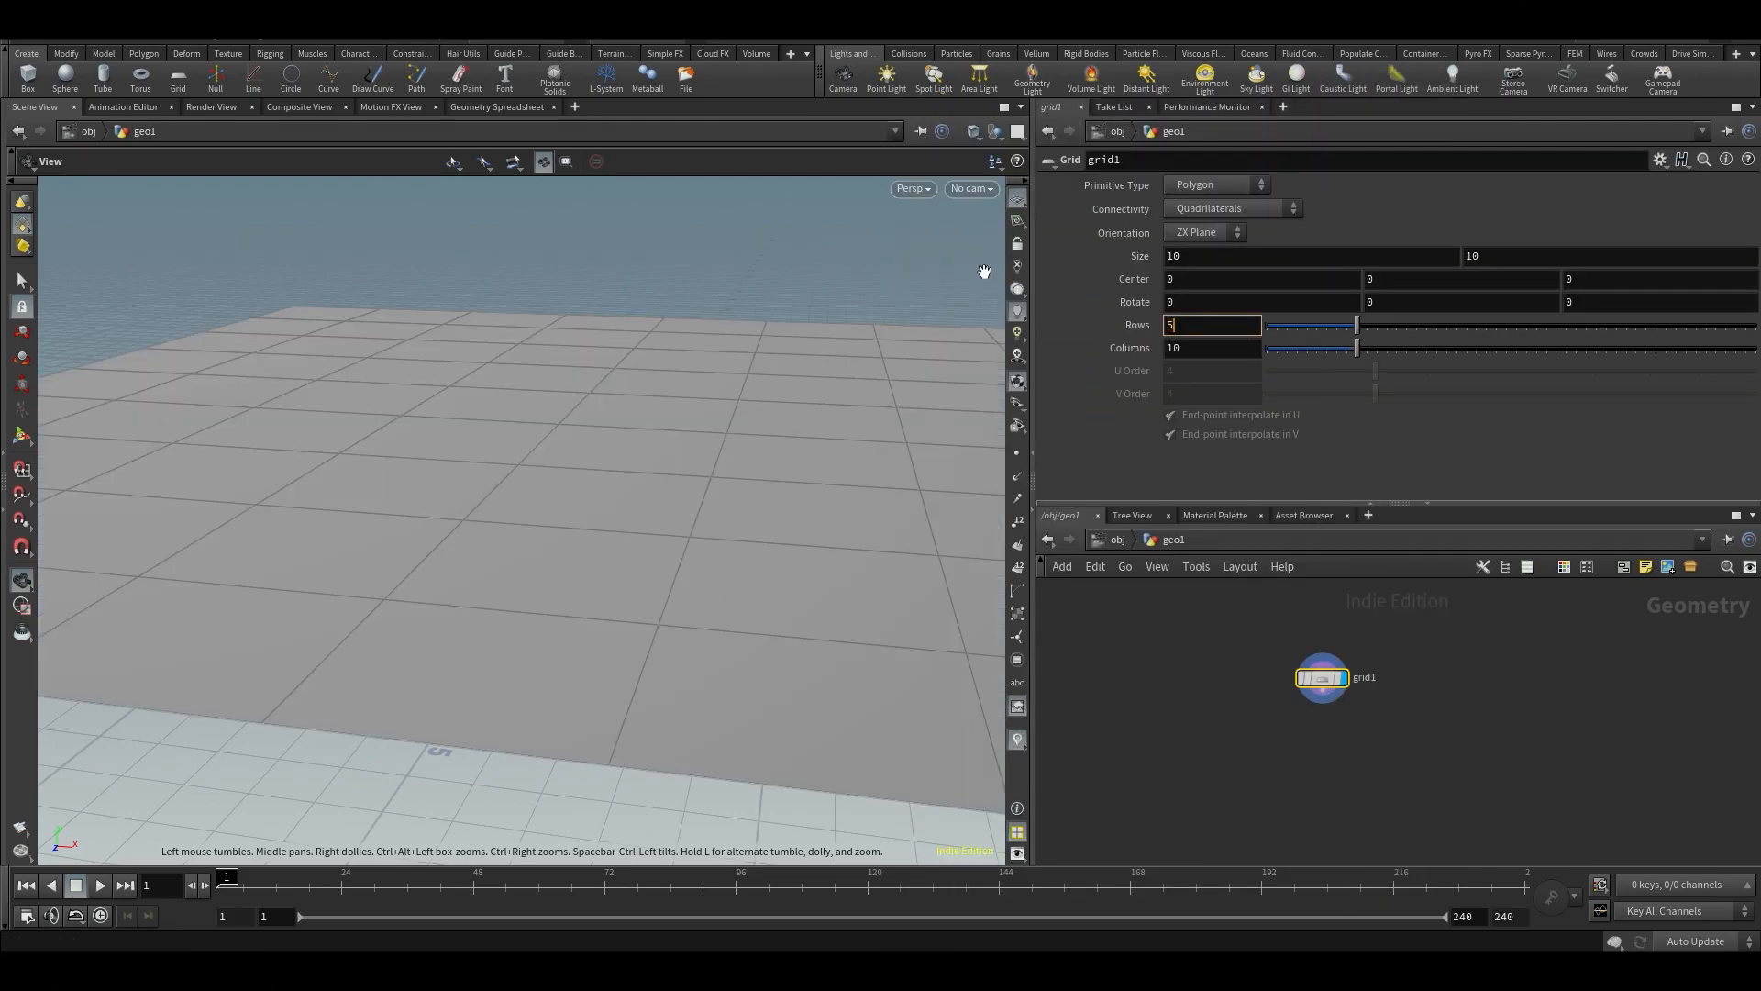
pyautogui.write('50')
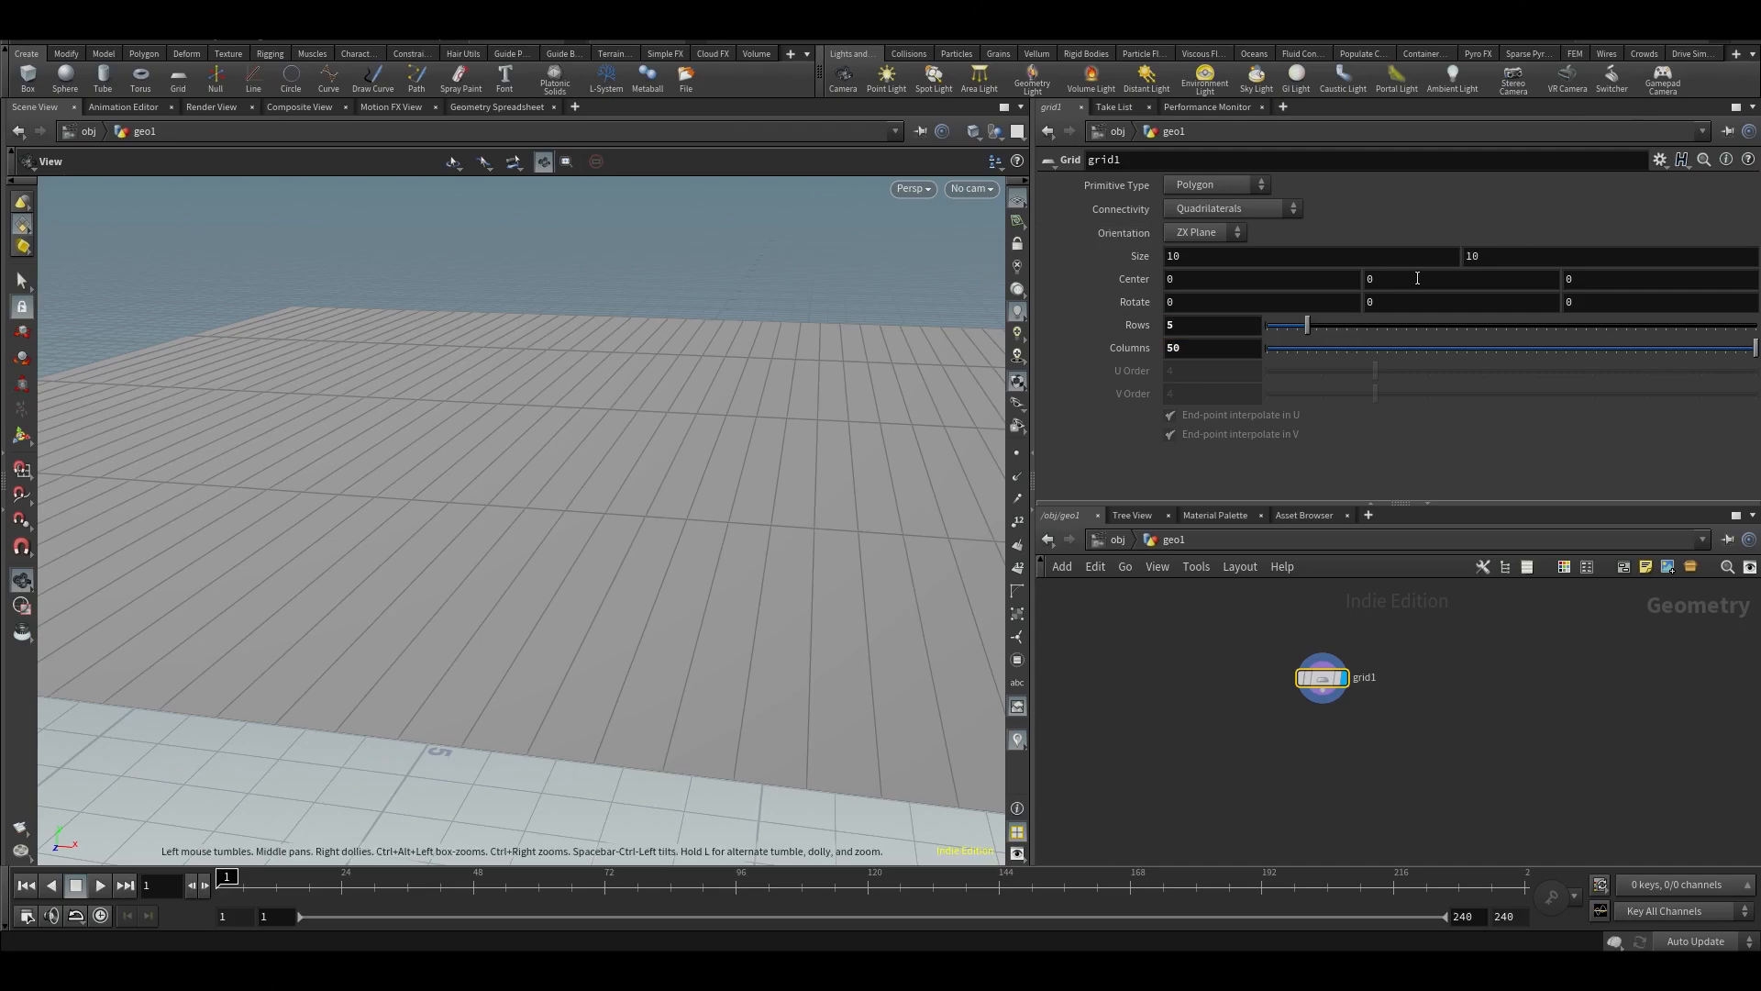
pyautogui.write('50')
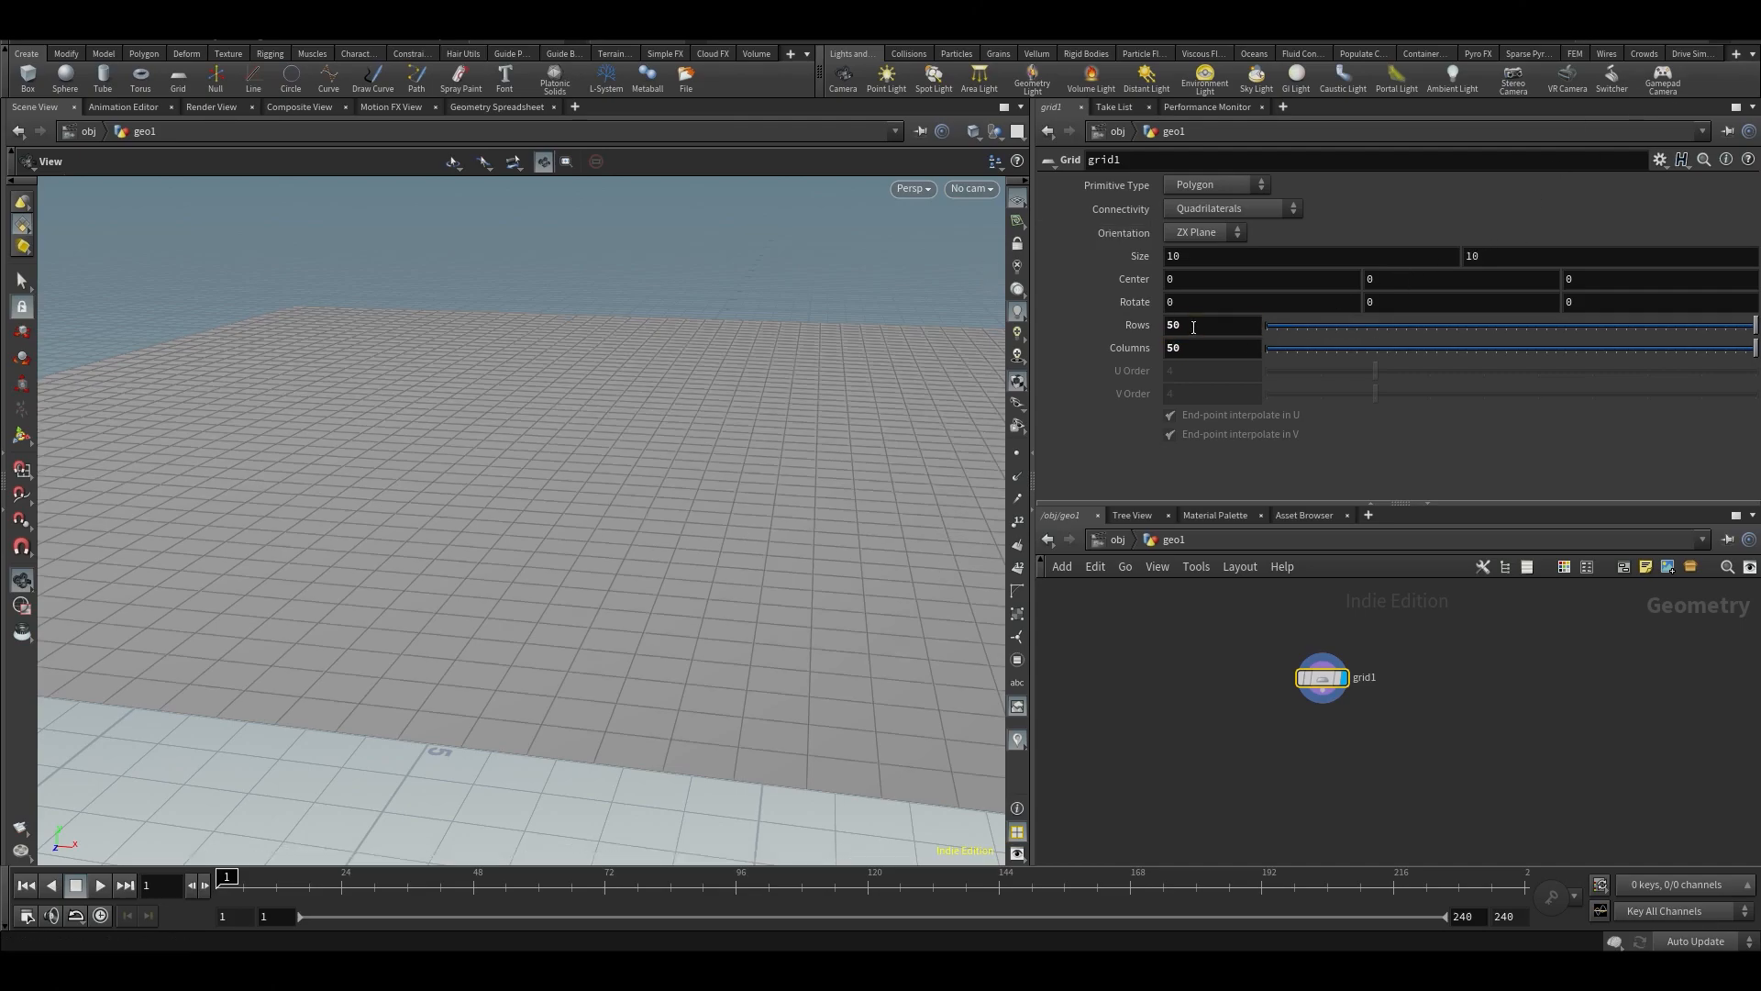
# Append an Attribute from Map after the grid using the bricks001_basecolor.rat texture.
pyautogui.press('Tab')
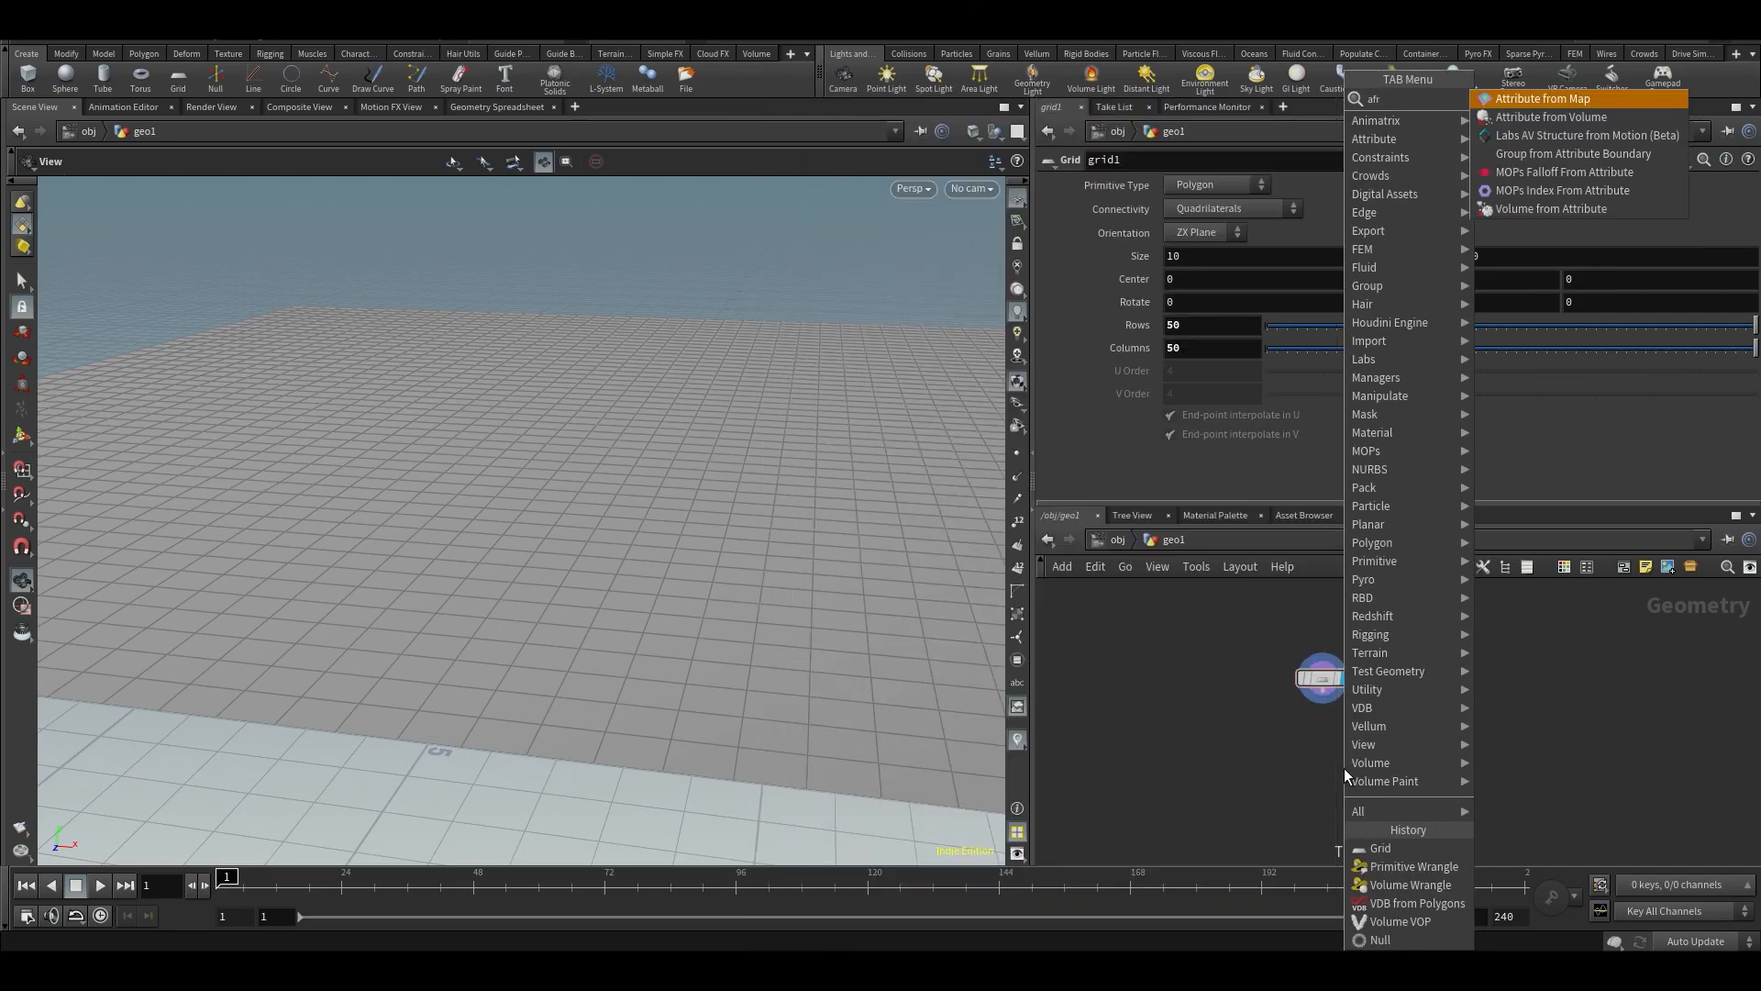
pyautogui.click(1541, 97)
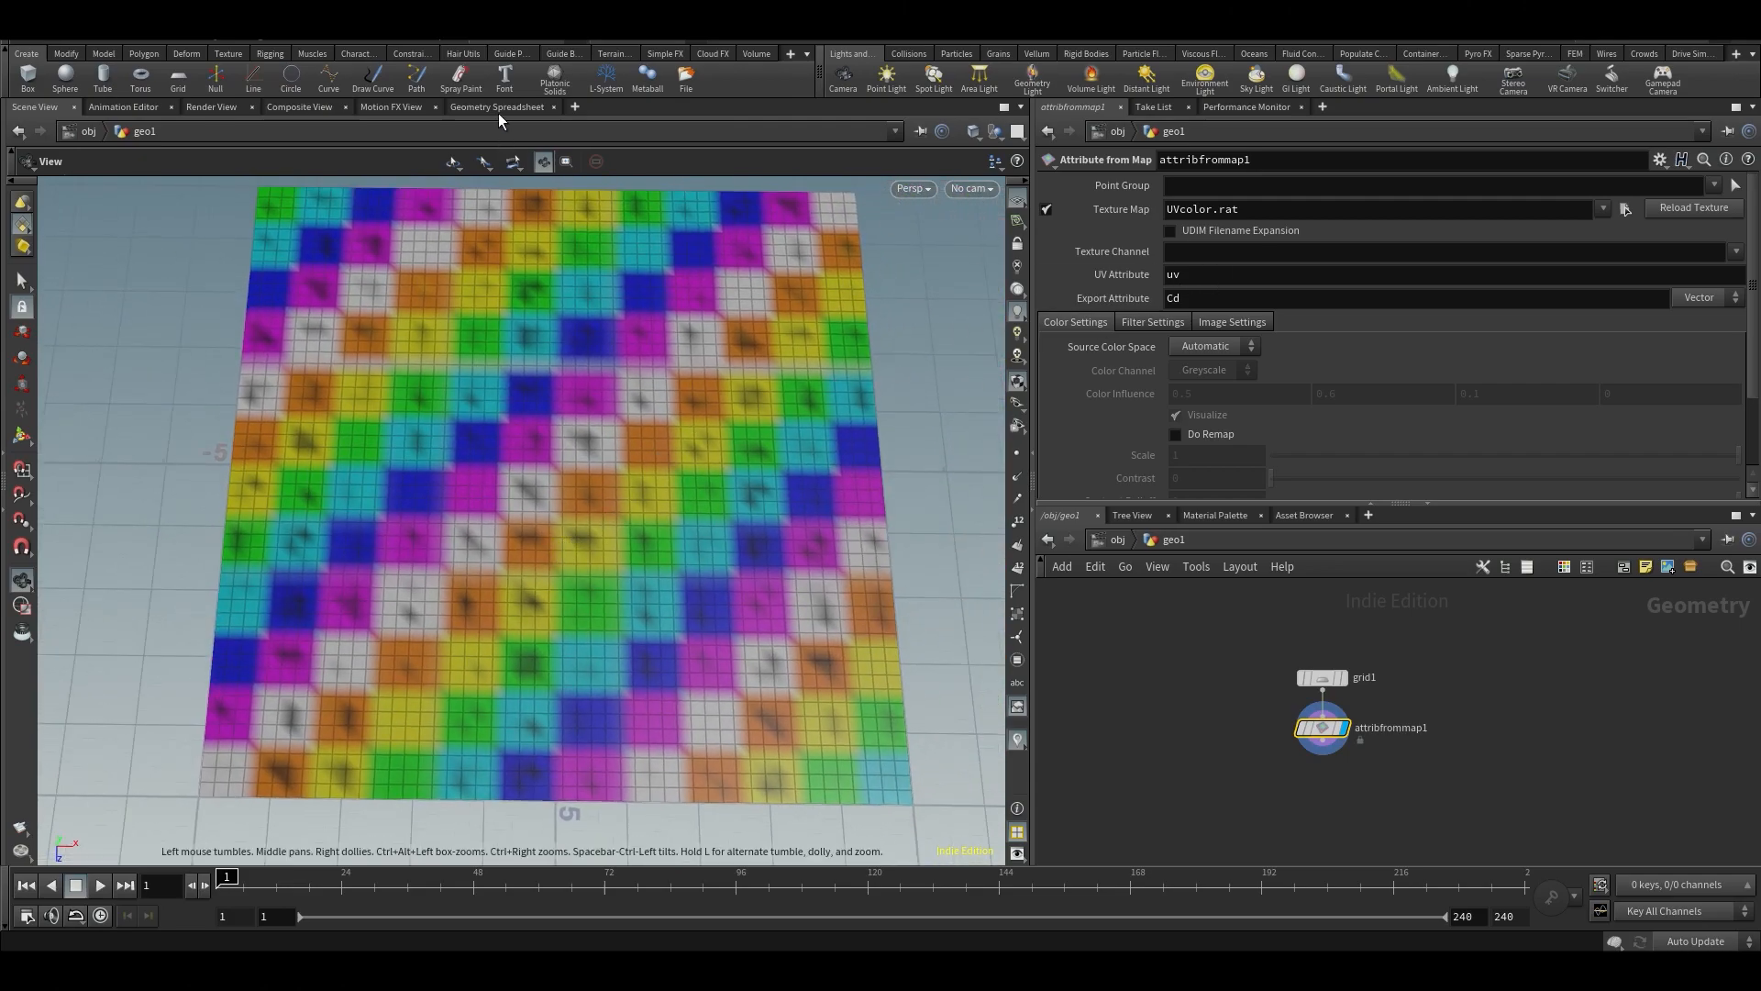
pyautogui.click(1625, 209)
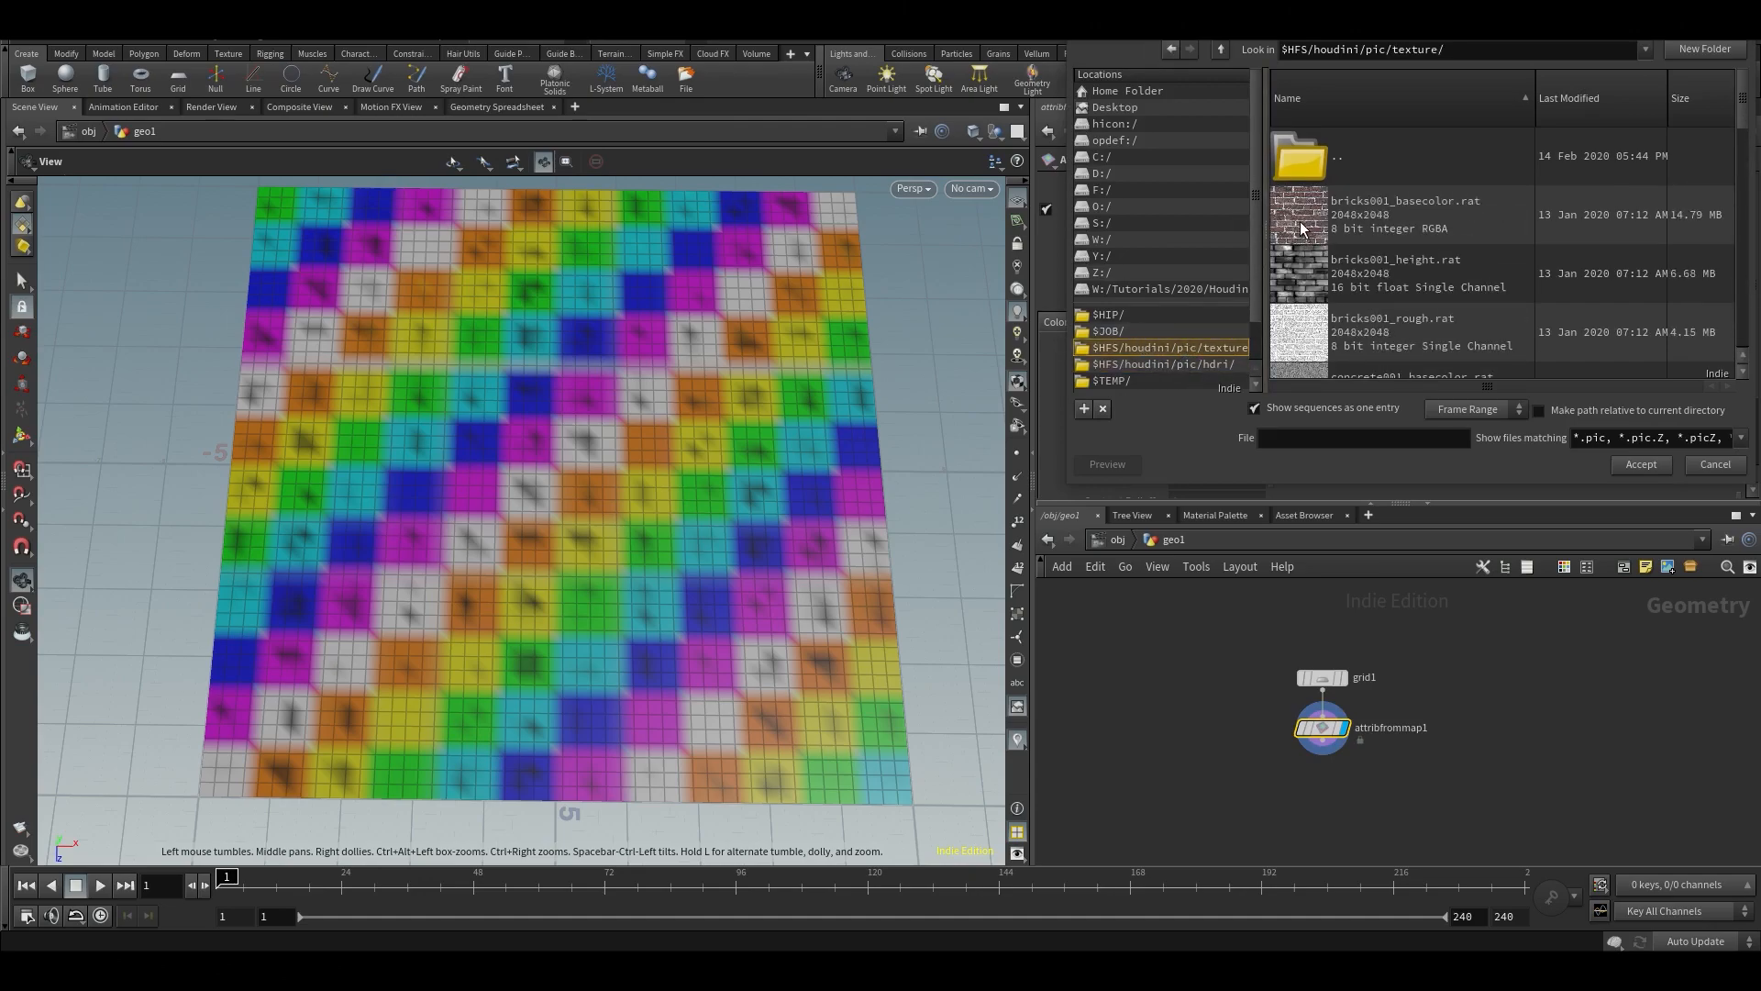
pyautogui.click(1641, 464)
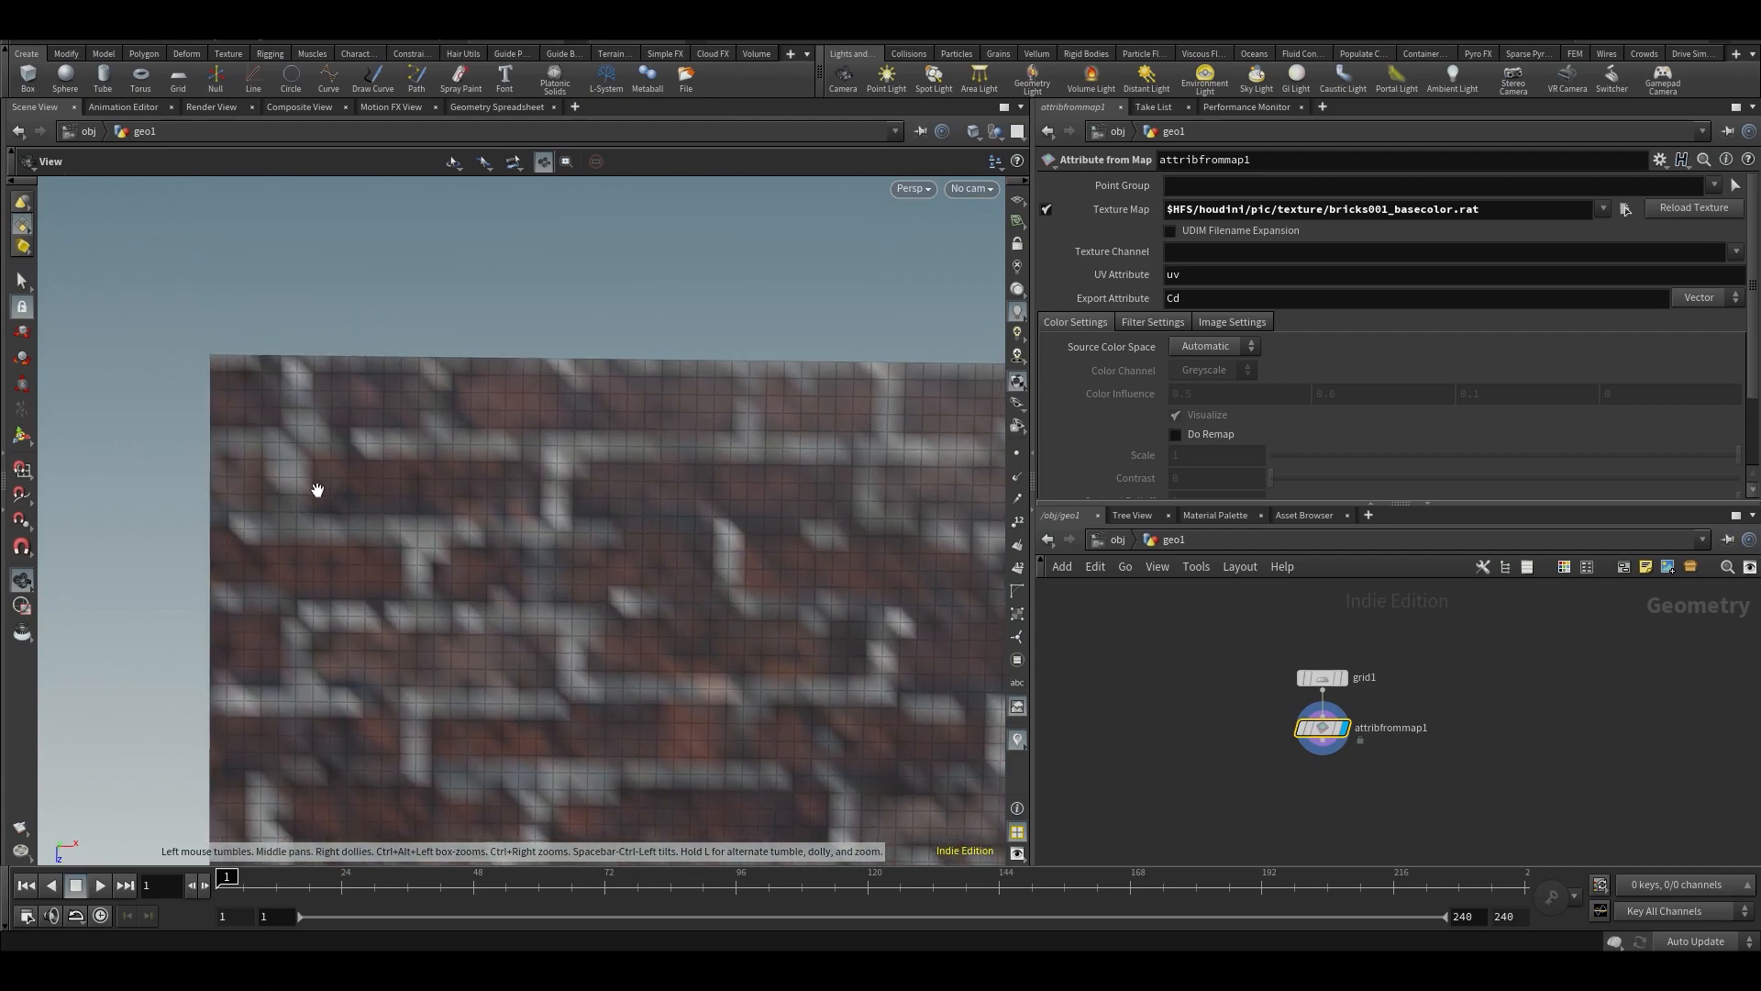
pyautogui.moveTo(317, 490); pyautogui.dragTo(583, 484)
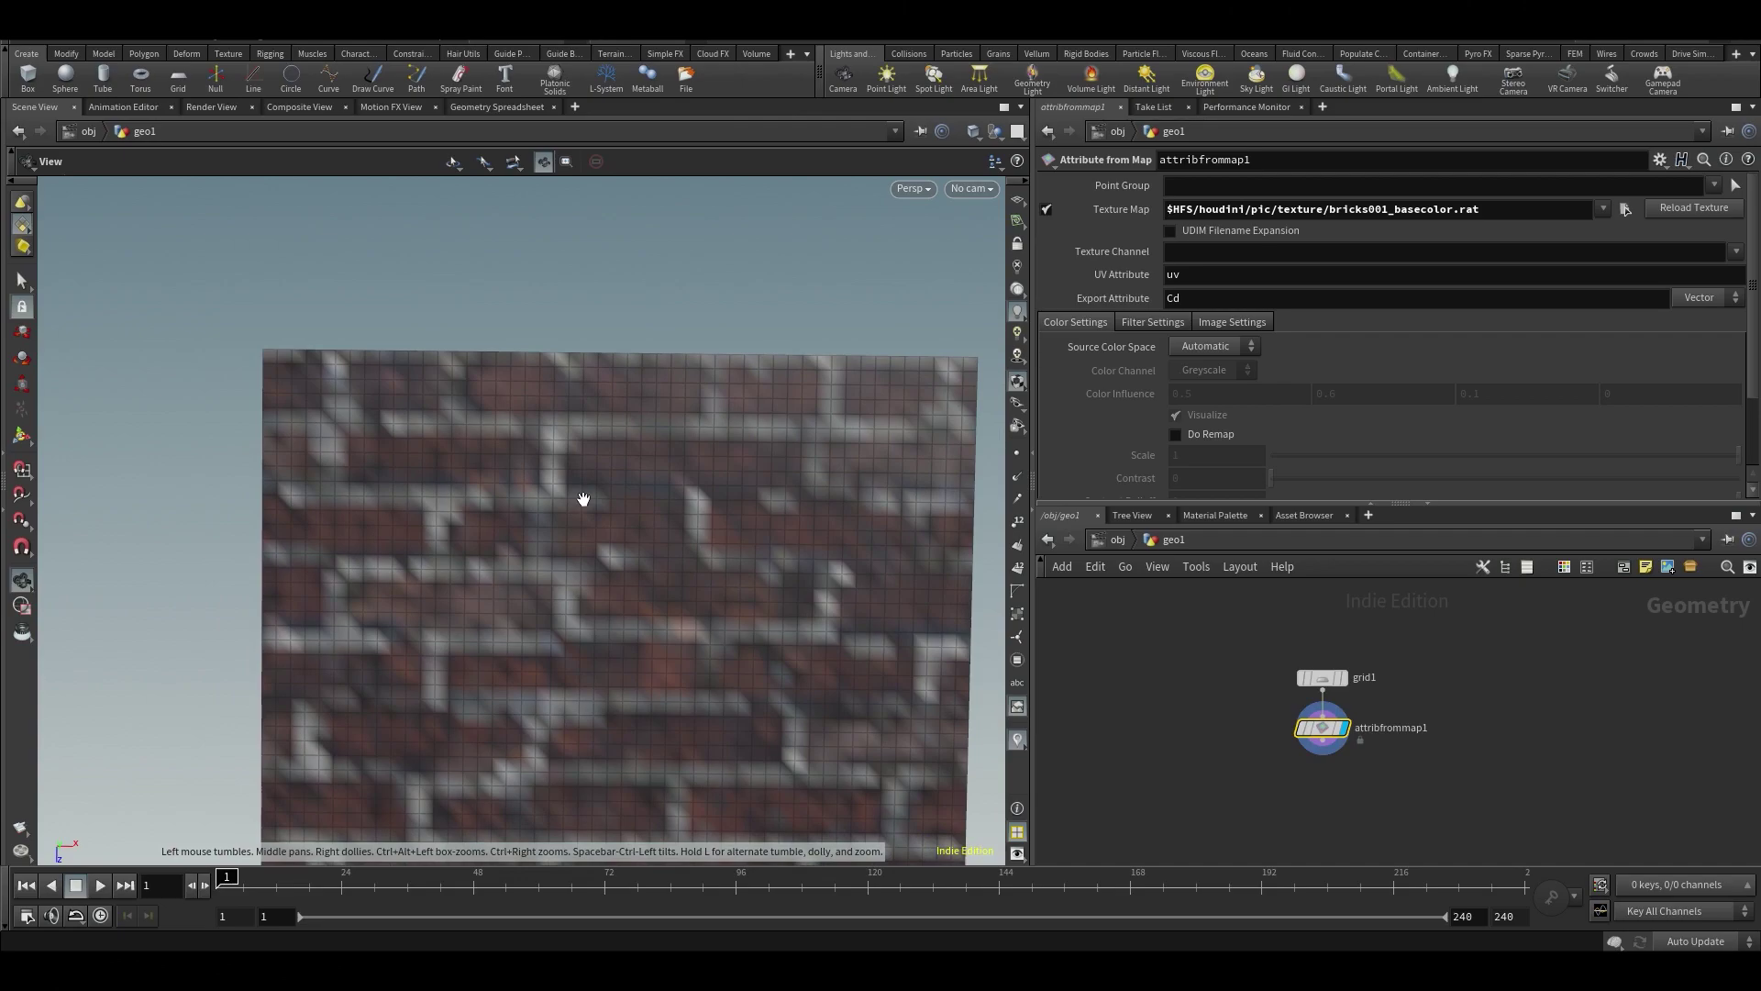
pyautogui.moveTo(1207, 735)
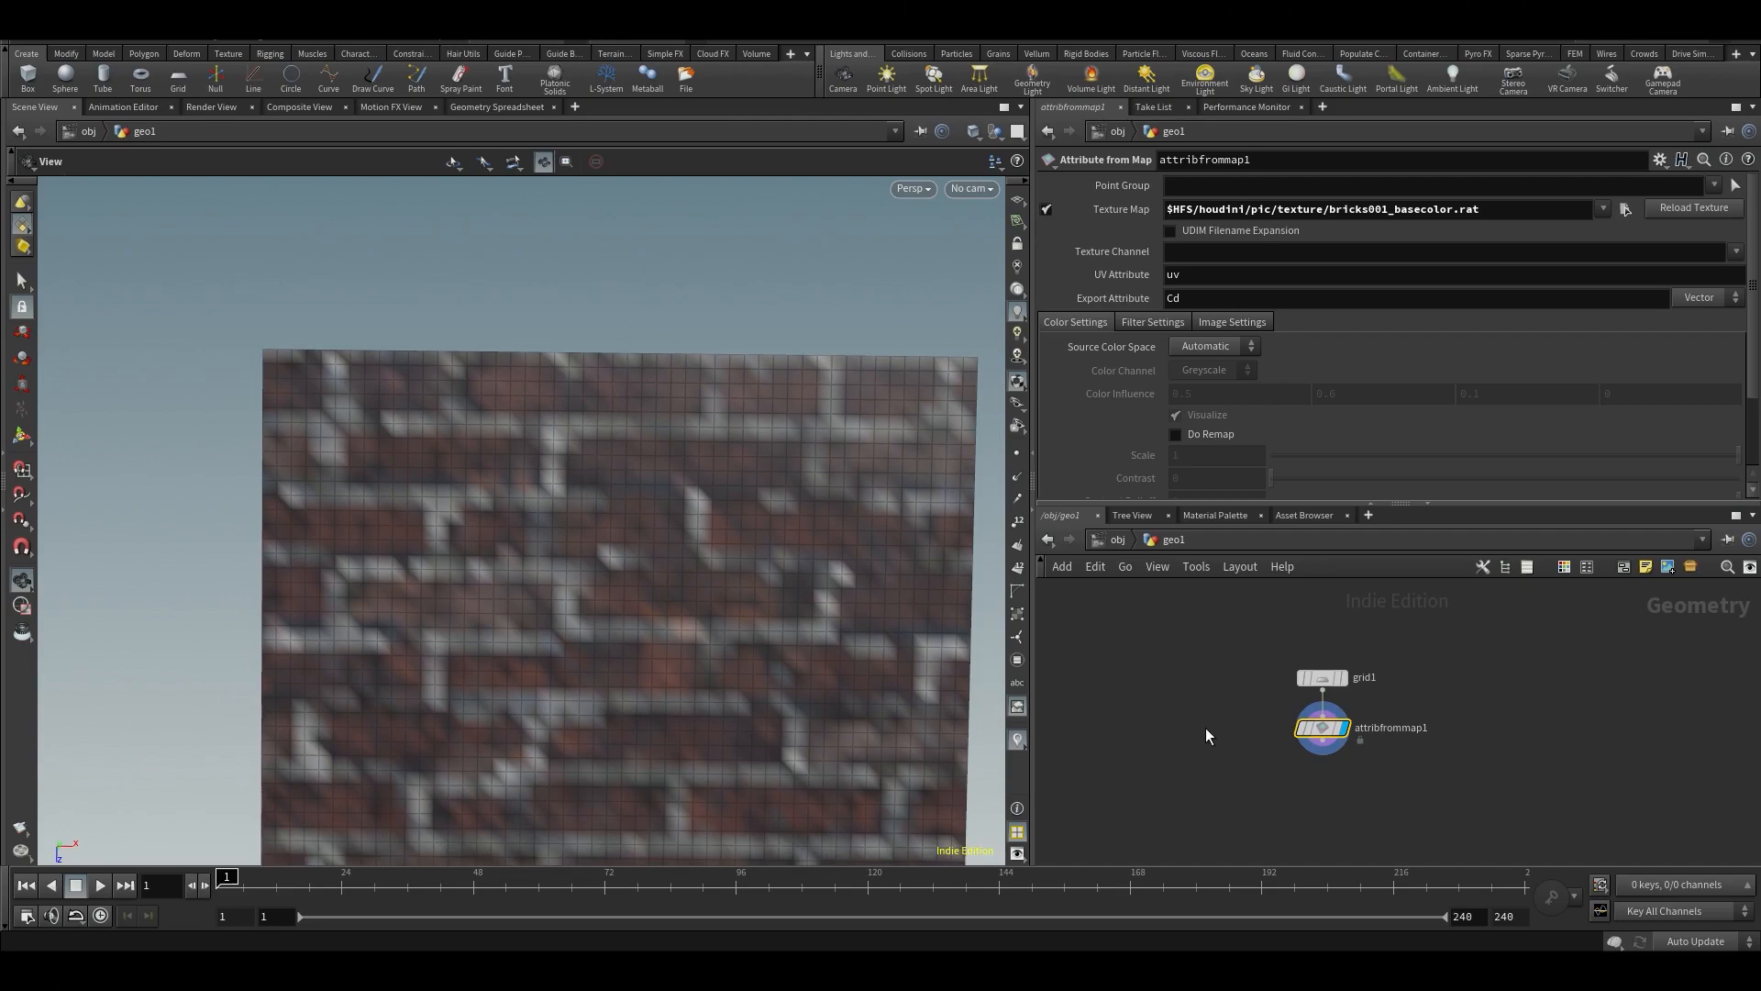
pyautogui.moveTo(521, 385)
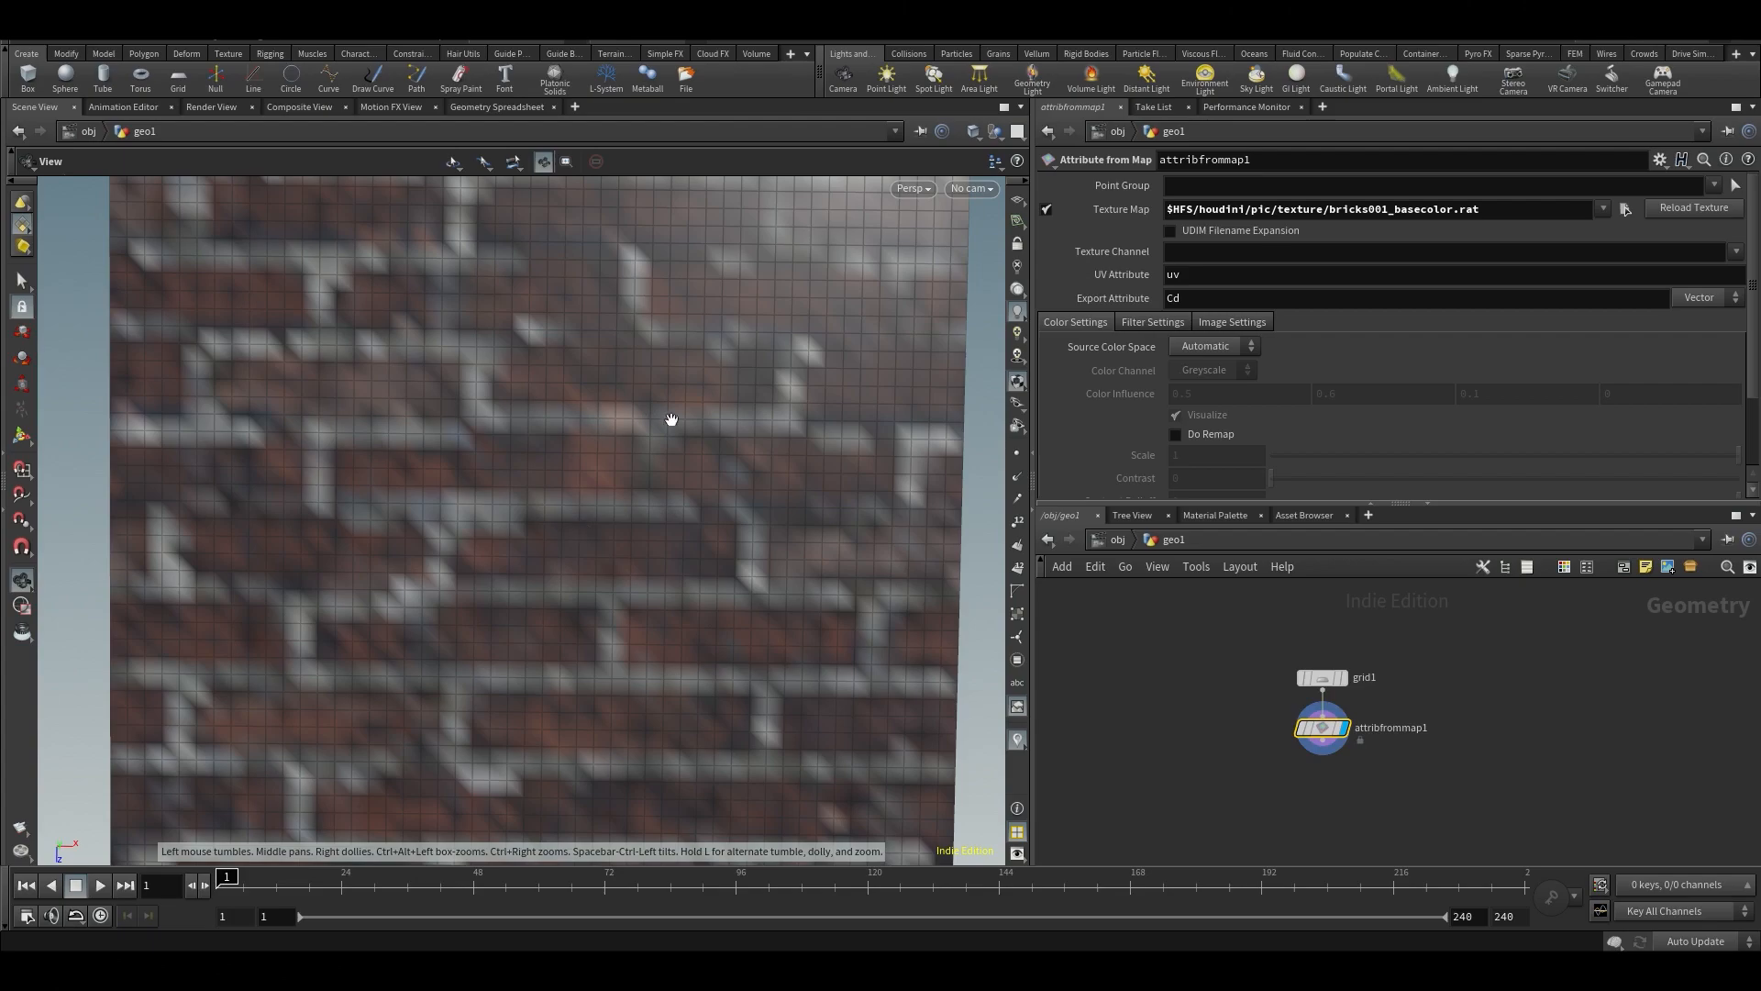
pyautogui.moveTo(503, 250)
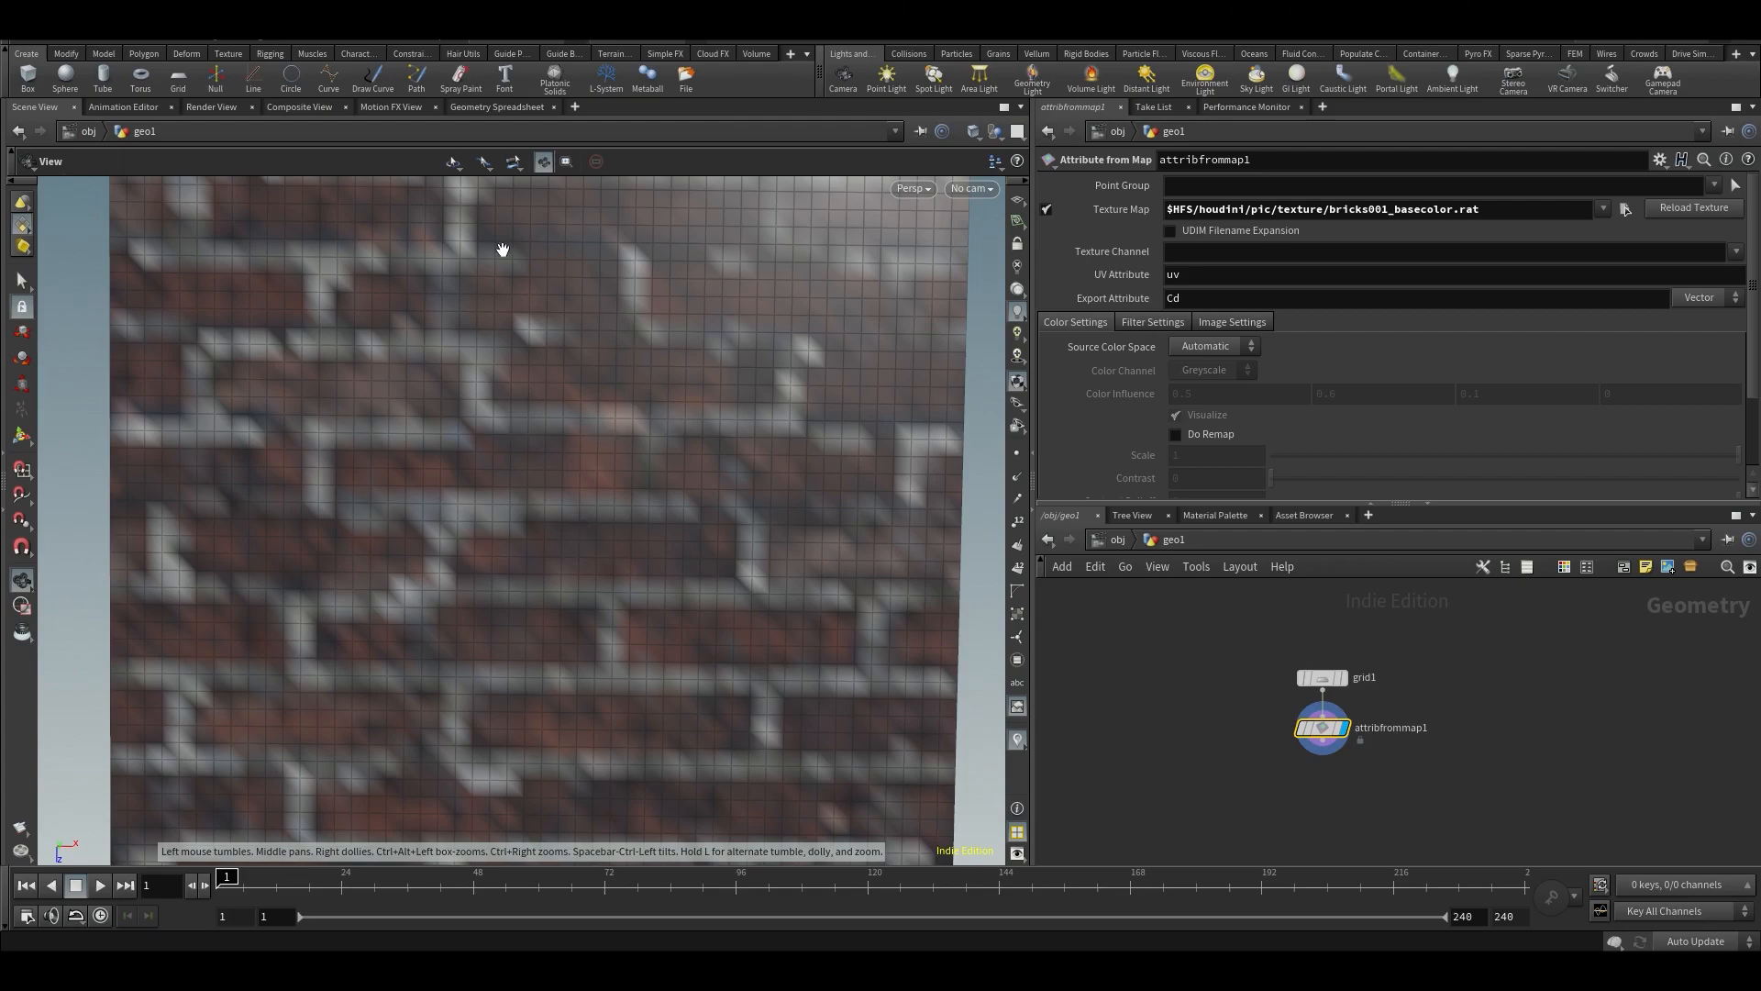
pyautogui.moveTo(372, 338)
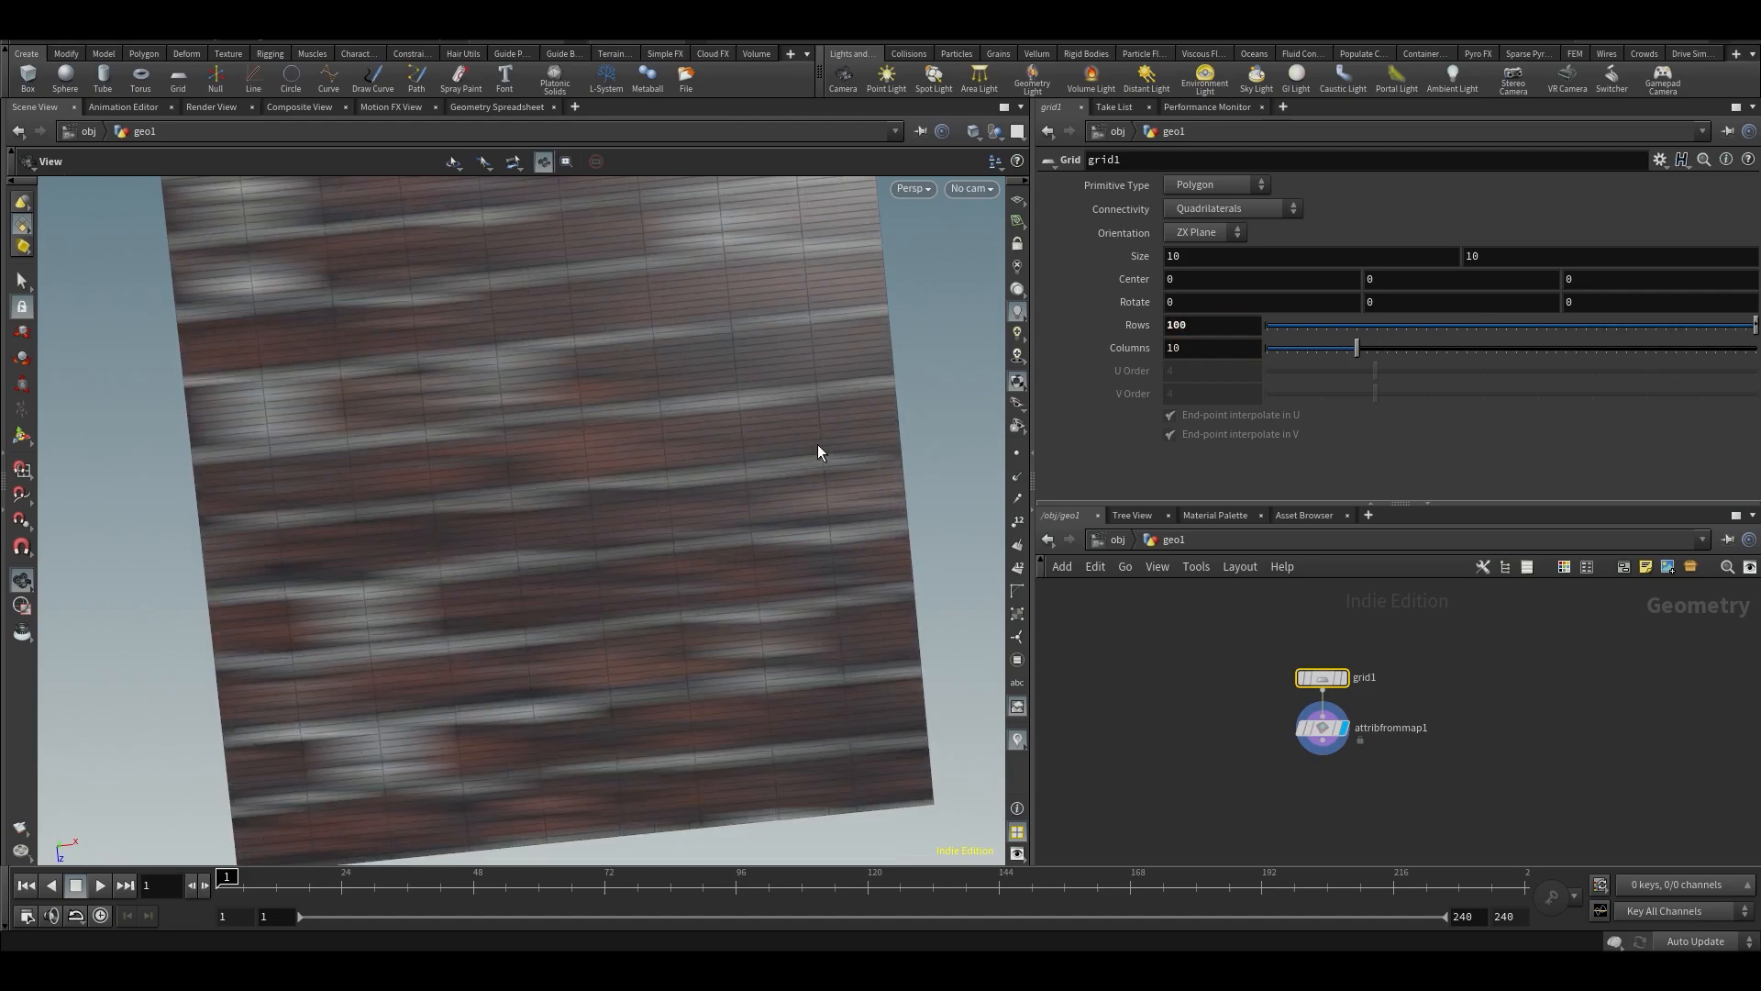
# Raise the grid's rows and columns to 100 and inspect the sharper brick texture.
pyautogui.write('100')
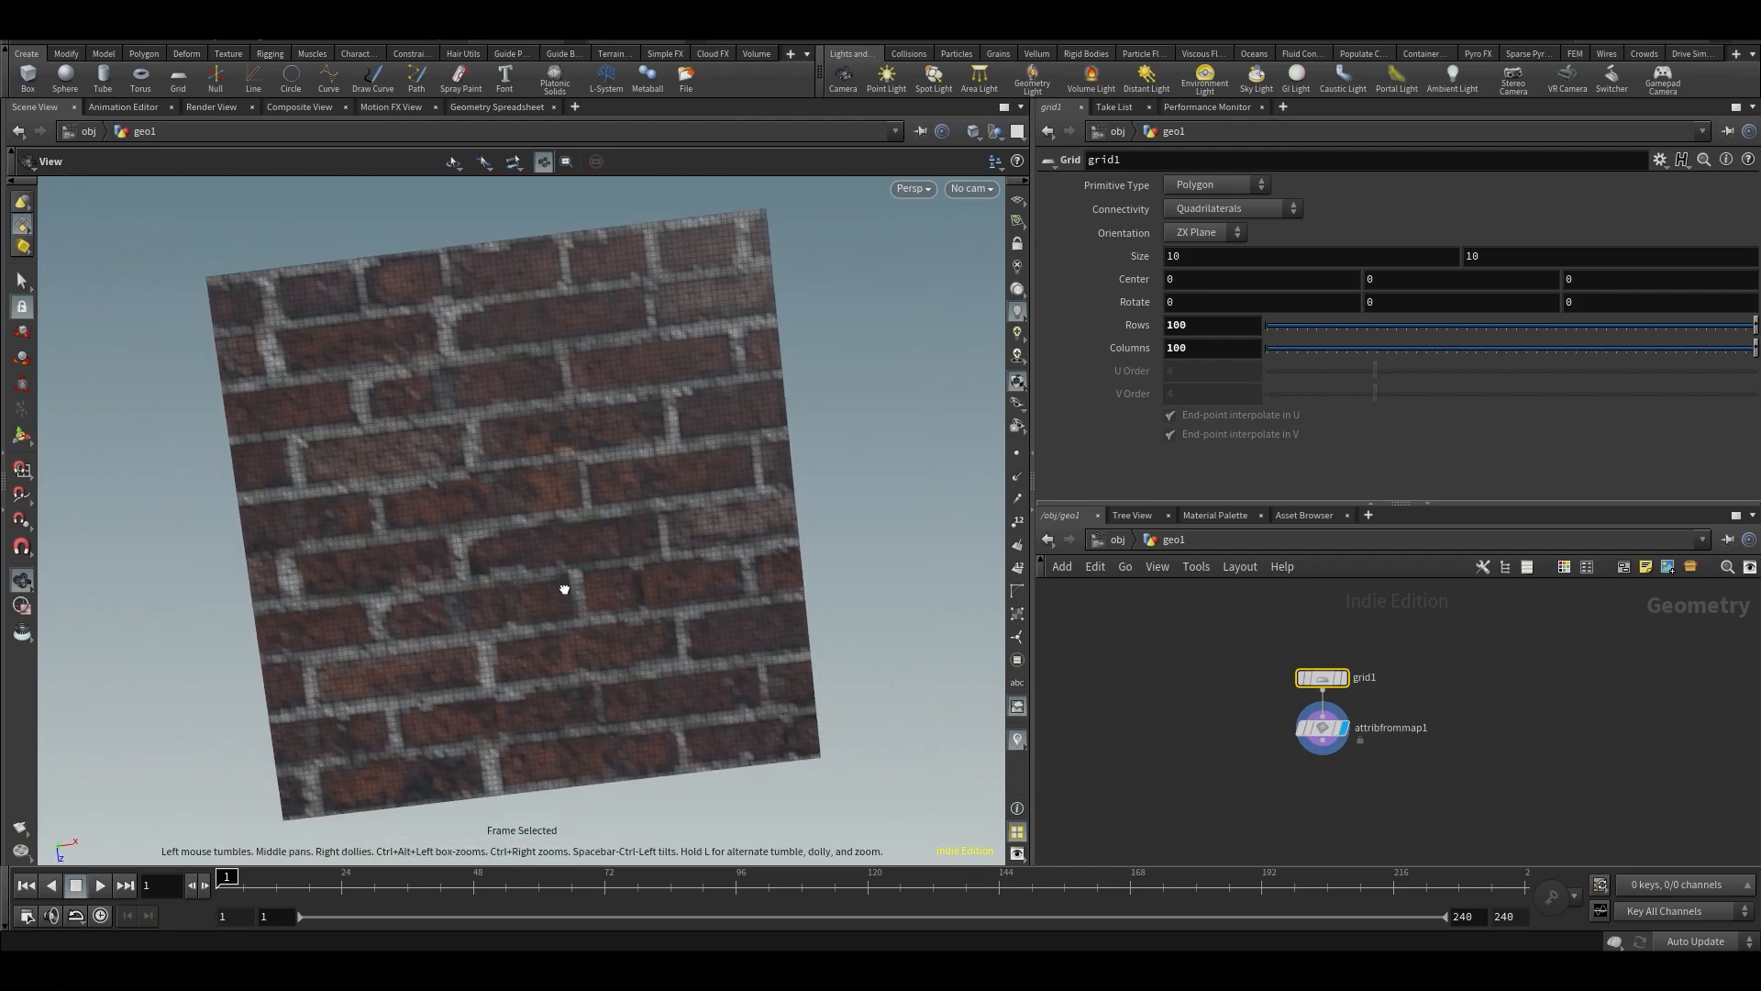
pyautogui.moveTo(565, 587); pyautogui.dragTo(737, 503)
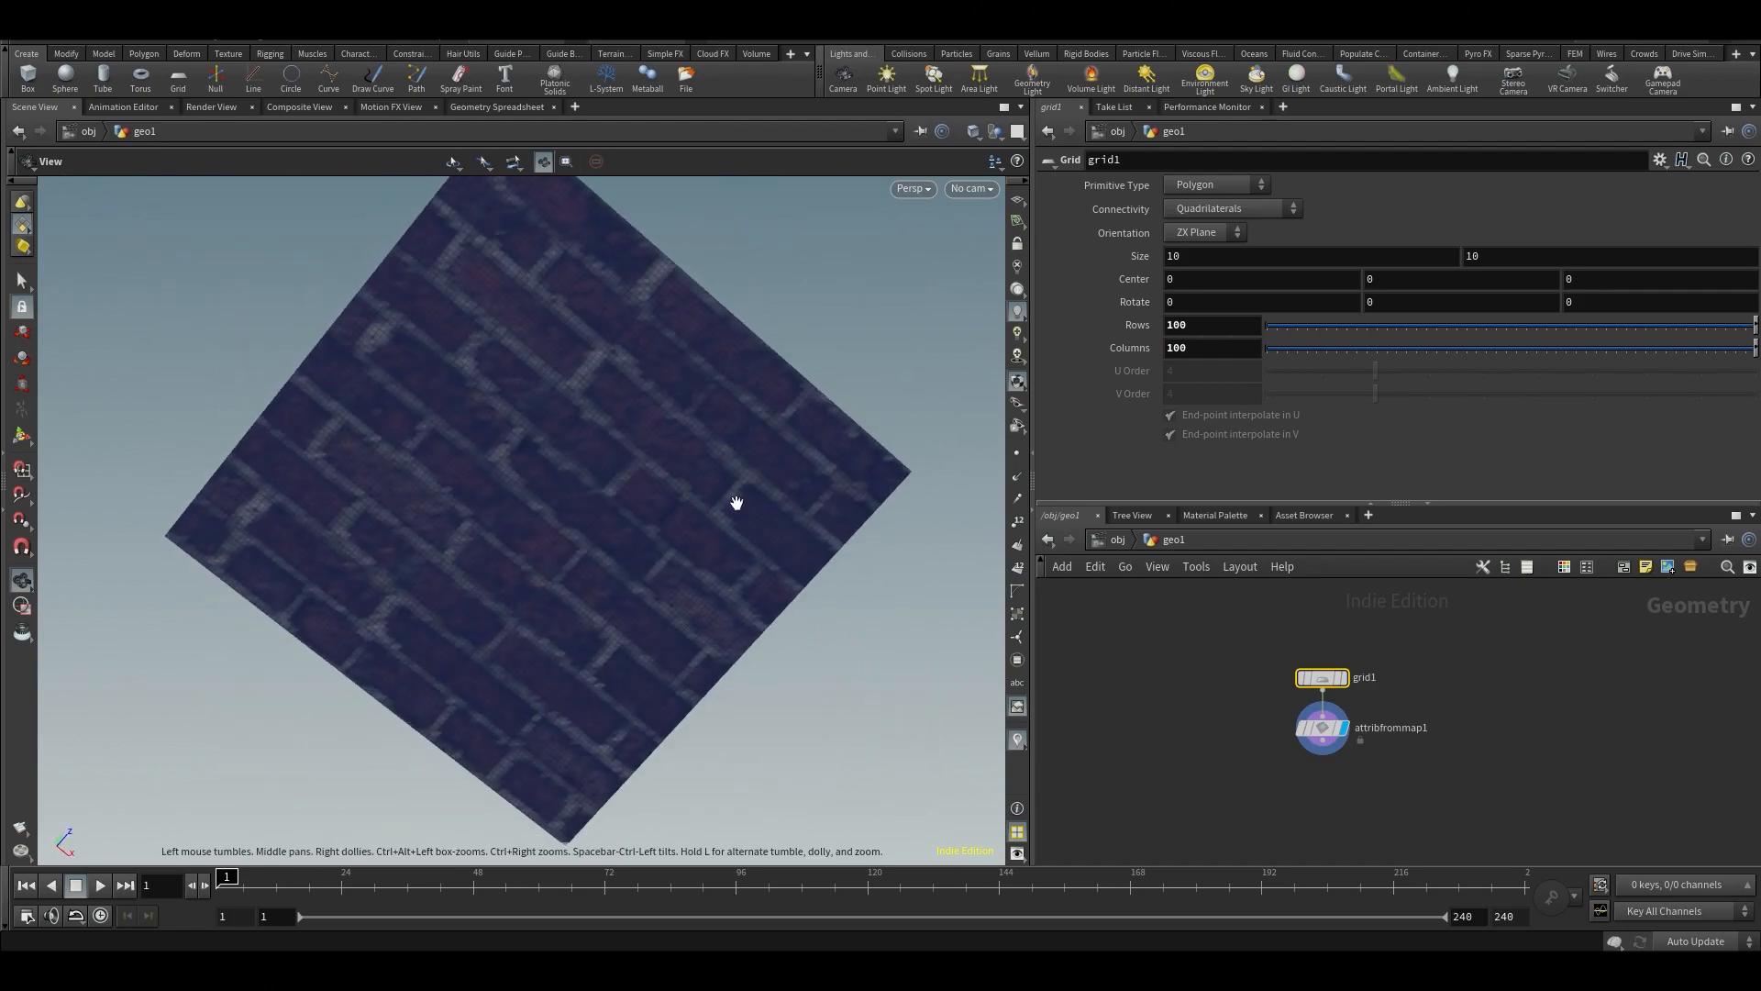
pyautogui.moveTo(735, 503); pyautogui.dragTo(694, 453)
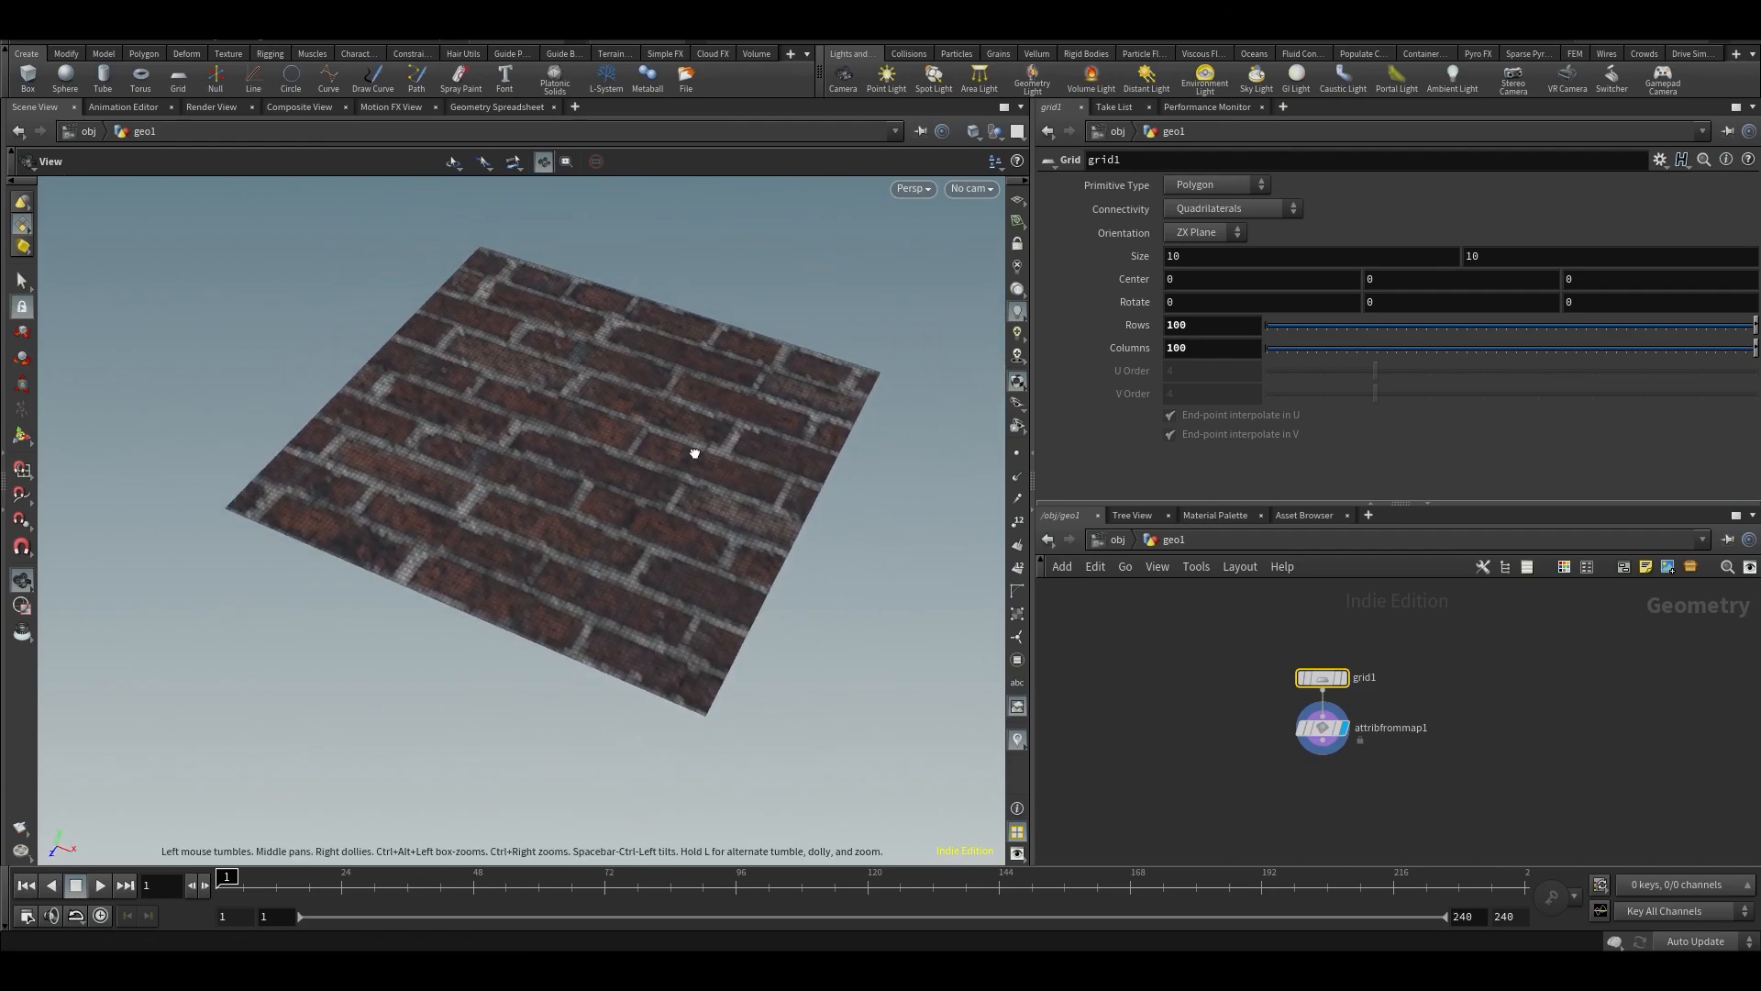
pyautogui.click(1323, 727)
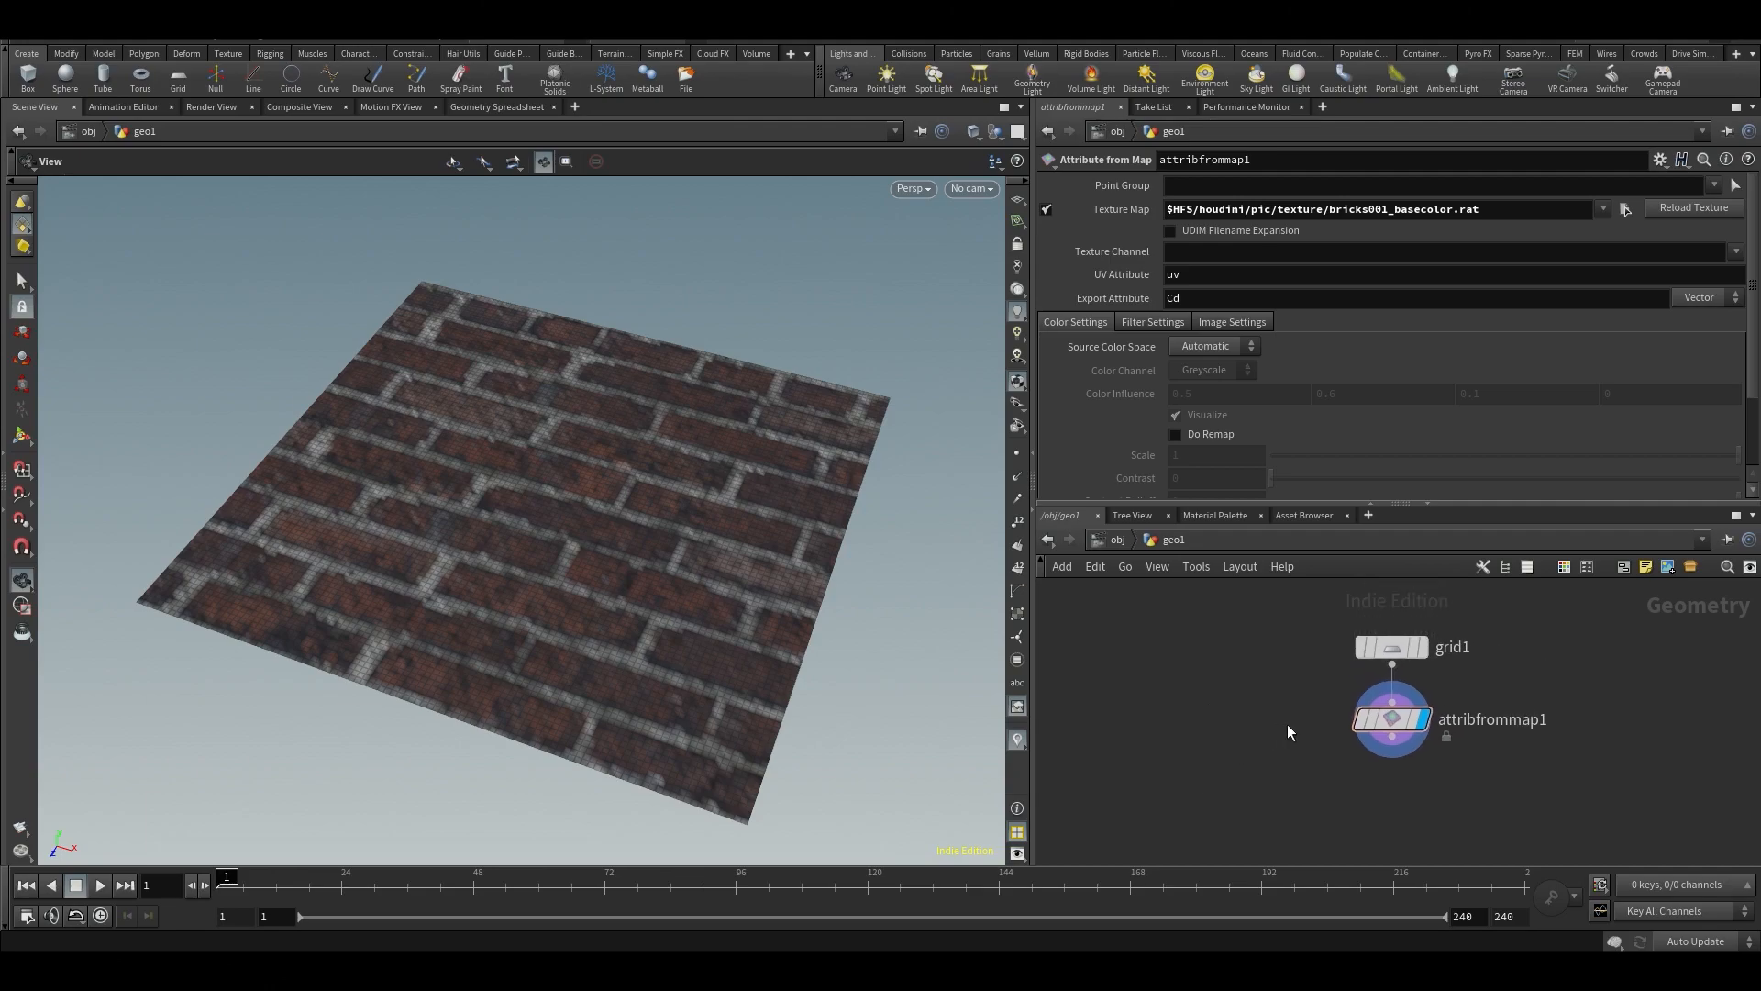
# Add the Test Geometry Pig Head and select it to build the point-sampling chain.
pyautogui.moveTo(1391, 719); pyautogui.dragTo(1469, 739)
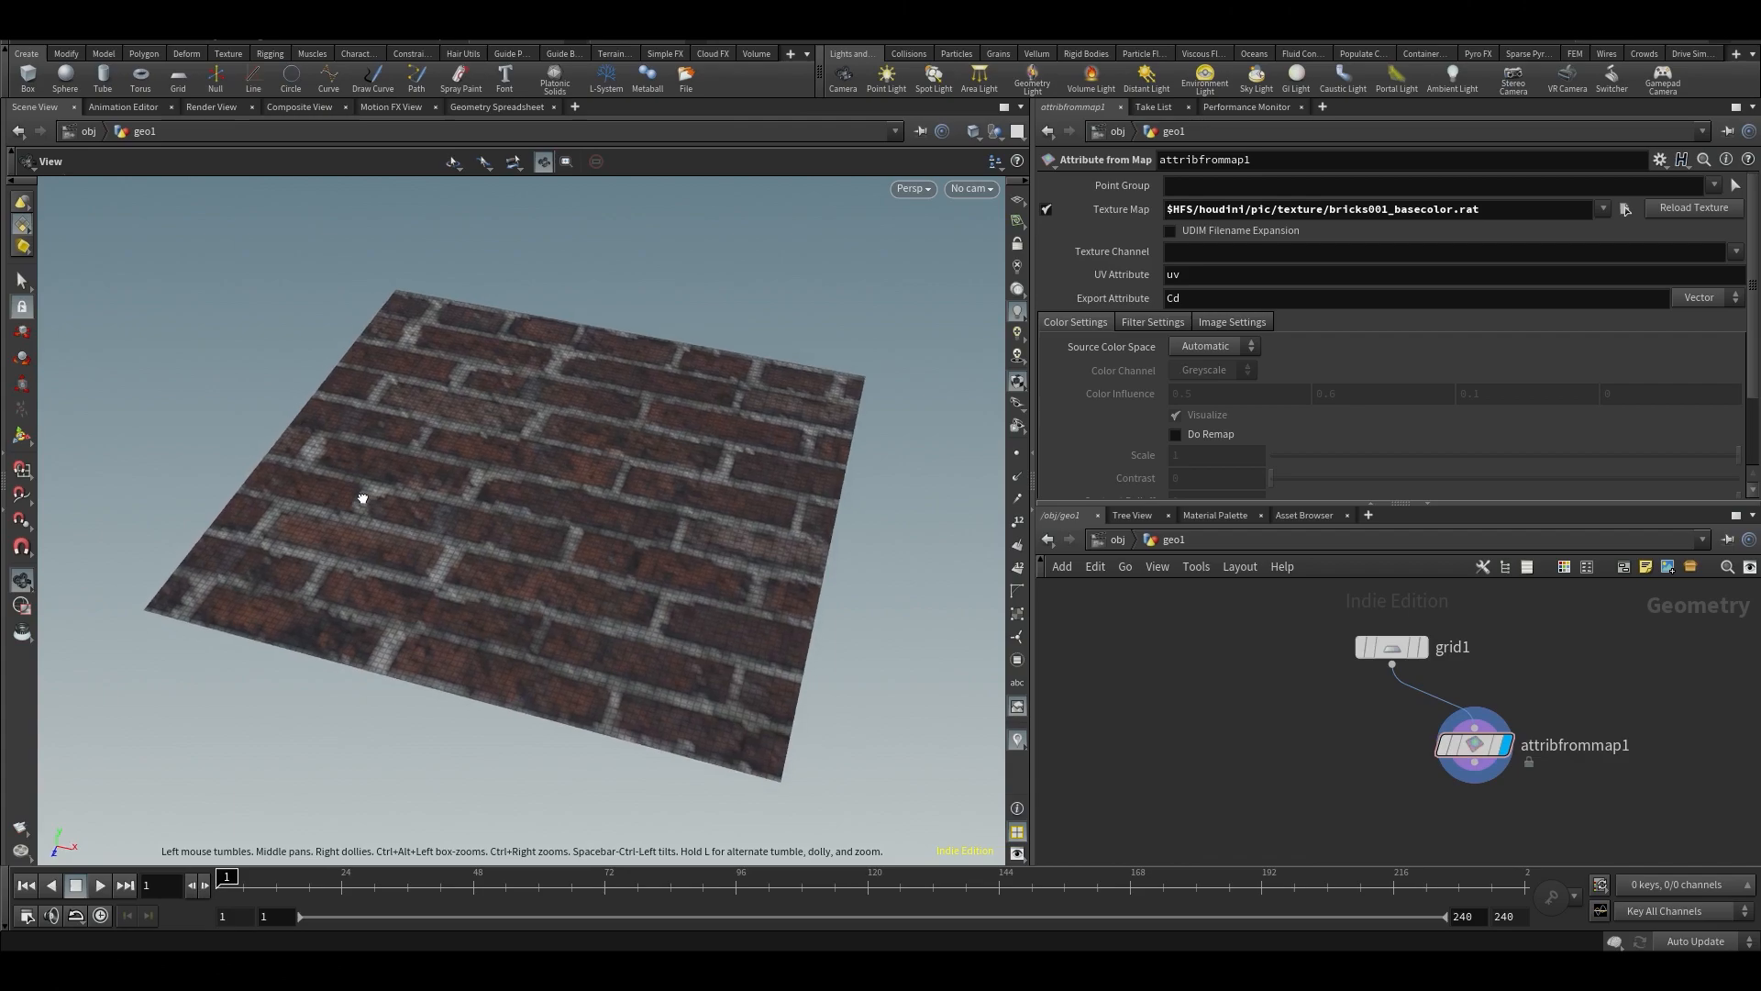
pyautogui.moveTo(361, 497); pyautogui.dragTo(363, 424)
pyautogui.write('pi')
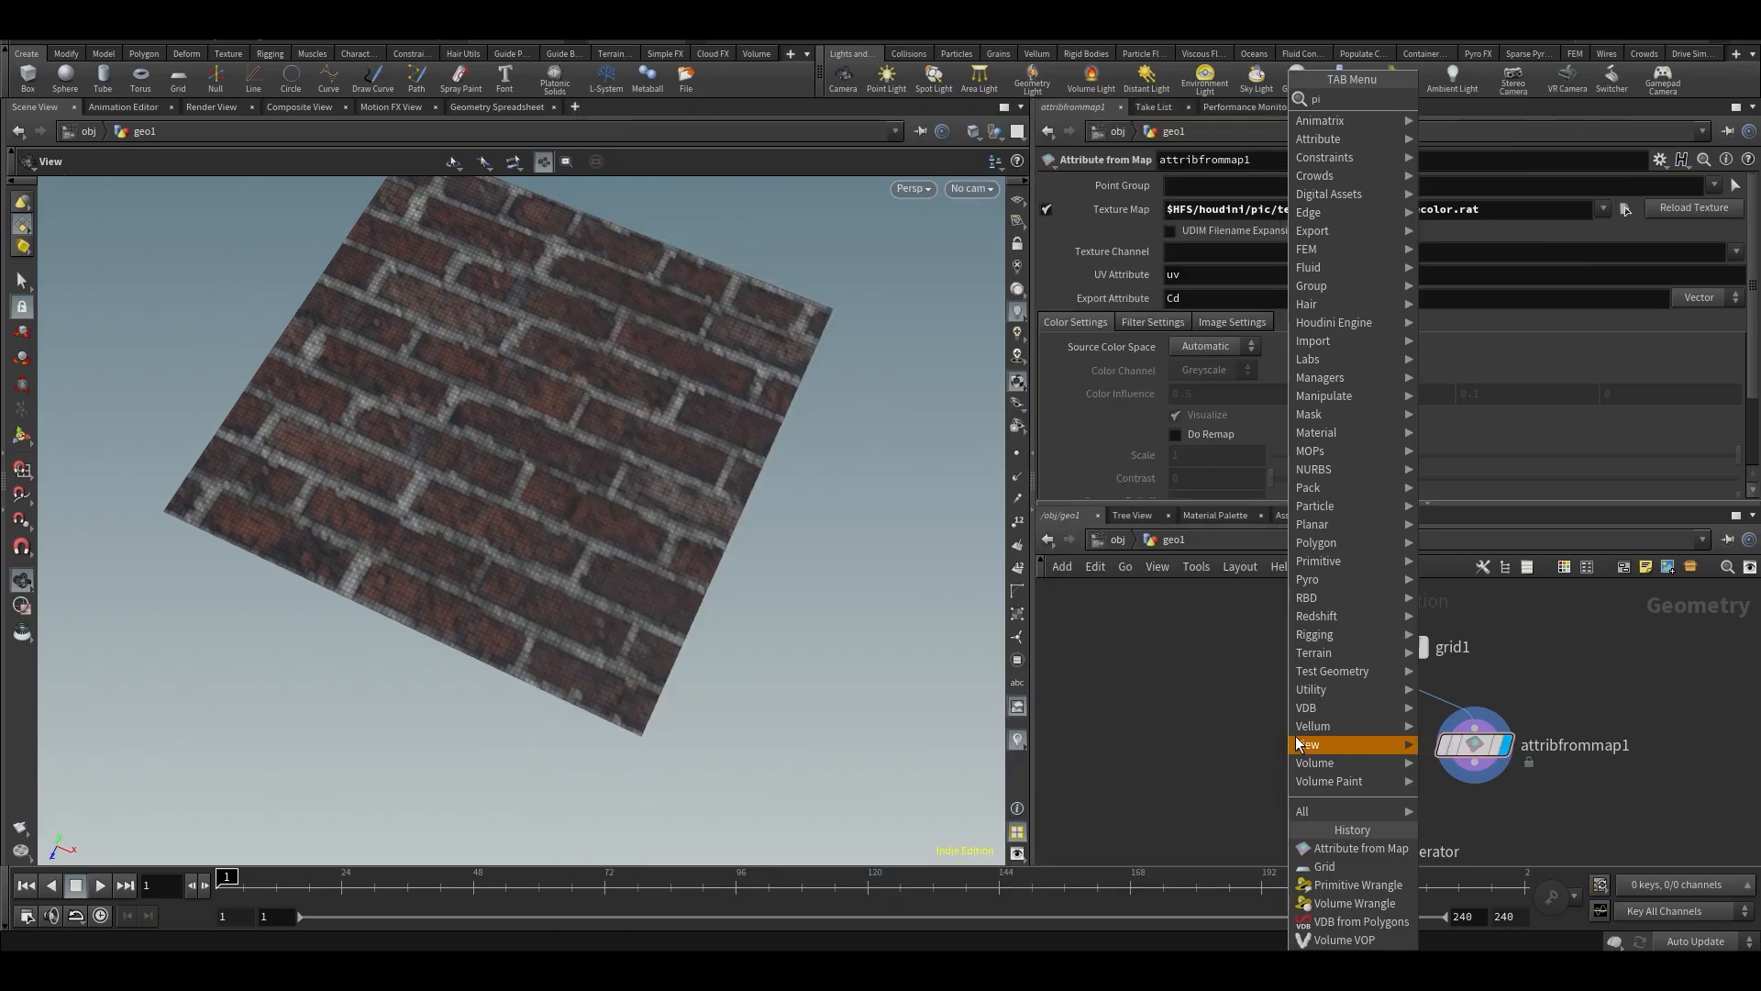
pyautogui.click(1332, 672)
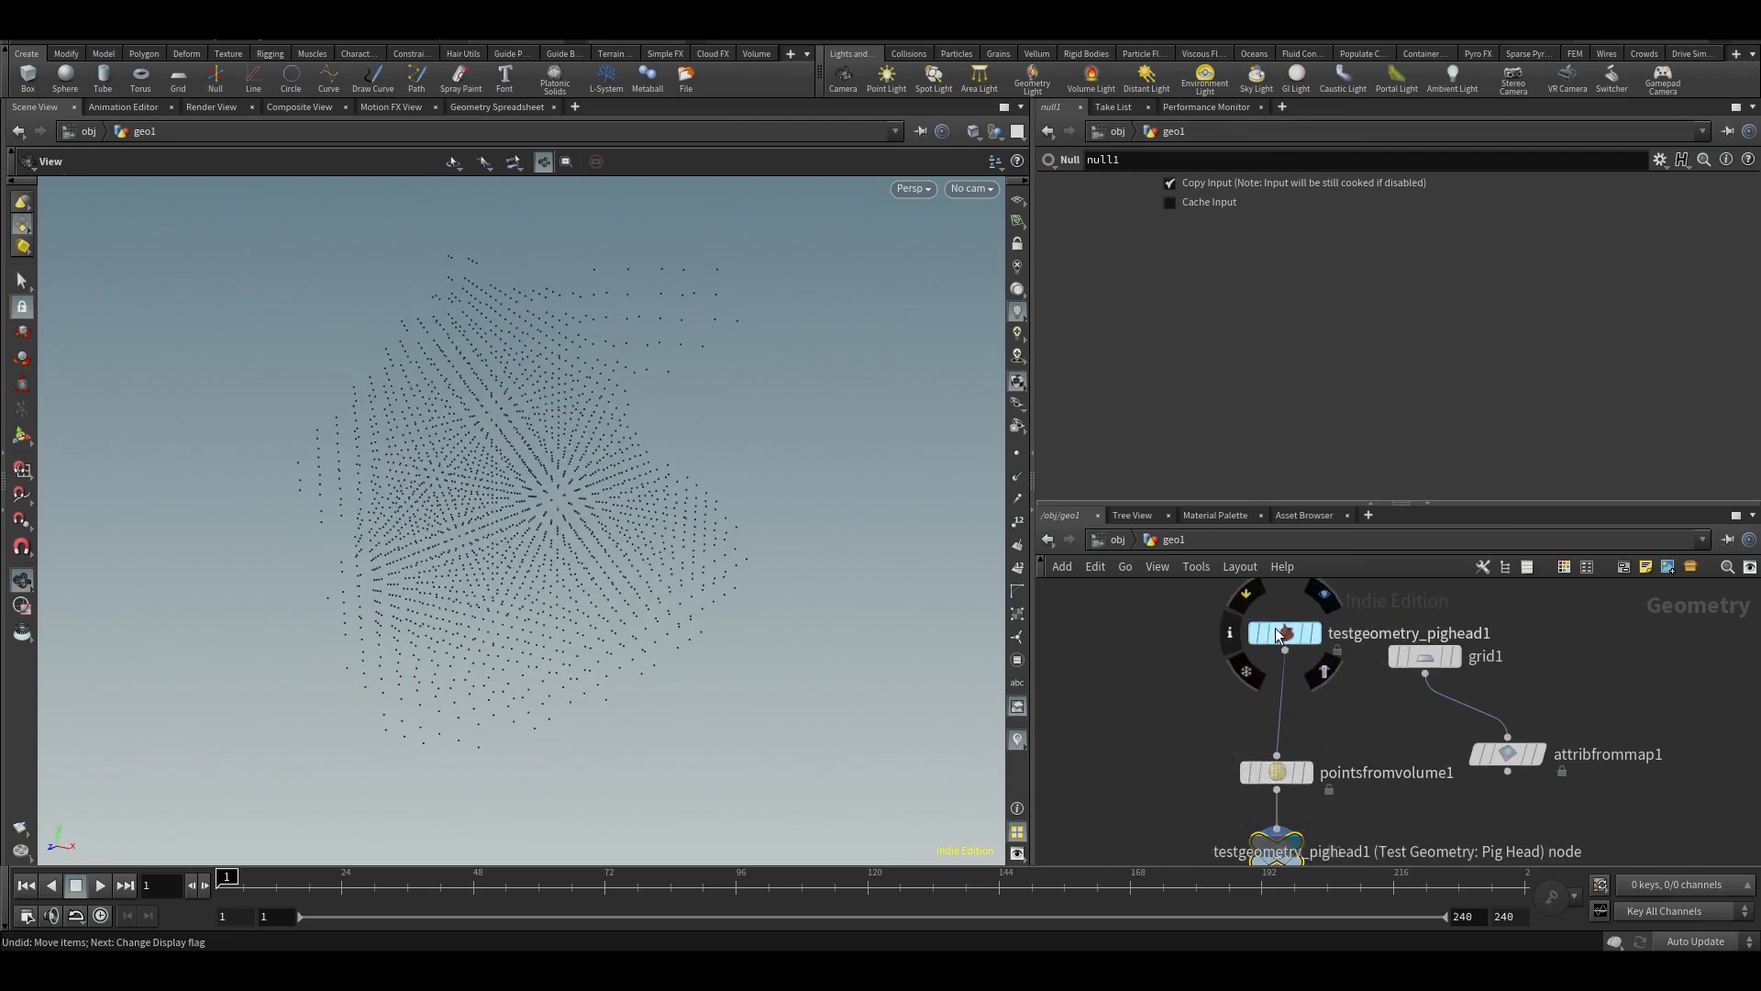
pyautogui.click(1277, 772)
pyautogui.write('vdb fr')
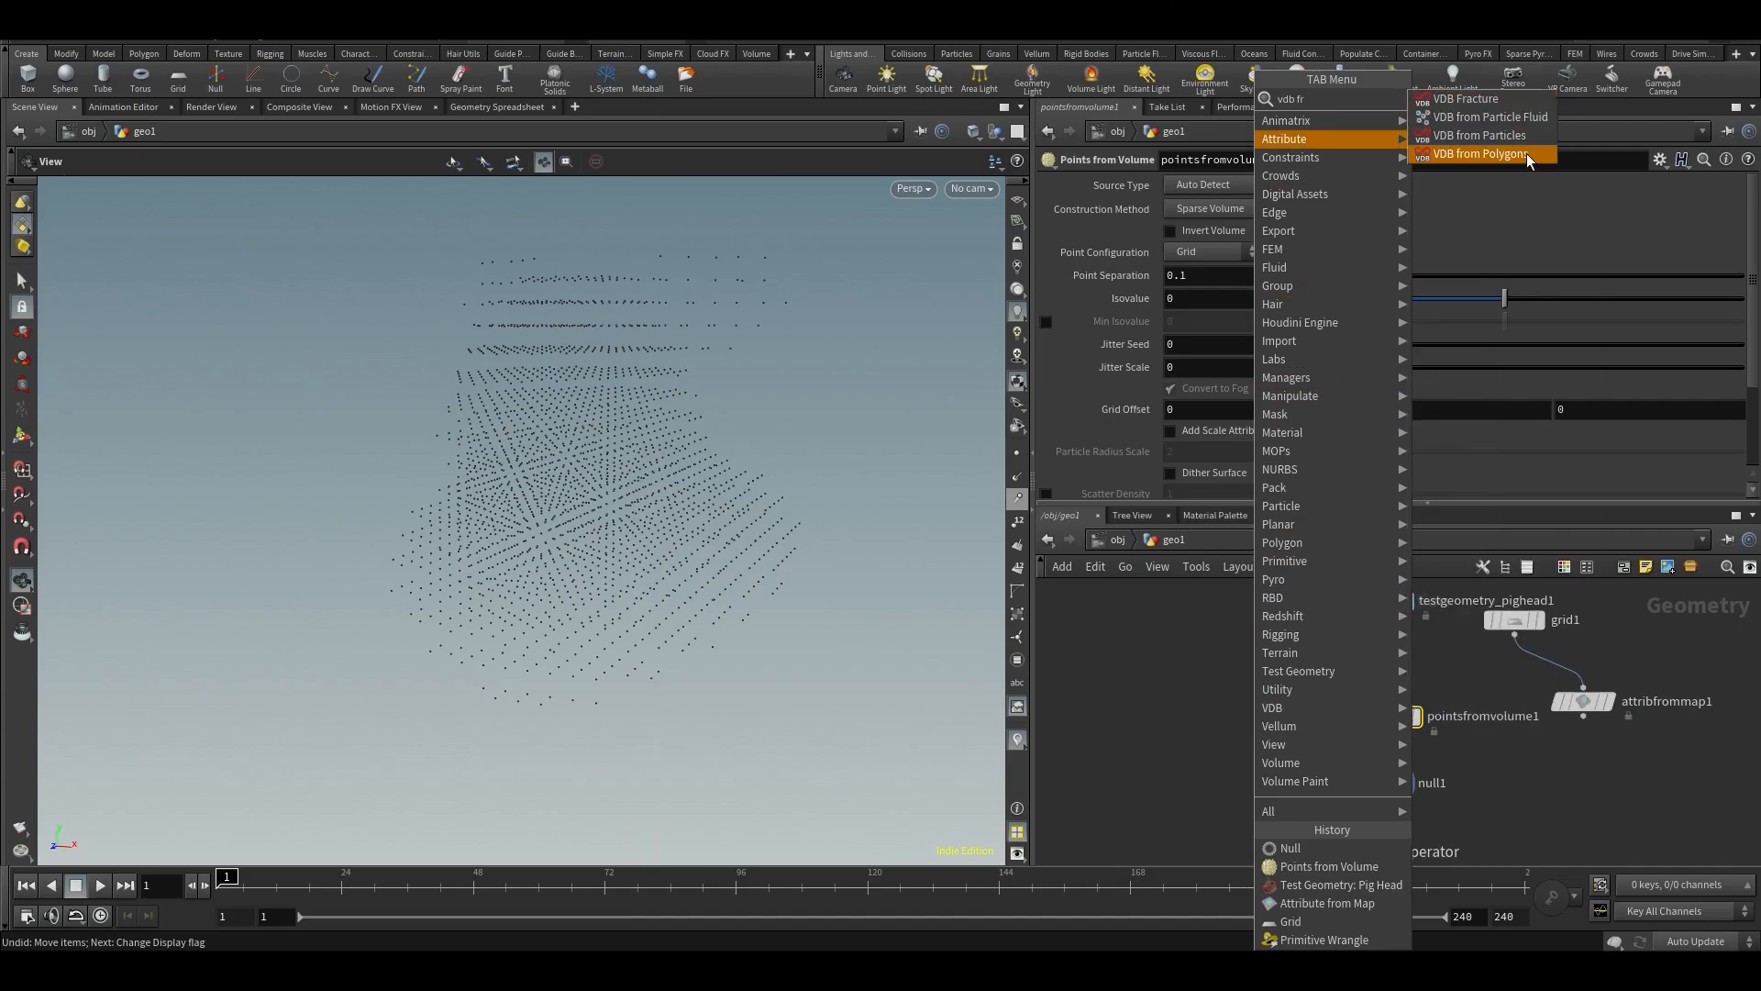
# Feed the pig head into a VDB from Polygons producing a fog density volume.
pyautogui.click(1482, 154)
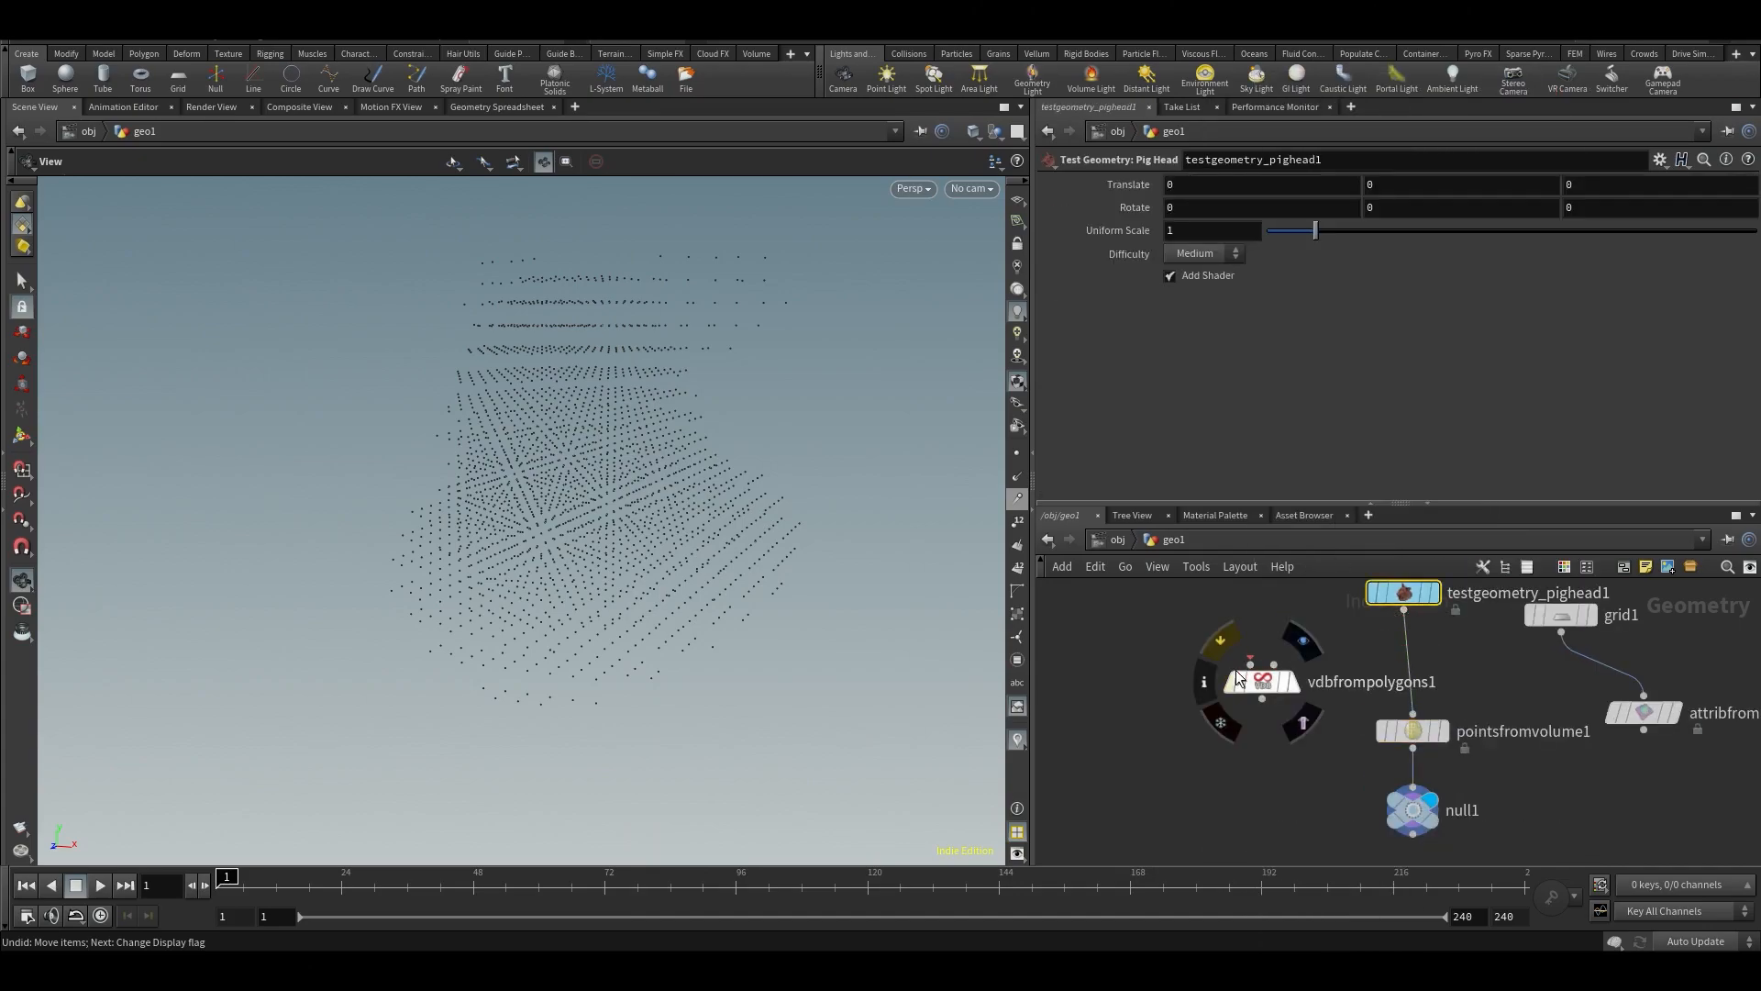
pyautogui.moveTo(1233, 651)
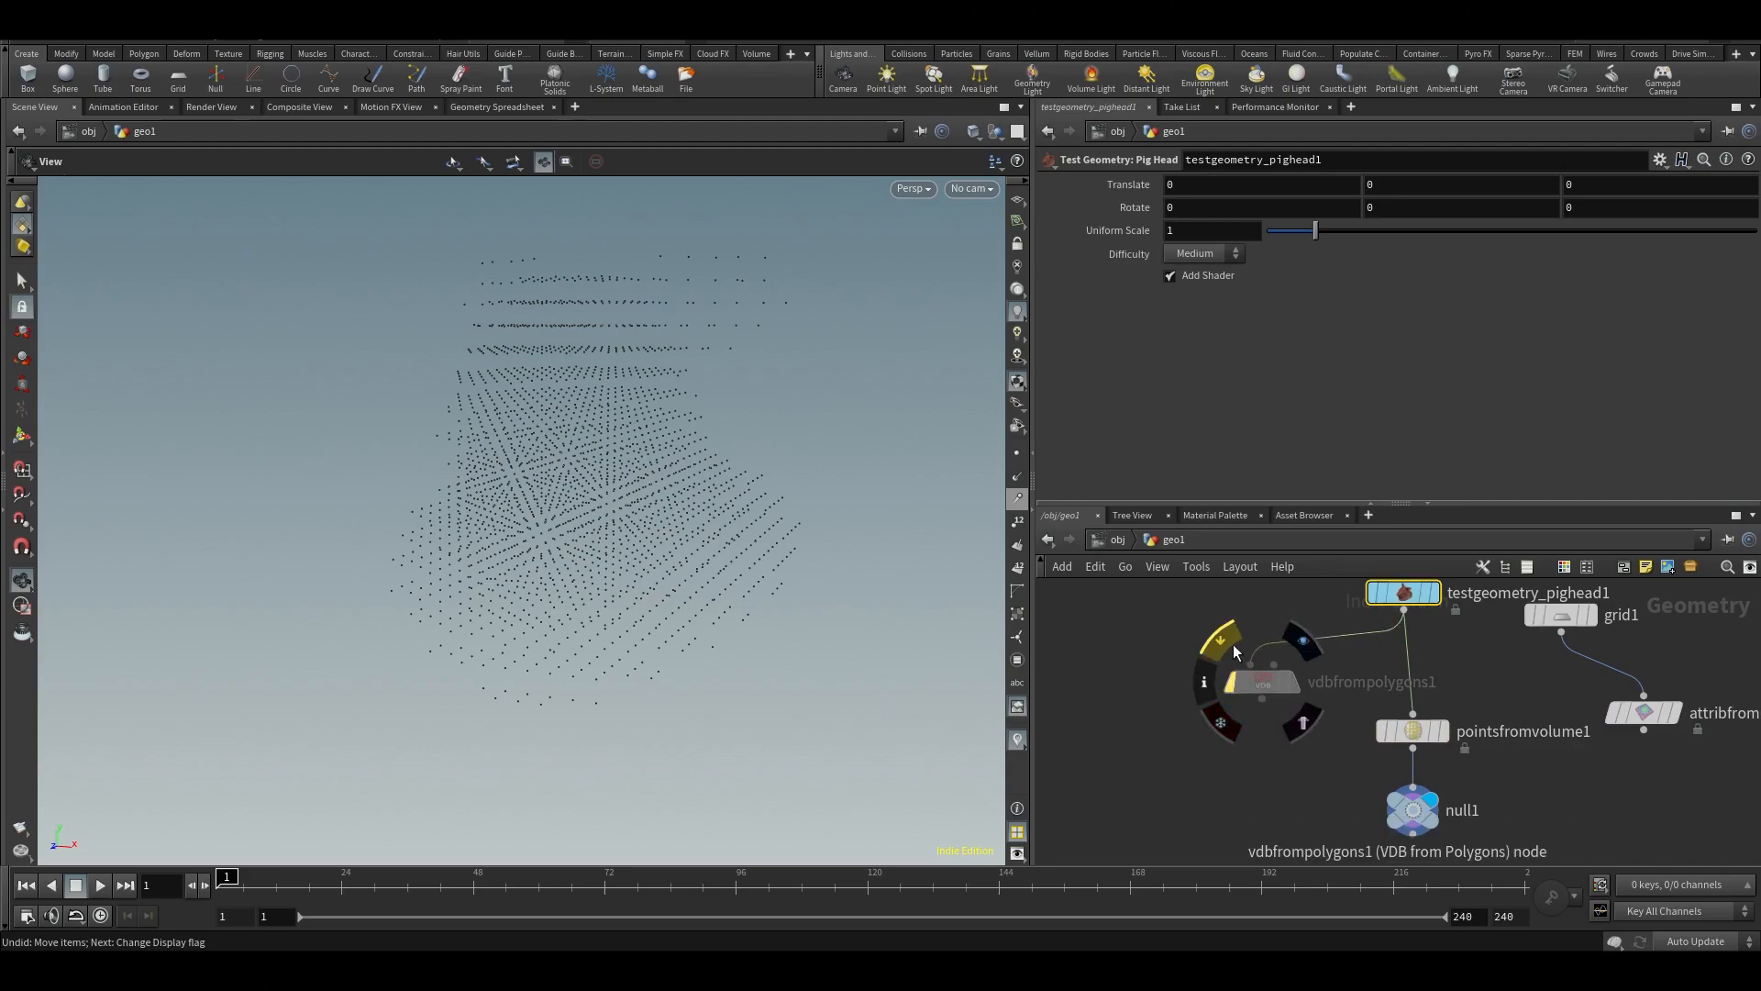
pyautogui.click(1261, 682)
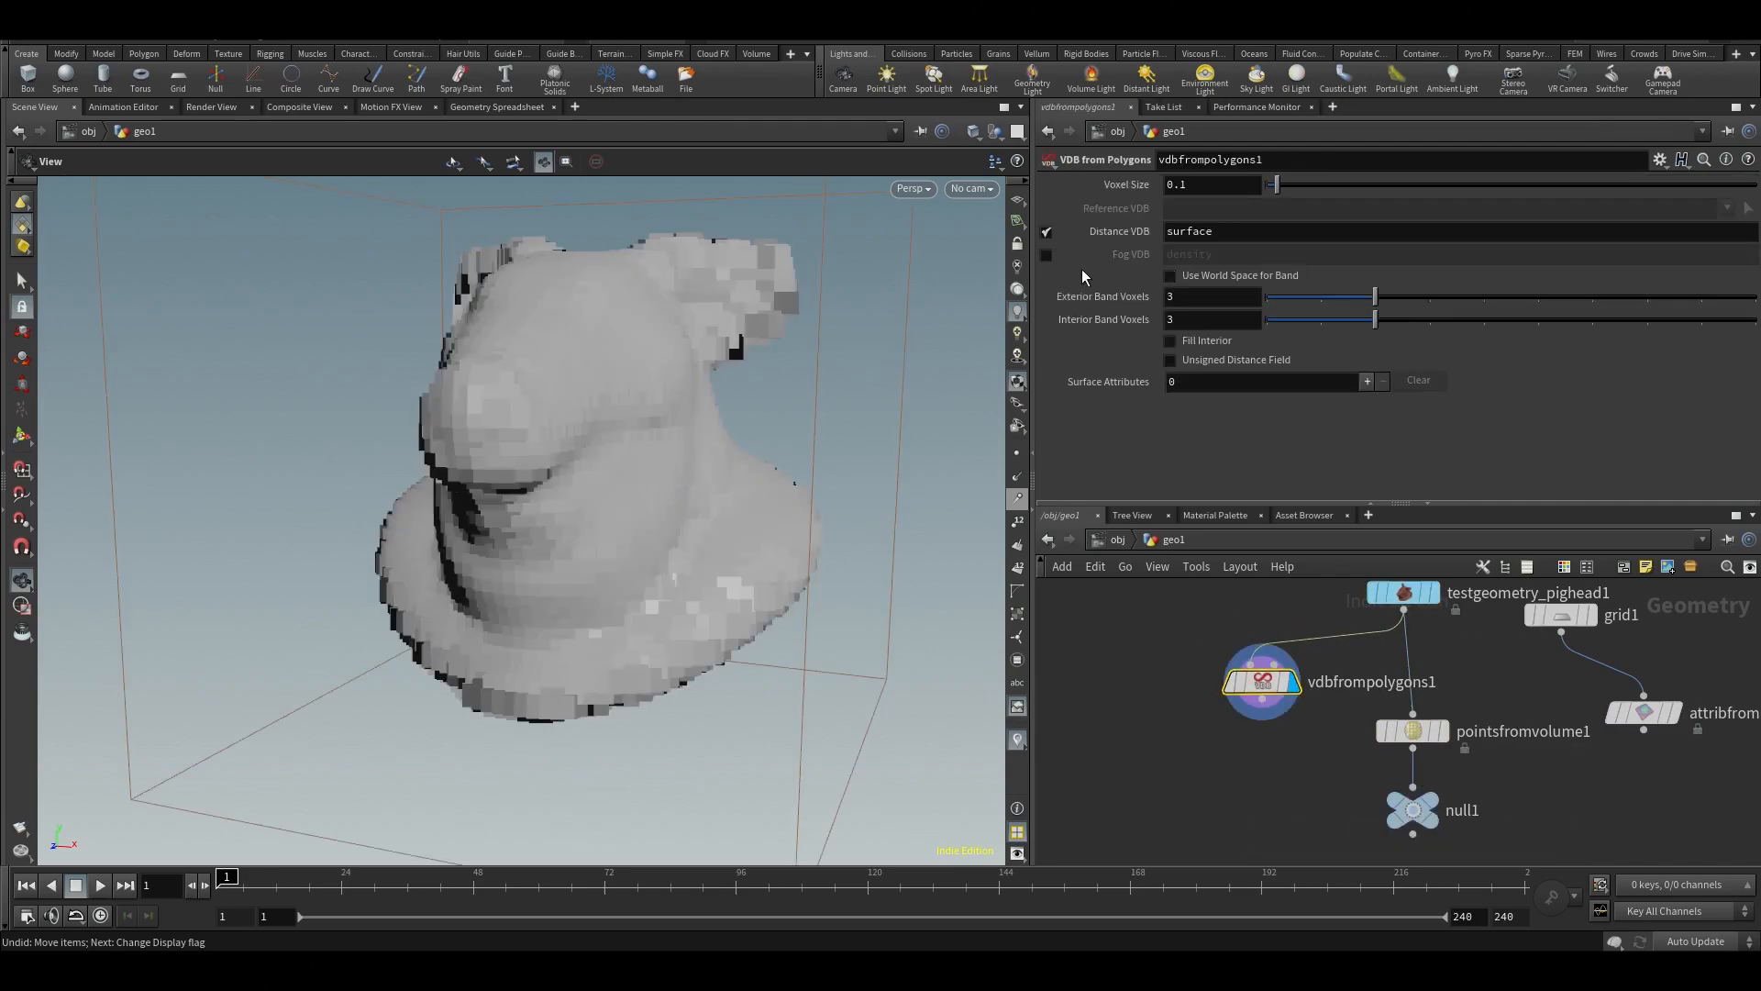
pyautogui.click(1046, 253)
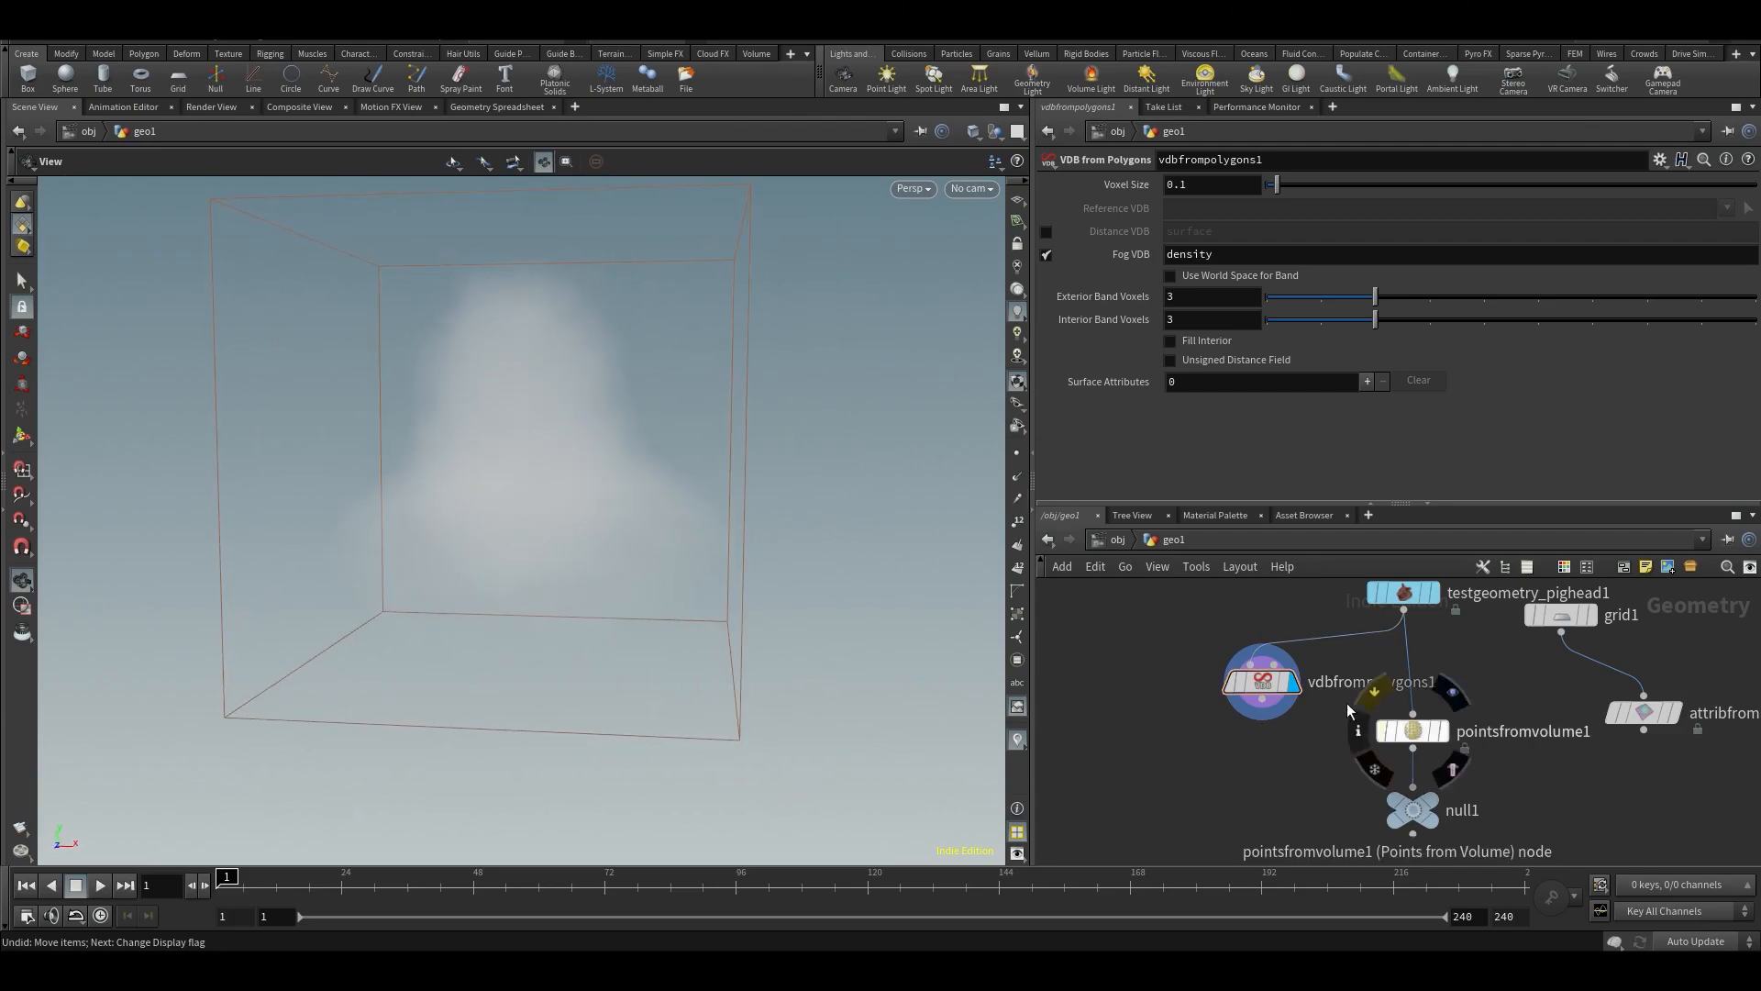
pyautogui.click(1262, 681)
pyautogui.write('vis')
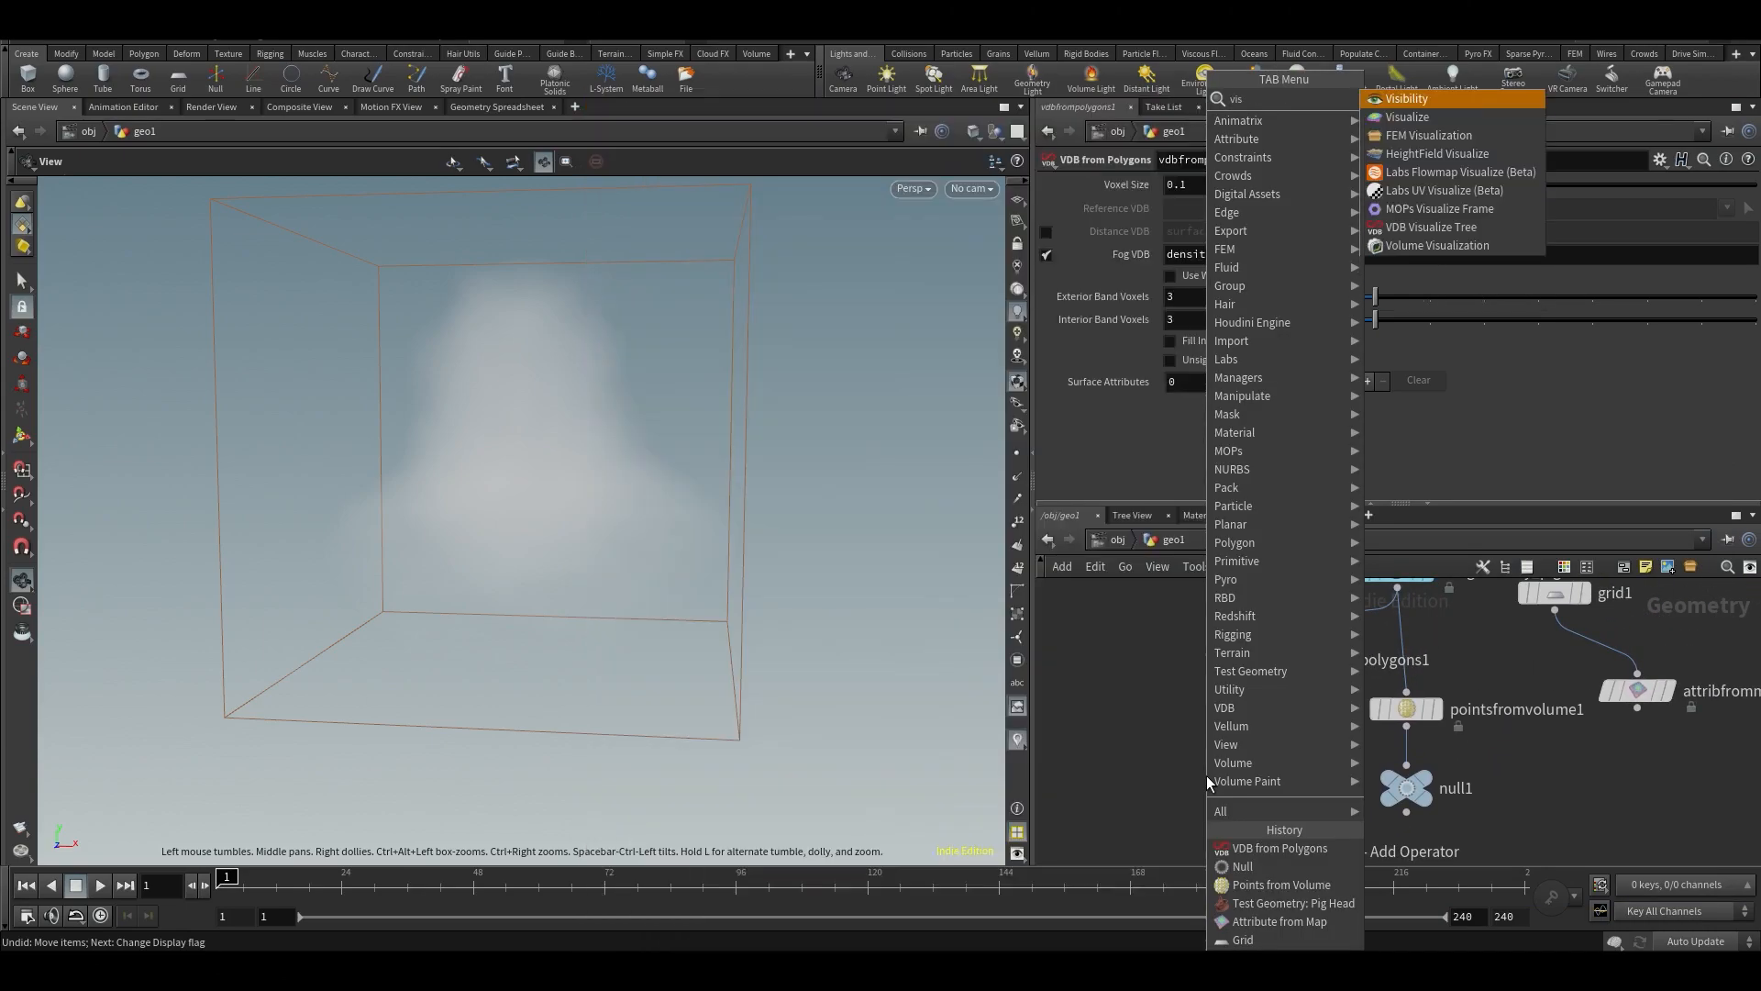
pyautogui.moveTo(1439, 208)
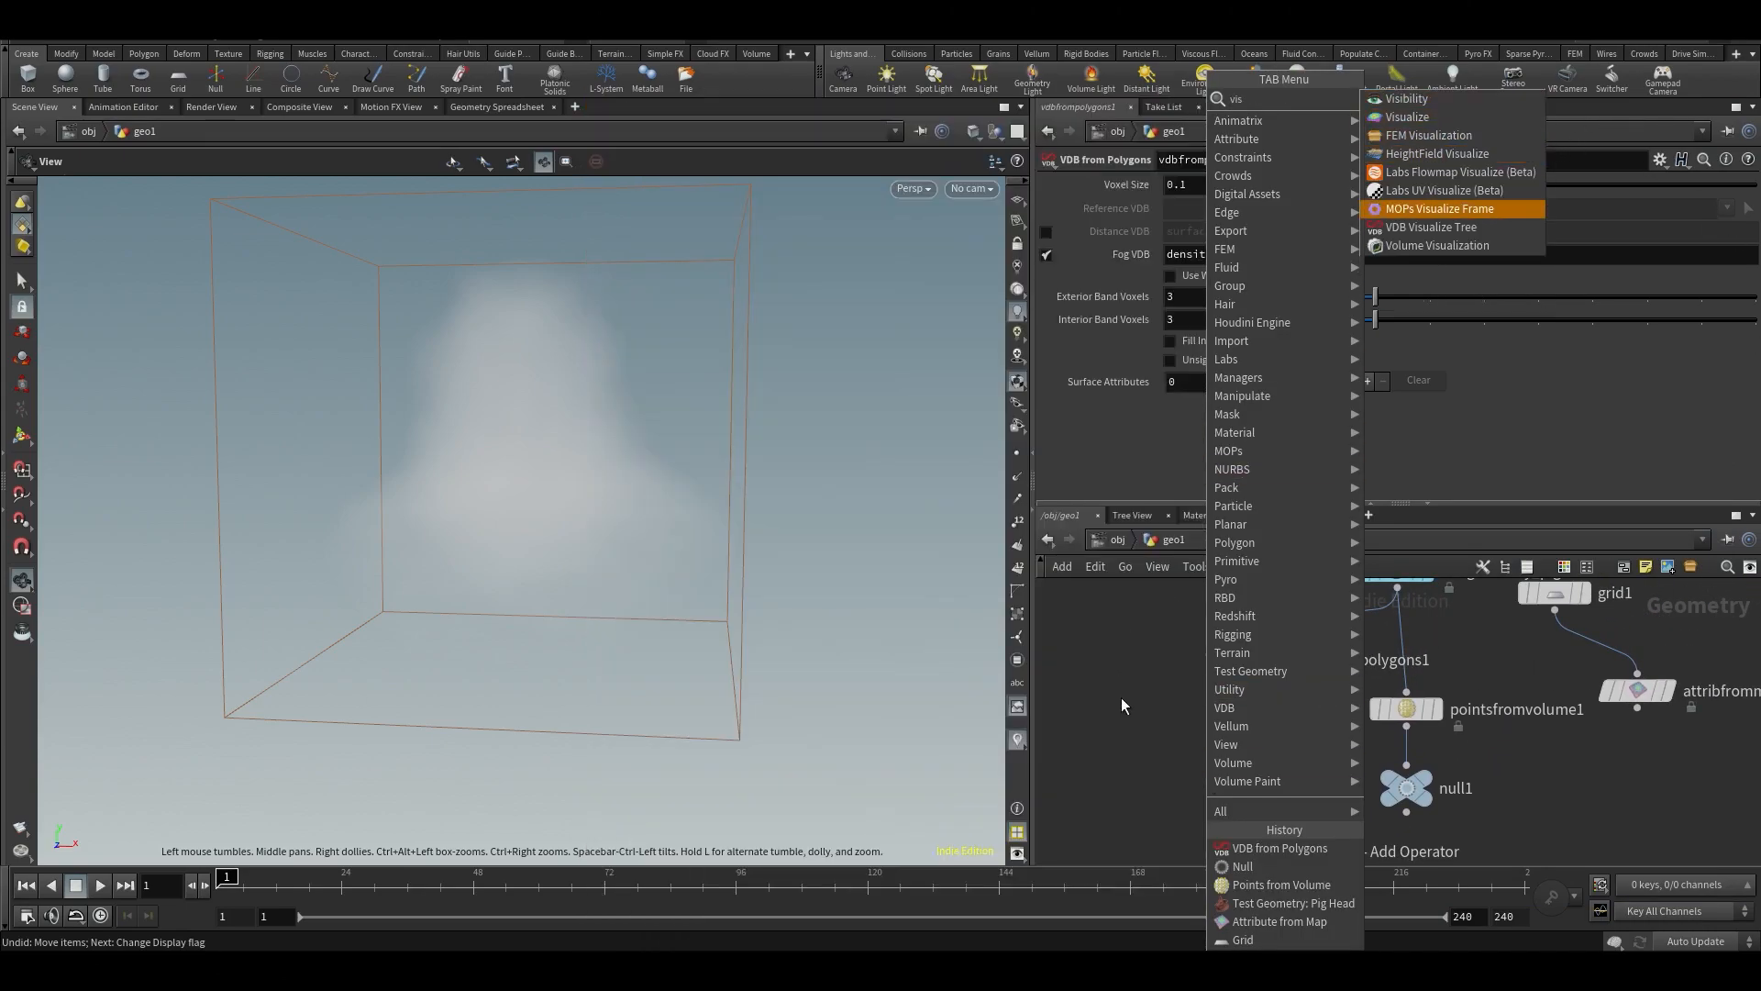
# Add a Volume Visualization showing the density field at density scale 10000.
pyautogui.click(1436, 246)
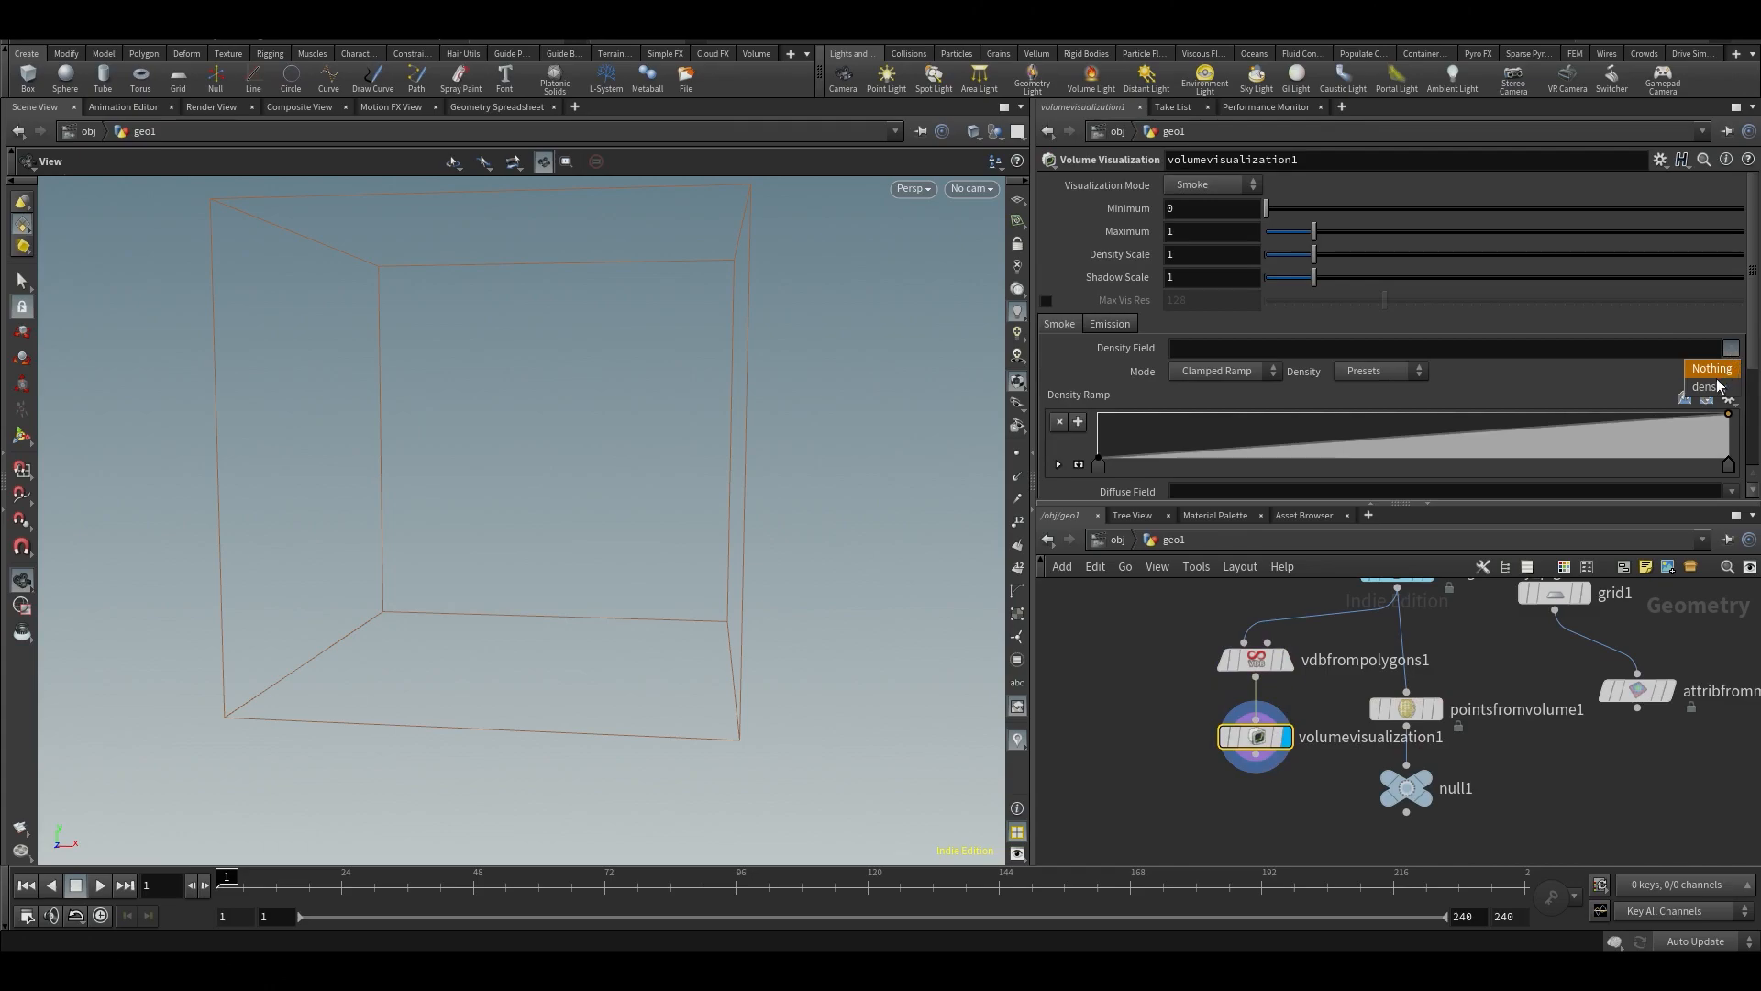
pyautogui.click(1702, 385)
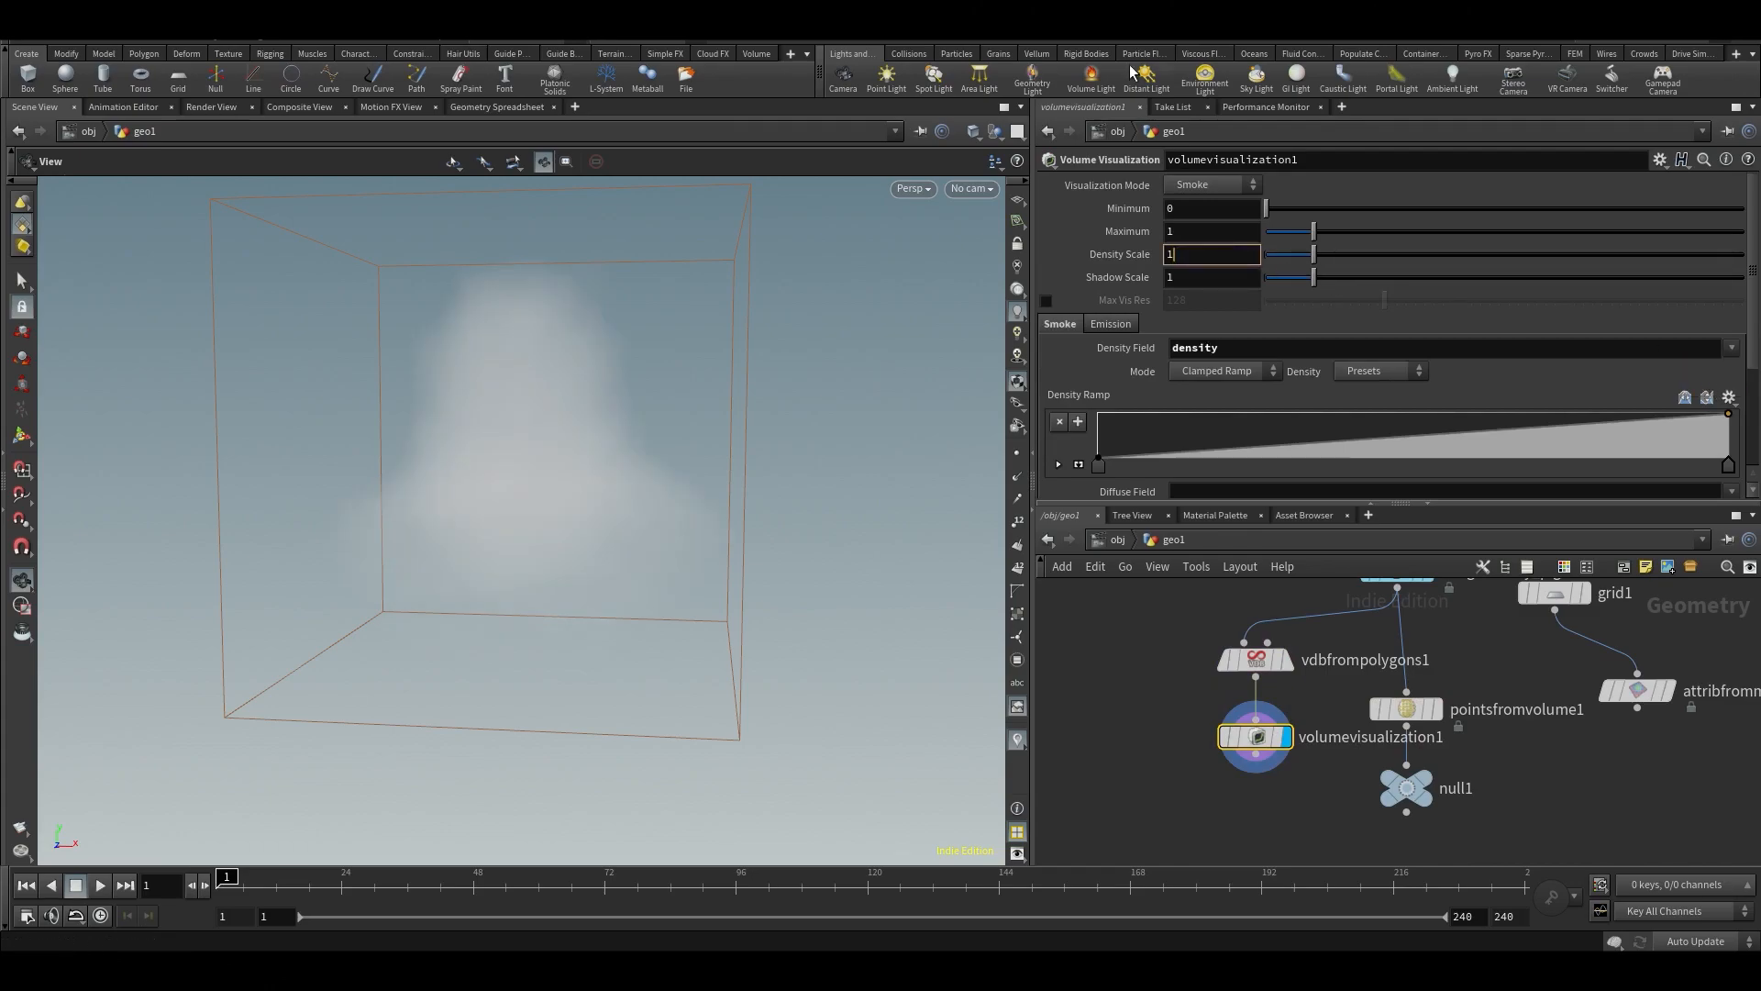
pyautogui.write('10000')
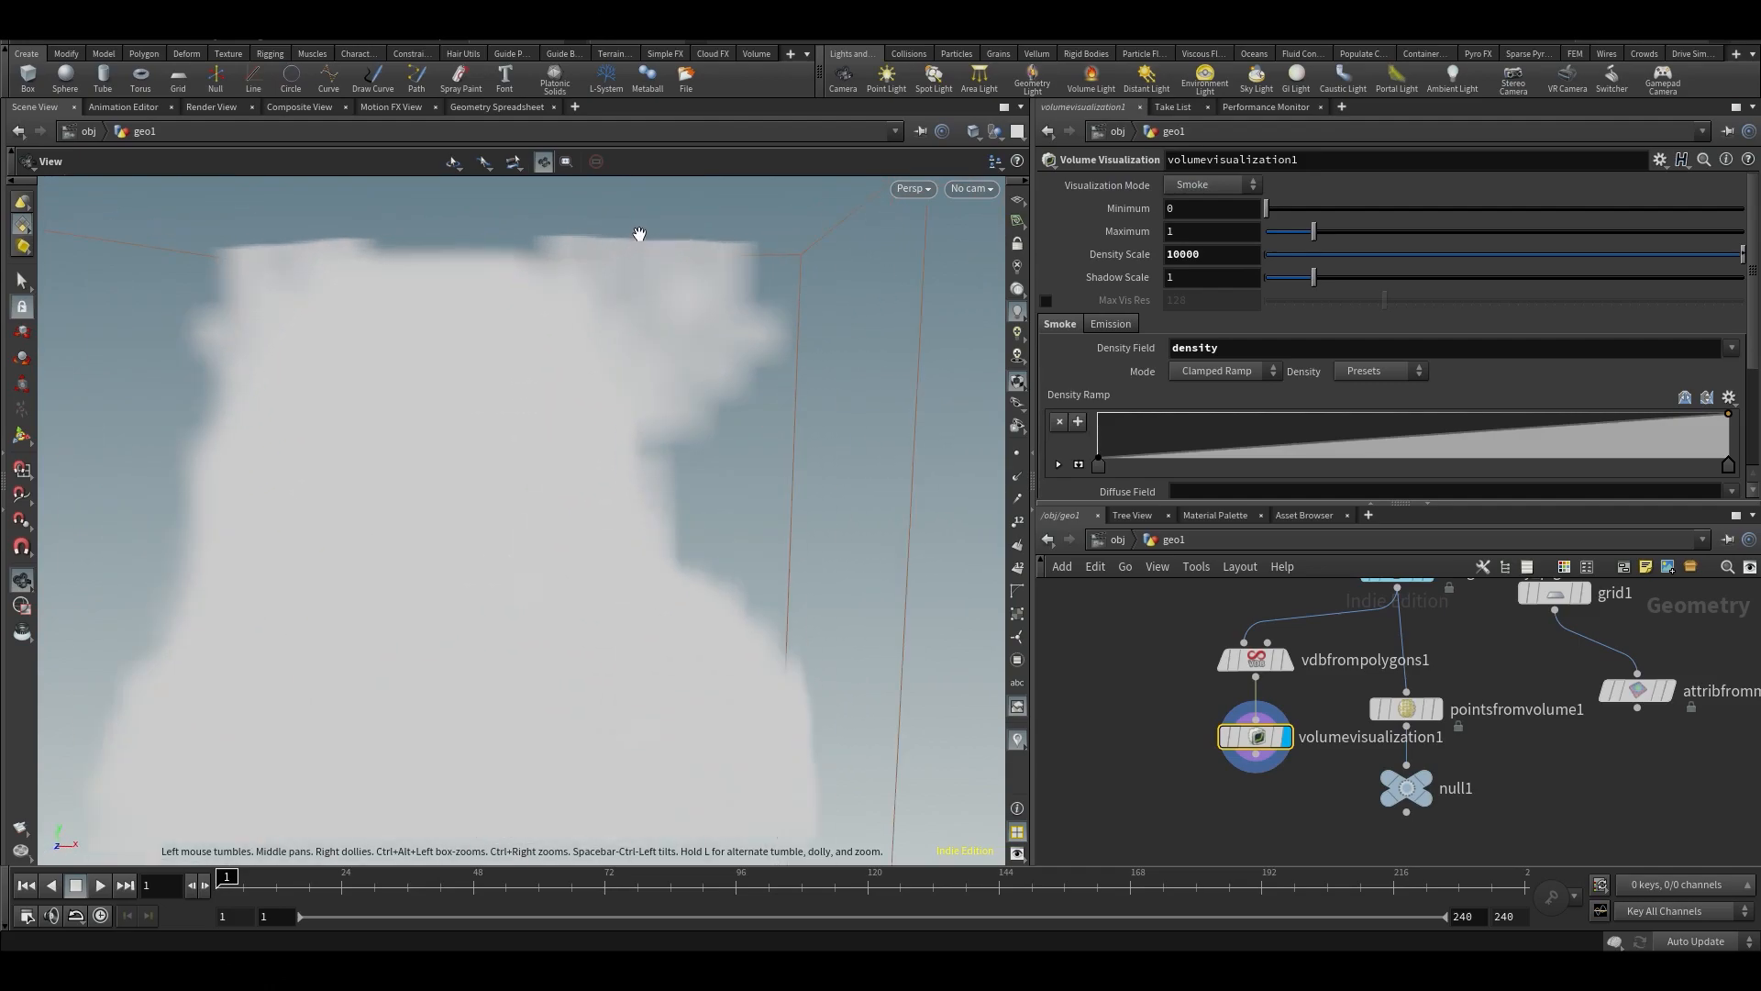
pyautogui.moveTo(1312, 277); pyautogui.dragTo(1317, 277)
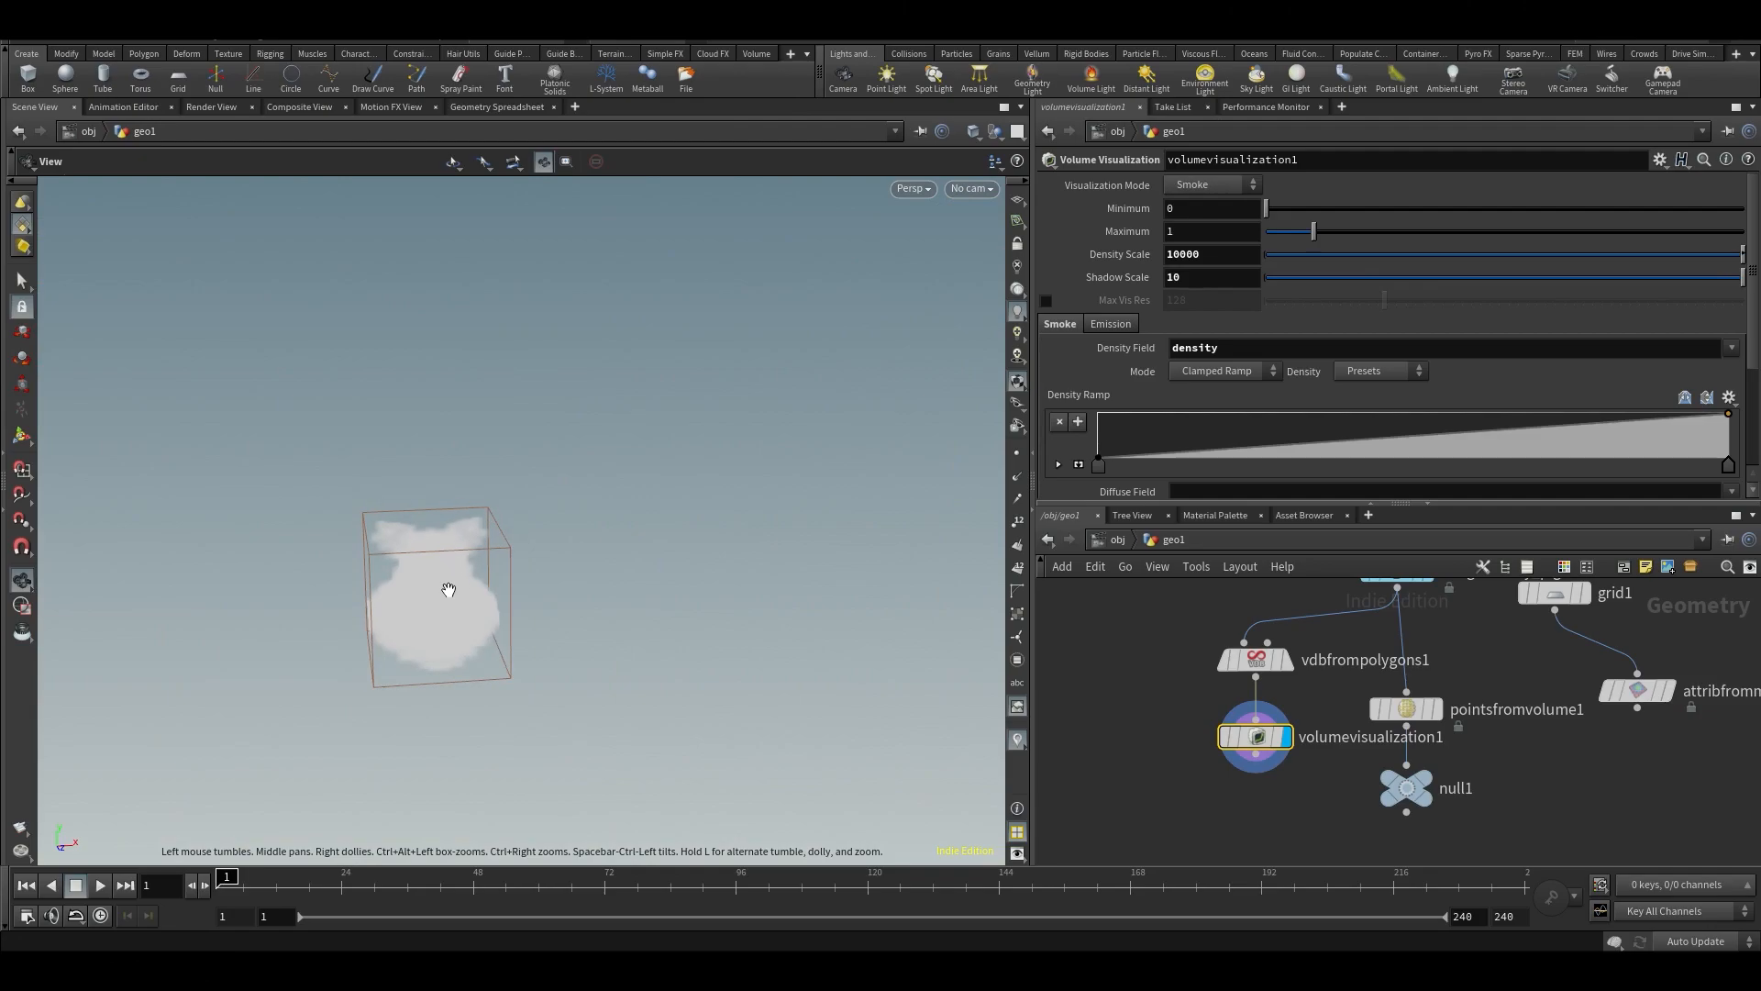
pyautogui.scroll(-3)
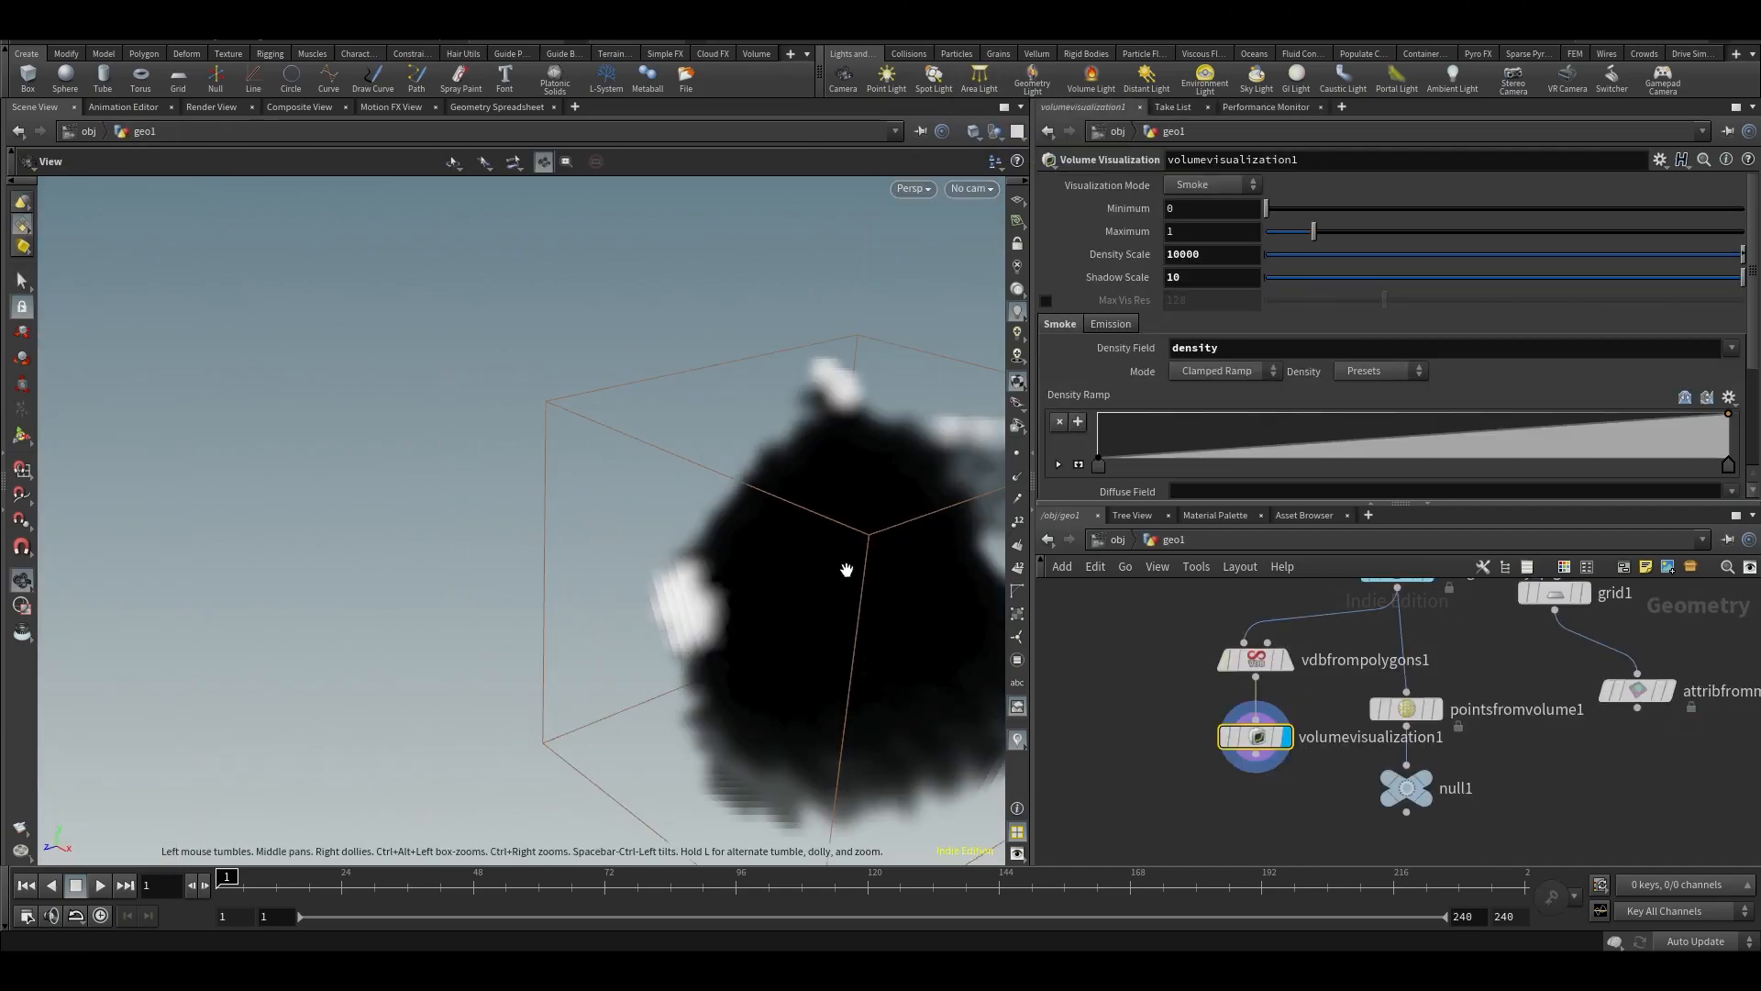
# Lower the shadow scale to 0.06 and raise the maximum density to 1.02.
pyautogui.moveTo(1311, 277); pyautogui.dragTo(1268, 277)
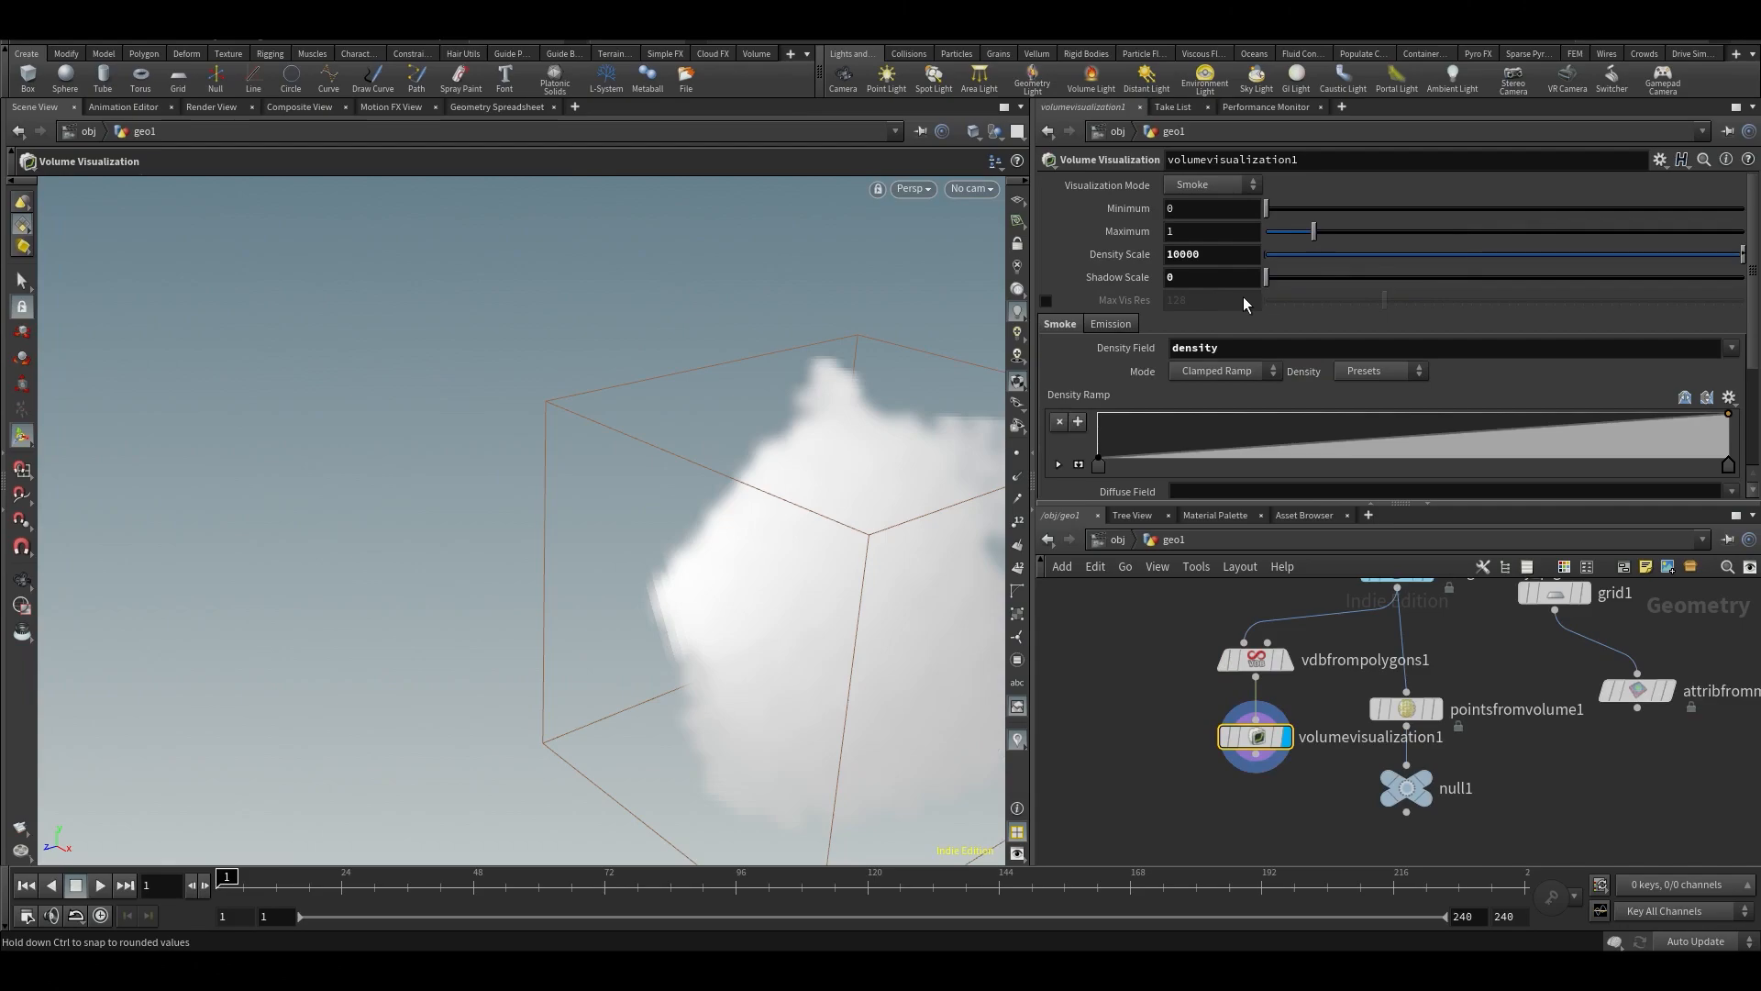
pyautogui.moveTo(1269, 277); pyautogui.dragTo(1273, 277)
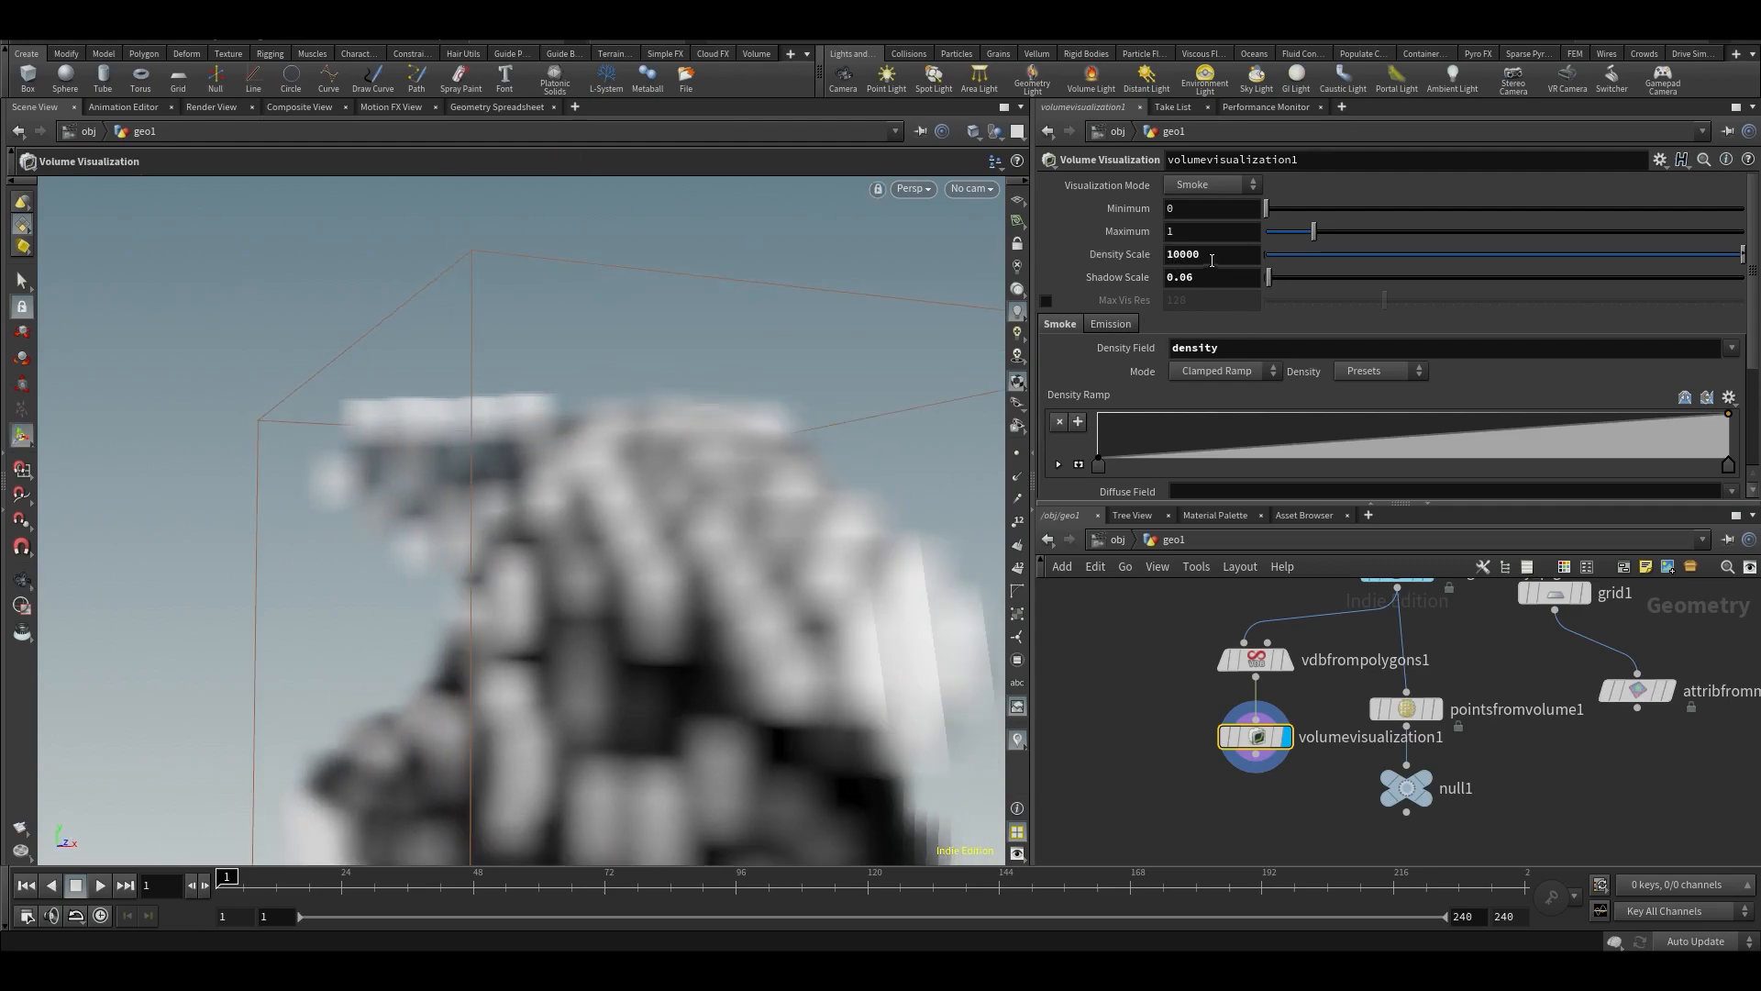
pyautogui.write('100000')
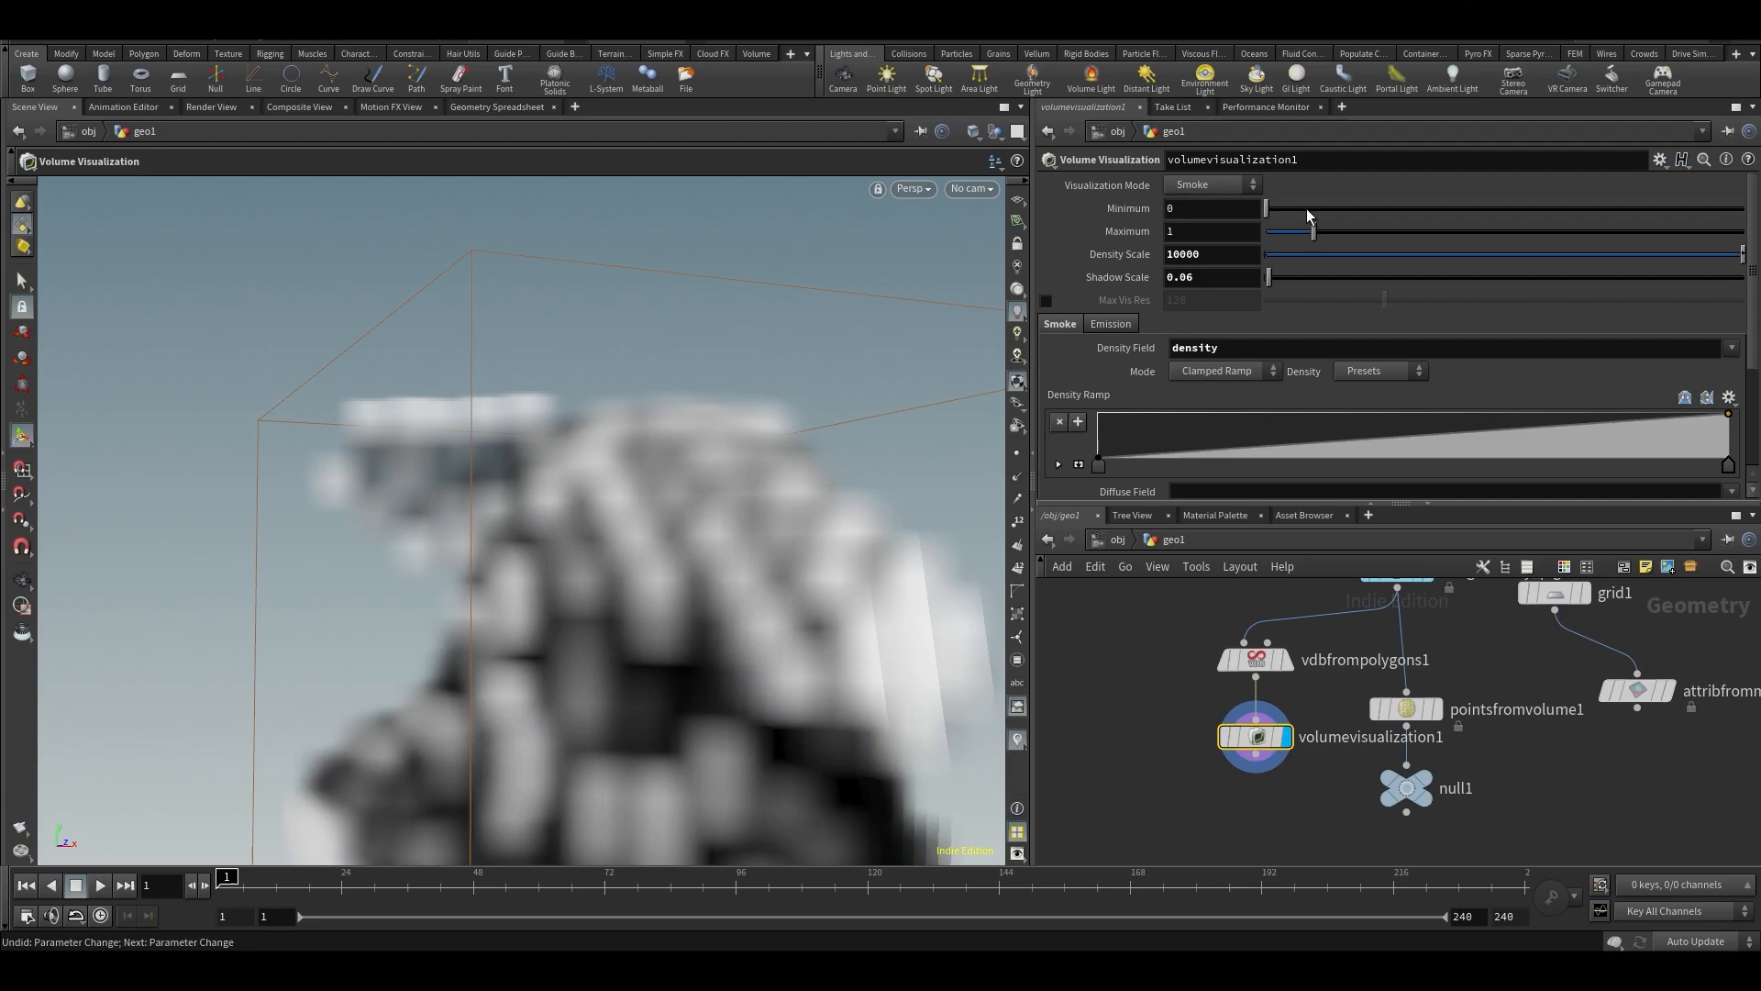
pyautogui.moveTo(1312, 231); pyautogui.dragTo(1302, 231)
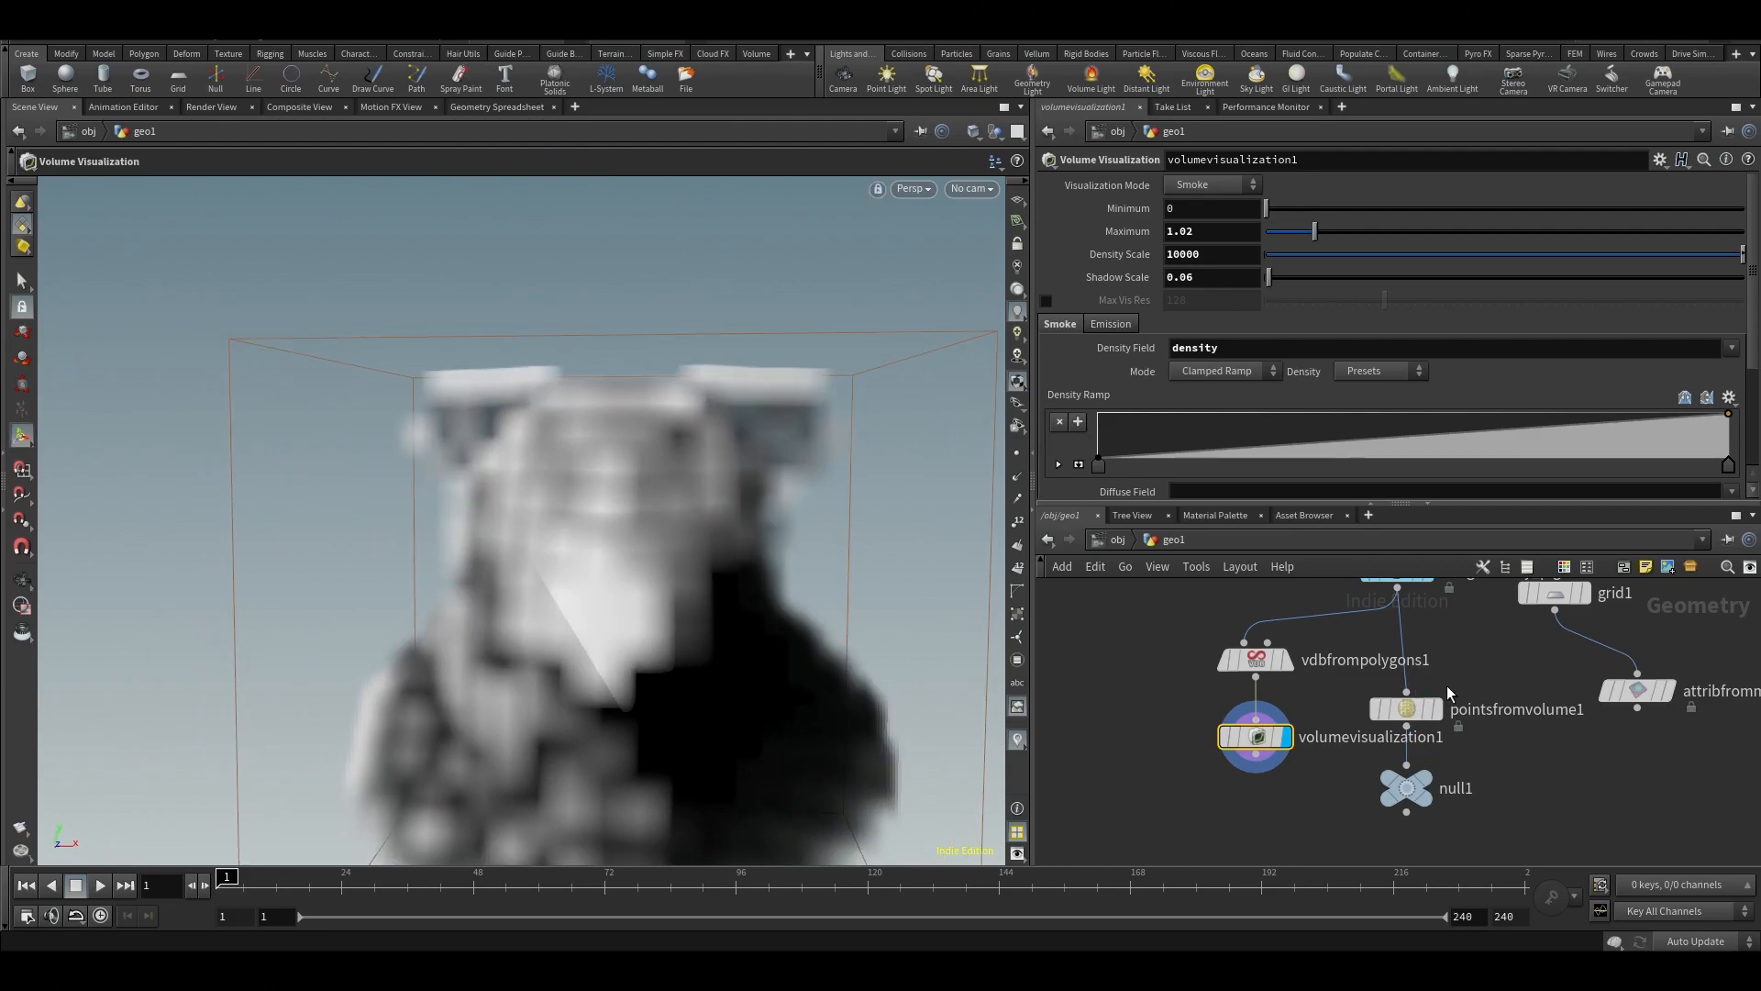
pyautogui.click(1406, 708)
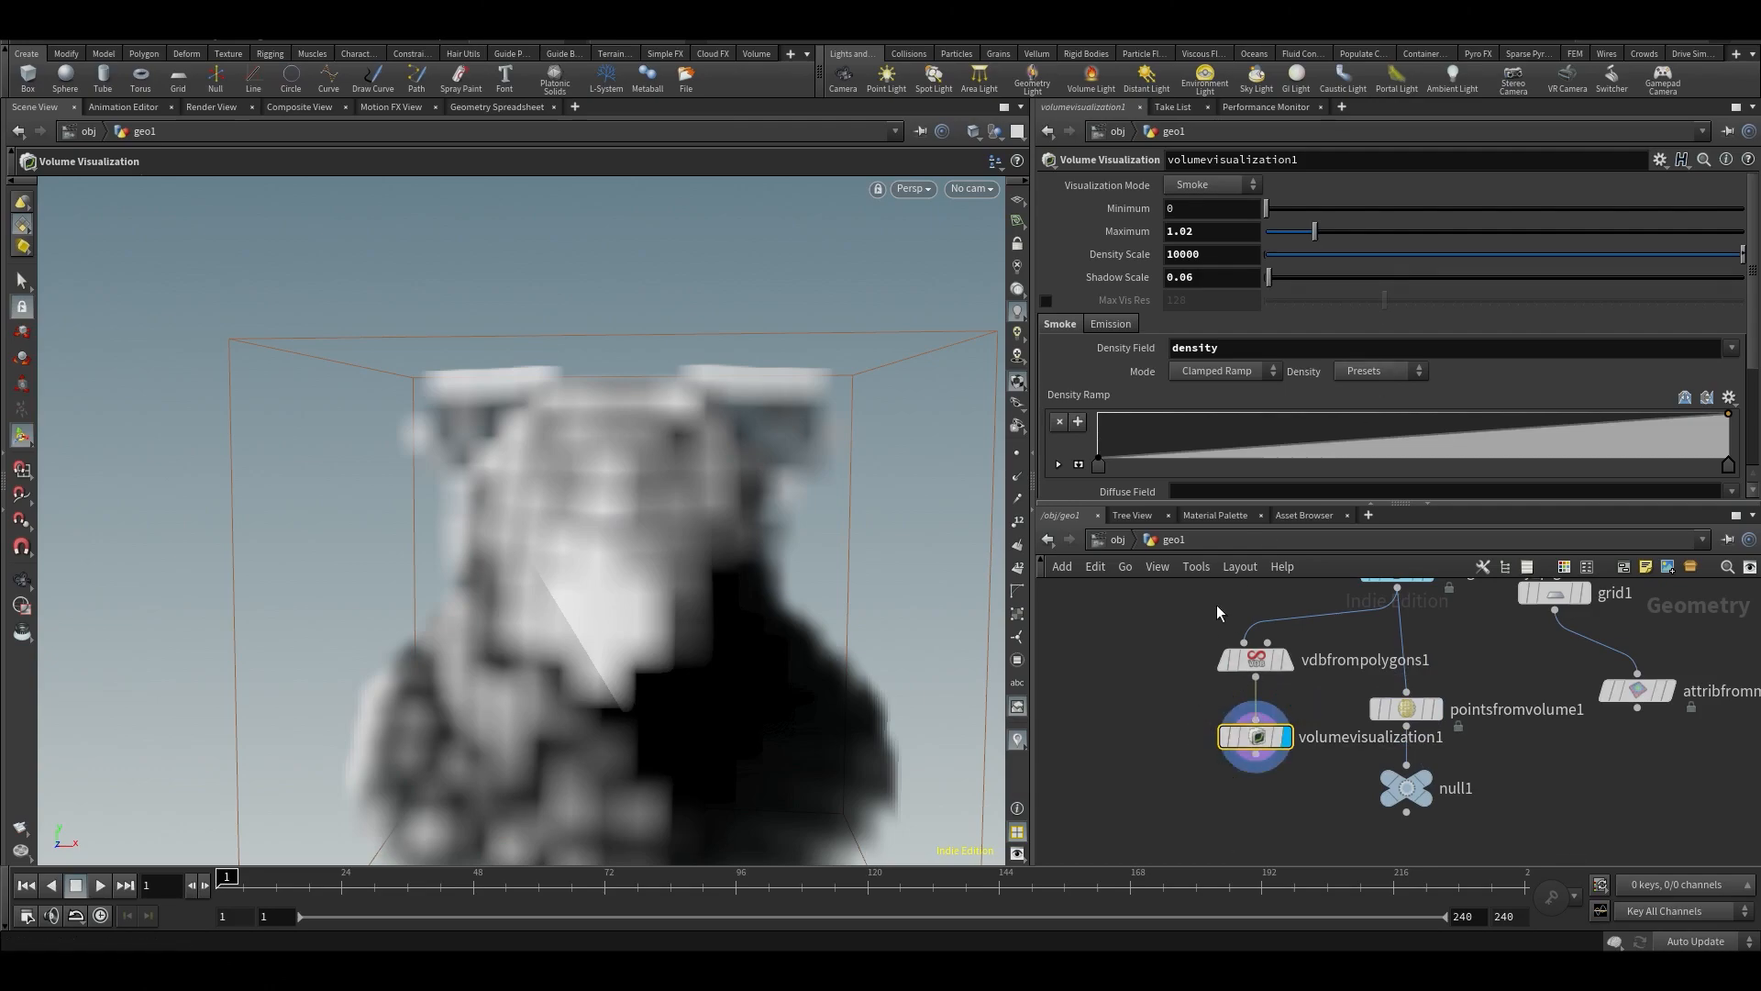
pyautogui.click(1255, 658)
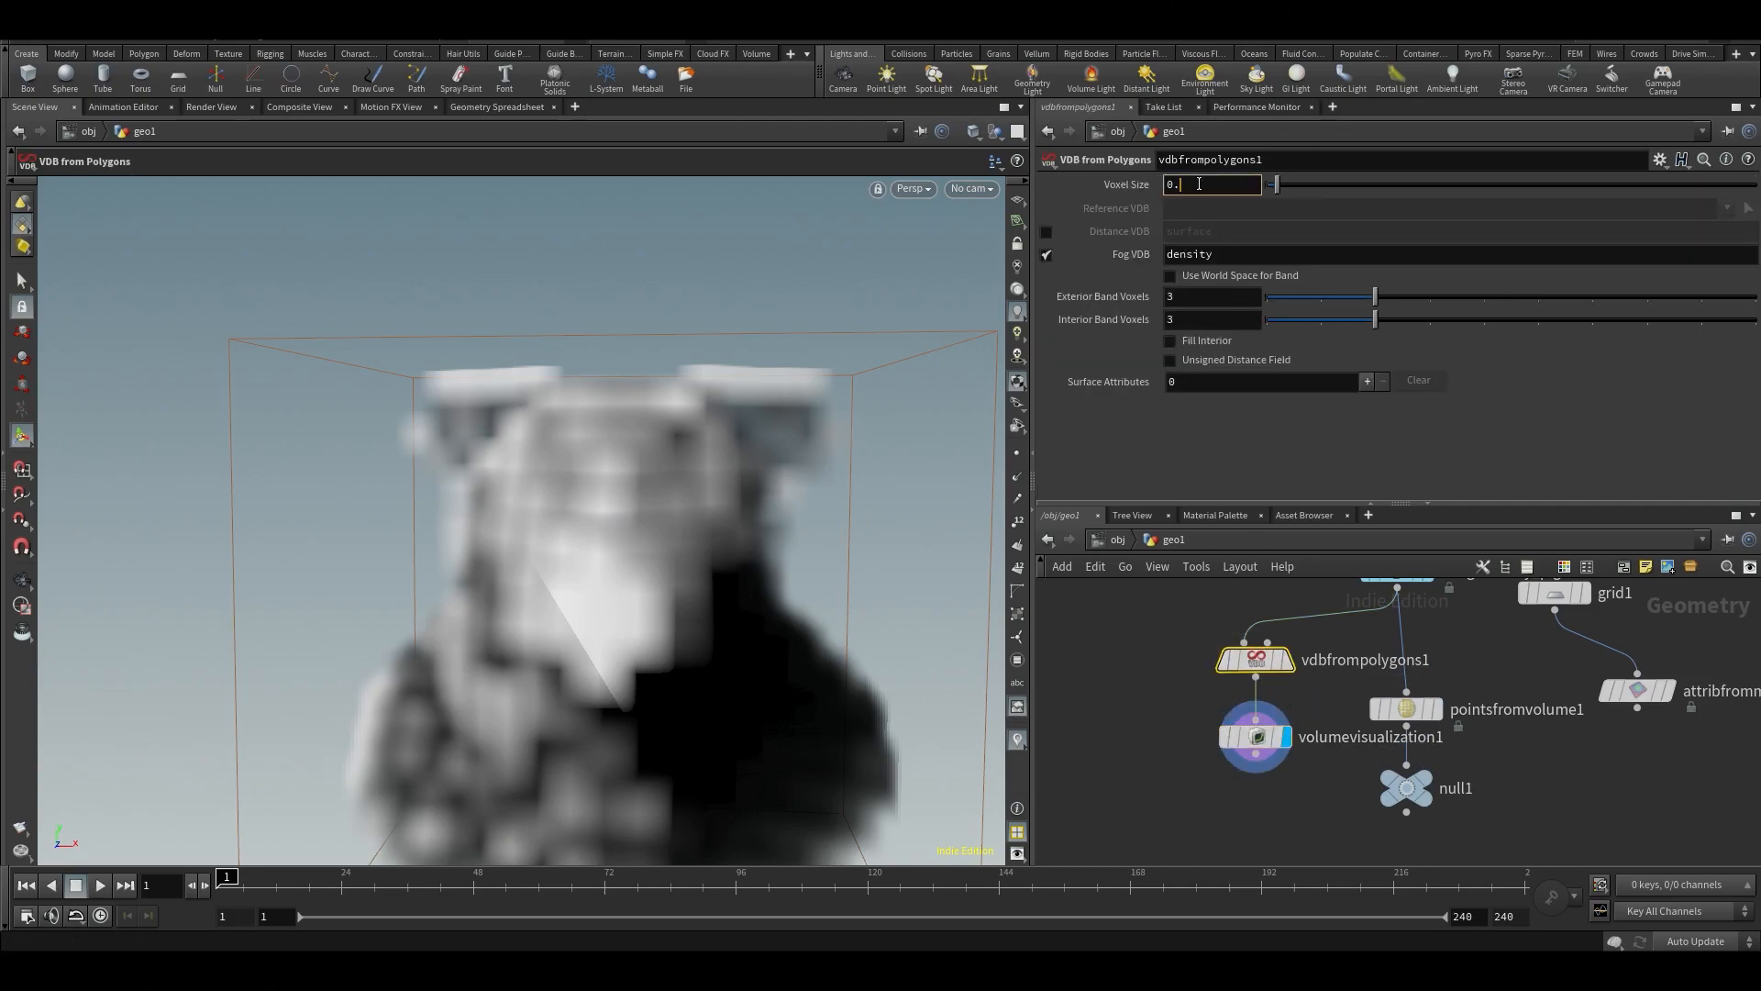
# Set the VDB voxel size and point separation both to 0.05 and view the denser point cloud.
pyautogui.write('0.05')
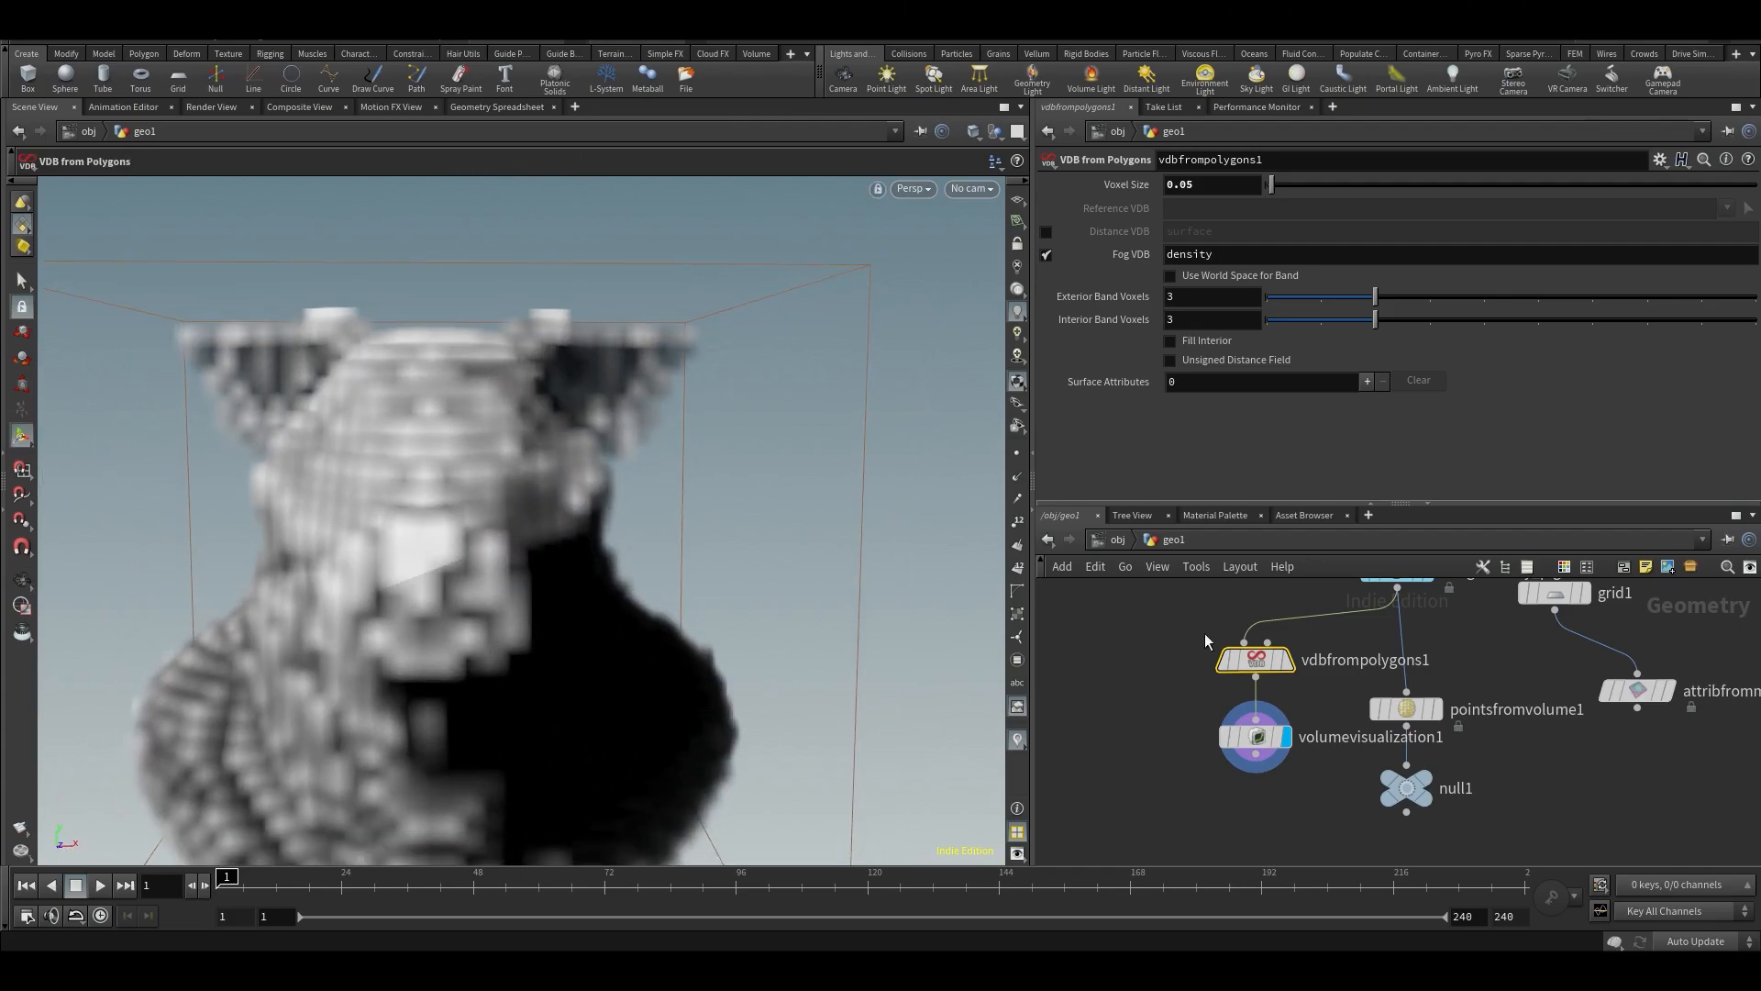
pyautogui.click(1405, 708)
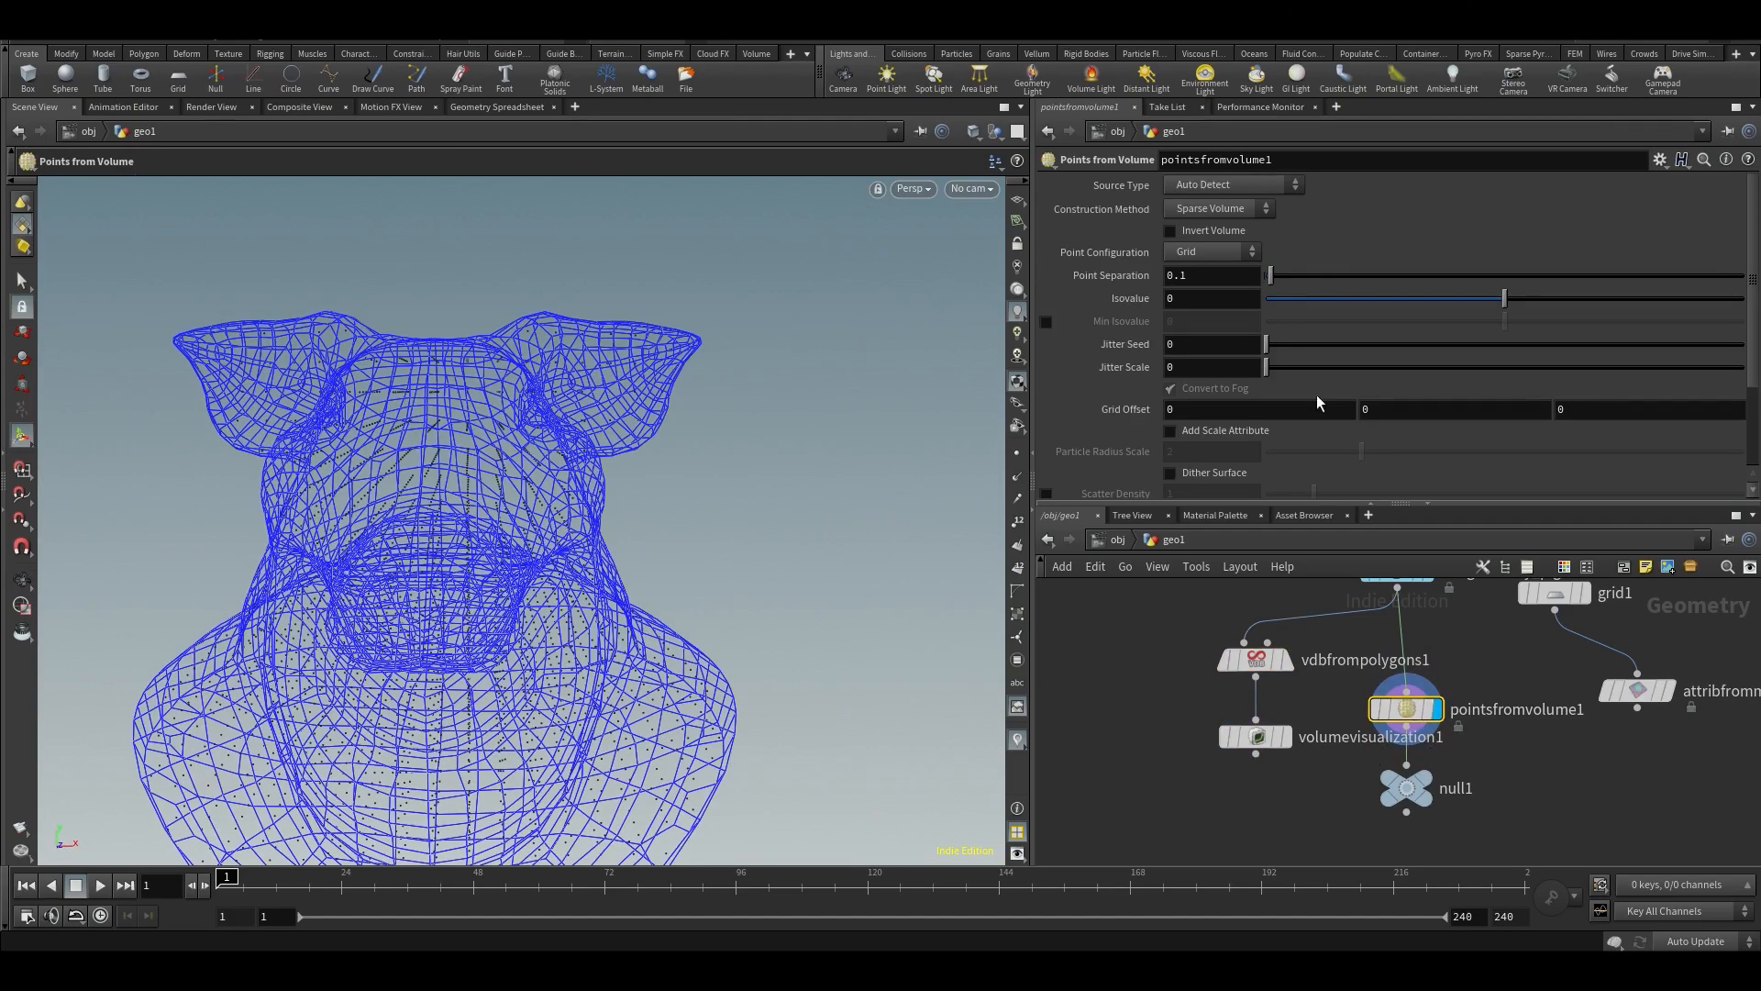
pyautogui.click(1213, 276)
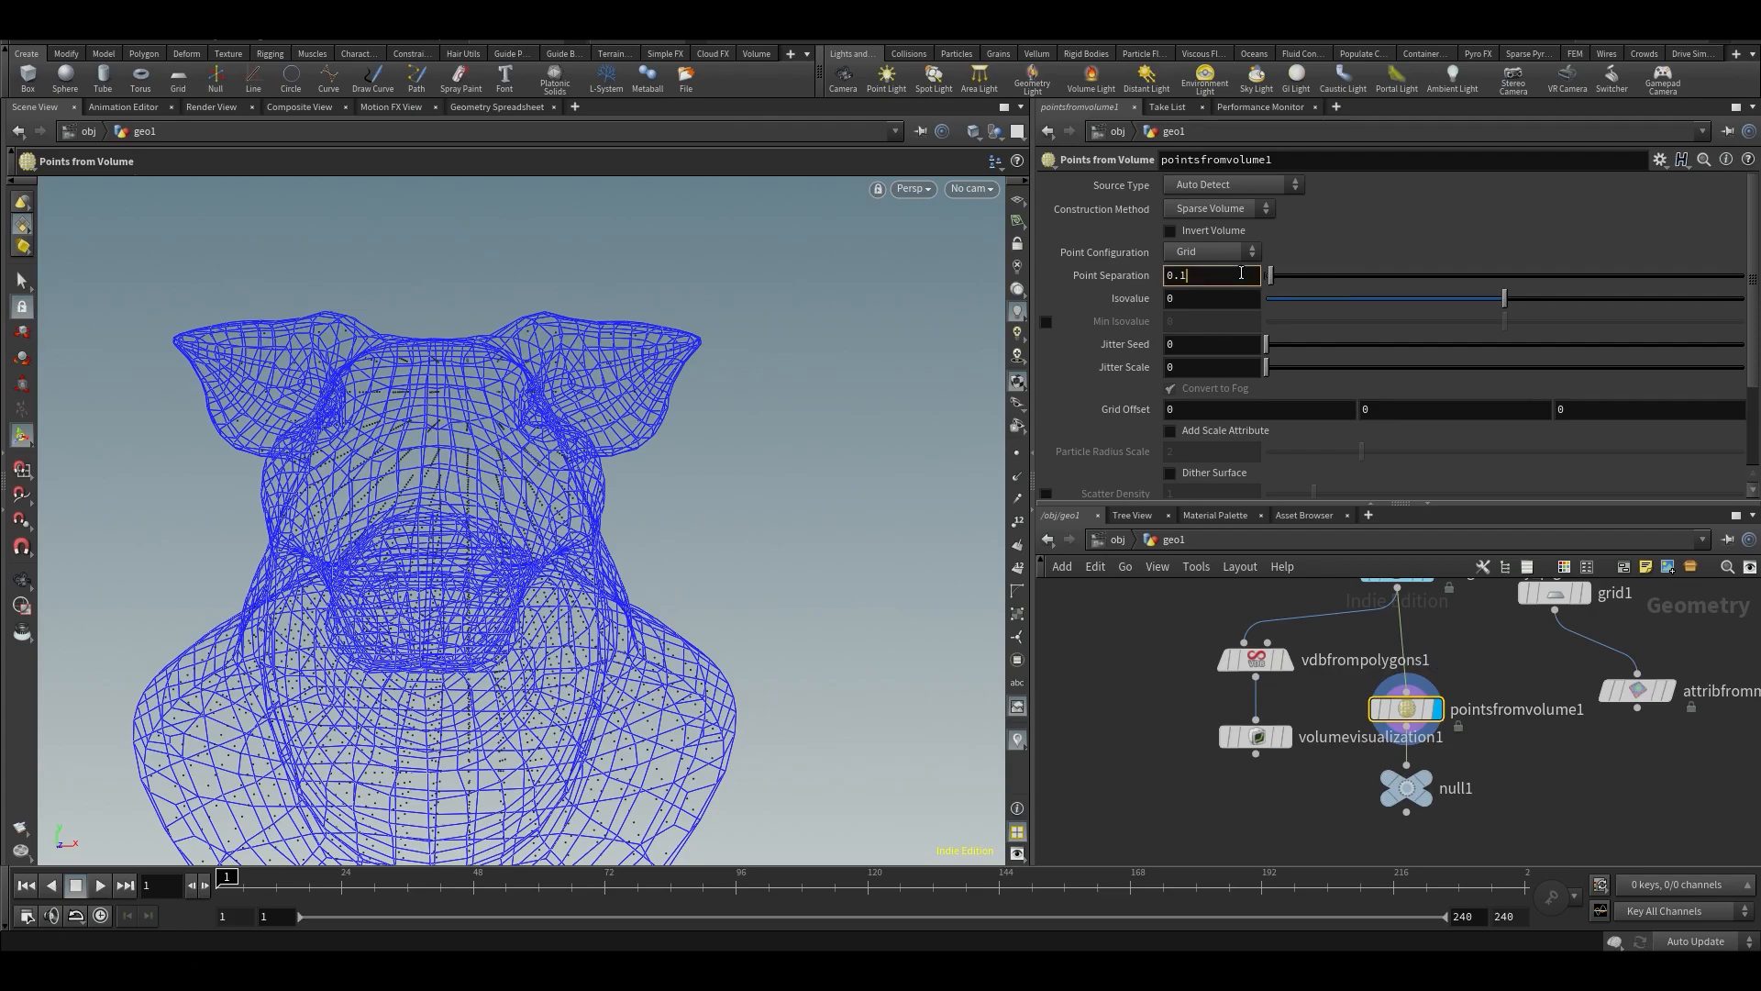
pyautogui.write('0.05')
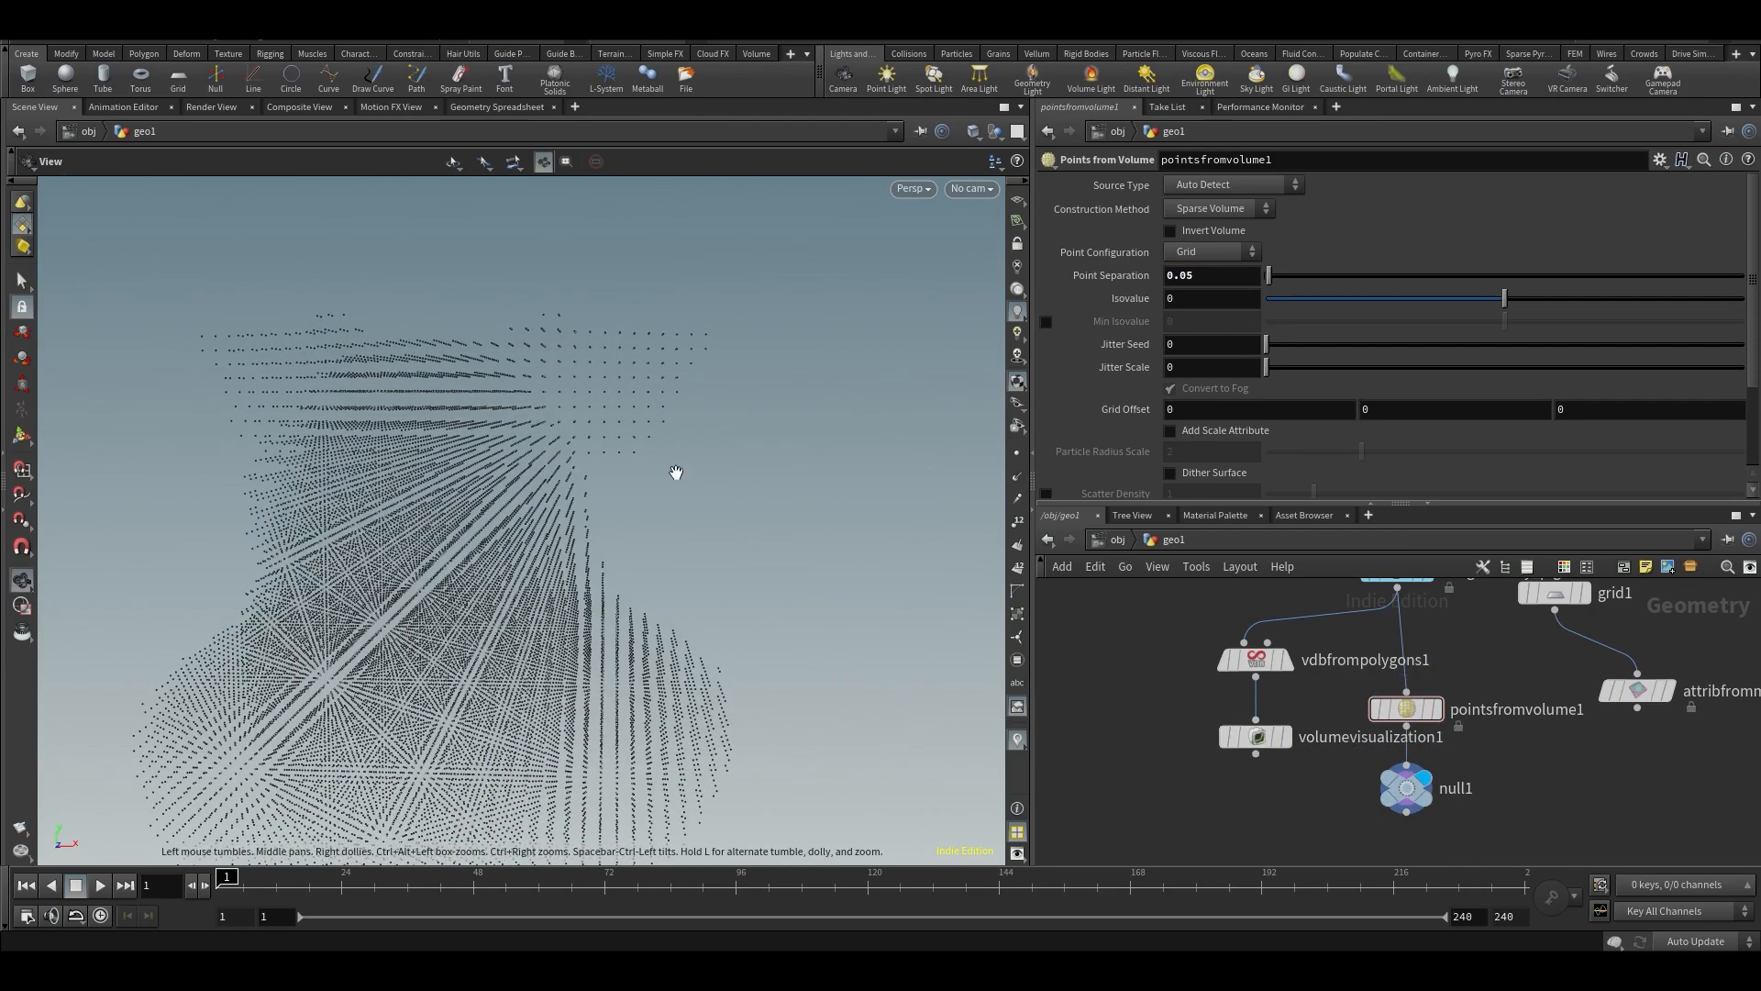
pyautogui.click(1255, 736)
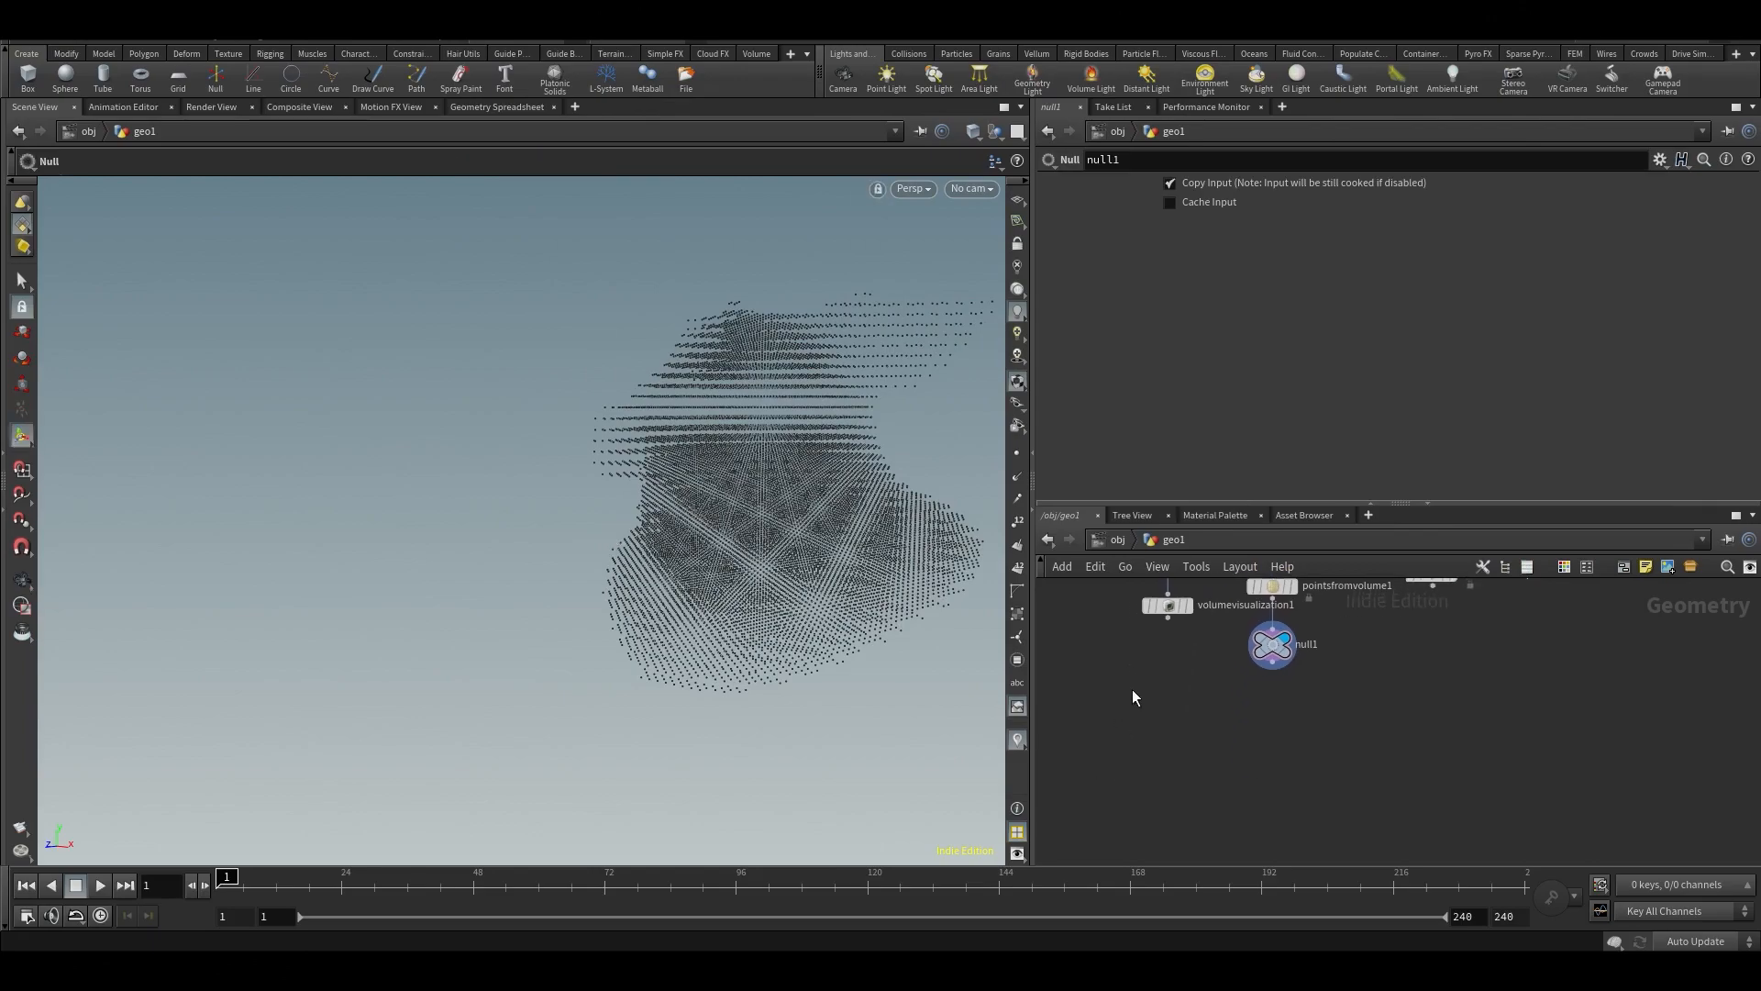
# Copy a Box onto the volume points, its uniform scale linked to particlesep.
pyautogui.press('Tab')
pyautogui.write('ctp')
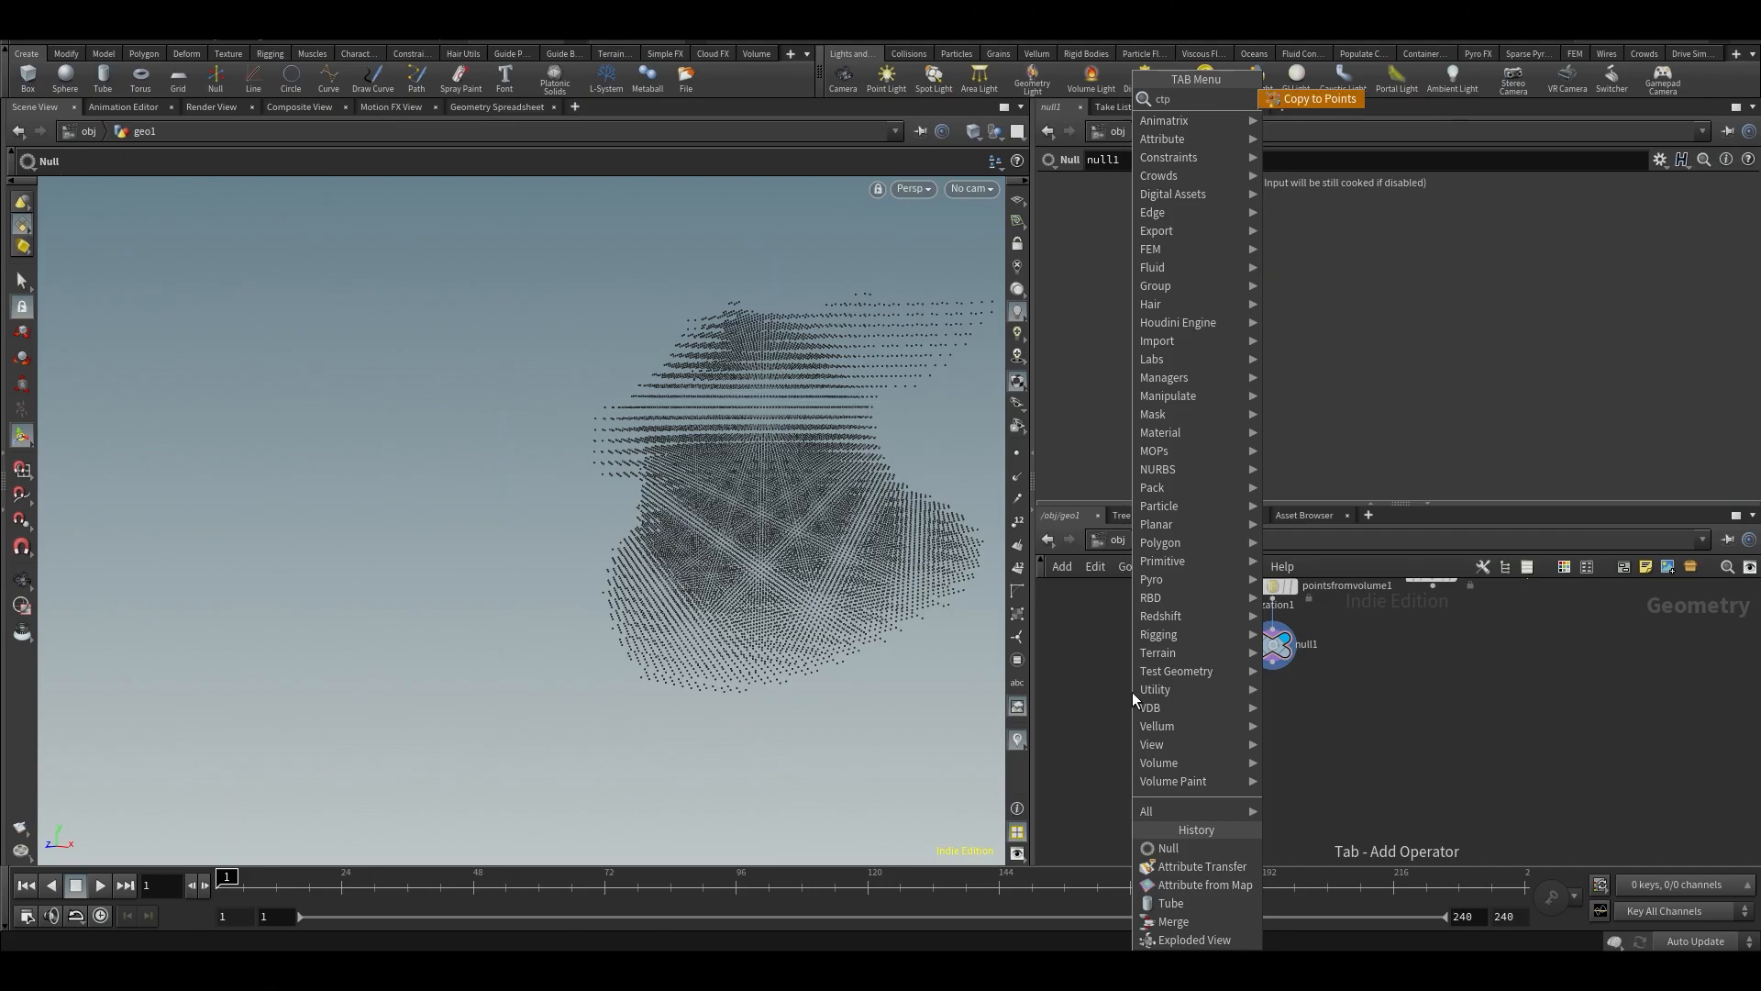
pyautogui.click(1310, 97)
pyautogui.write('bo')
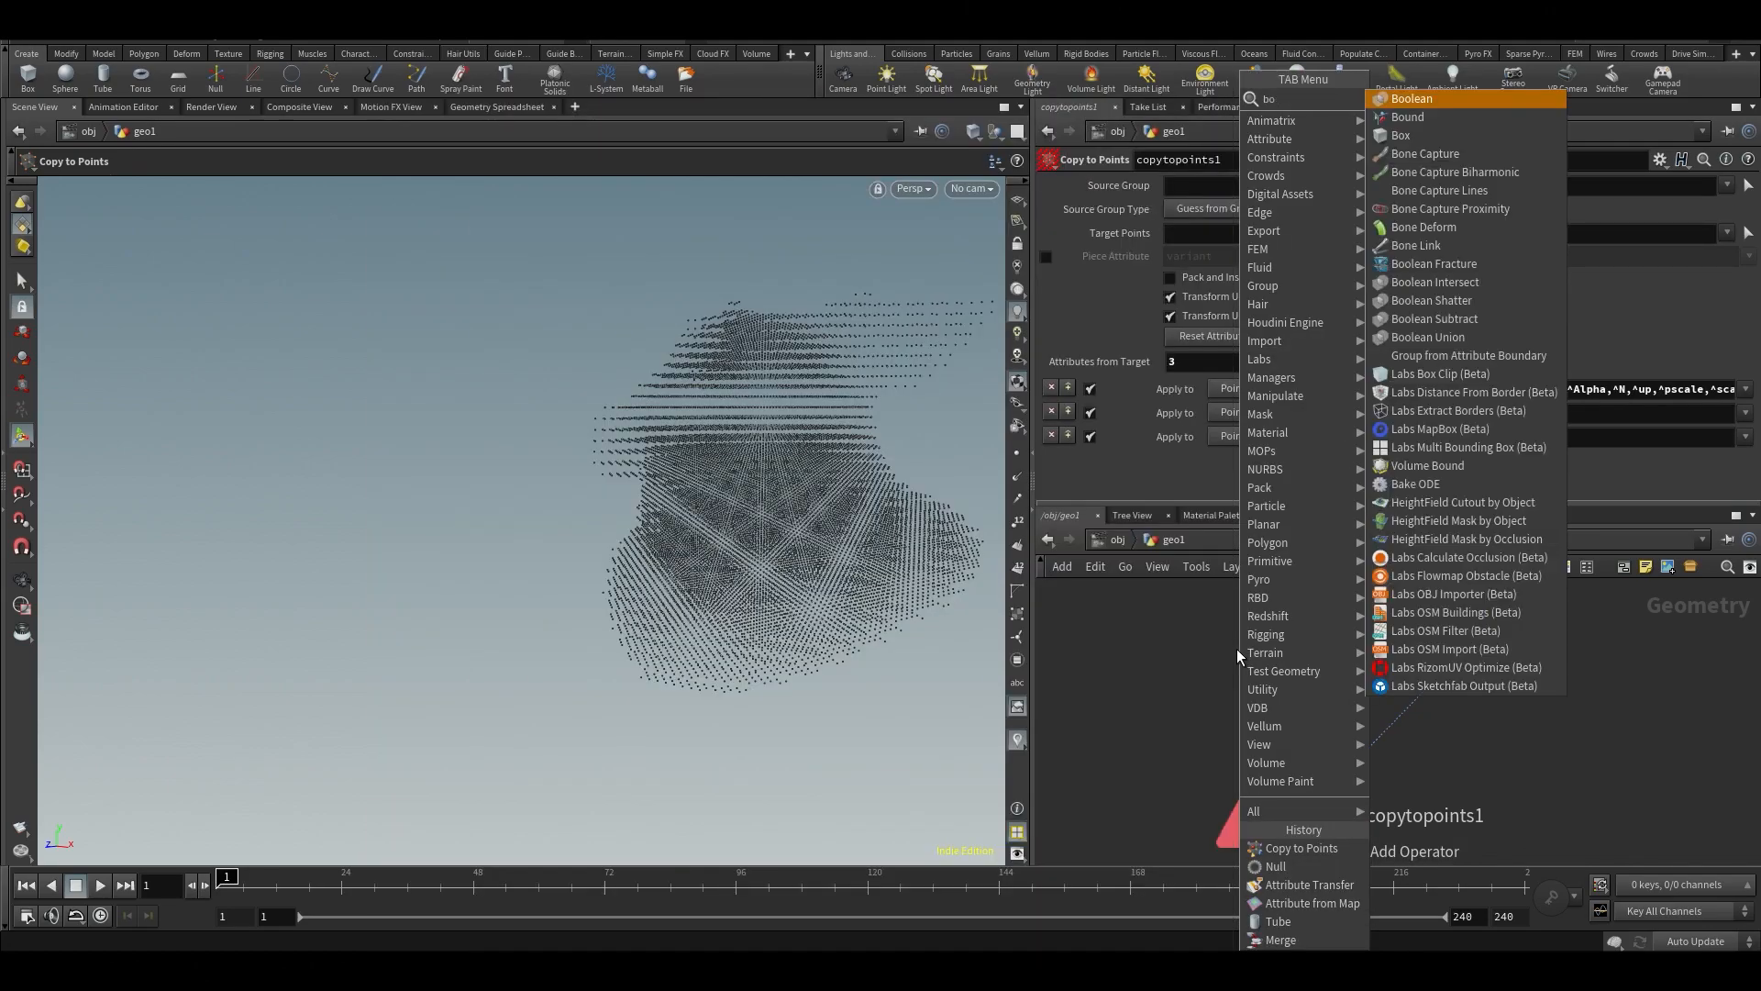
pyautogui.click(1400, 136)
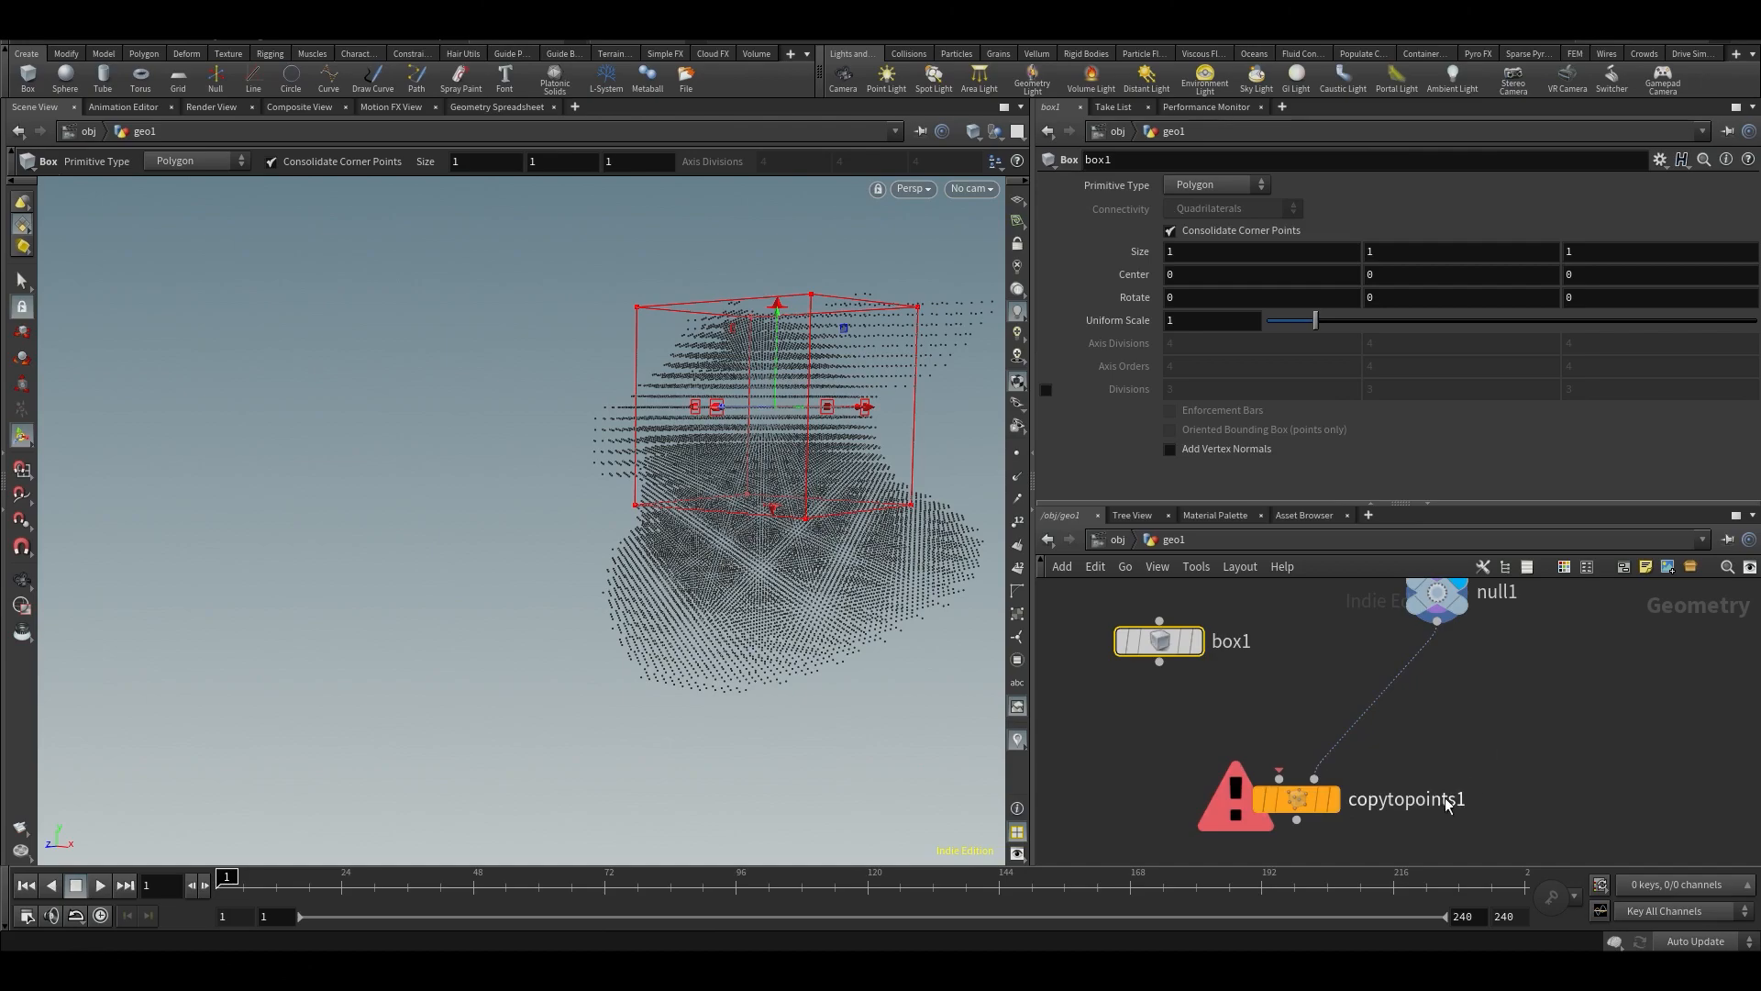
pyautogui.click(1296, 798)
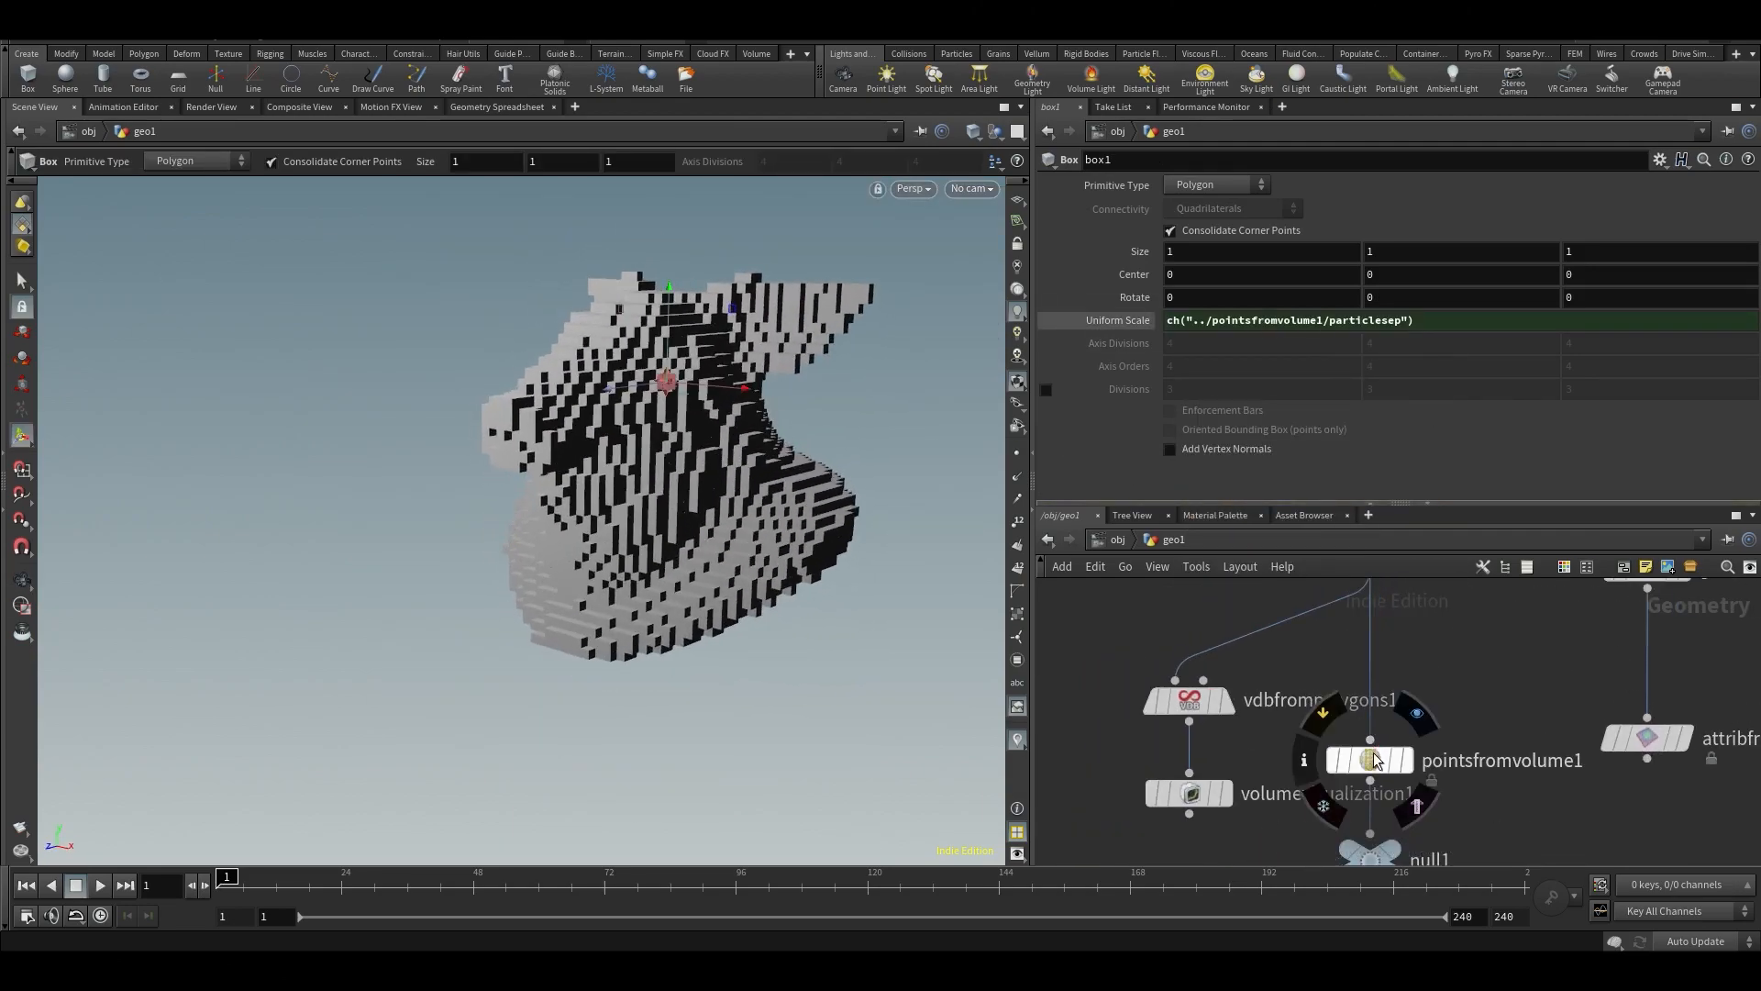
# Set the point separation to 0.06 and turn around the blocky pig.
pyautogui.click(1369, 760)
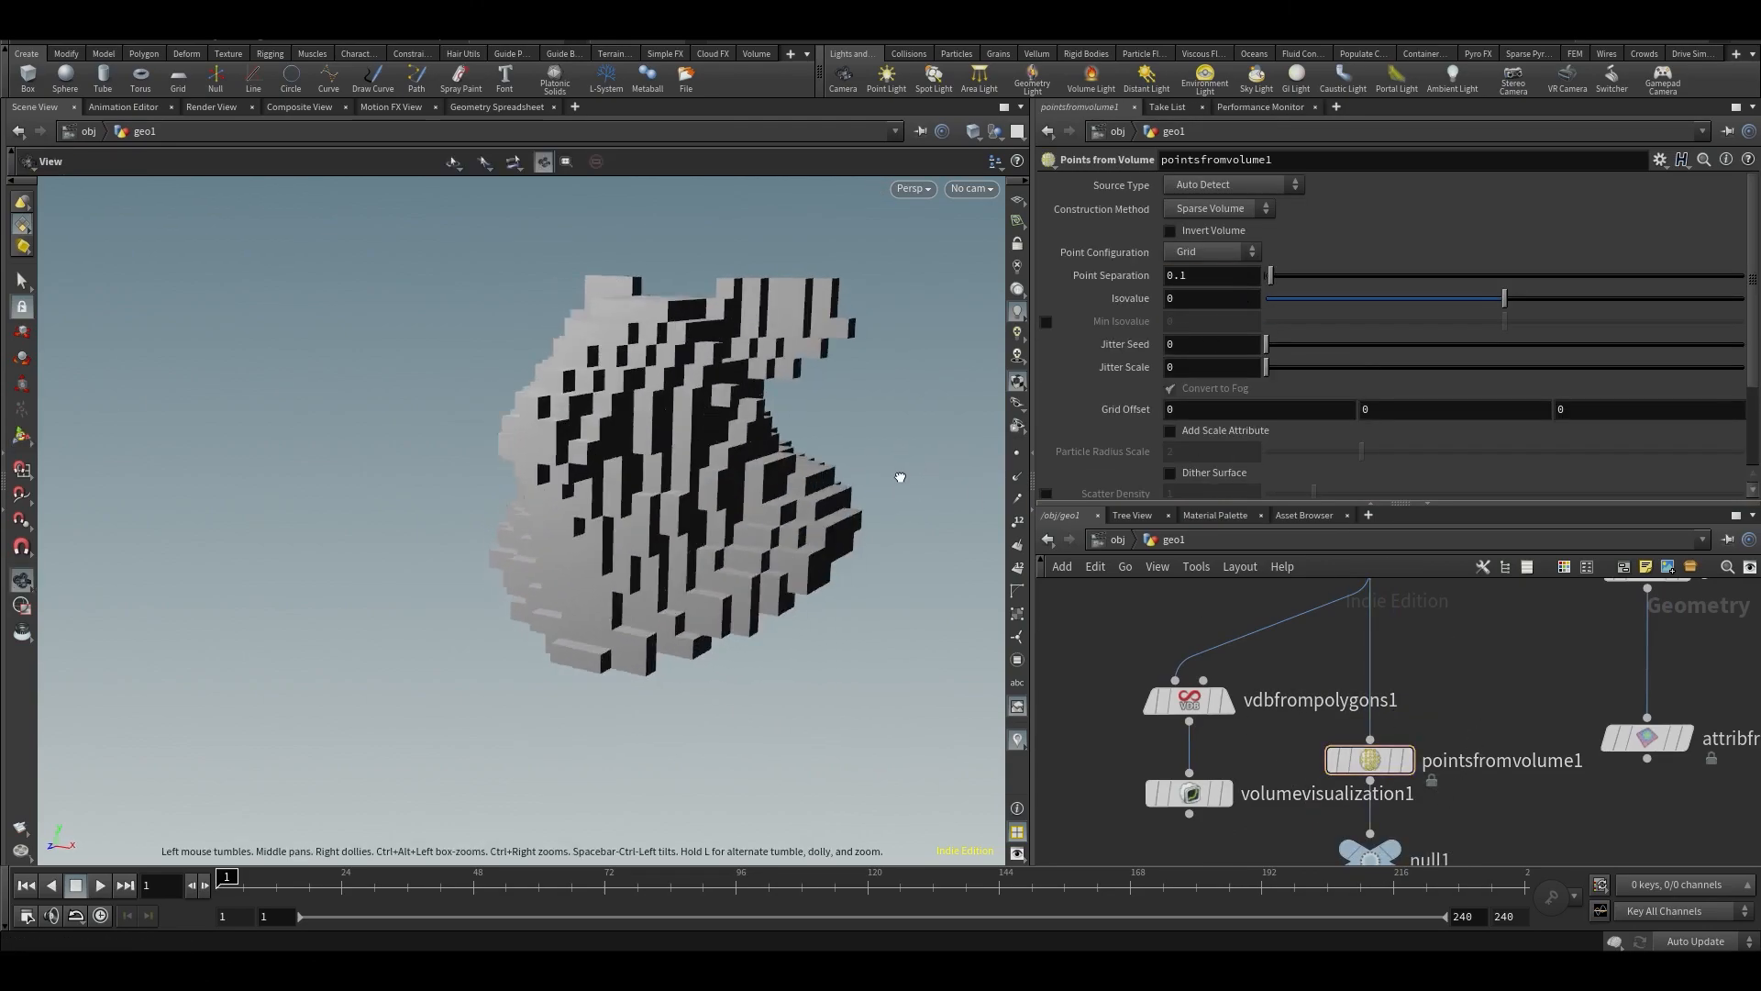
pyautogui.write('0.06')
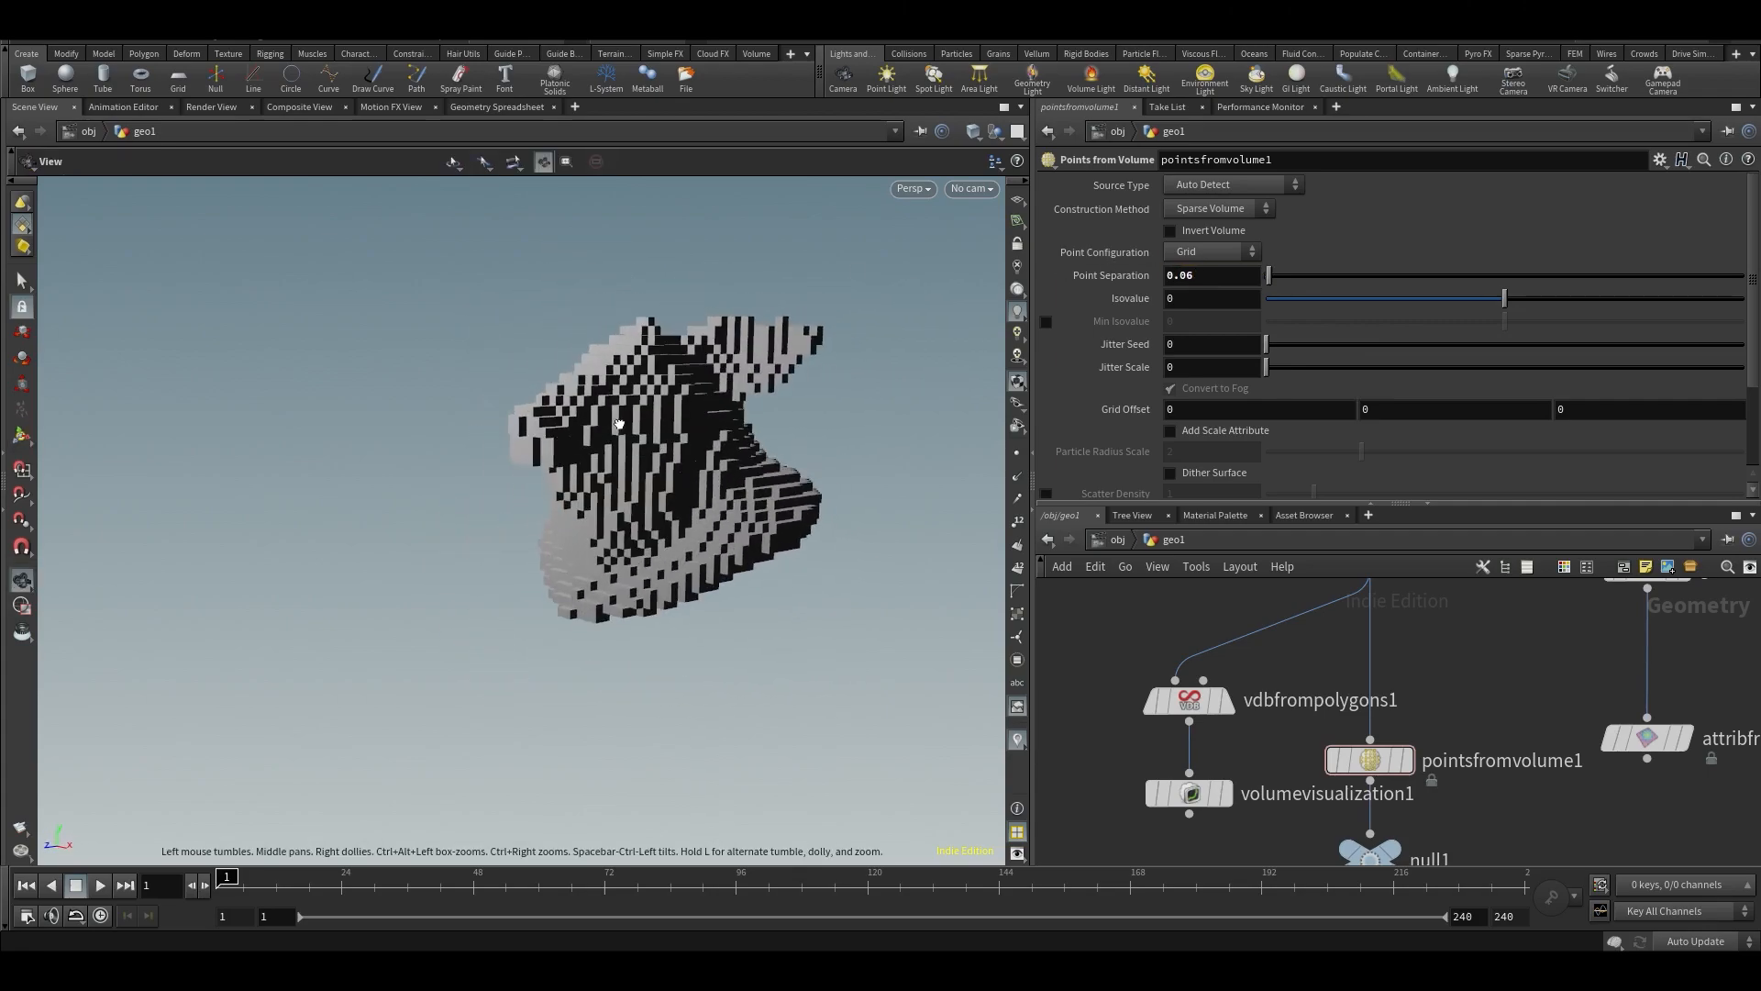
pyautogui.moveTo(618, 422); pyautogui.dragTo(657, 525)
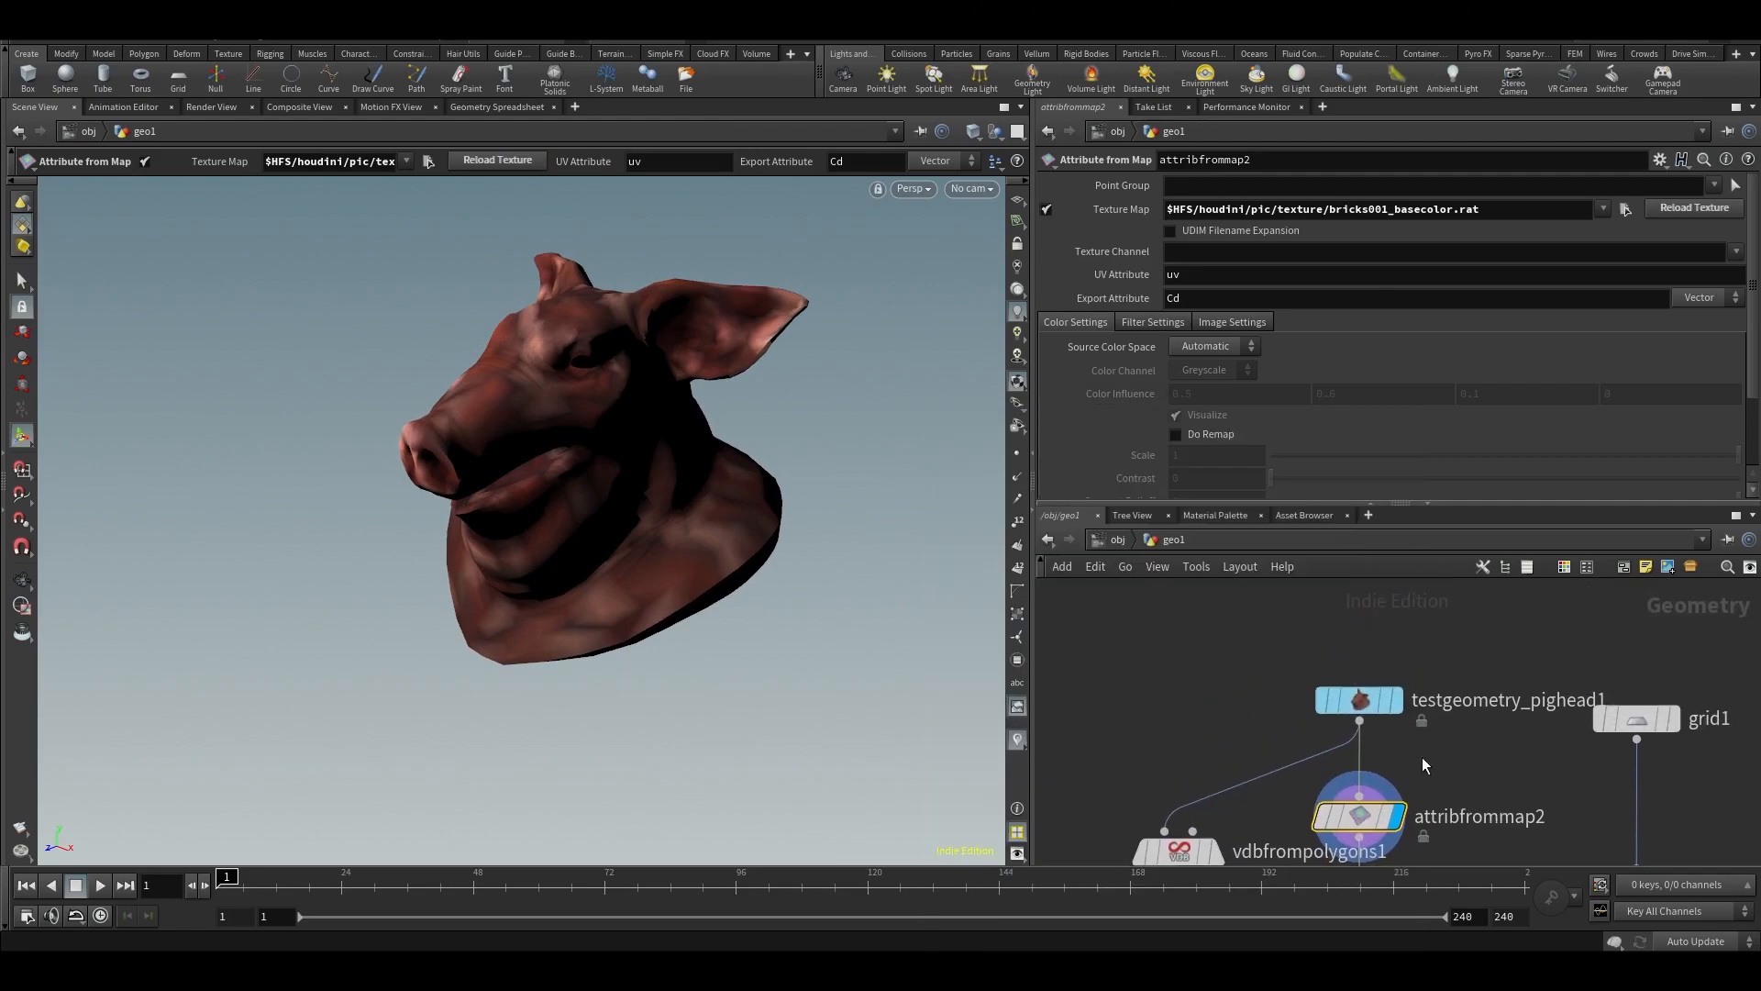
# Dive into the pig head's shopnet1 and show the Pig Principled Shader parameters.
pyautogui.click(1358, 699)
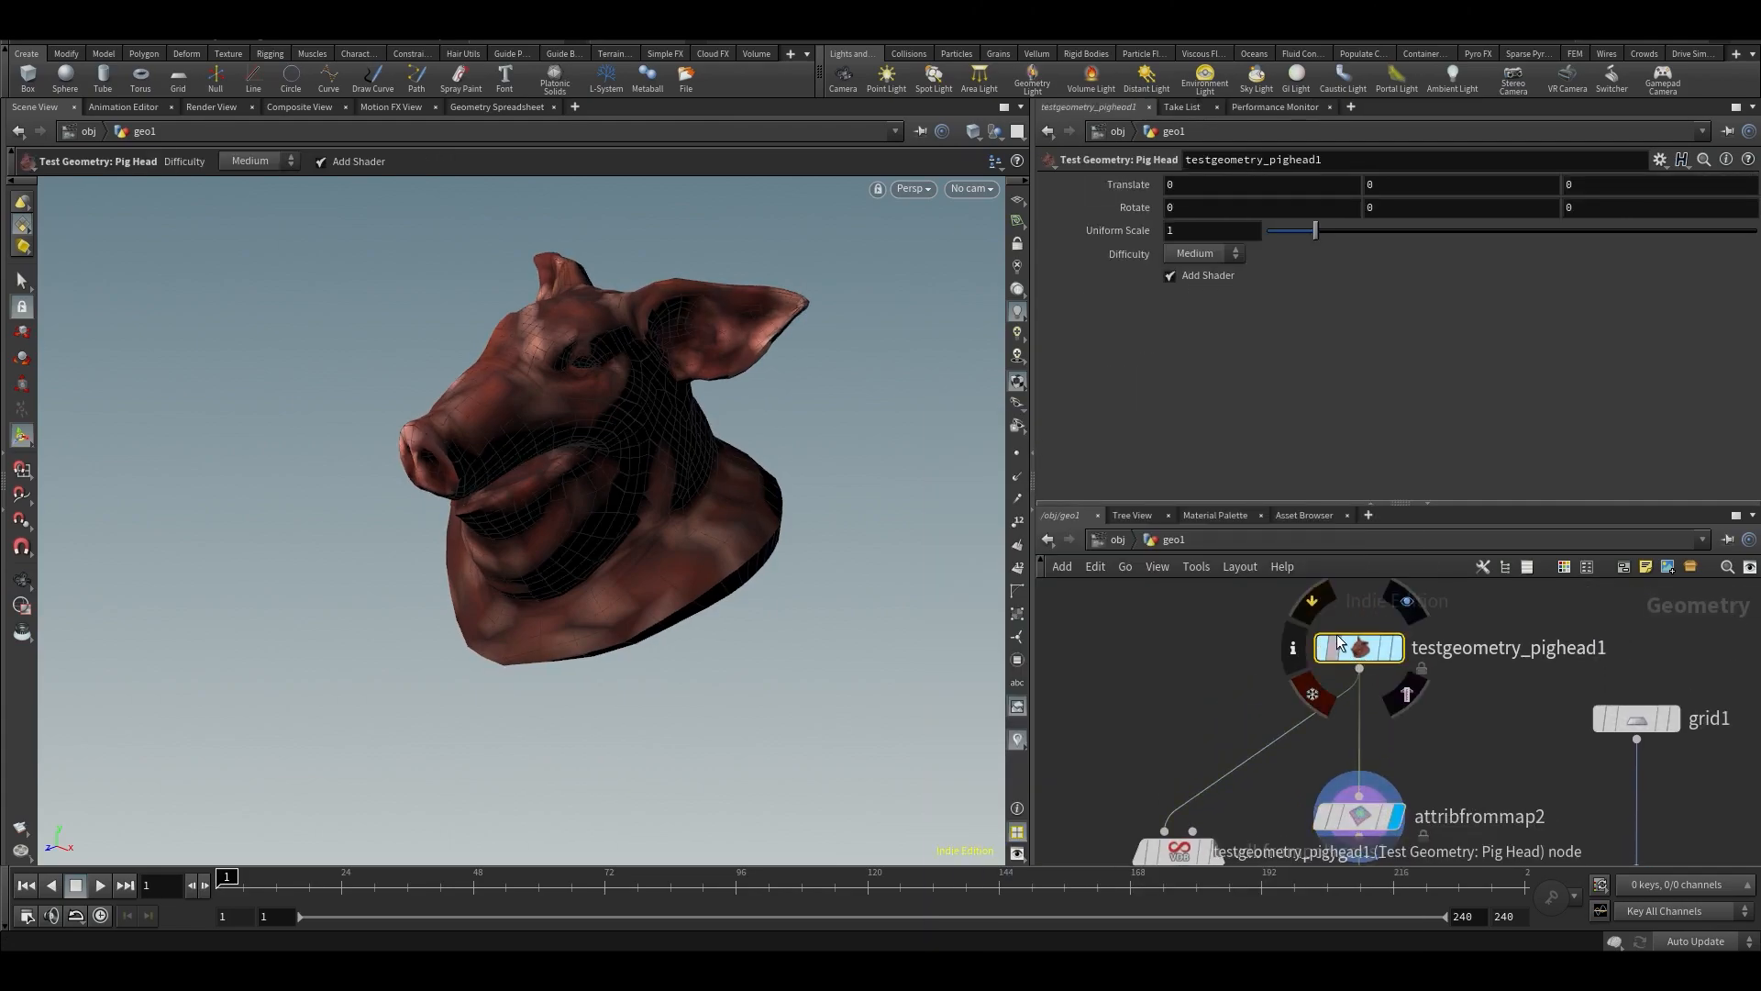
pyautogui.rightClick(1357, 646)
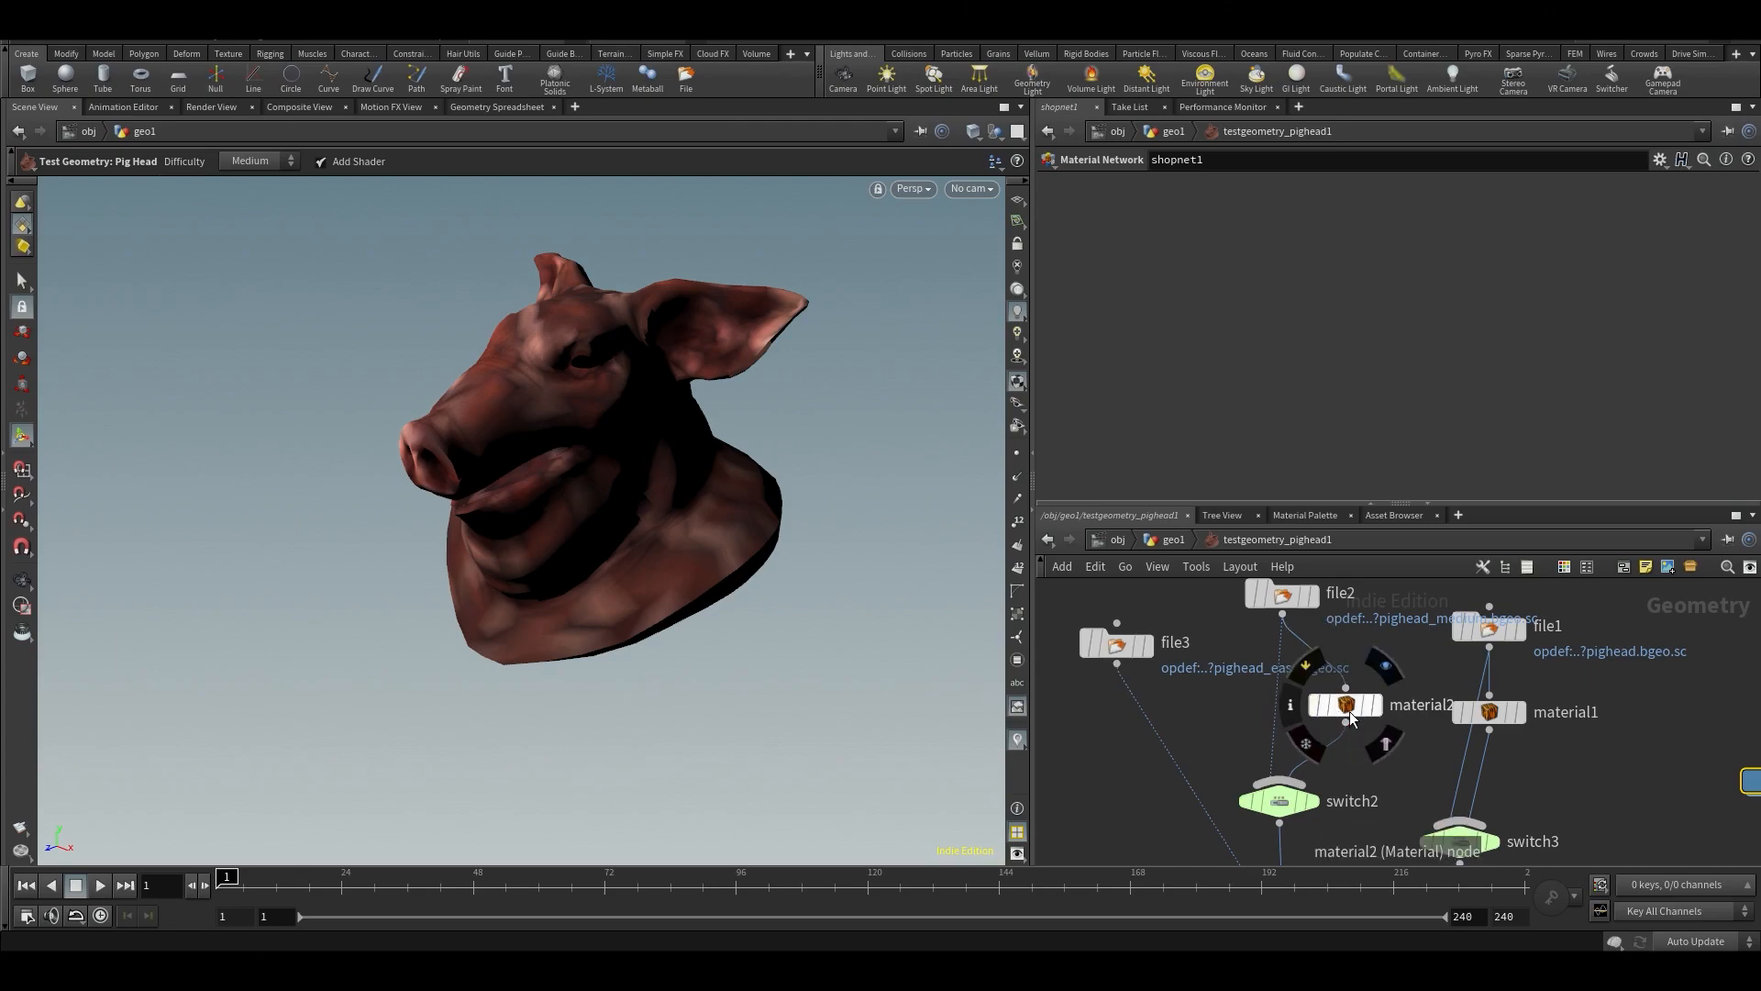
pyautogui.doubleClick(1343, 704)
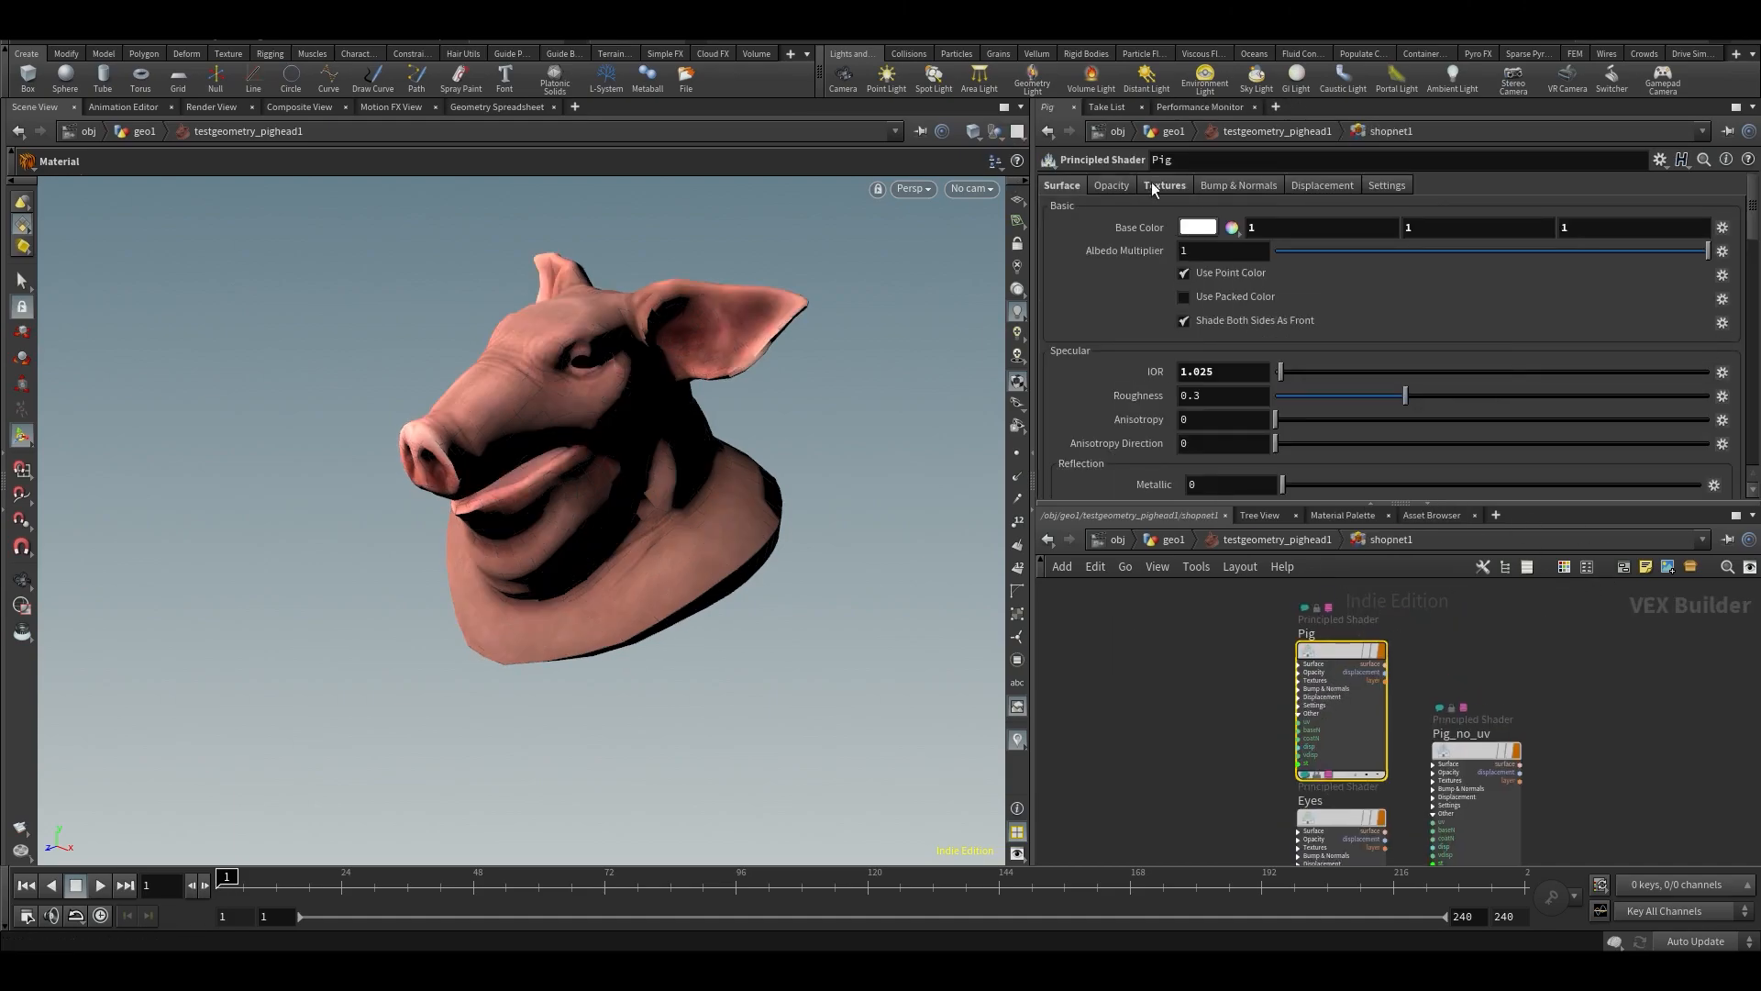
# Copy the Pig shader's base colour texture parameter from its Textures settings.
pyautogui.click(1165, 184)
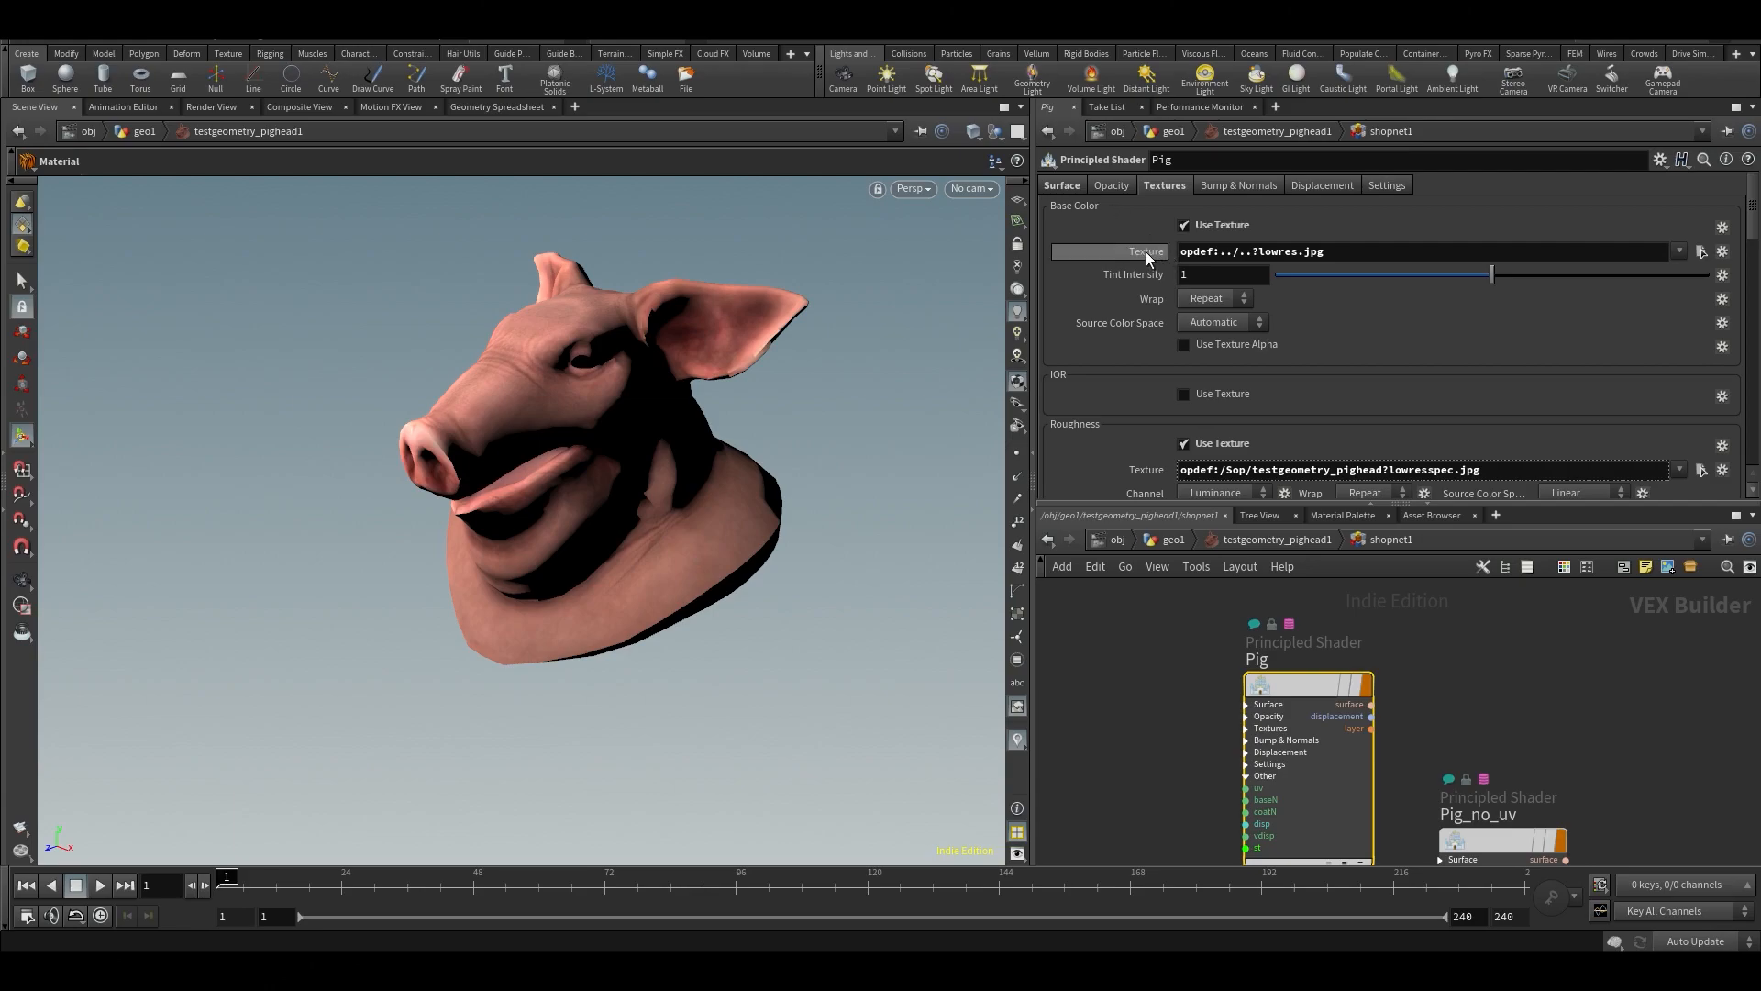
pyautogui.rightClick(1146, 251)
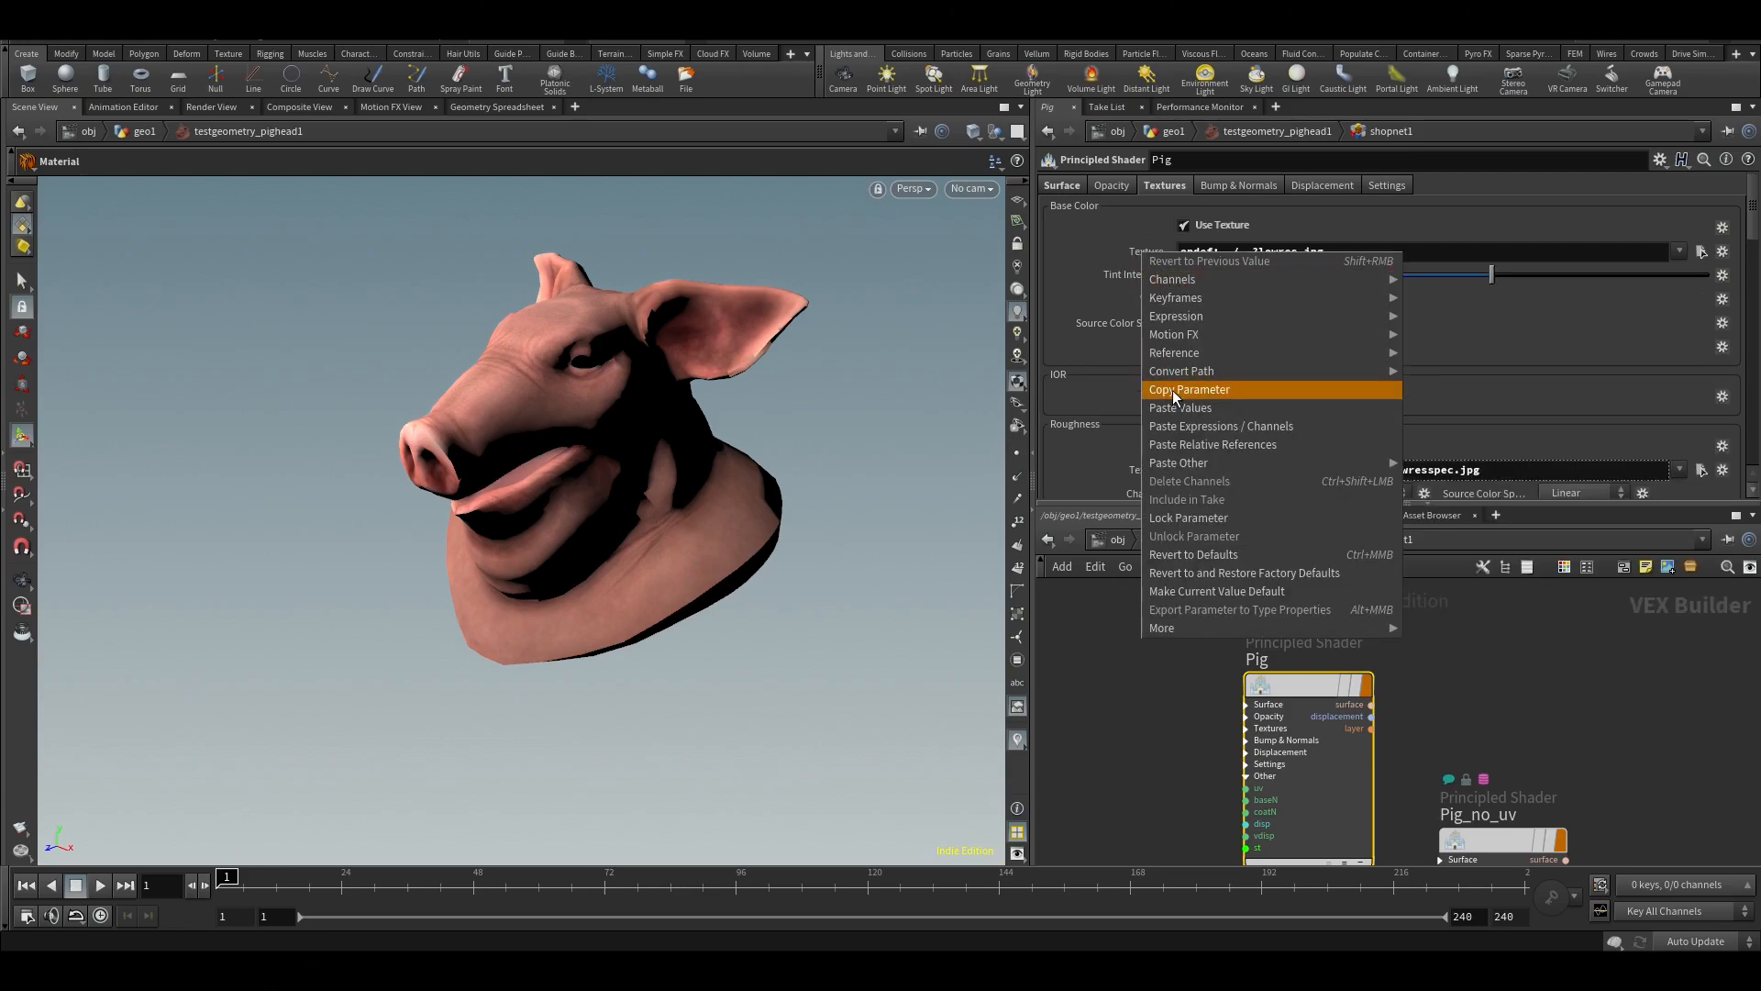
pyautogui.click(1189, 388)
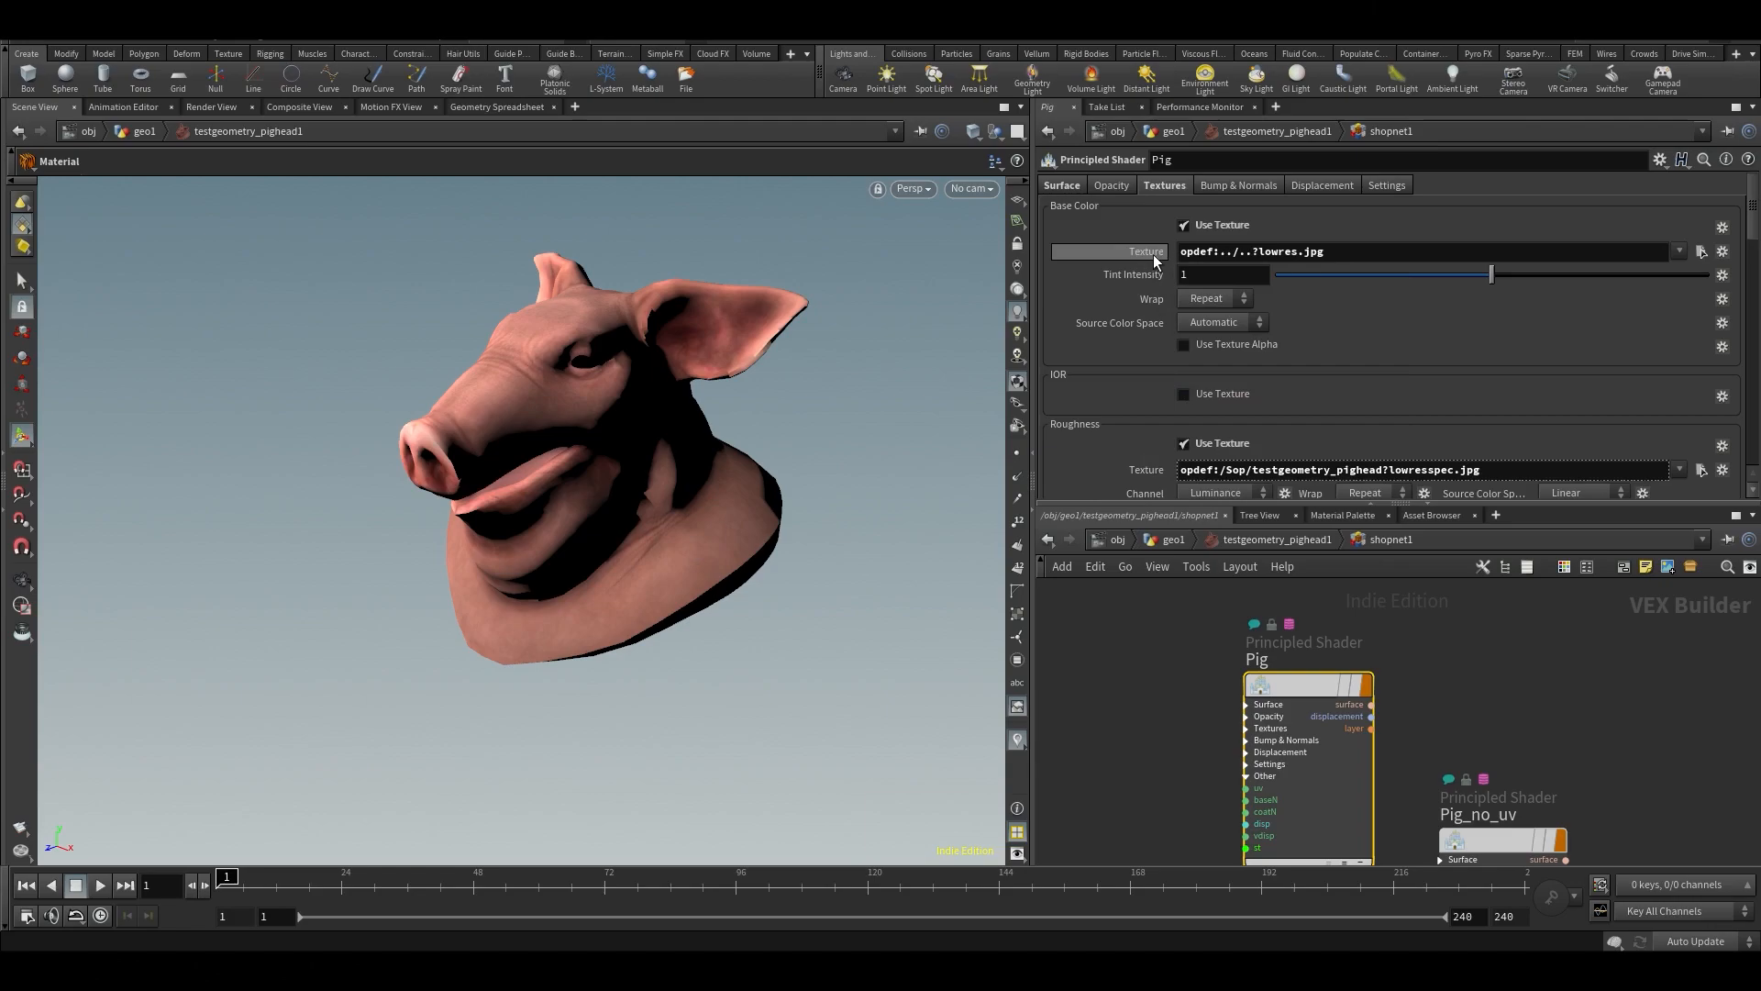
pyautogui.moveTo(1152, 725)
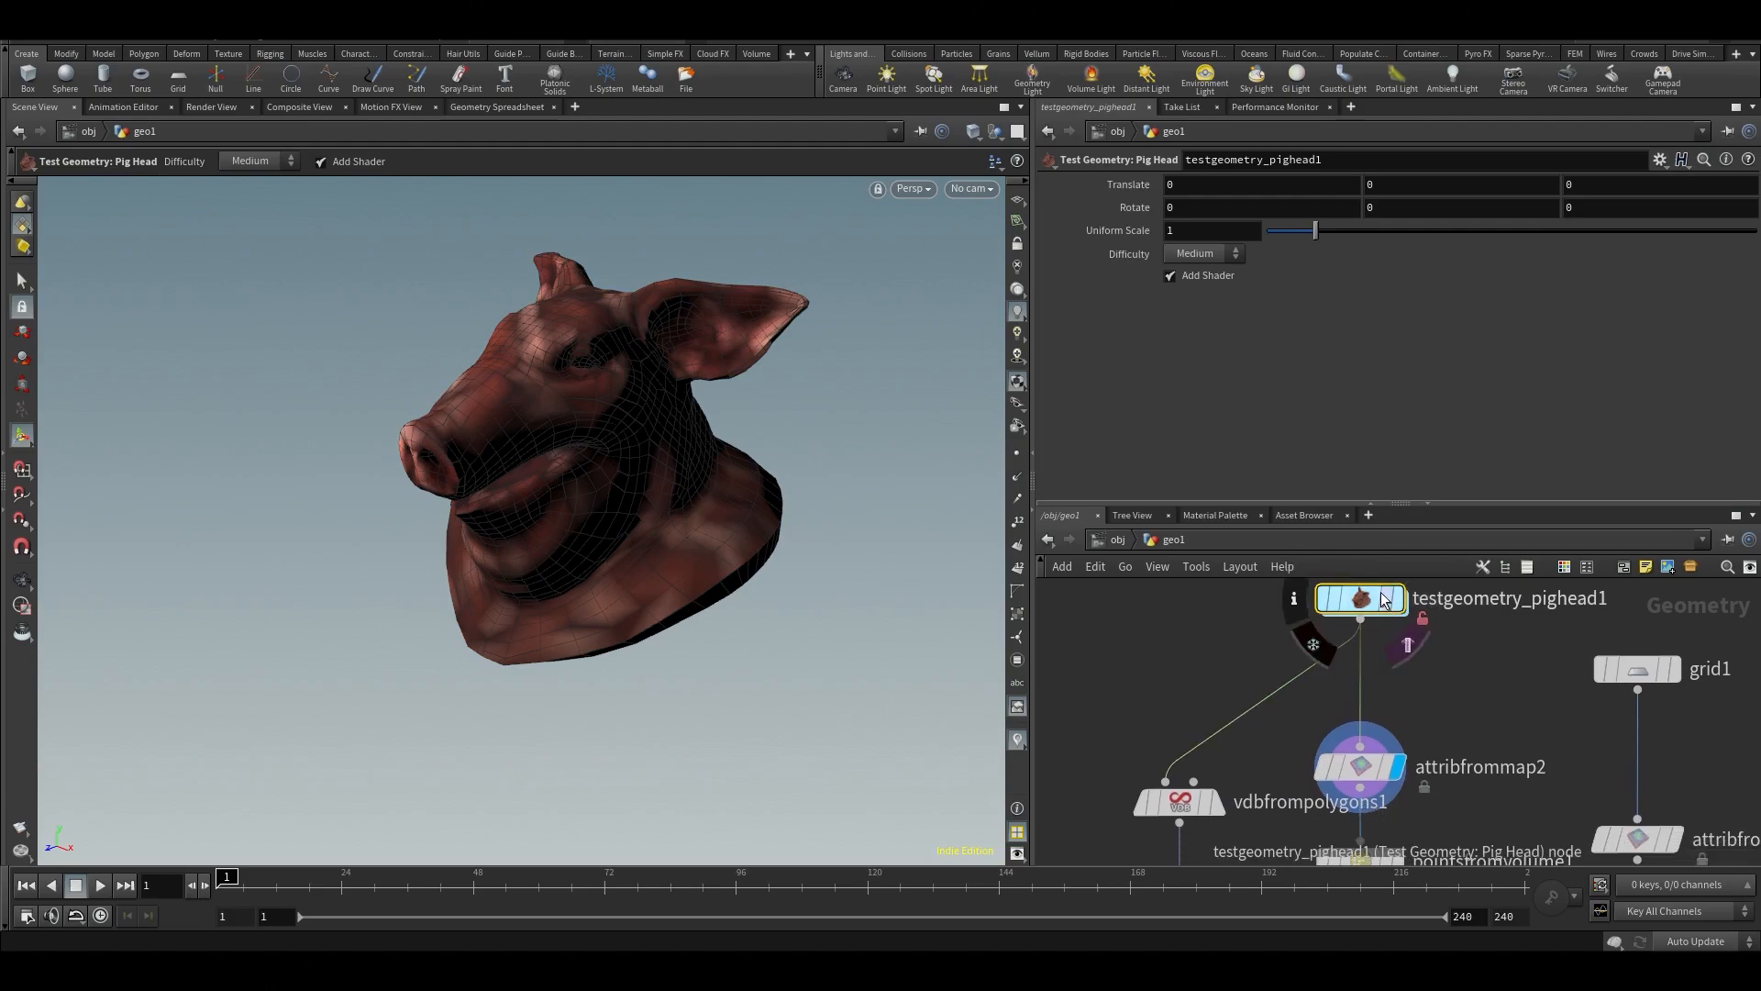
# Paste the texture reference into attribfrommap2's Texture Map so the head shows pig skin.
pyautogui.click(1360, 765)
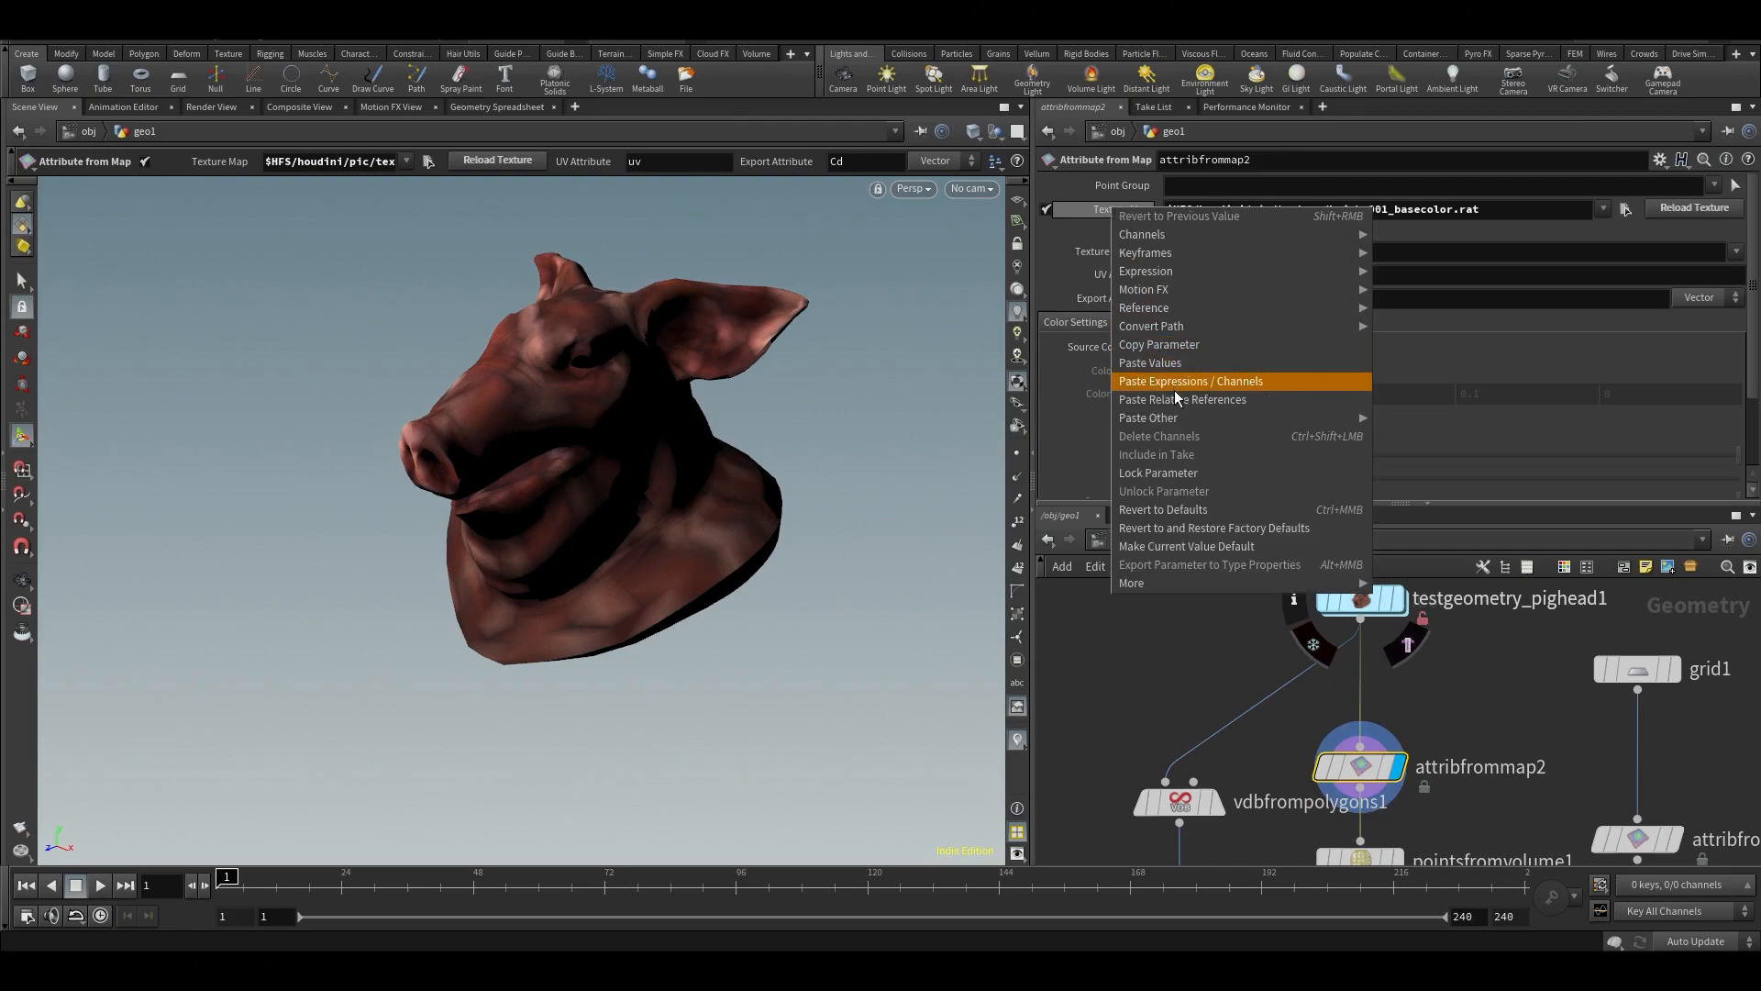
pyautogui.click(1188, 382)
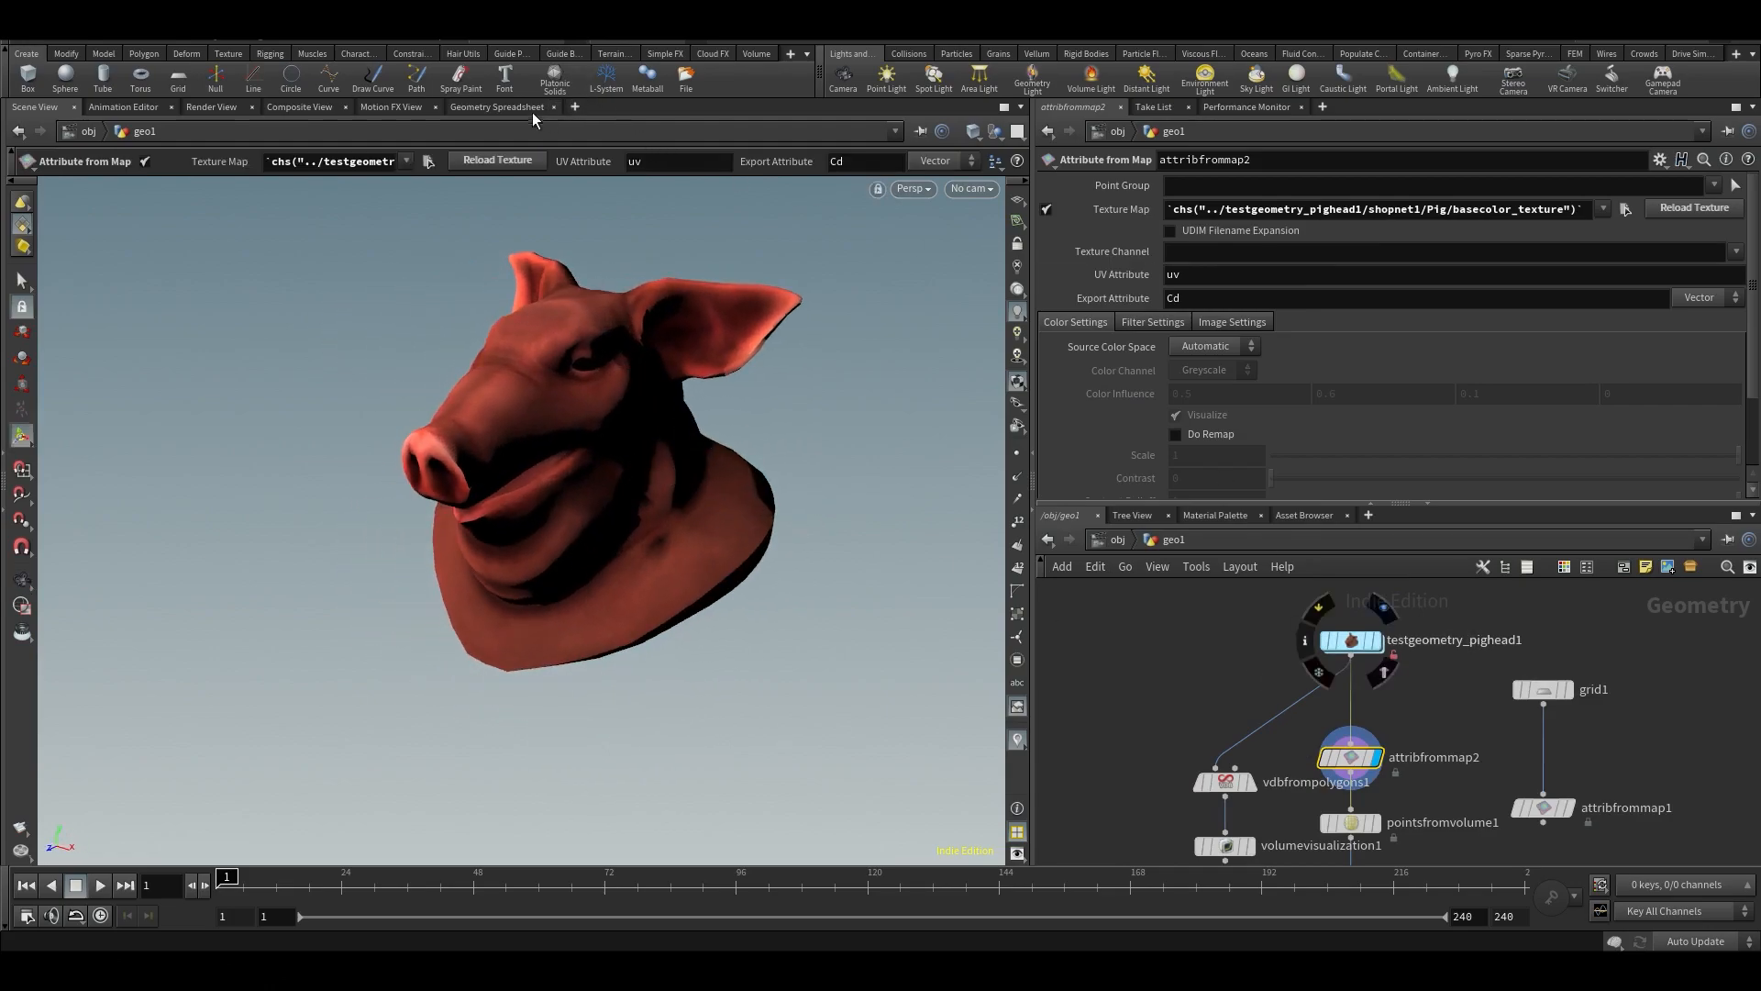
pyautogui.click(495, 106)
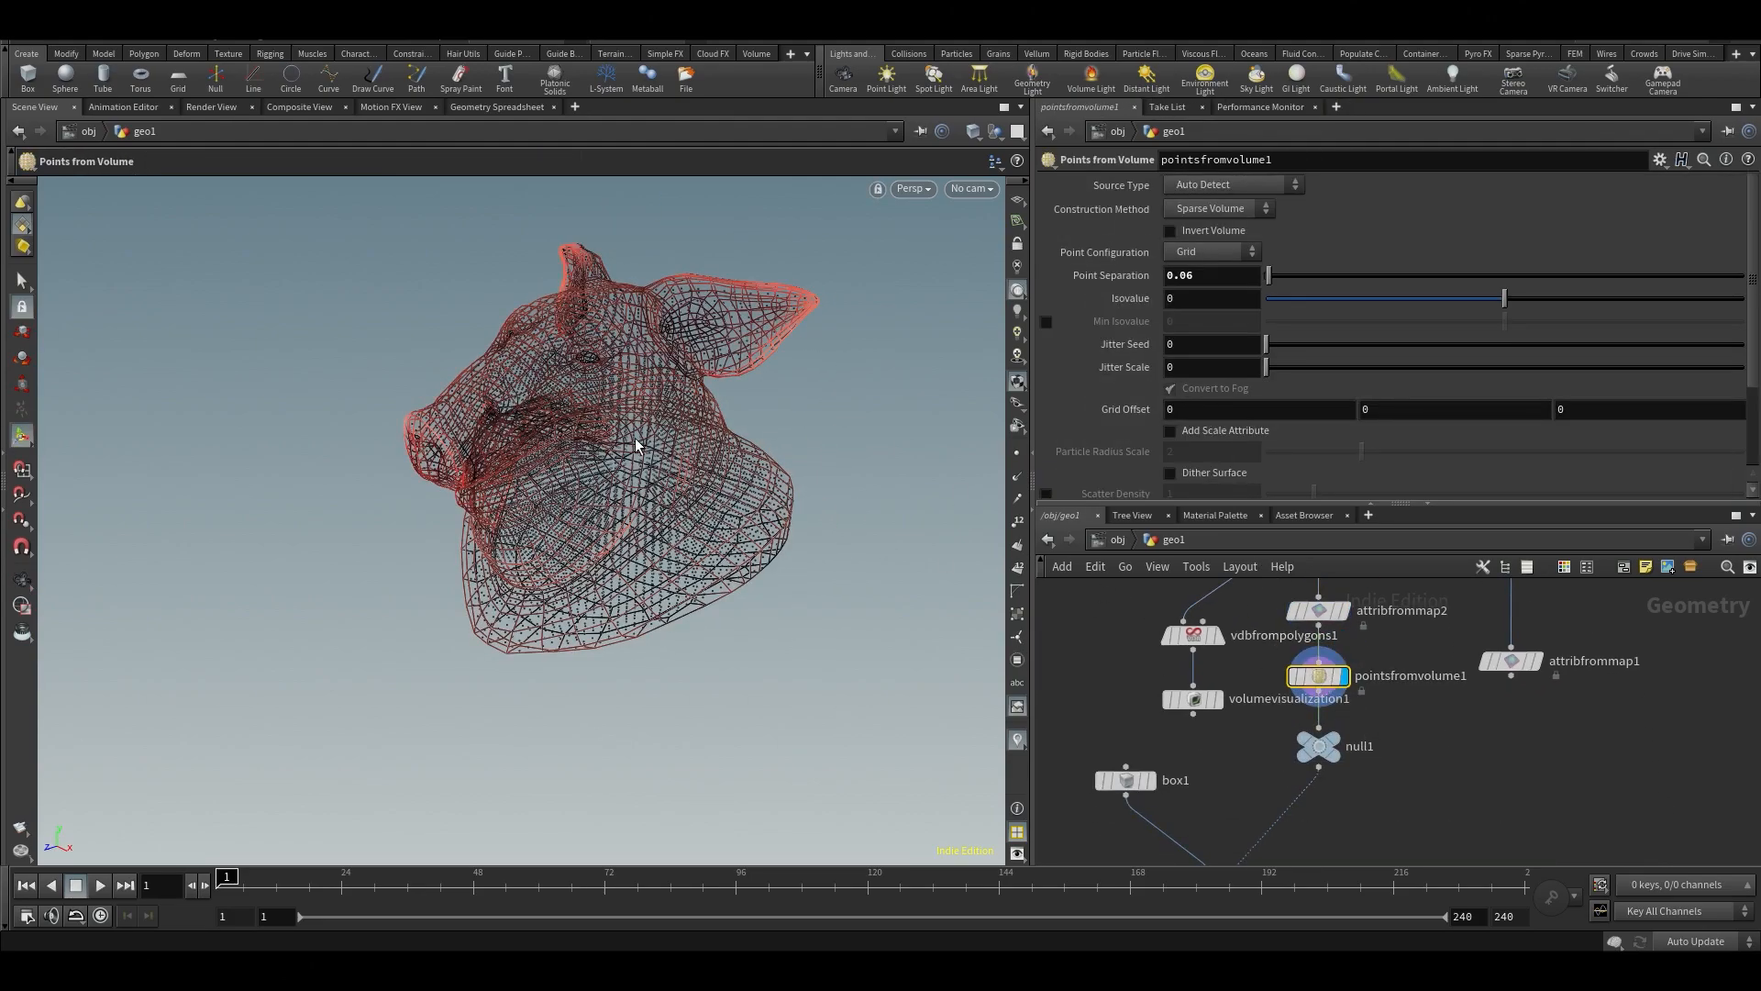
# Insert an Attribute Transfer passing Cd onto the volume points, then view copytopoints1.
pyautogui.scroll(-3)
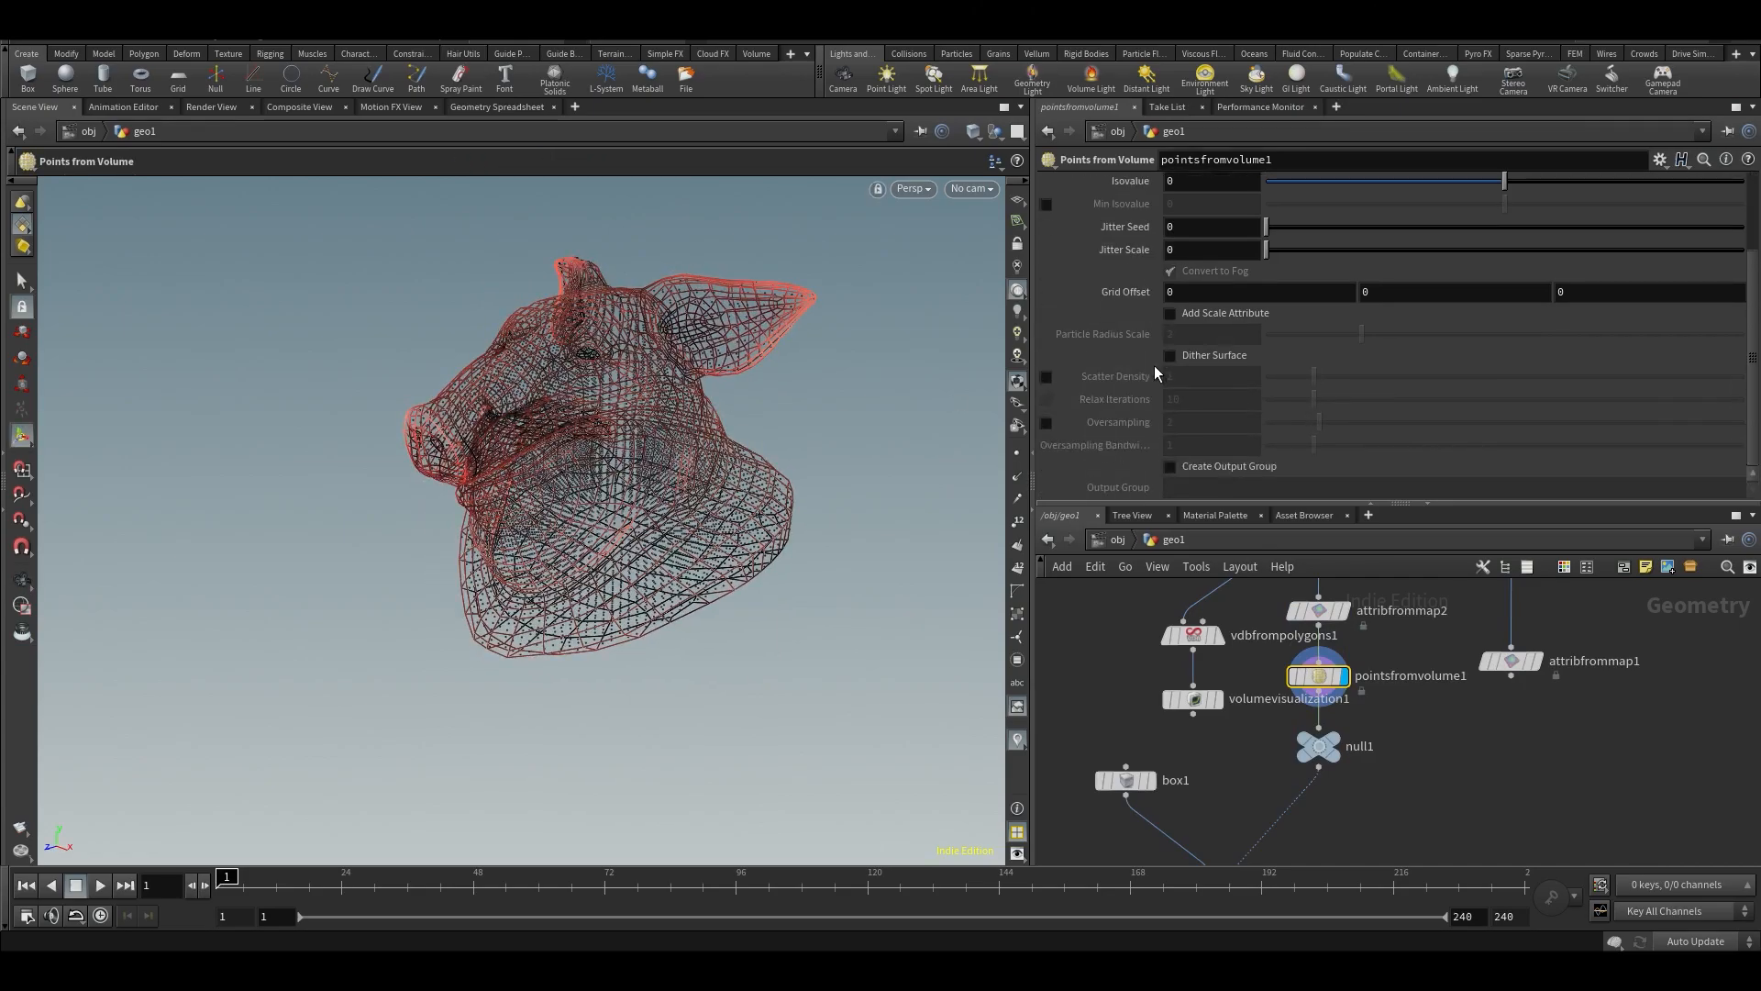
pyautogui.moveTo(584, 393); pyautogui.dragTo(529, 449)
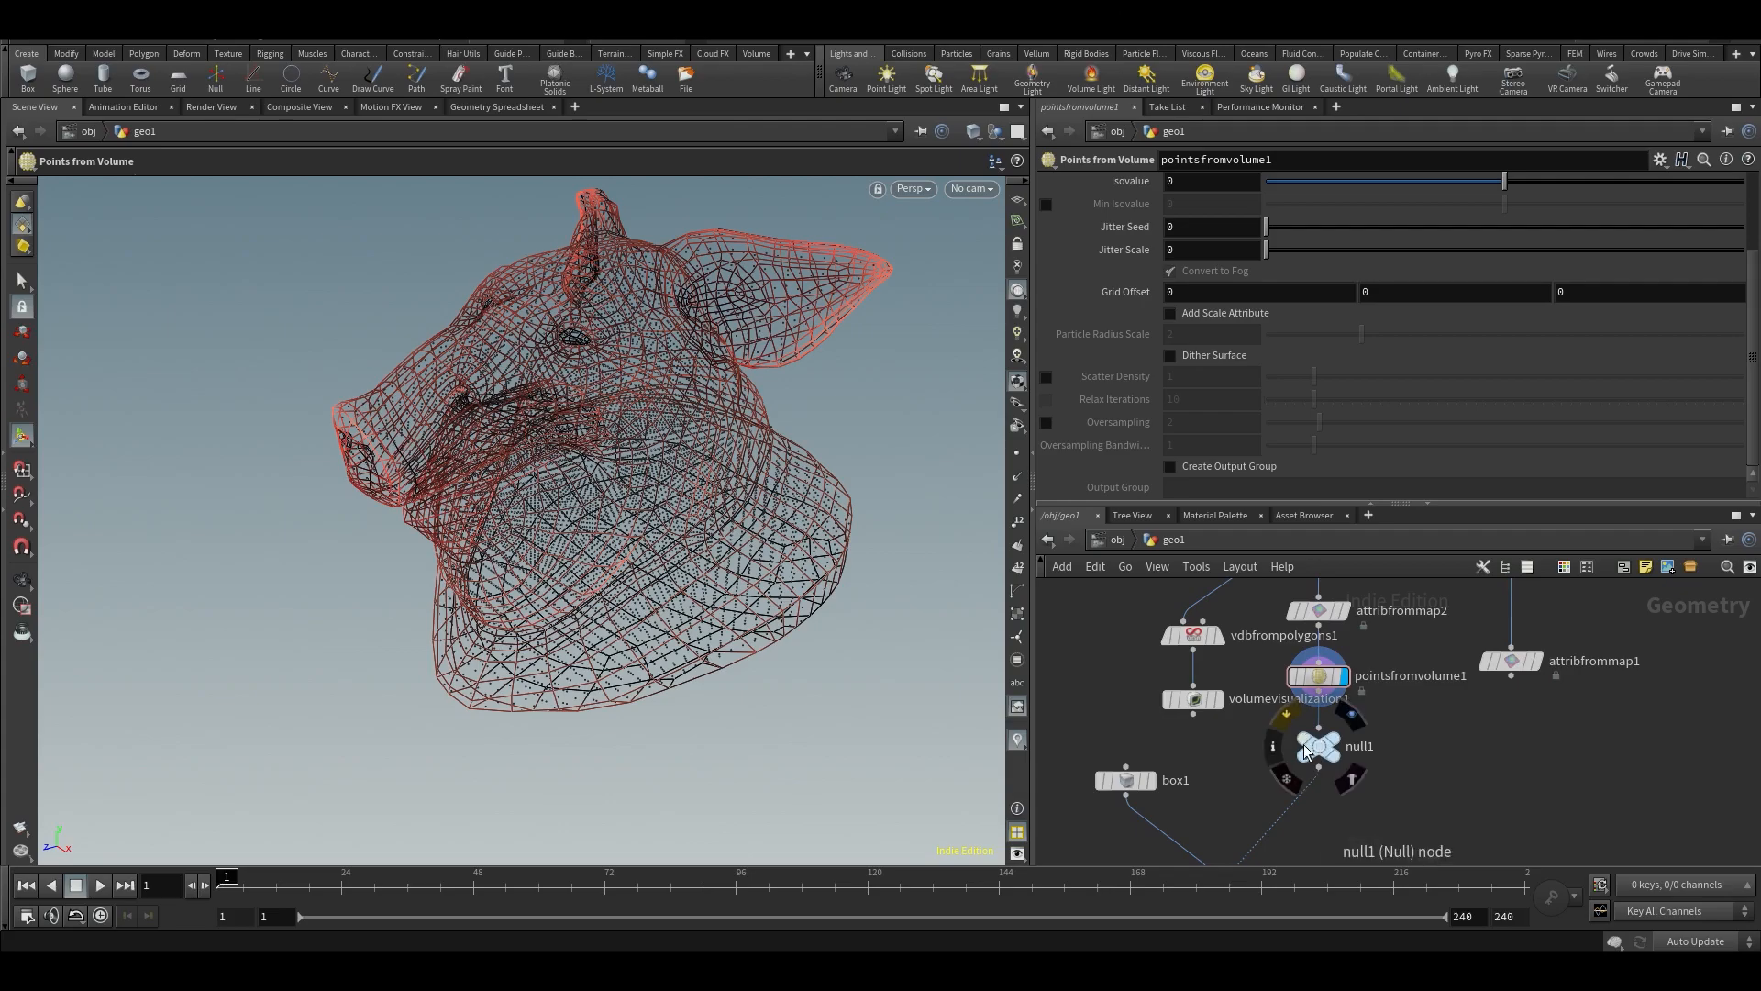
pyautogui.click(1318, 749)
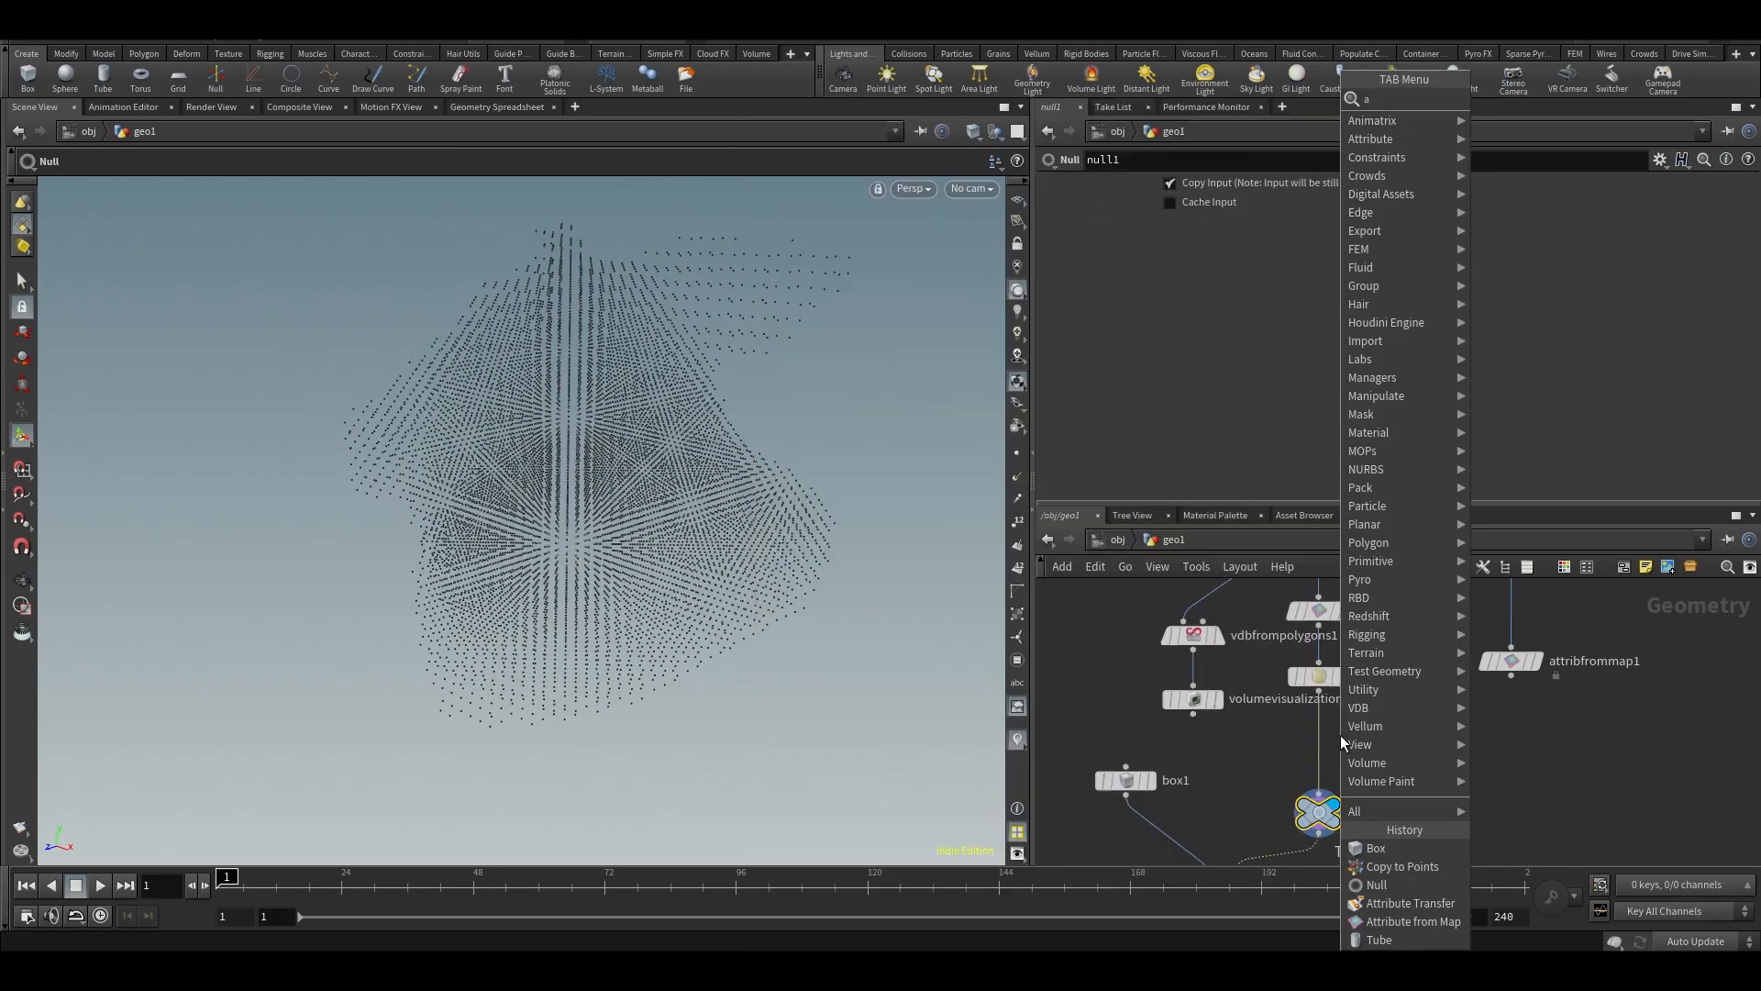
pyautogui.click(1404, 921)
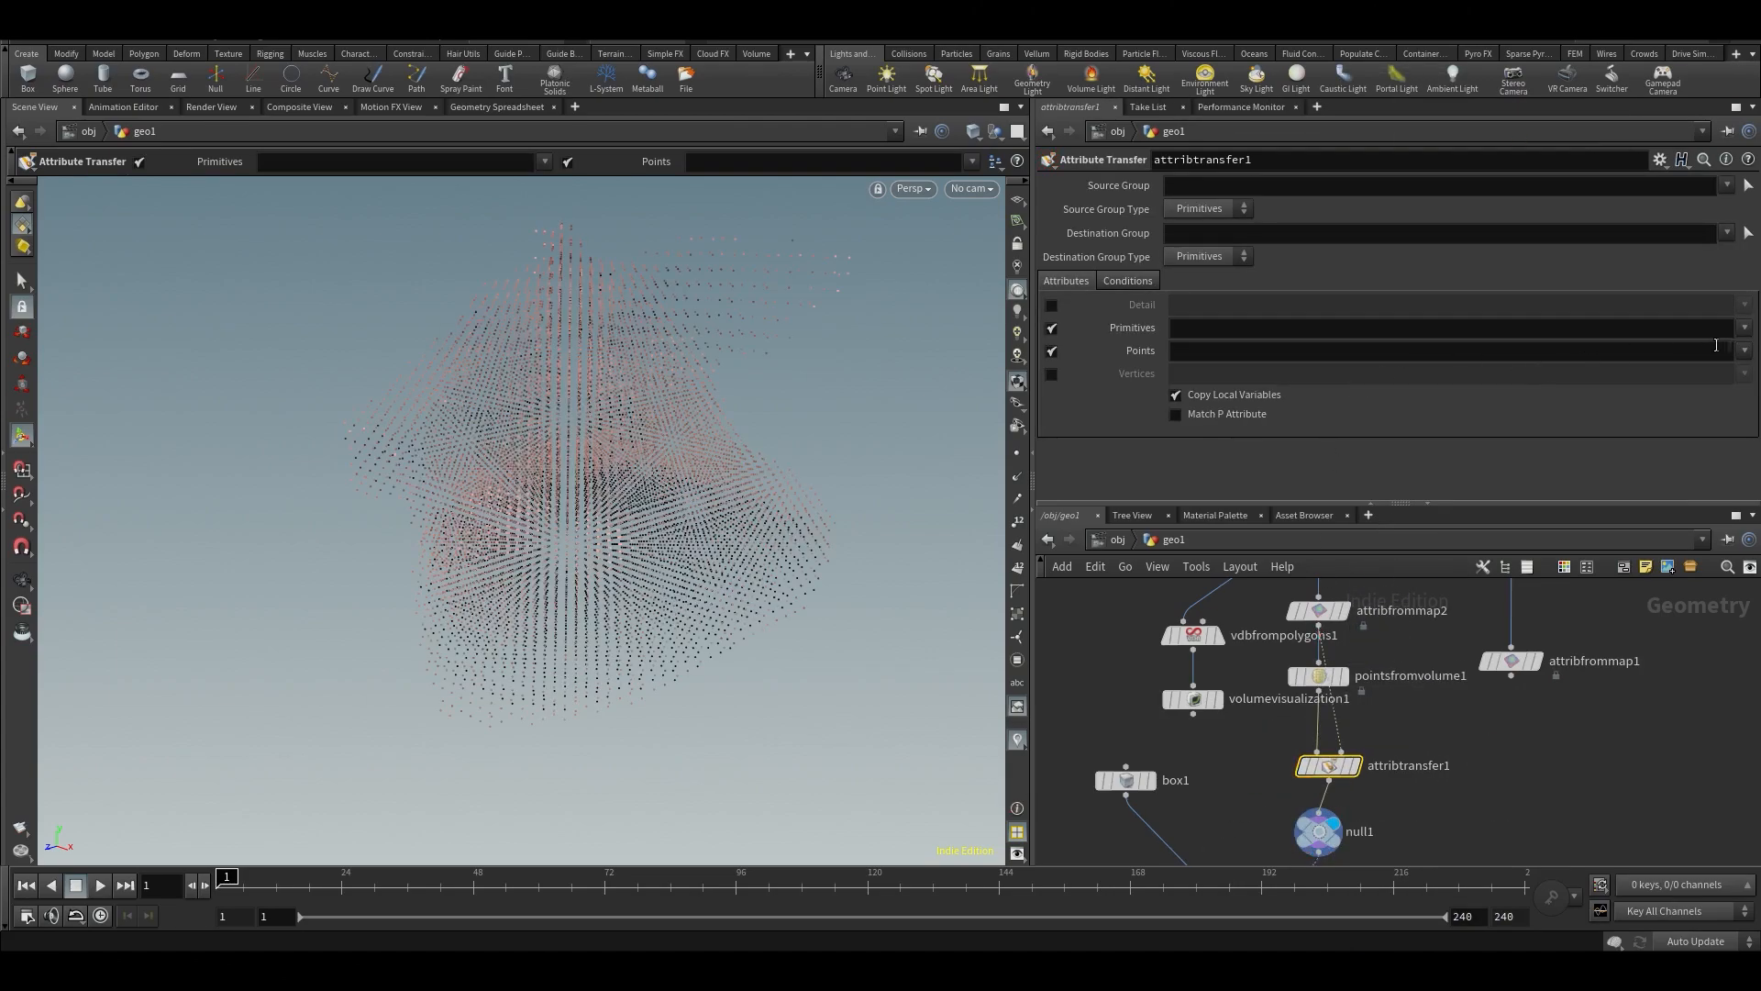
pyautogui.write('Cd')
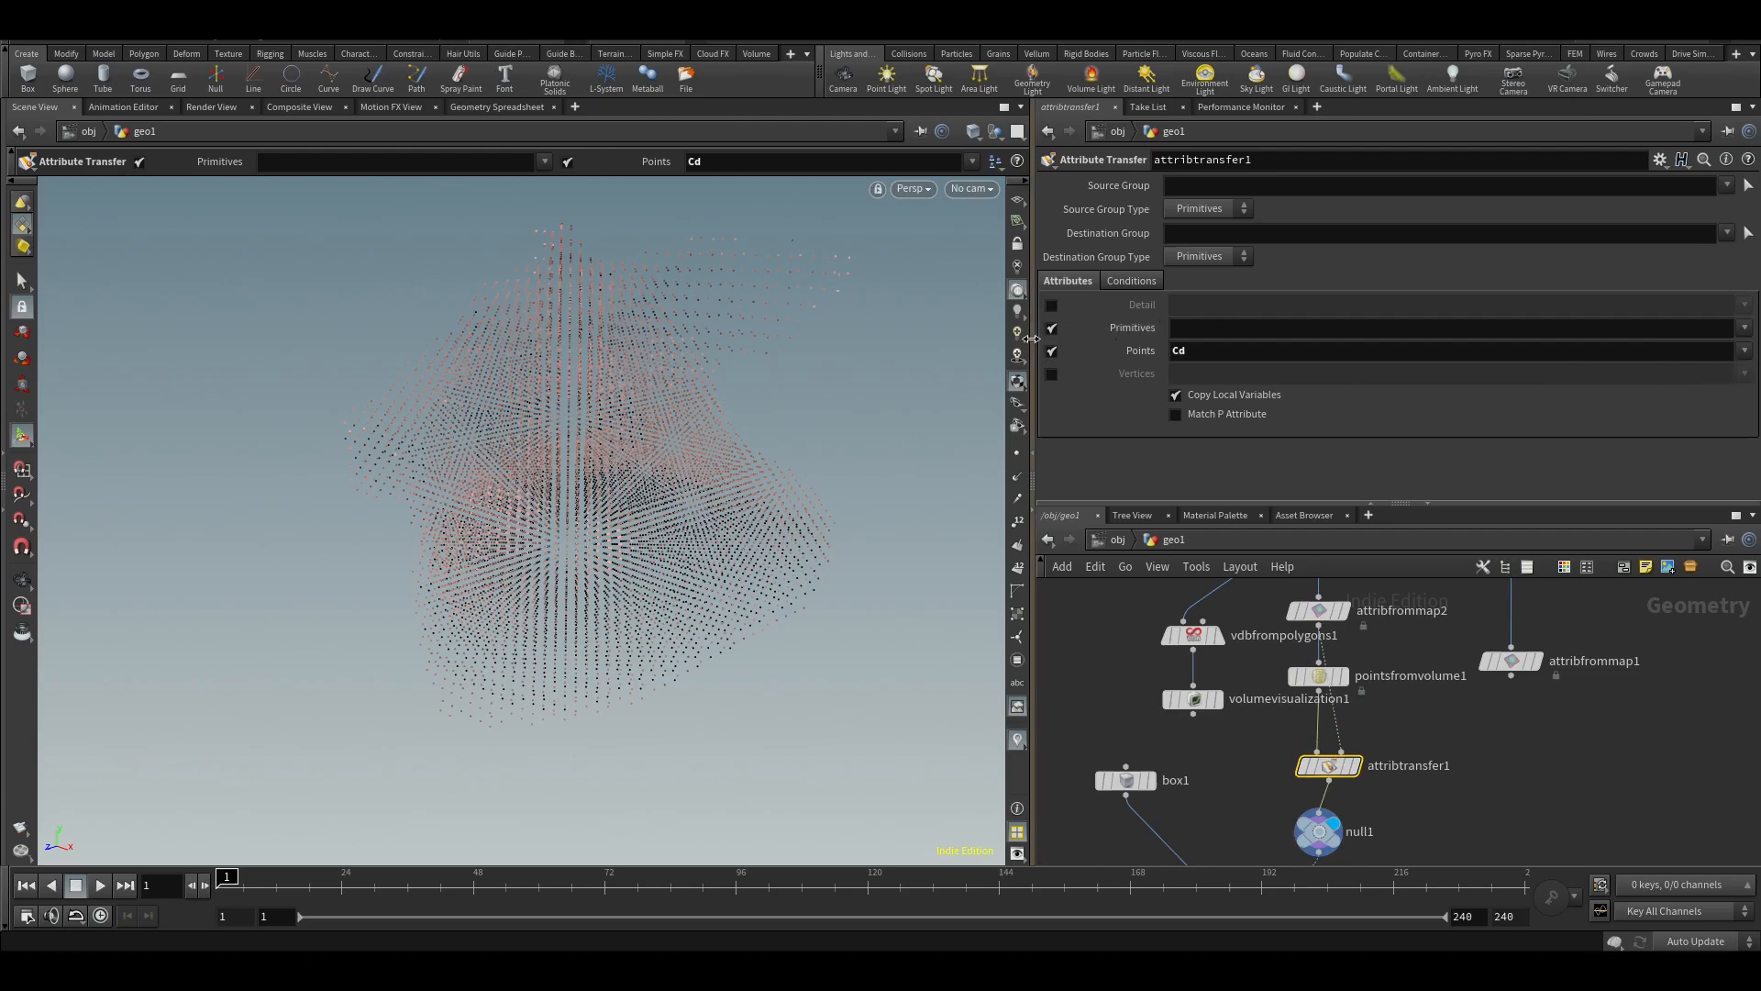
pyautogui.click(1317, 831)
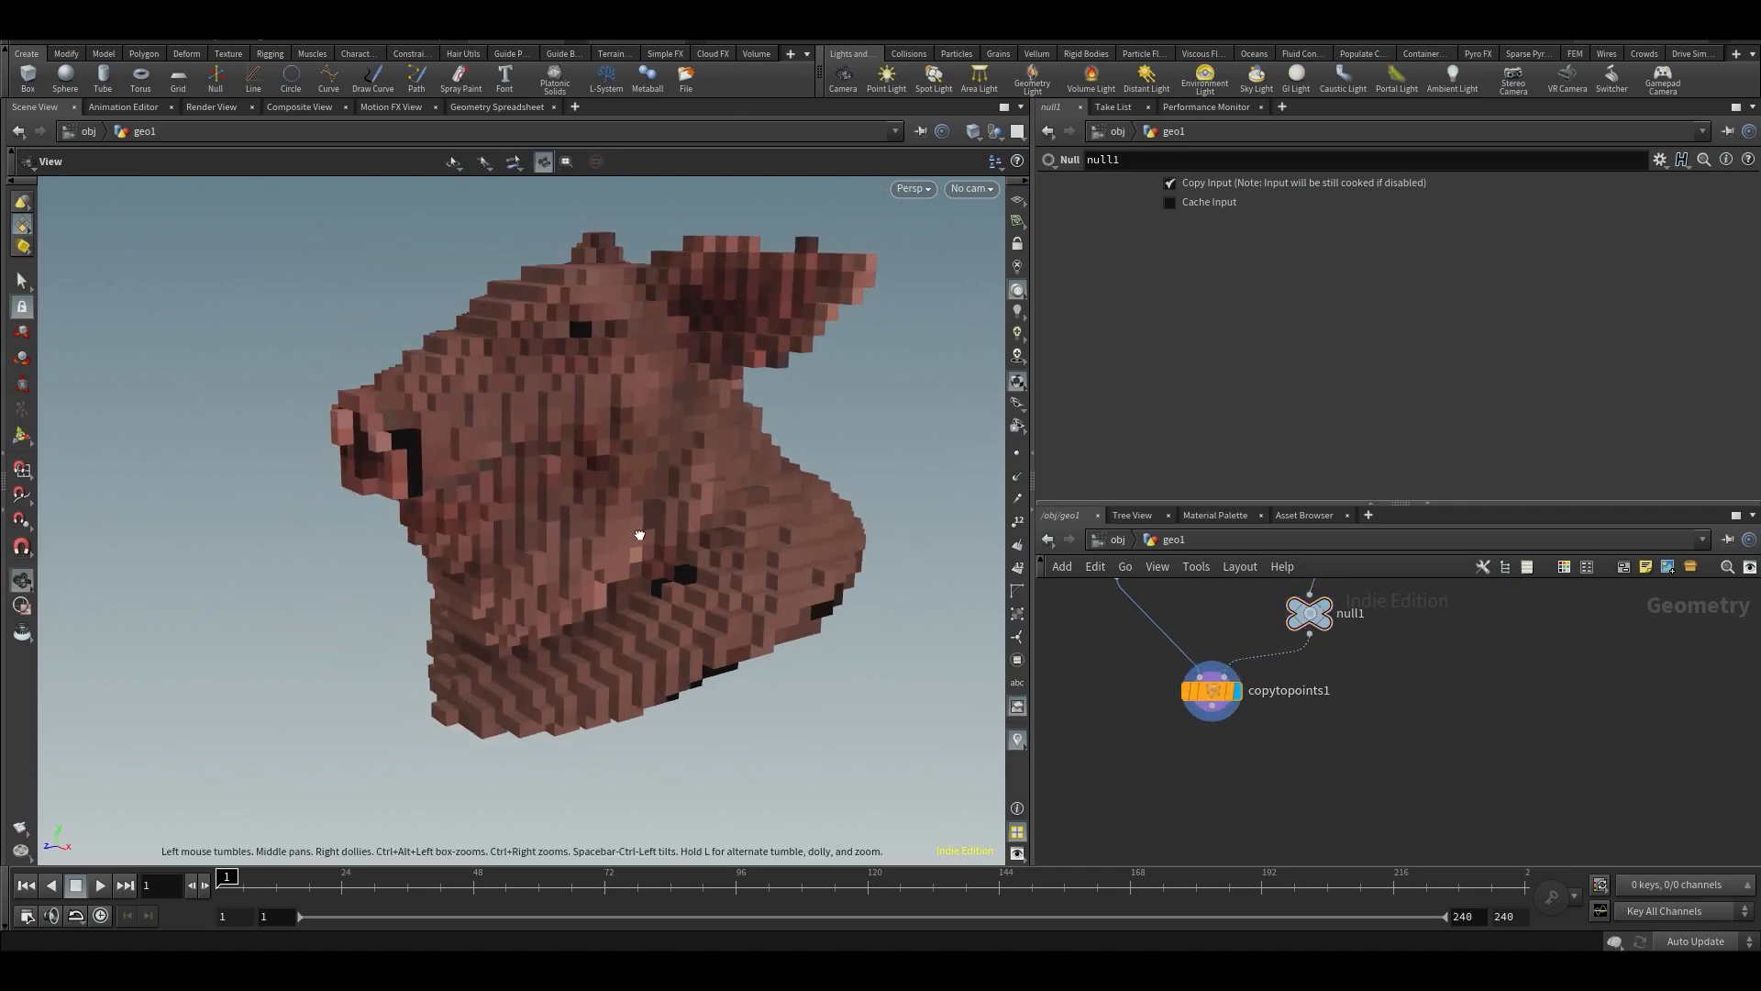
pyautogui.moveTo(638, 534); pyautogui.dragTo(688, 482)
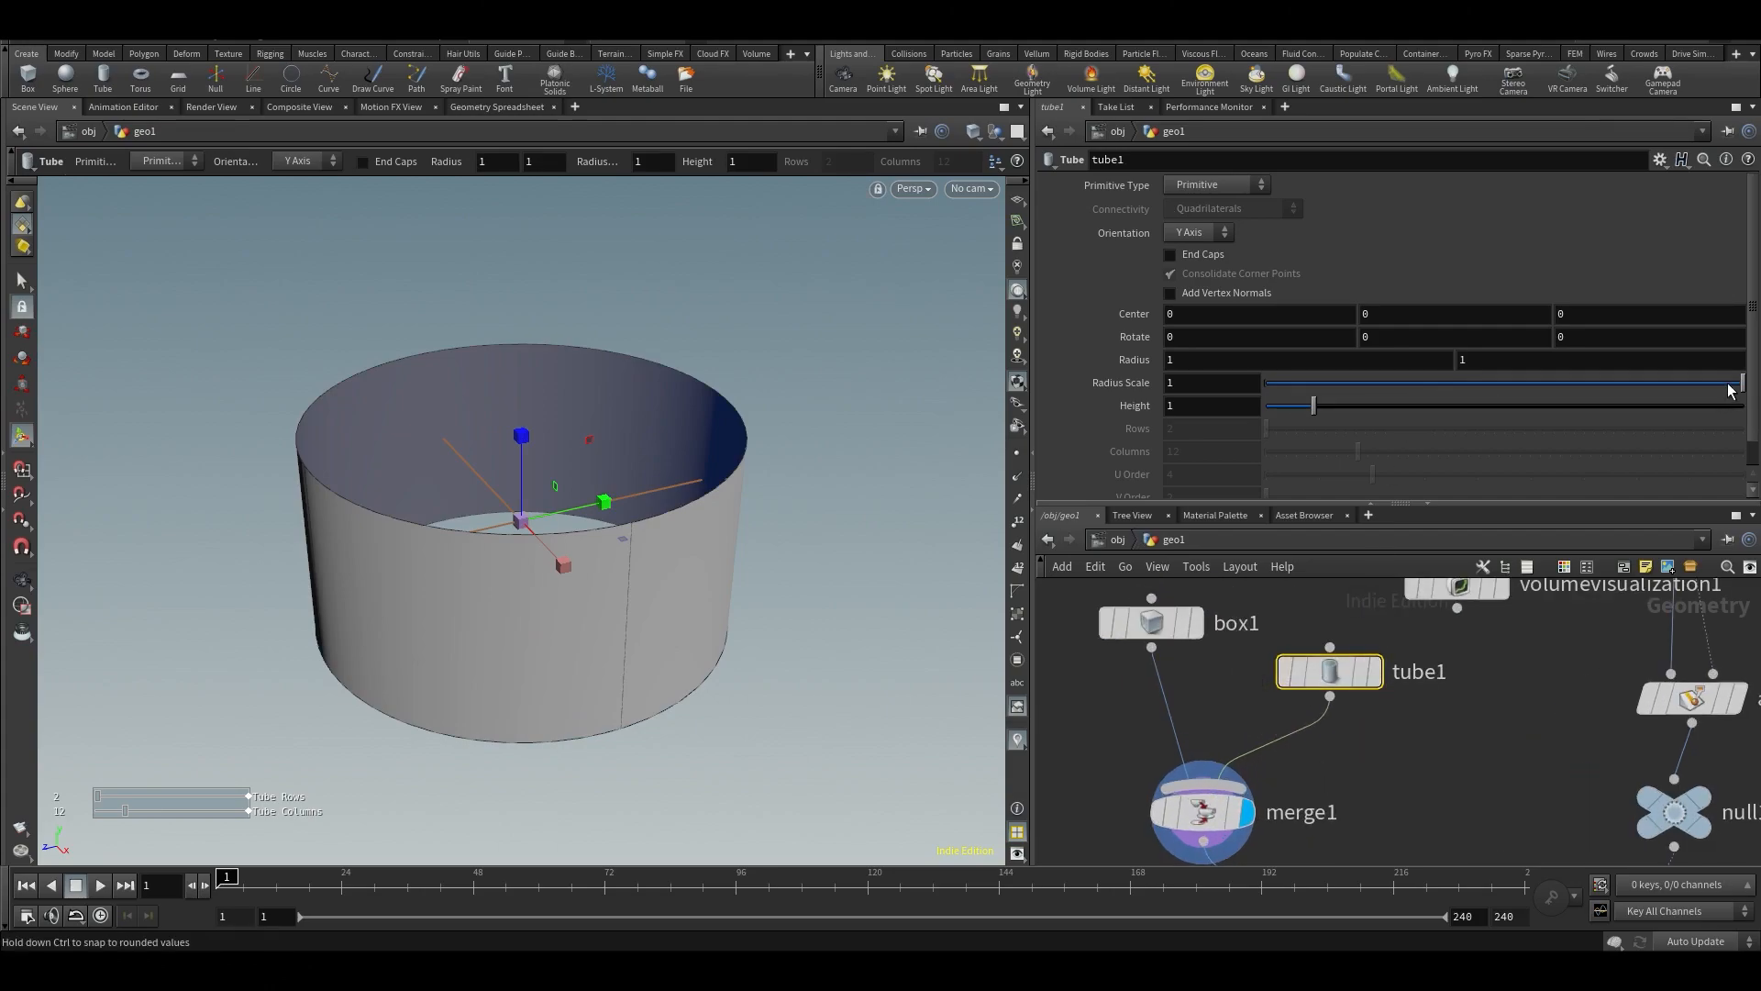
# Shrink tube1 into a stud with radius scale 0.02, height 0.02 sitting atop the box.
pyautogui.moveTo(1730, 381); pyautogui.dragTo(1269, 381)
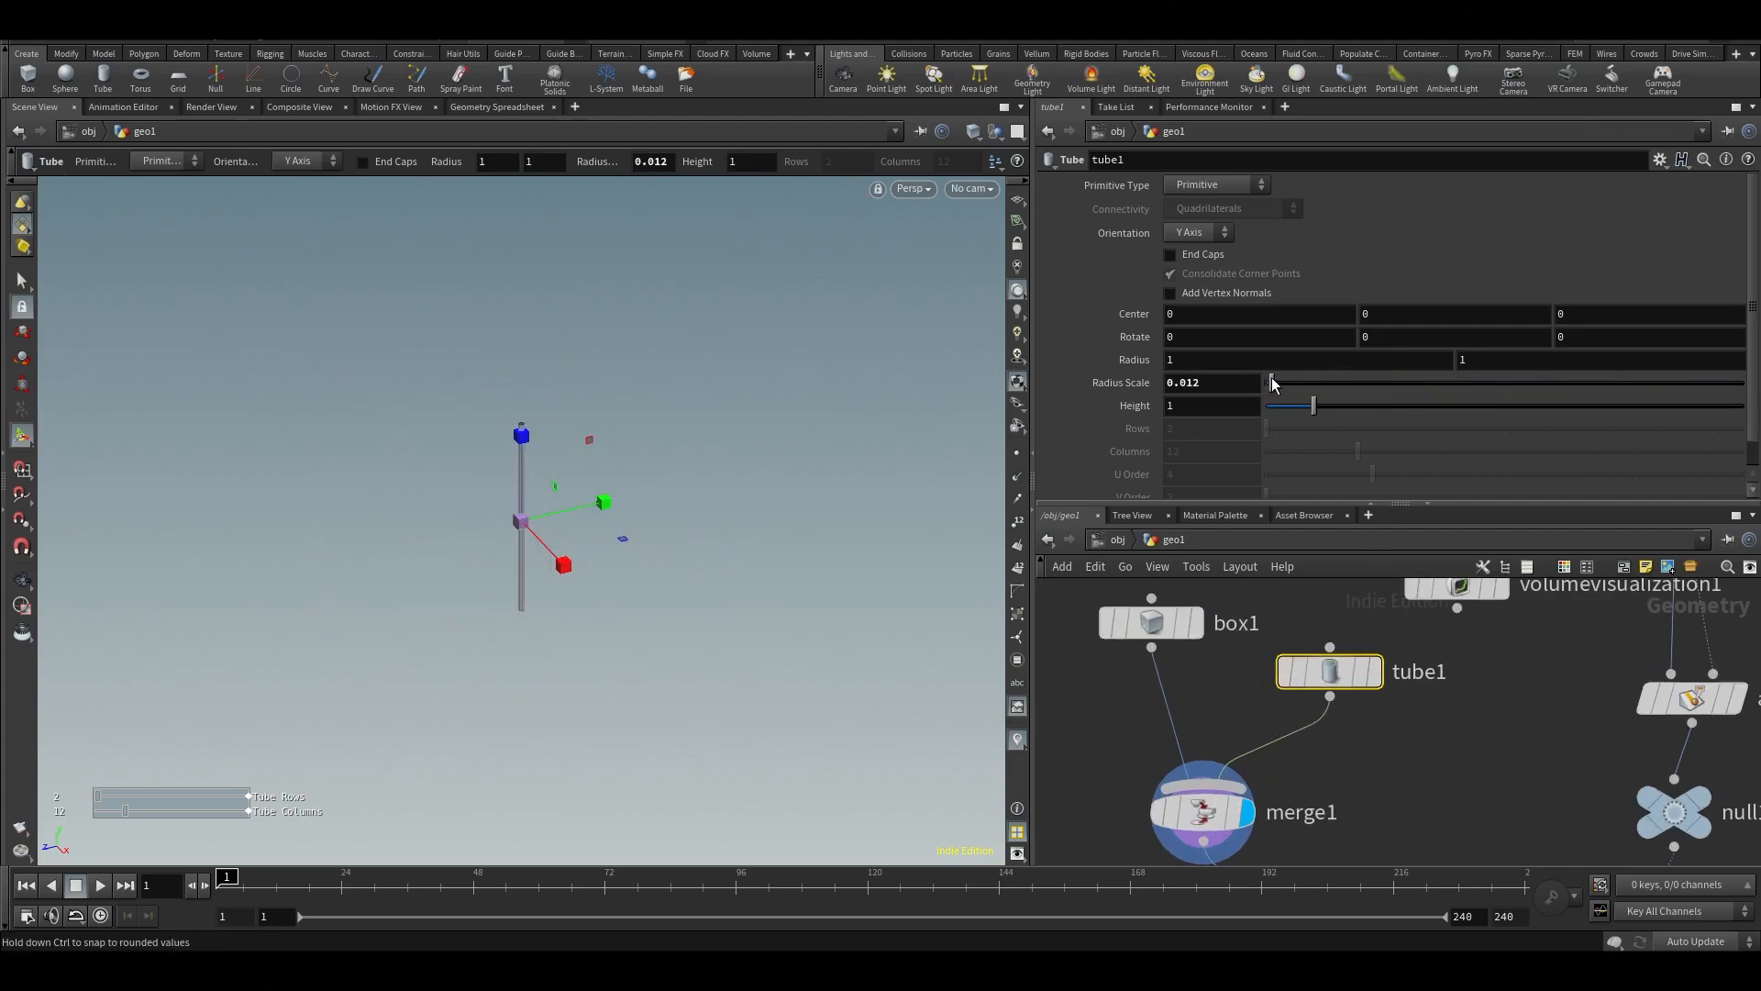
pyautogui.moveTo(1314, 403); pyautogui.dragTo(1266, 404)
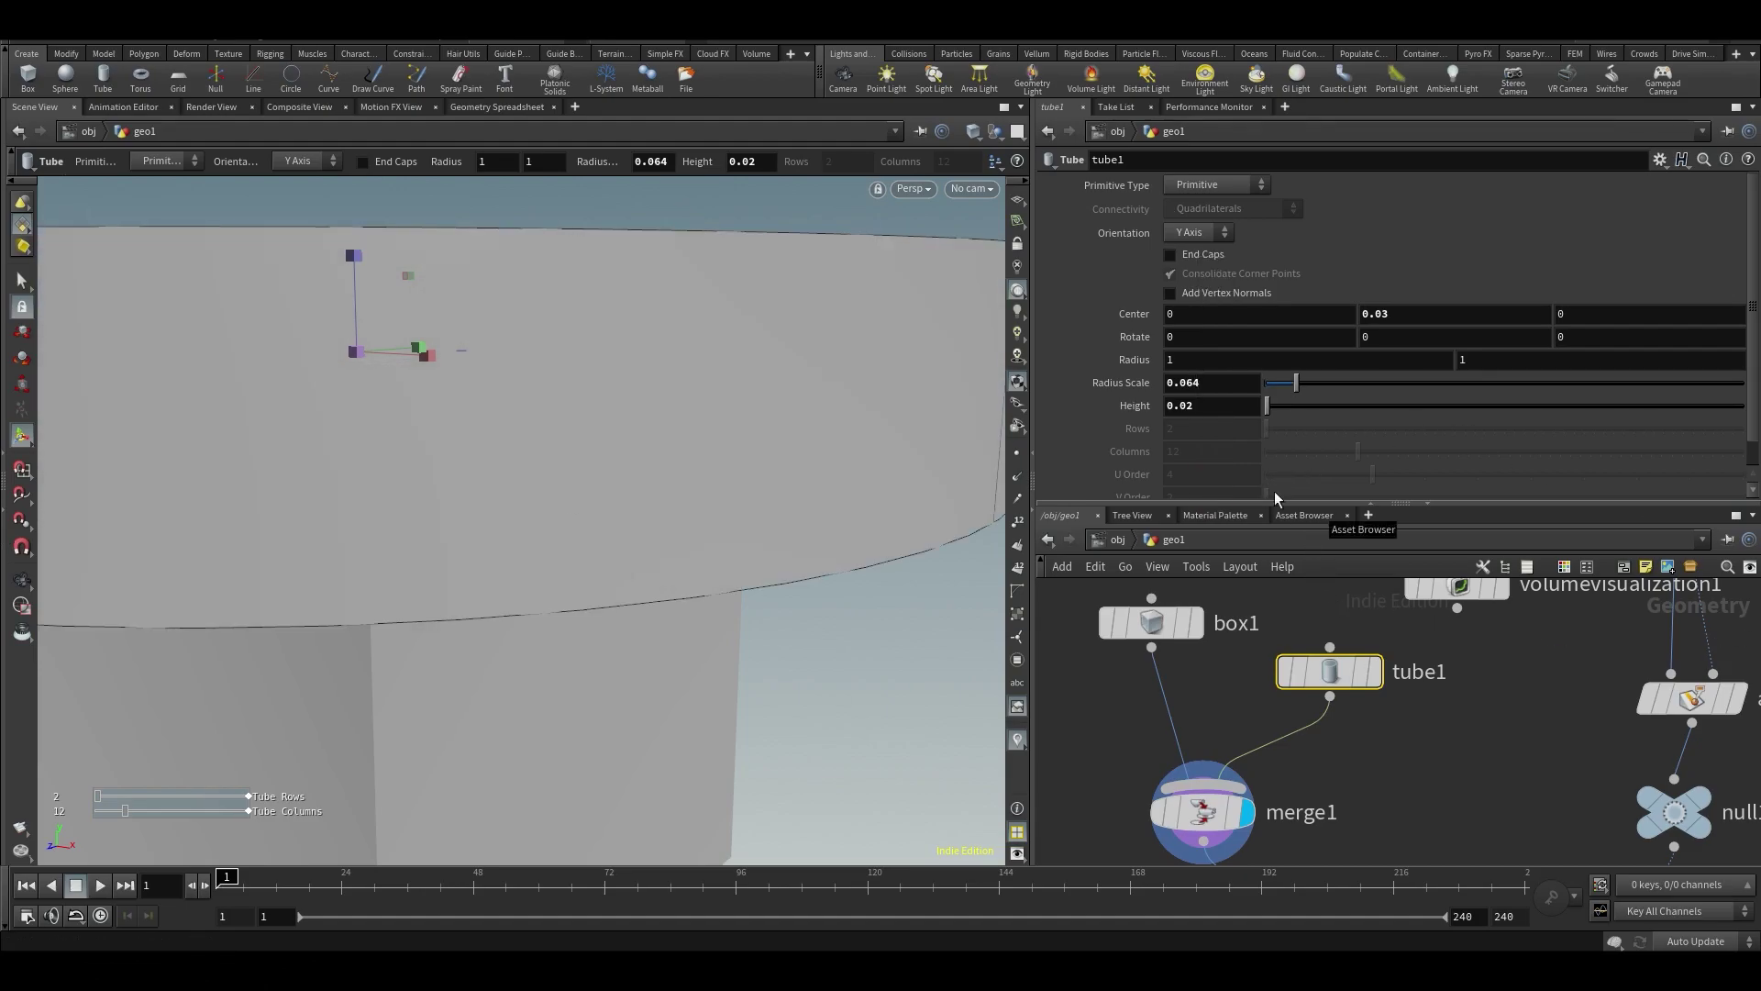
pyautogui.moveTo(1212, 382); pyautogui.dragTo(1212, 469)
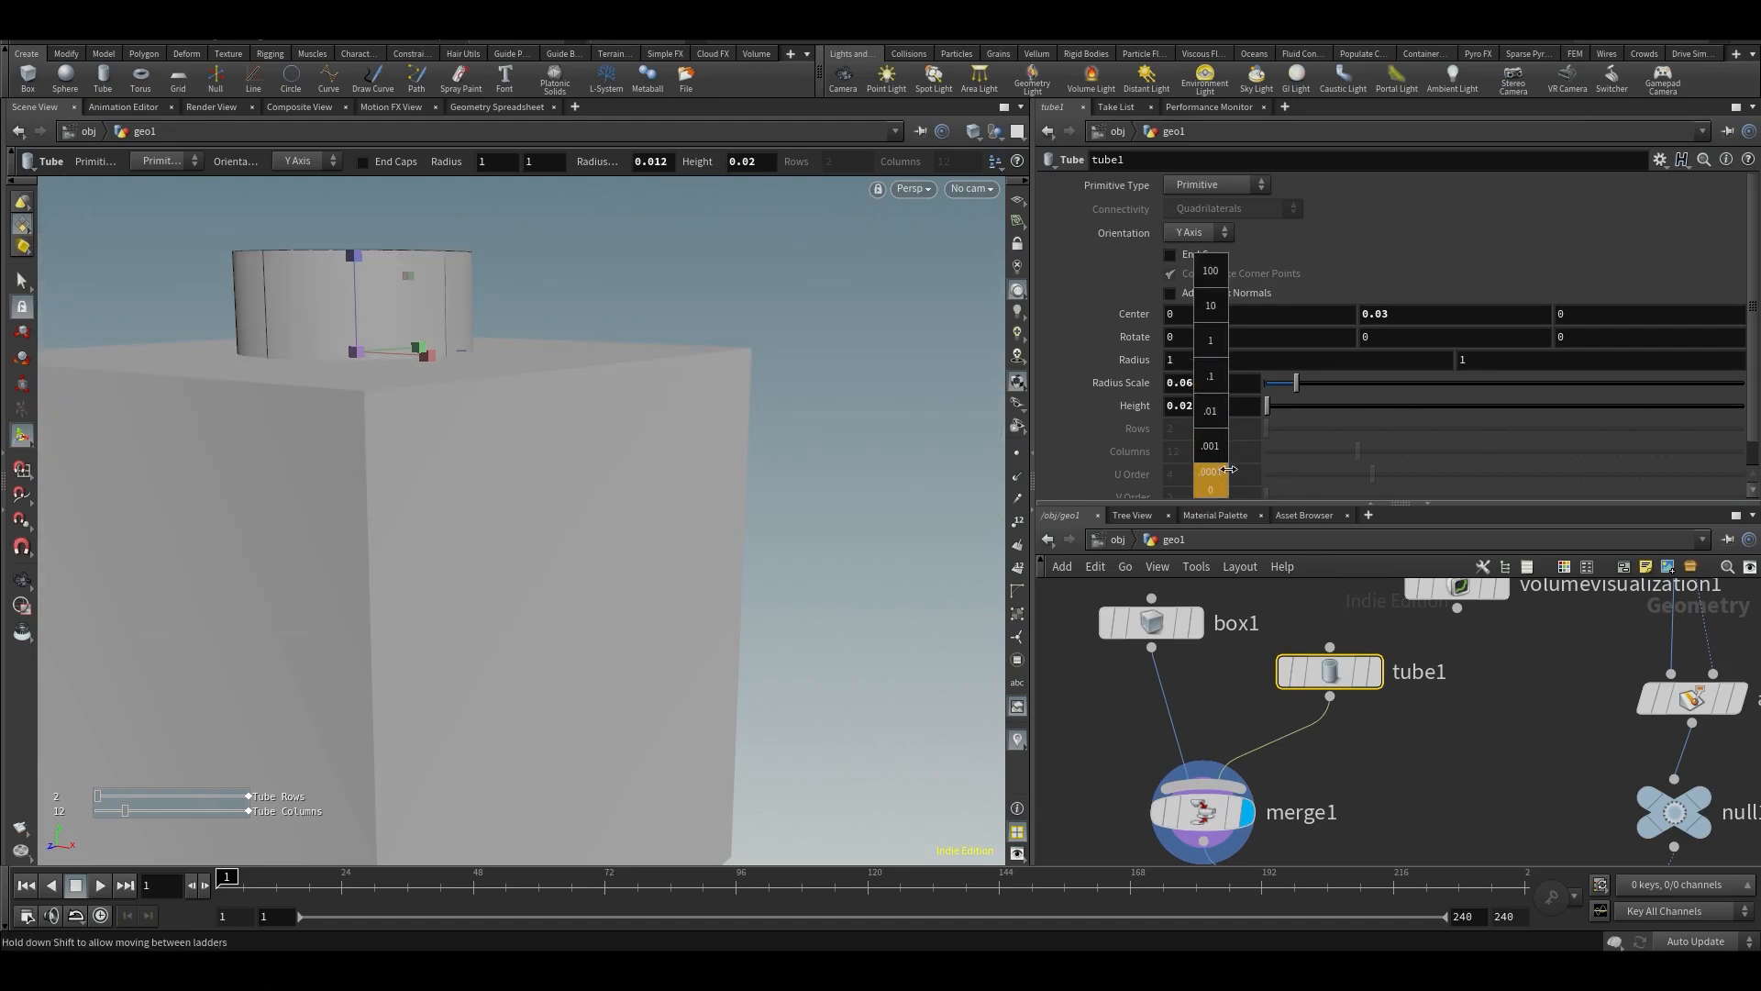
pyautogui.moveTo(1229, 468); pyautogui.dragTo(1270, 468)
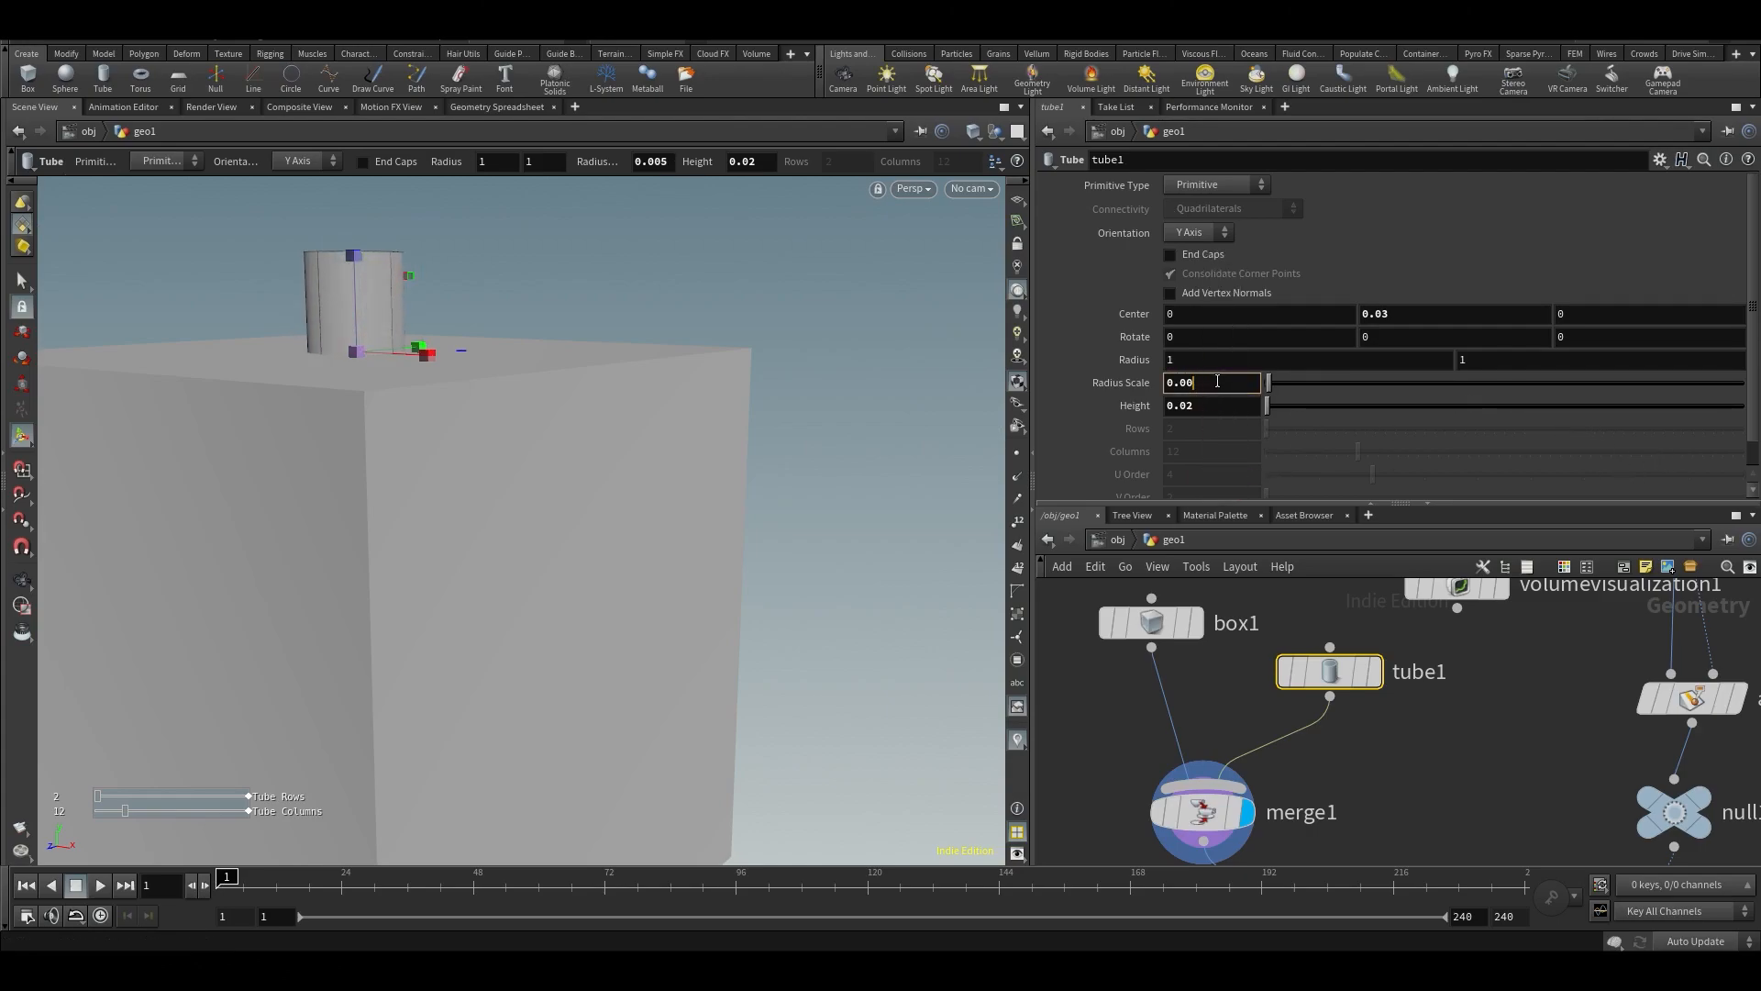
pyautogui.write('0.015')
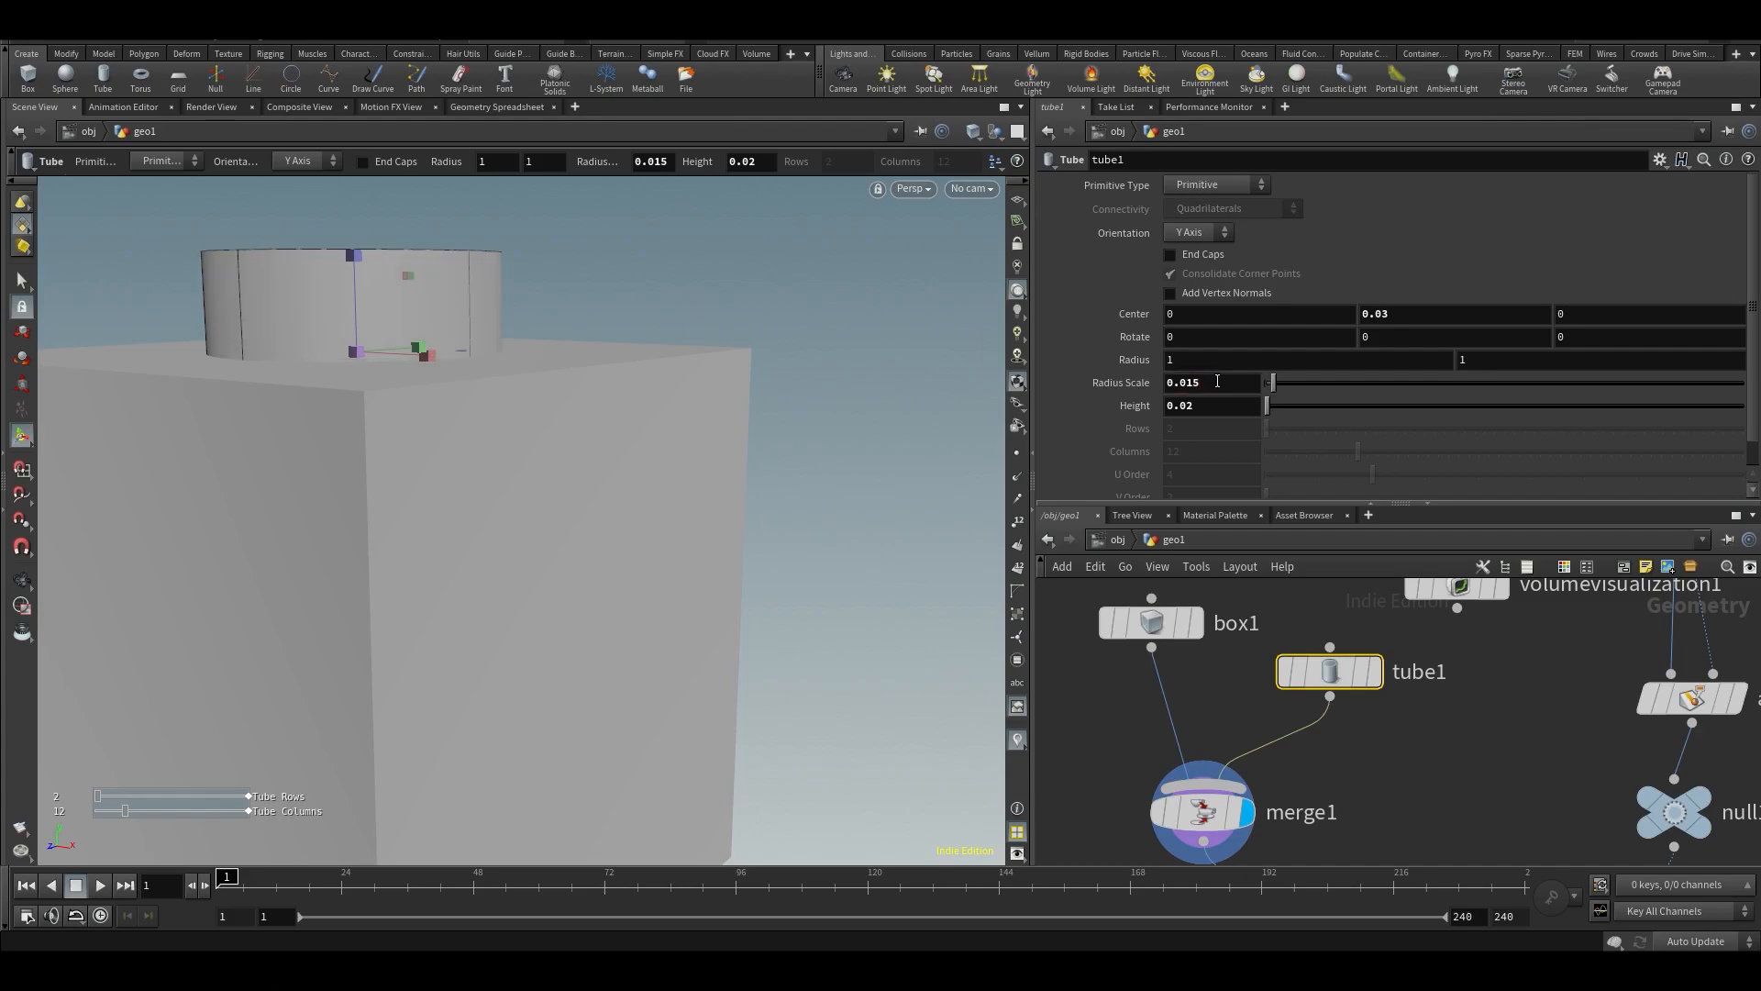
pyautogui.write('0.02')
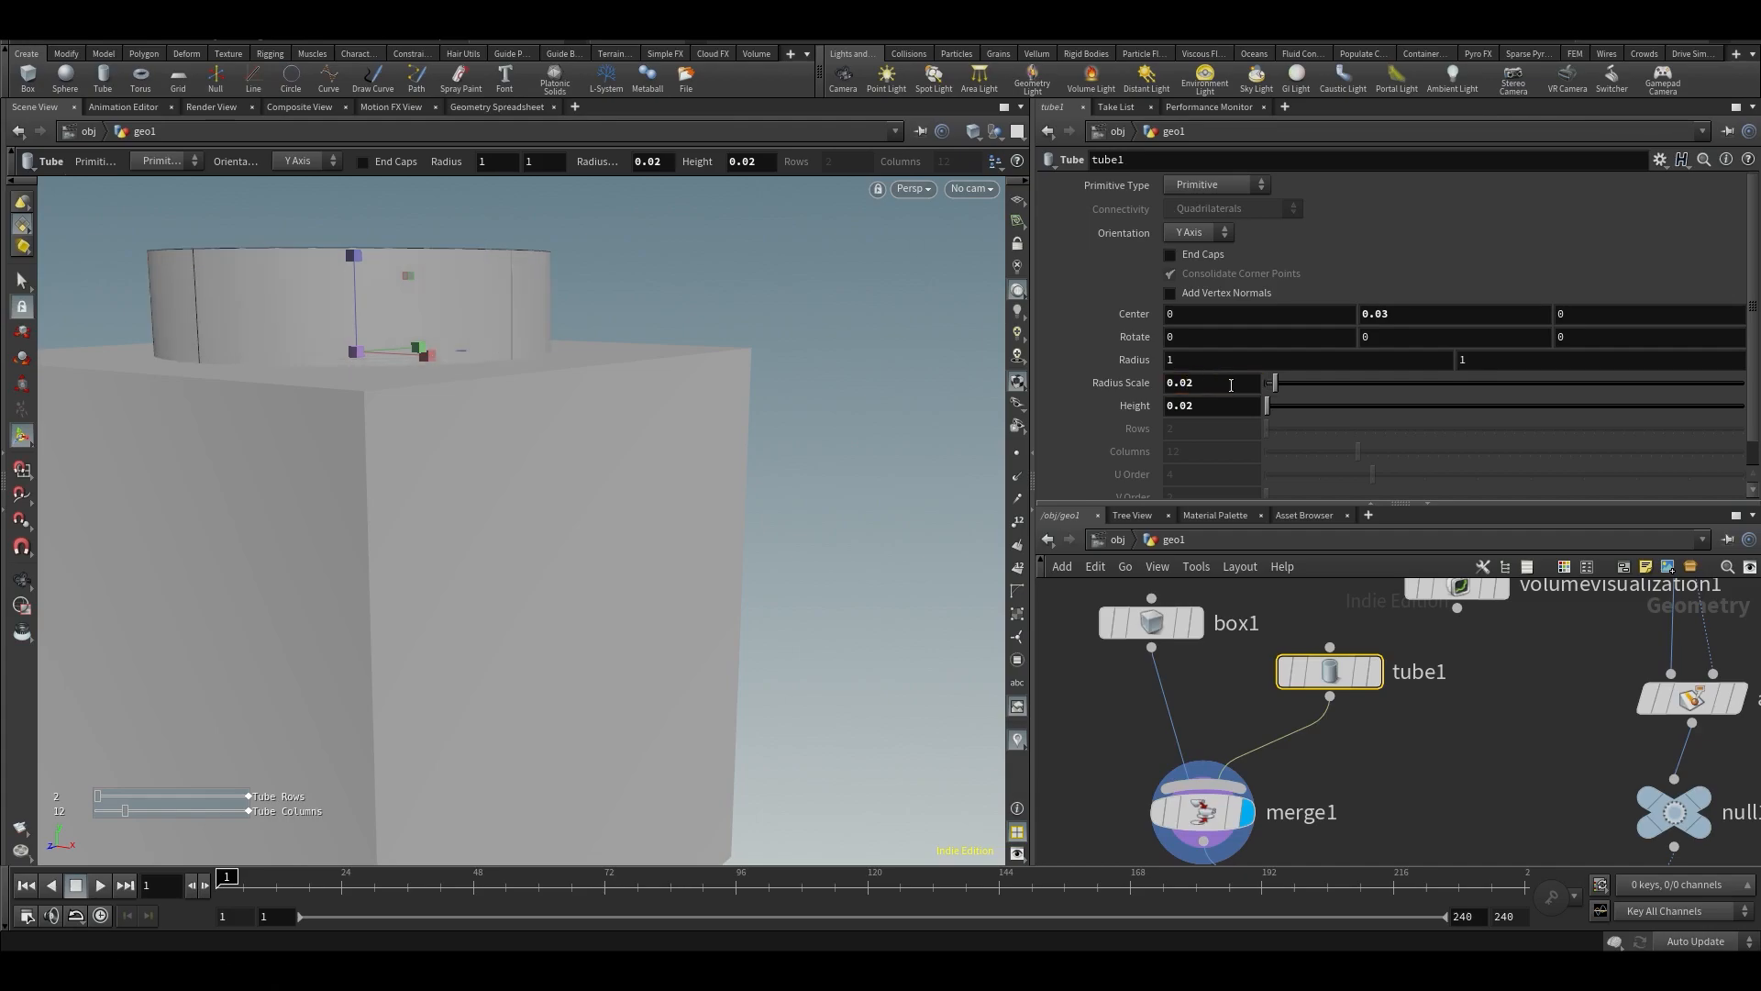
# Append a Boolean node after the merge of stud and box.
pyautogui.click(1216, 183)
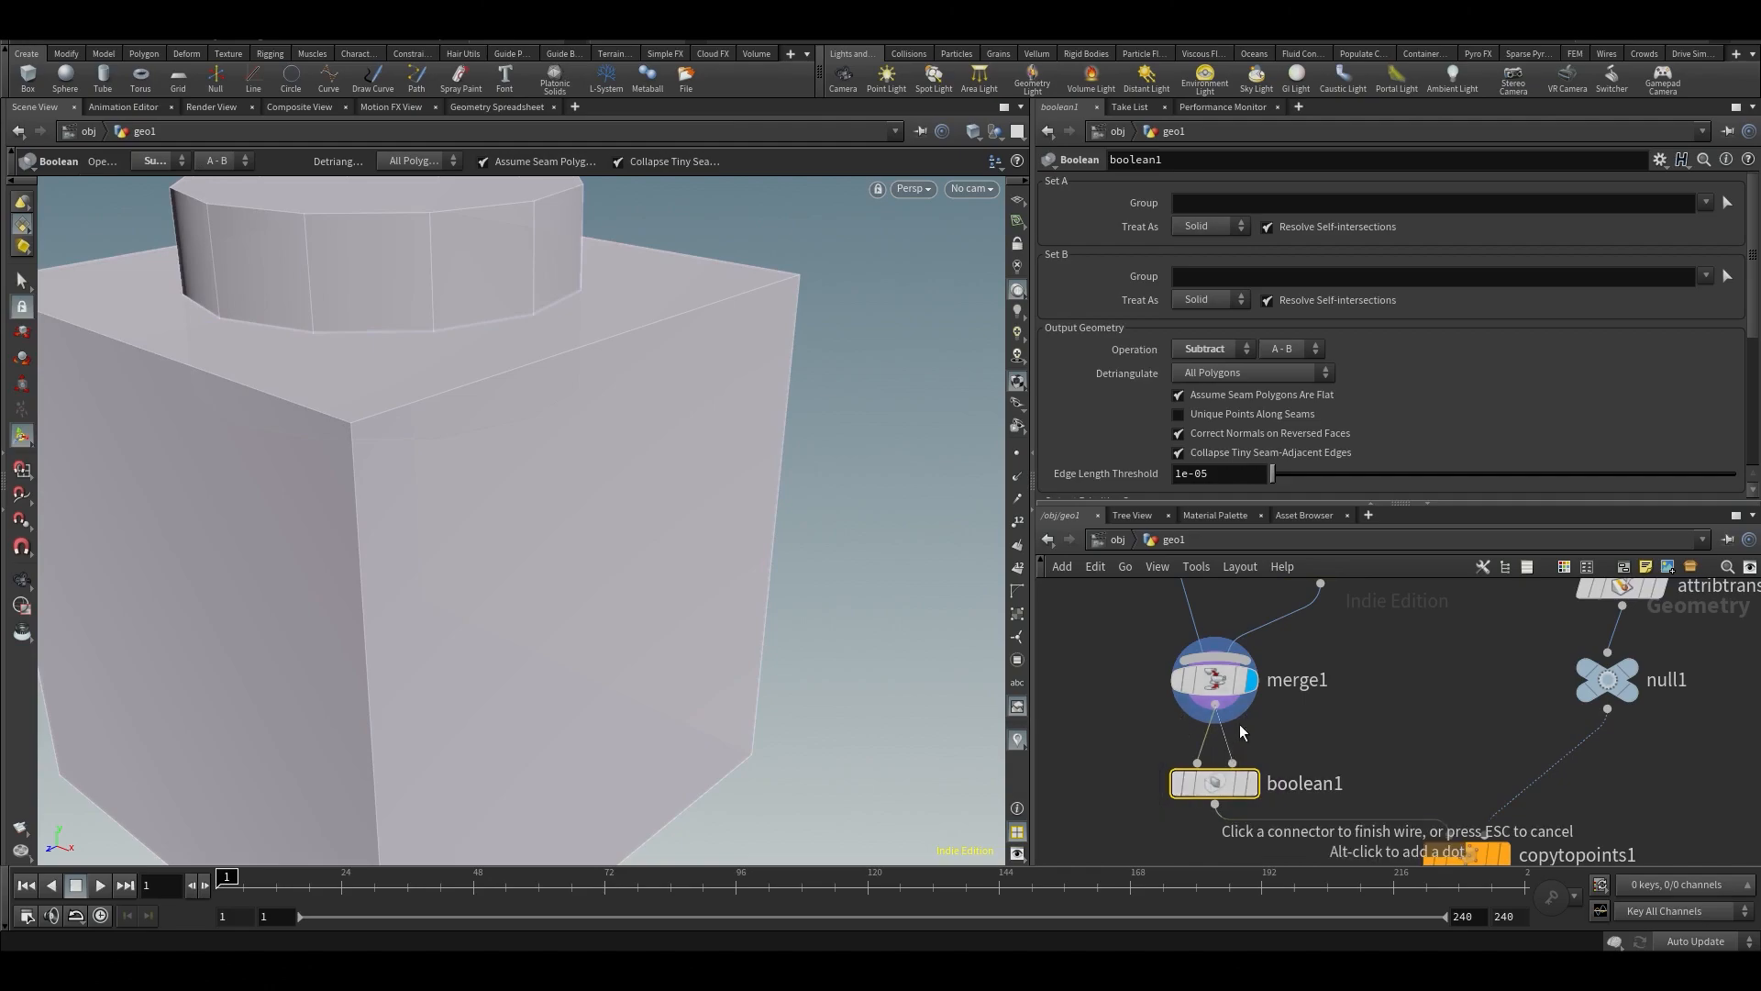
# Set the Boolean to Union and add the edge Group Create and PolyBevel nodes.
pyautogui.click(1211, 349)
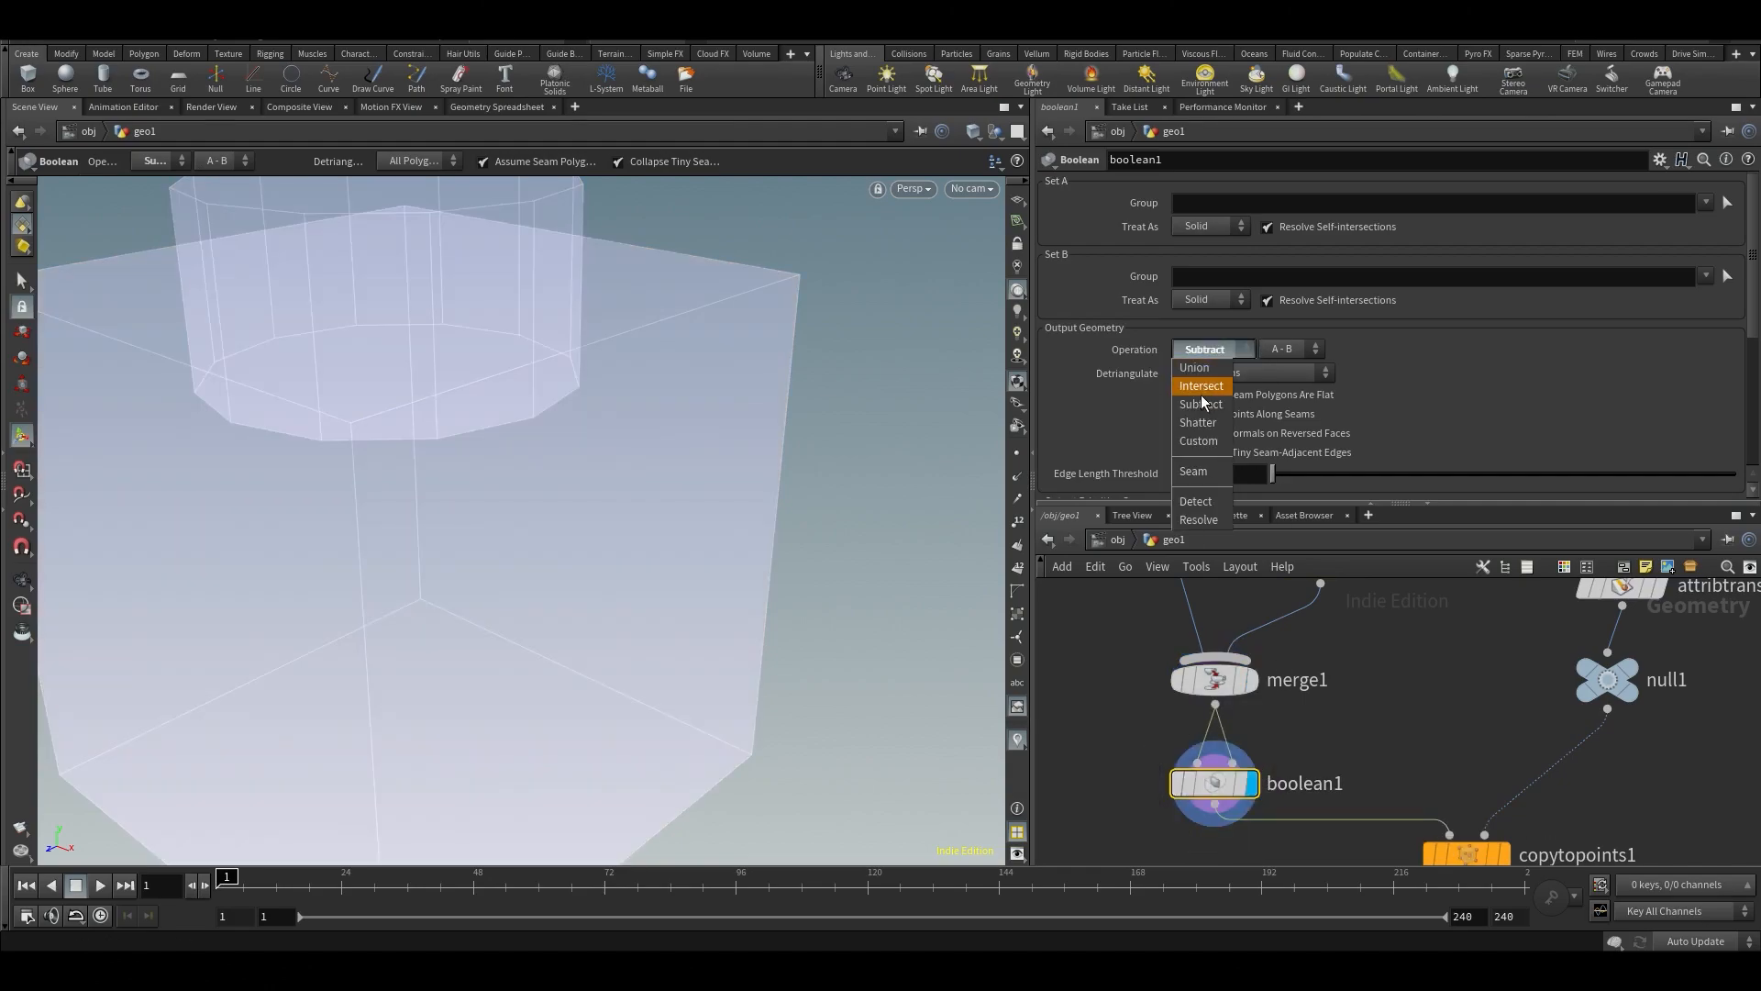
pyautogui.click(1194, 367)
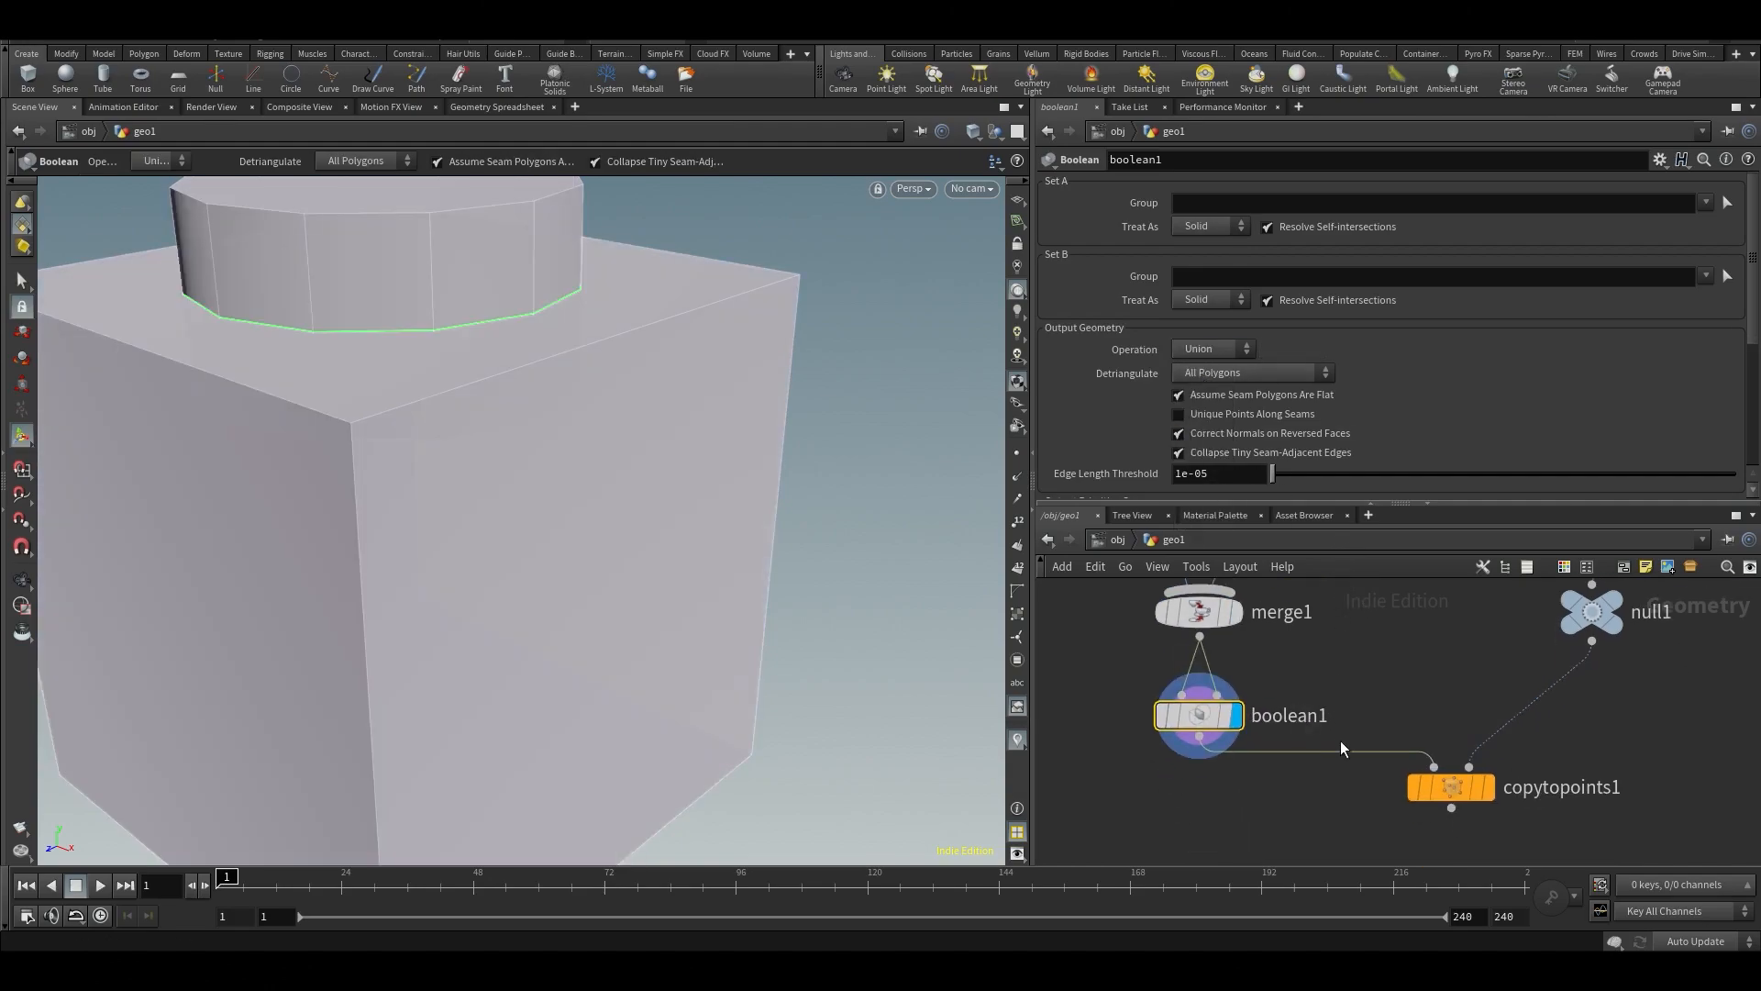
pyautogui.press('Tab')
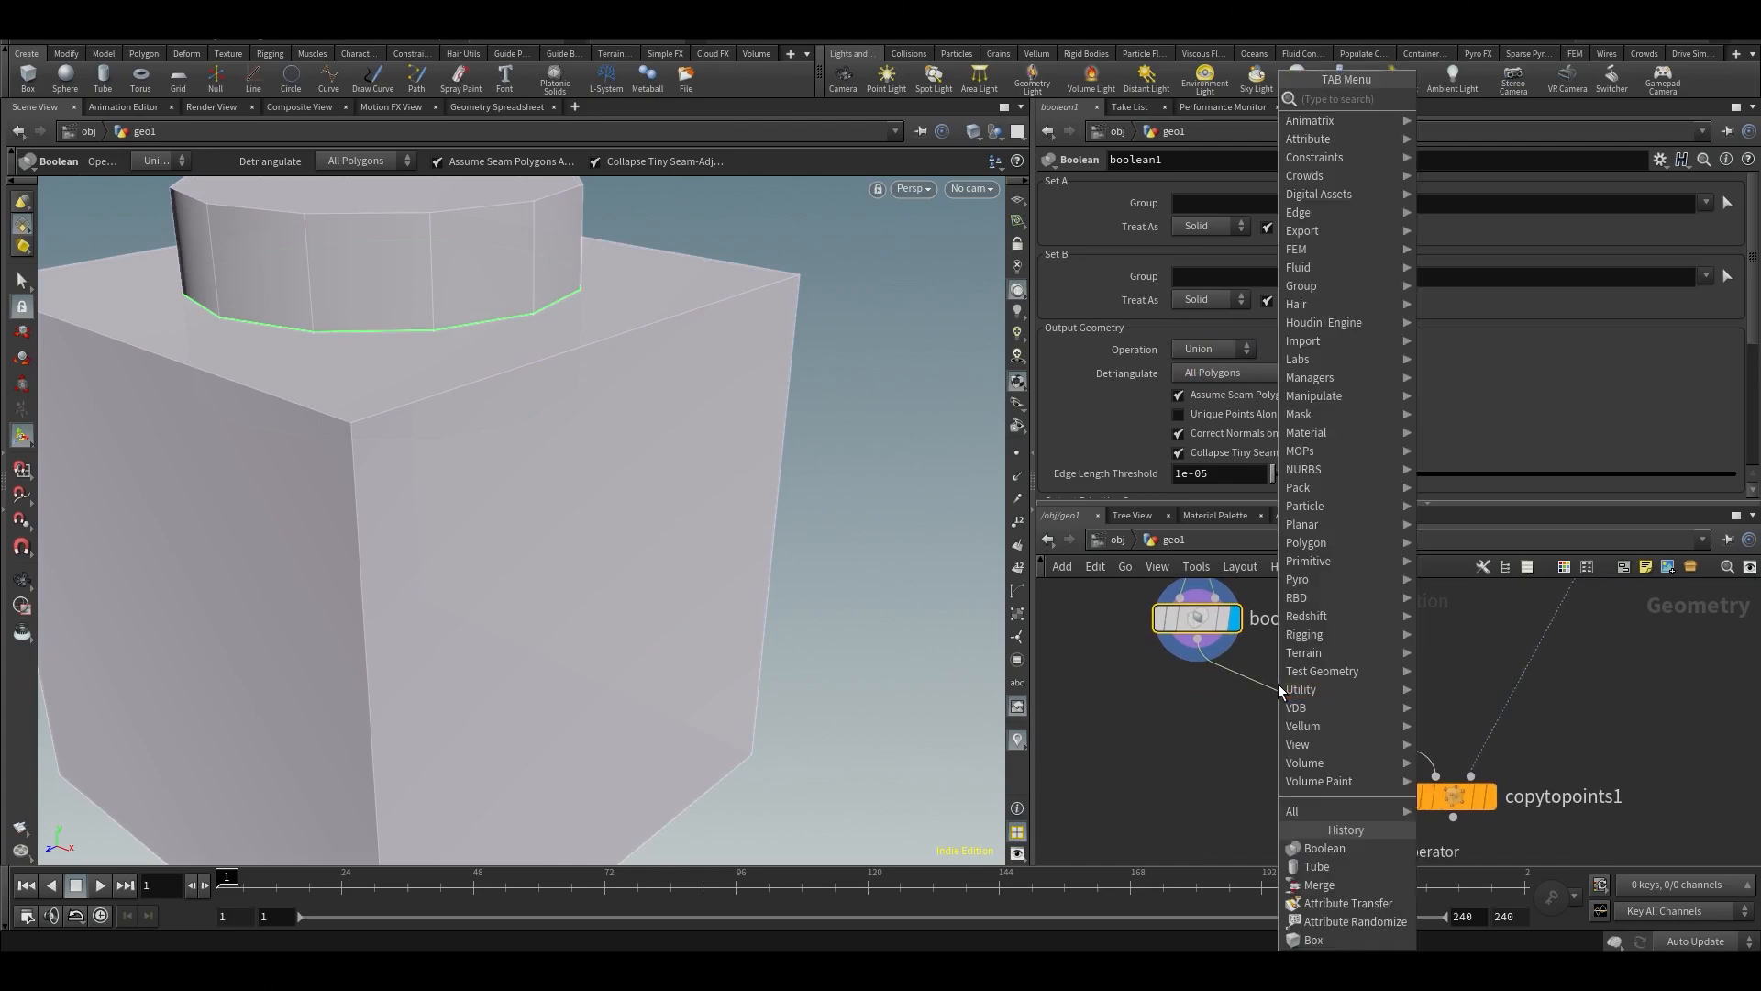
pyautogui.write('bev')
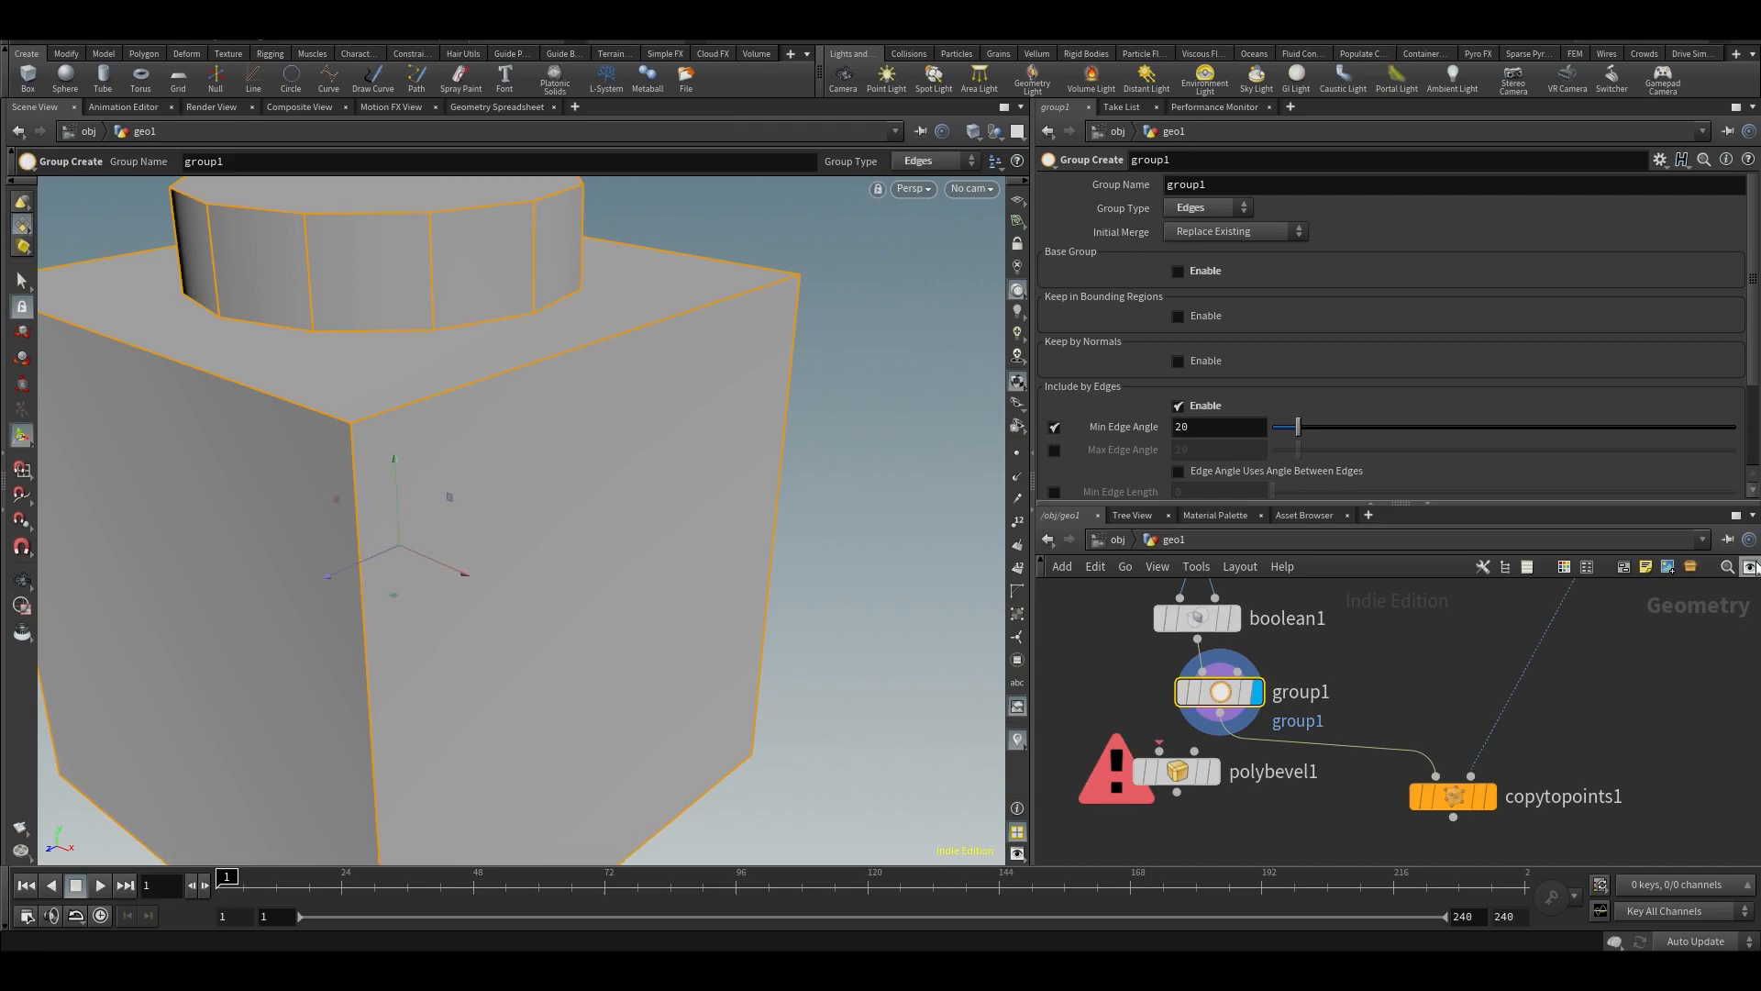
# Set the edge group to 90 degrees, name it bevelgroup, and move to polybevel1.
pyautogui.moveTo(1297, 426); pyautogui.dragTo(1392, 426)
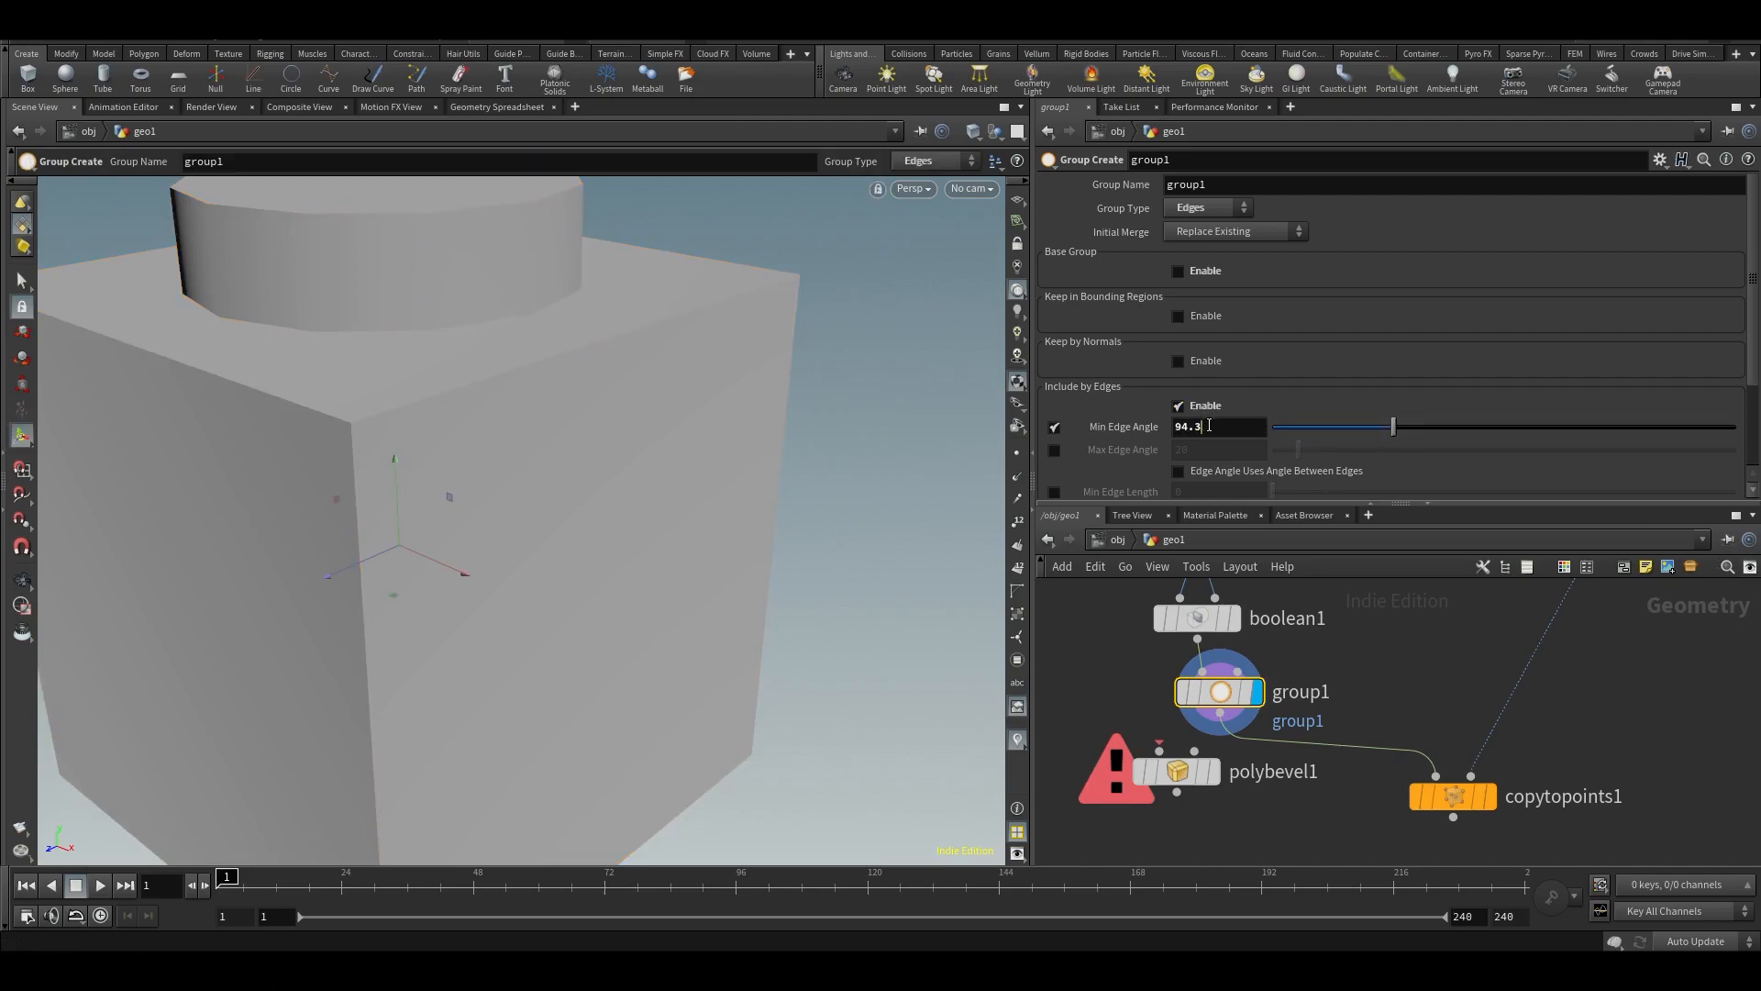
pyautogui.write('90')
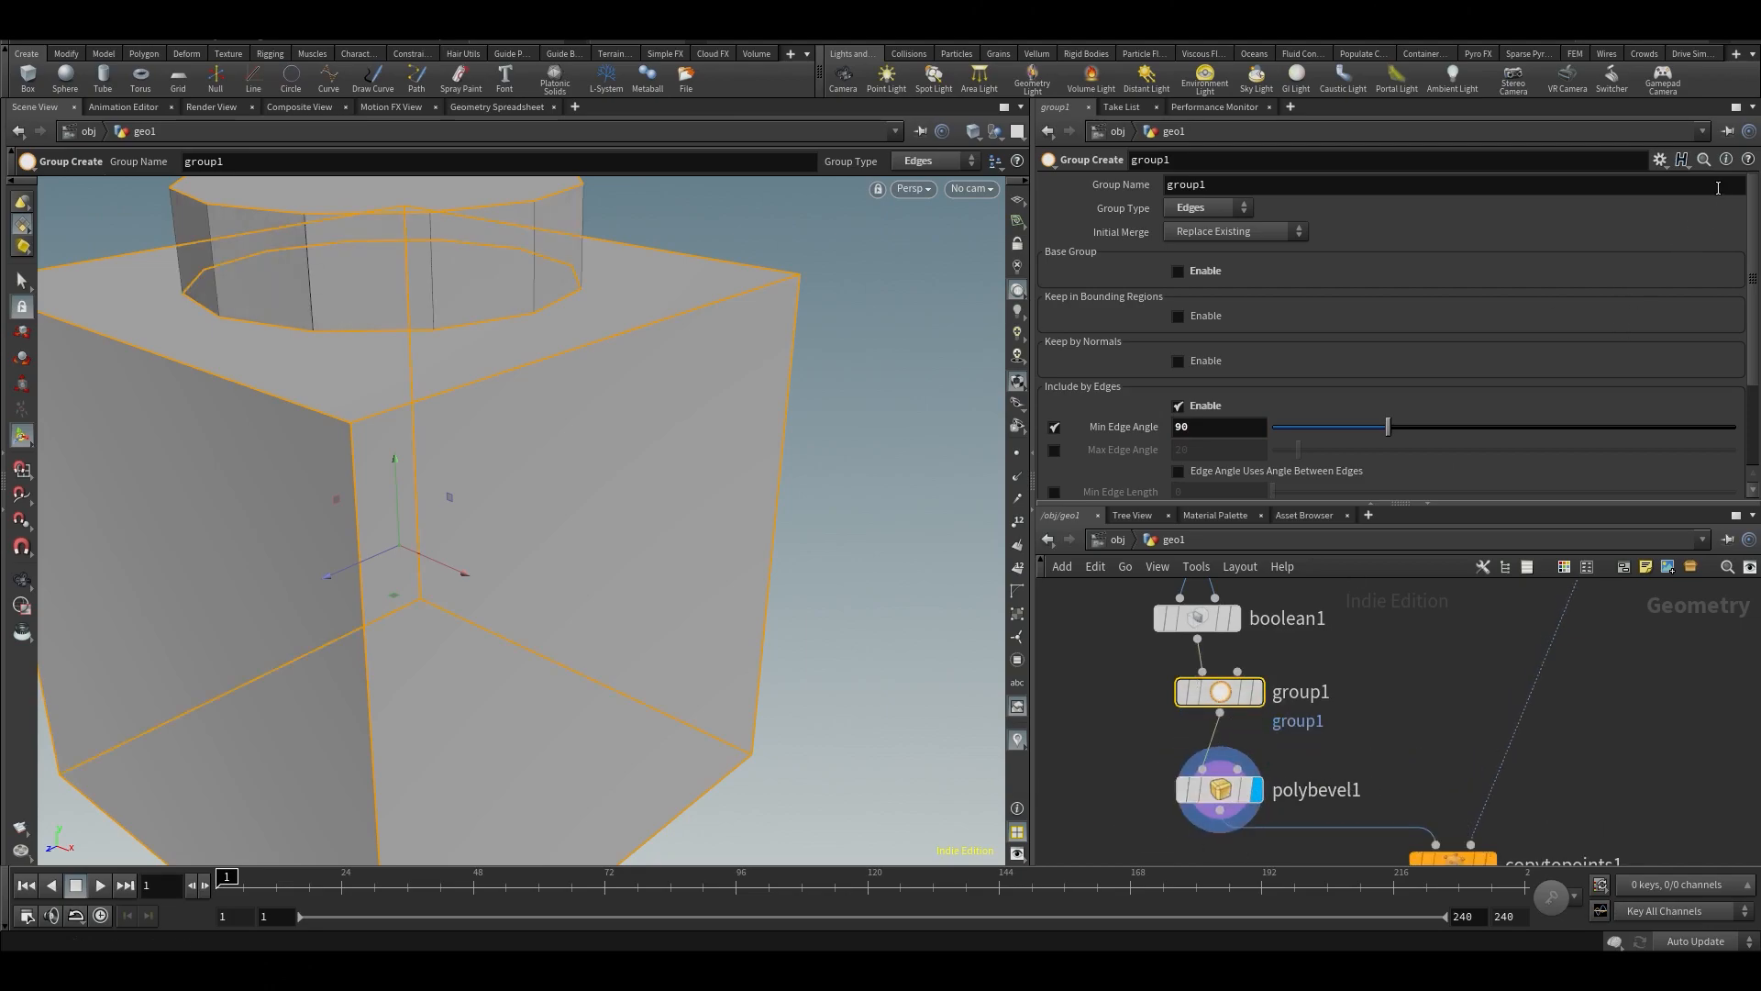
pyautogui.click(1237, 184)
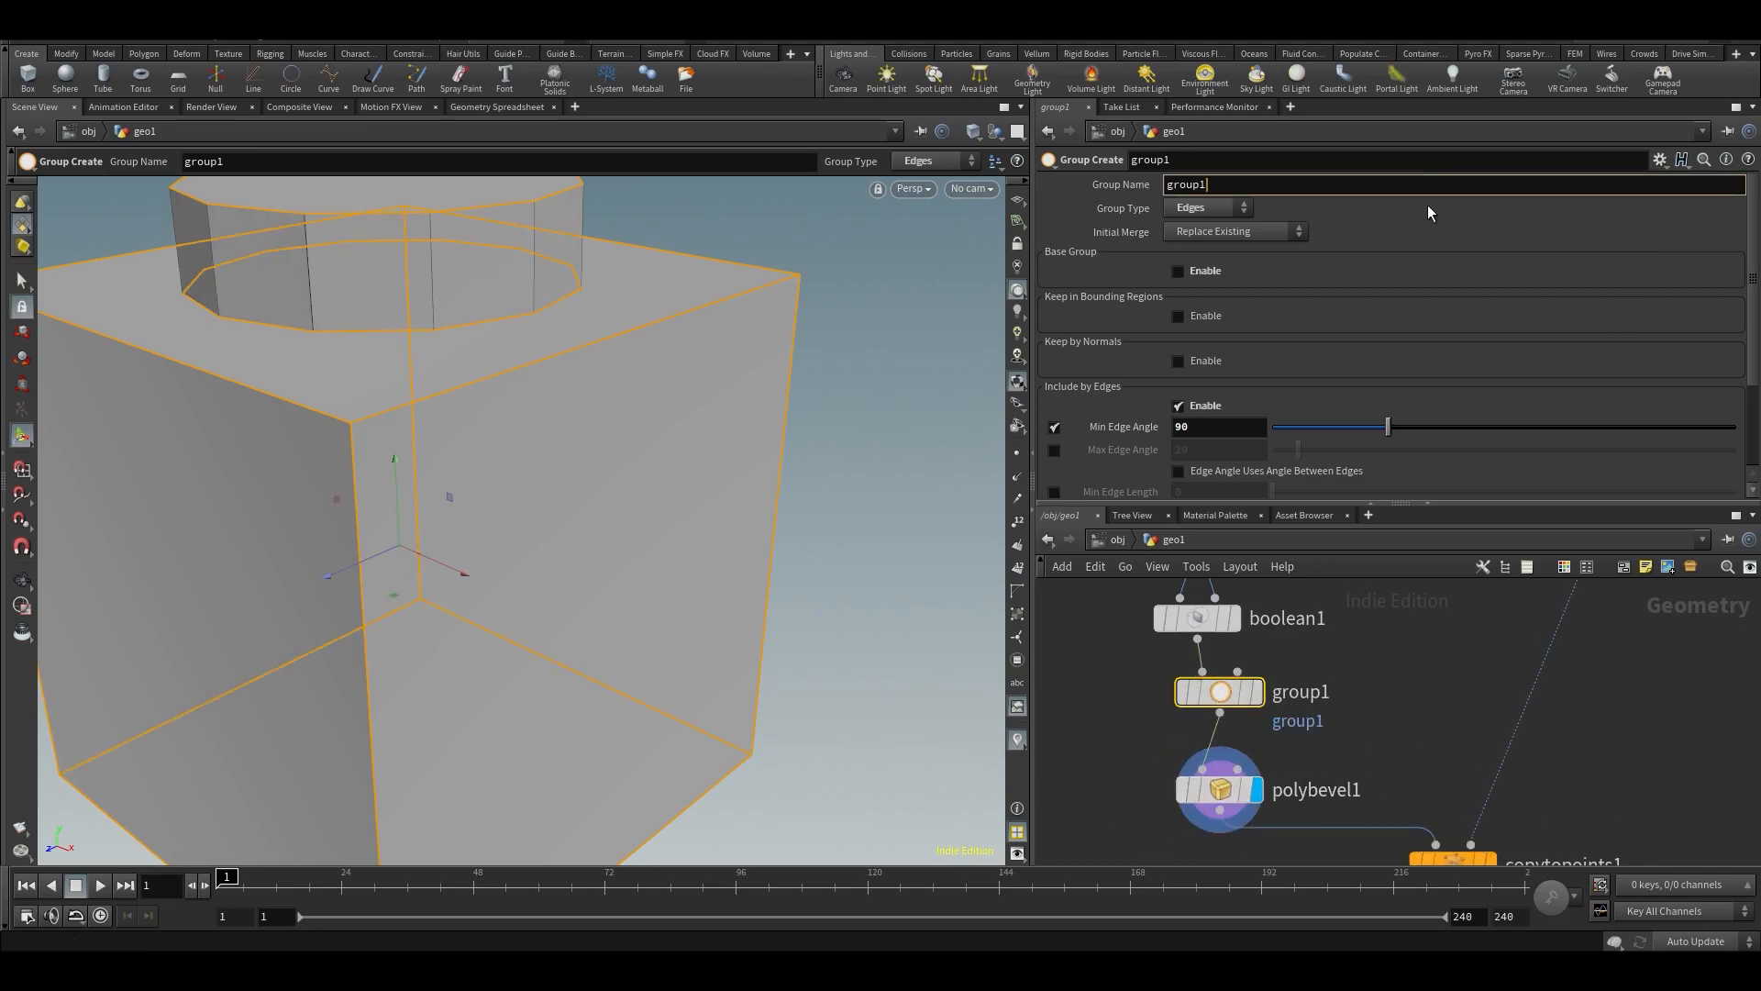
pyautogui.write('beve;g')
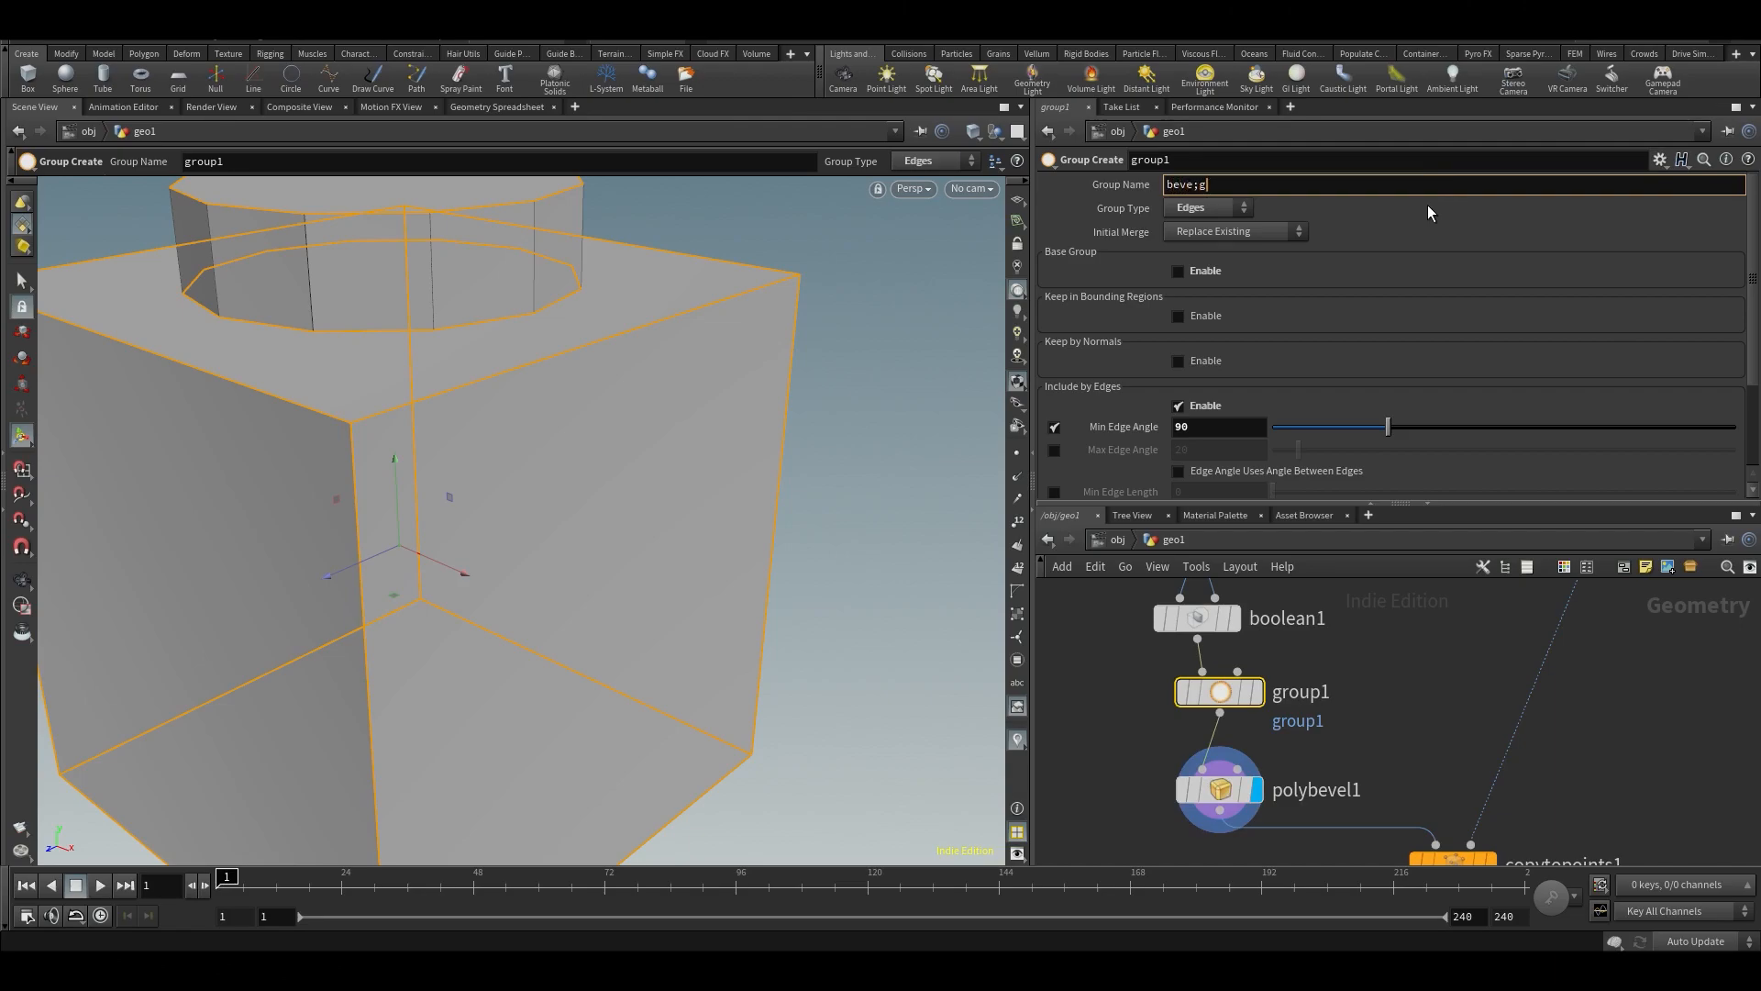
pyautogui.write('bevel')
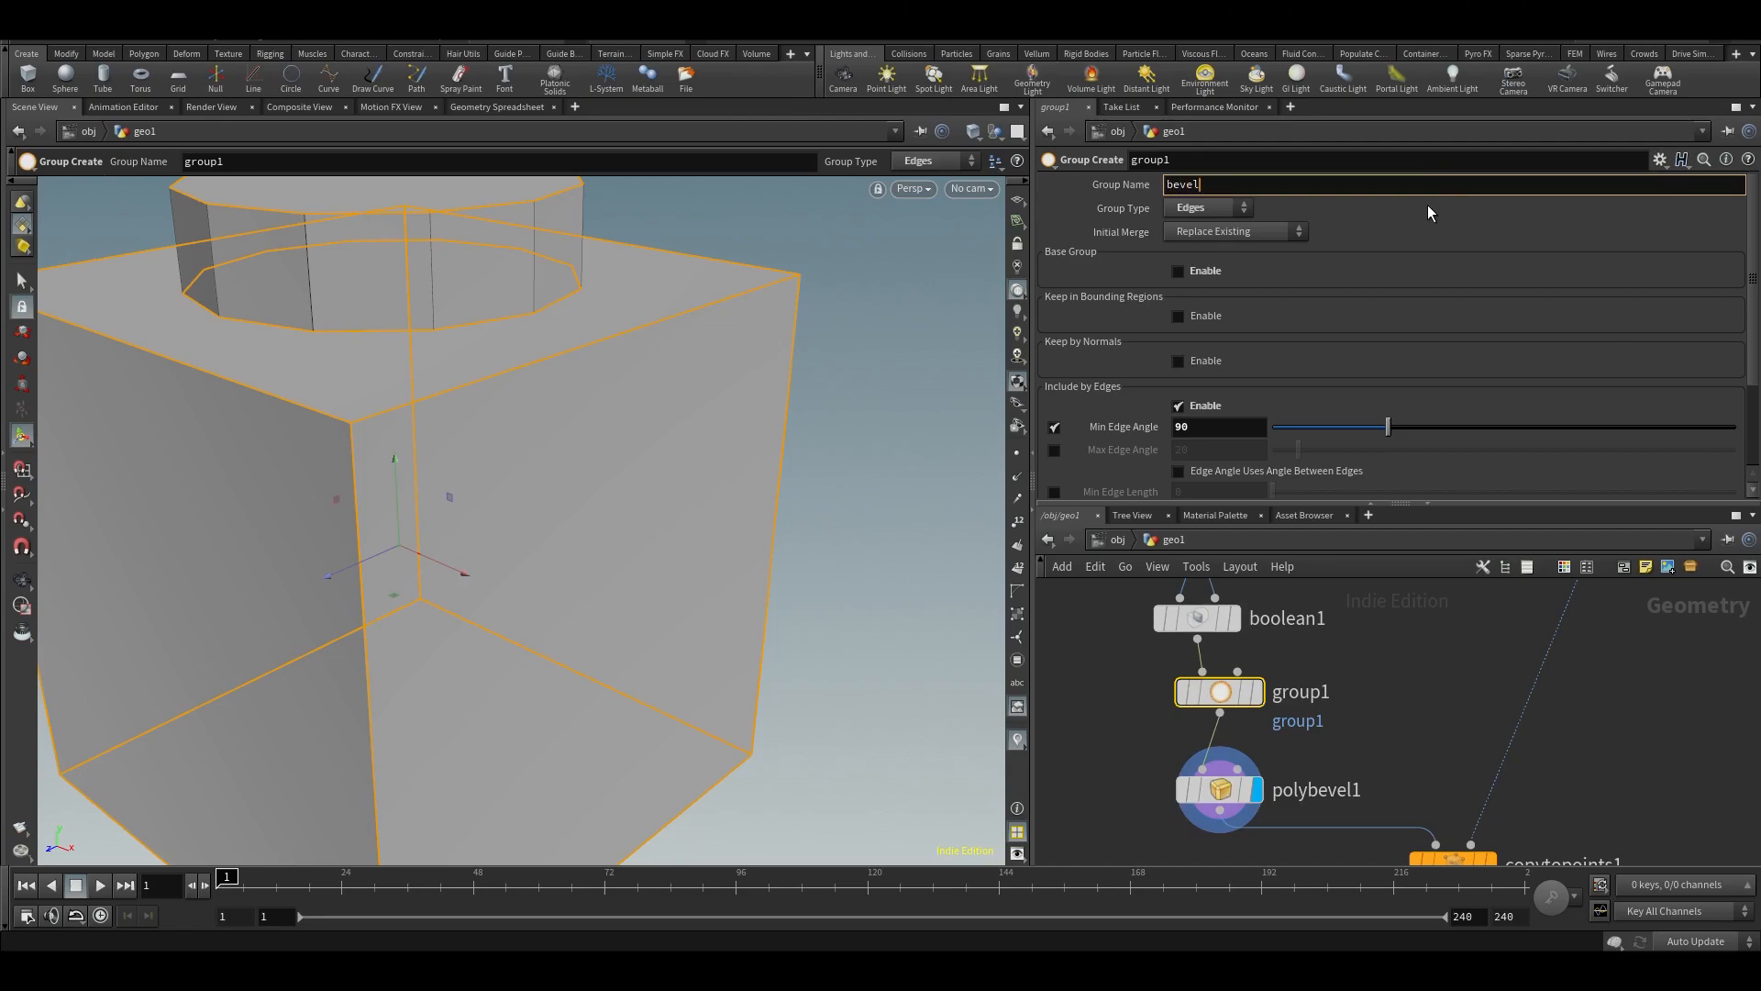
pyautogui.write('bevelgroup')
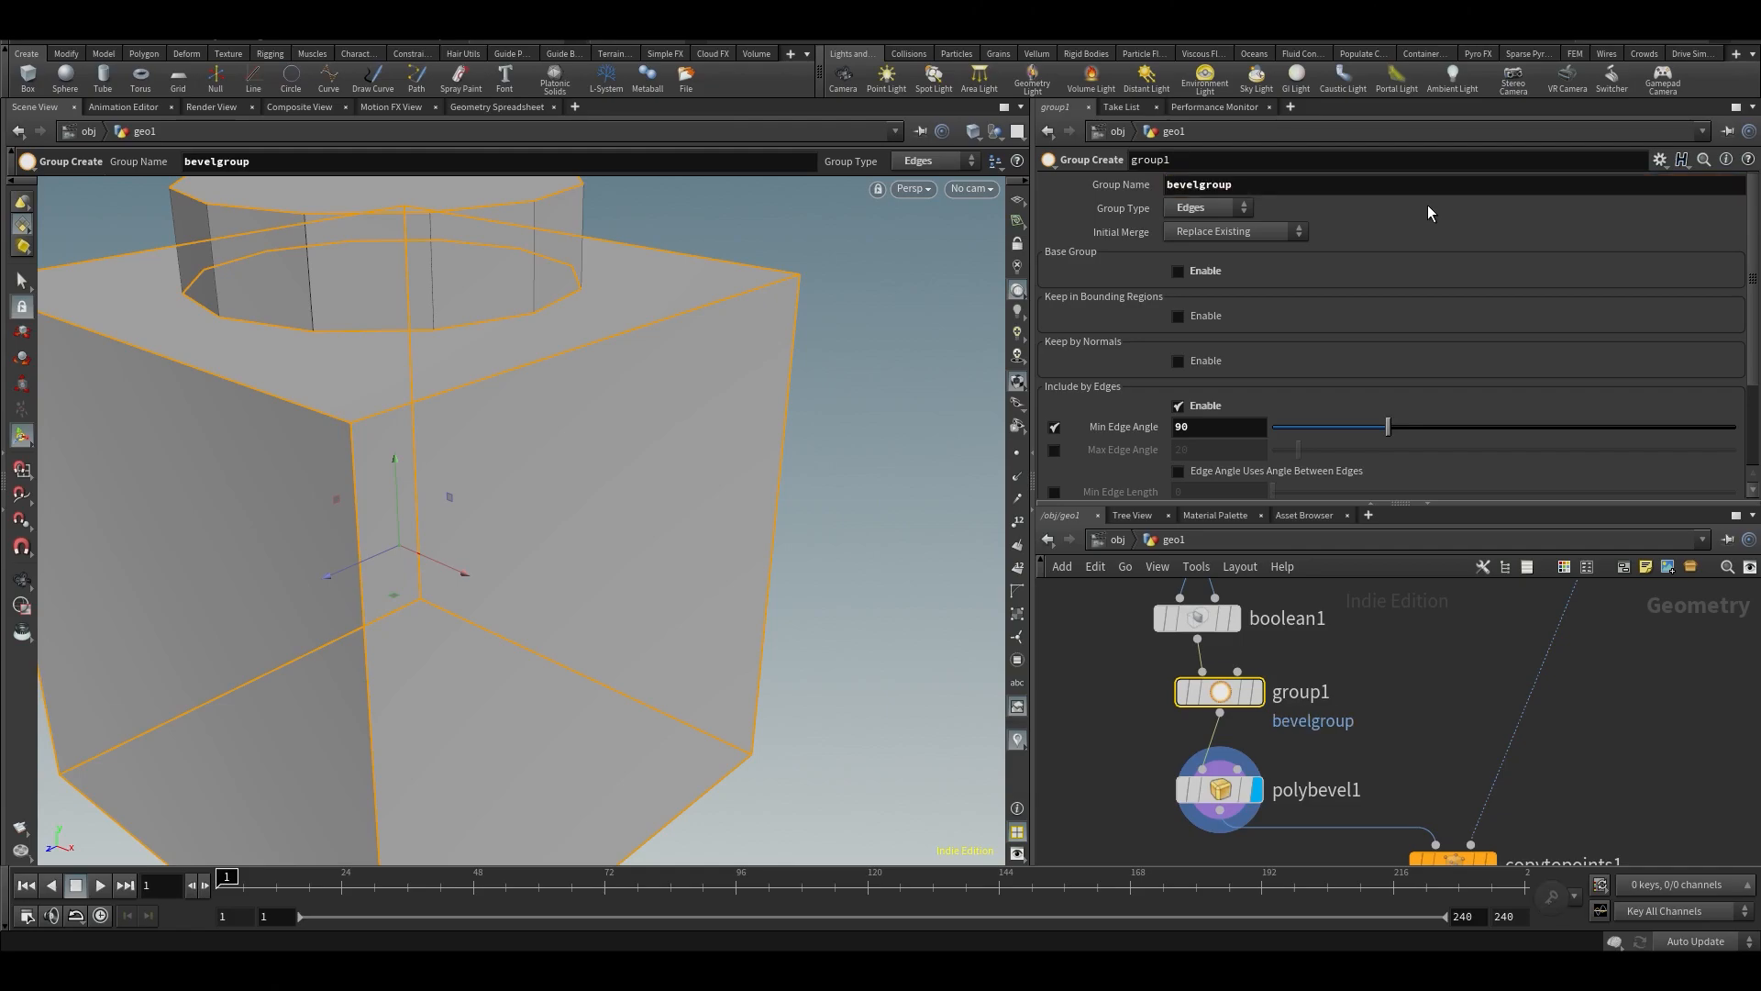
pyautogui.click(1218, 789)
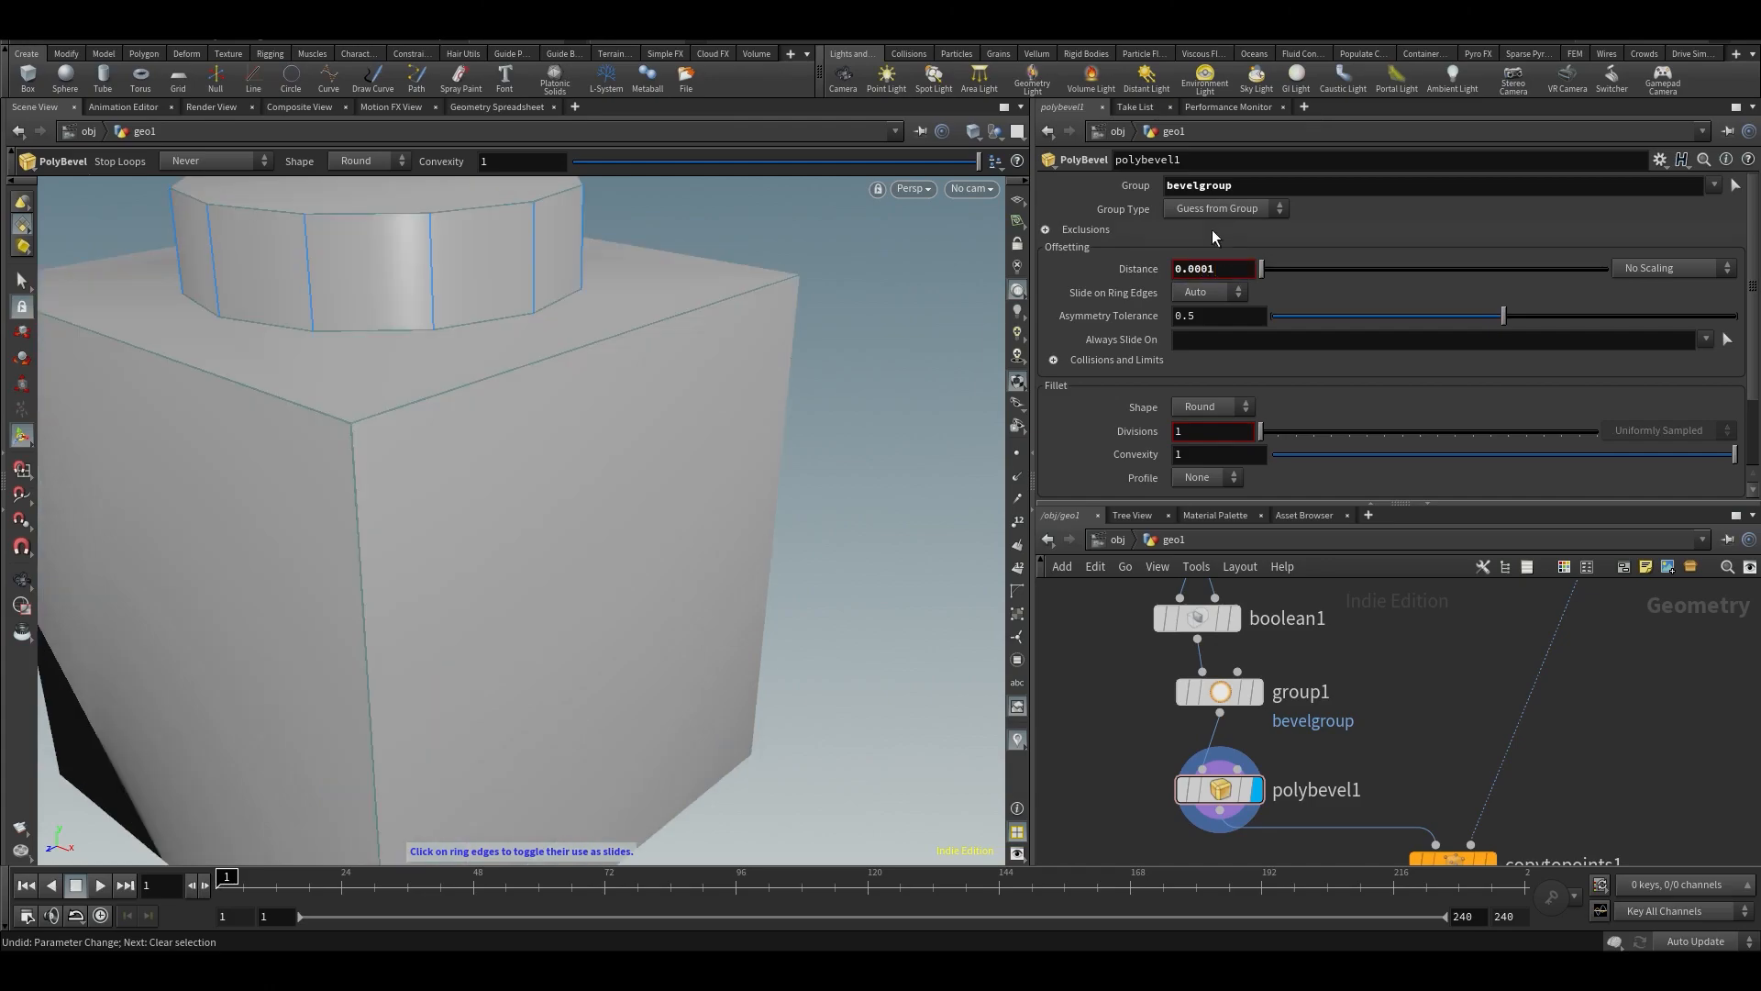
# Give polybevel1 a small bevel distance, then select the Attribute Create node.
pyautogui.write('0.01')
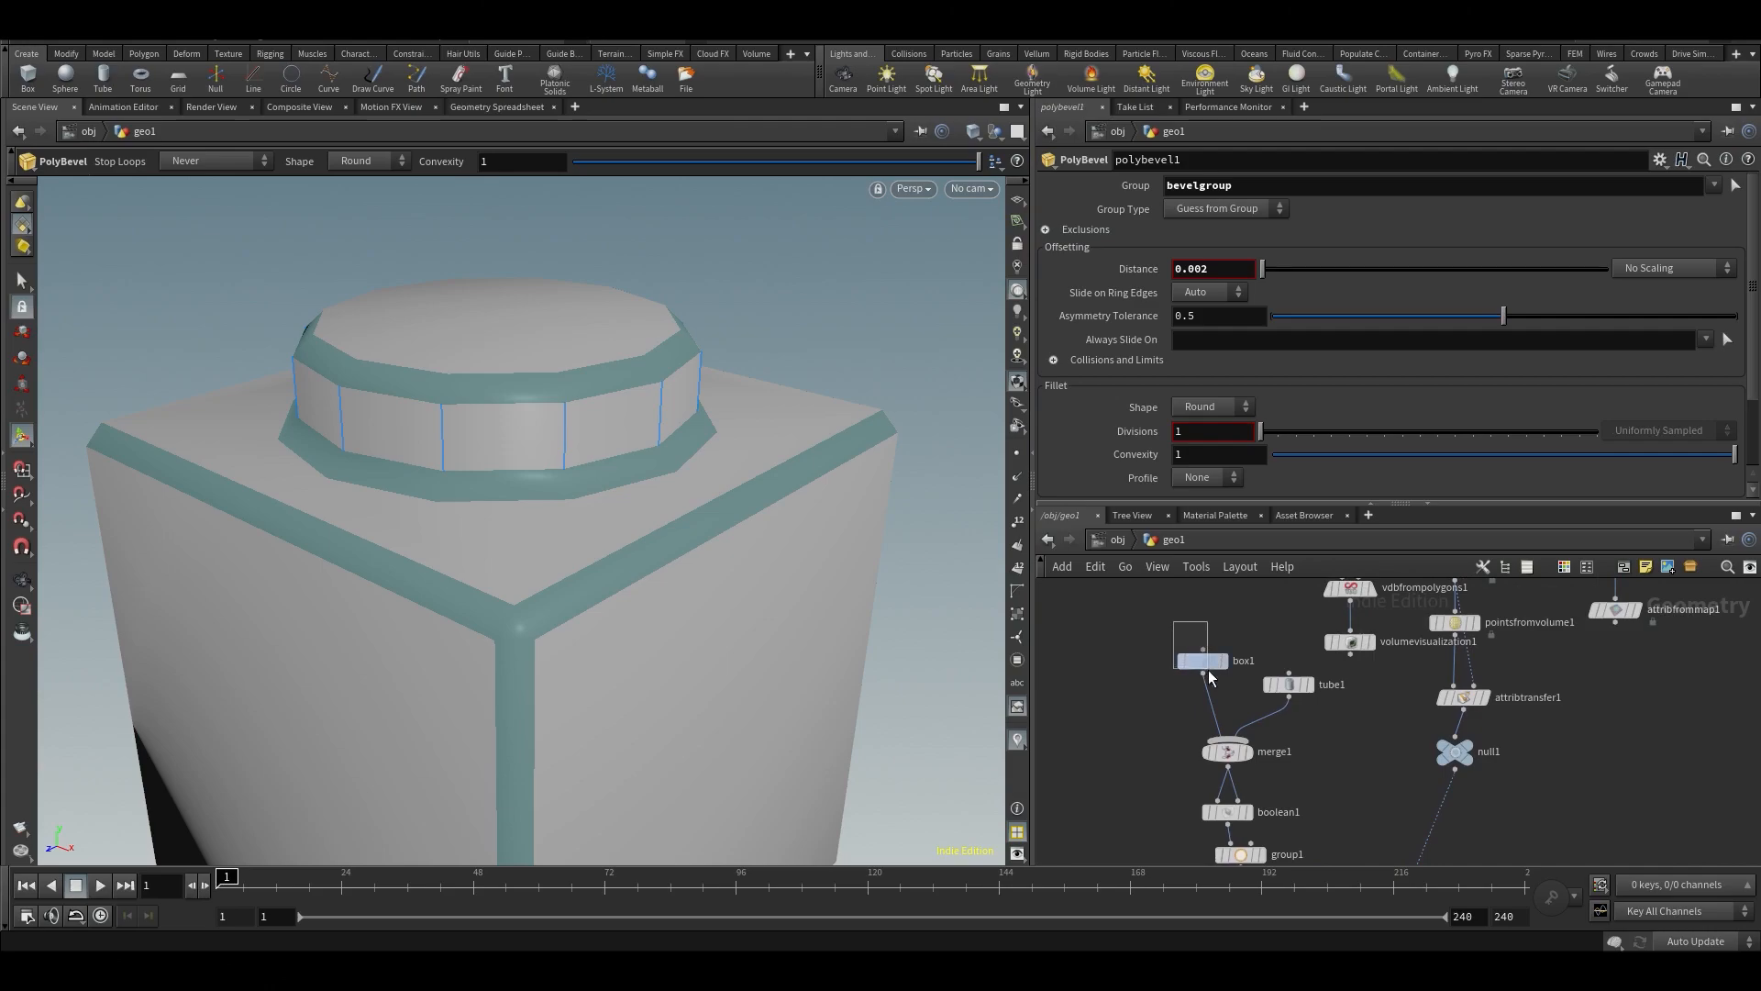
pyautogui.click(1202, 661)
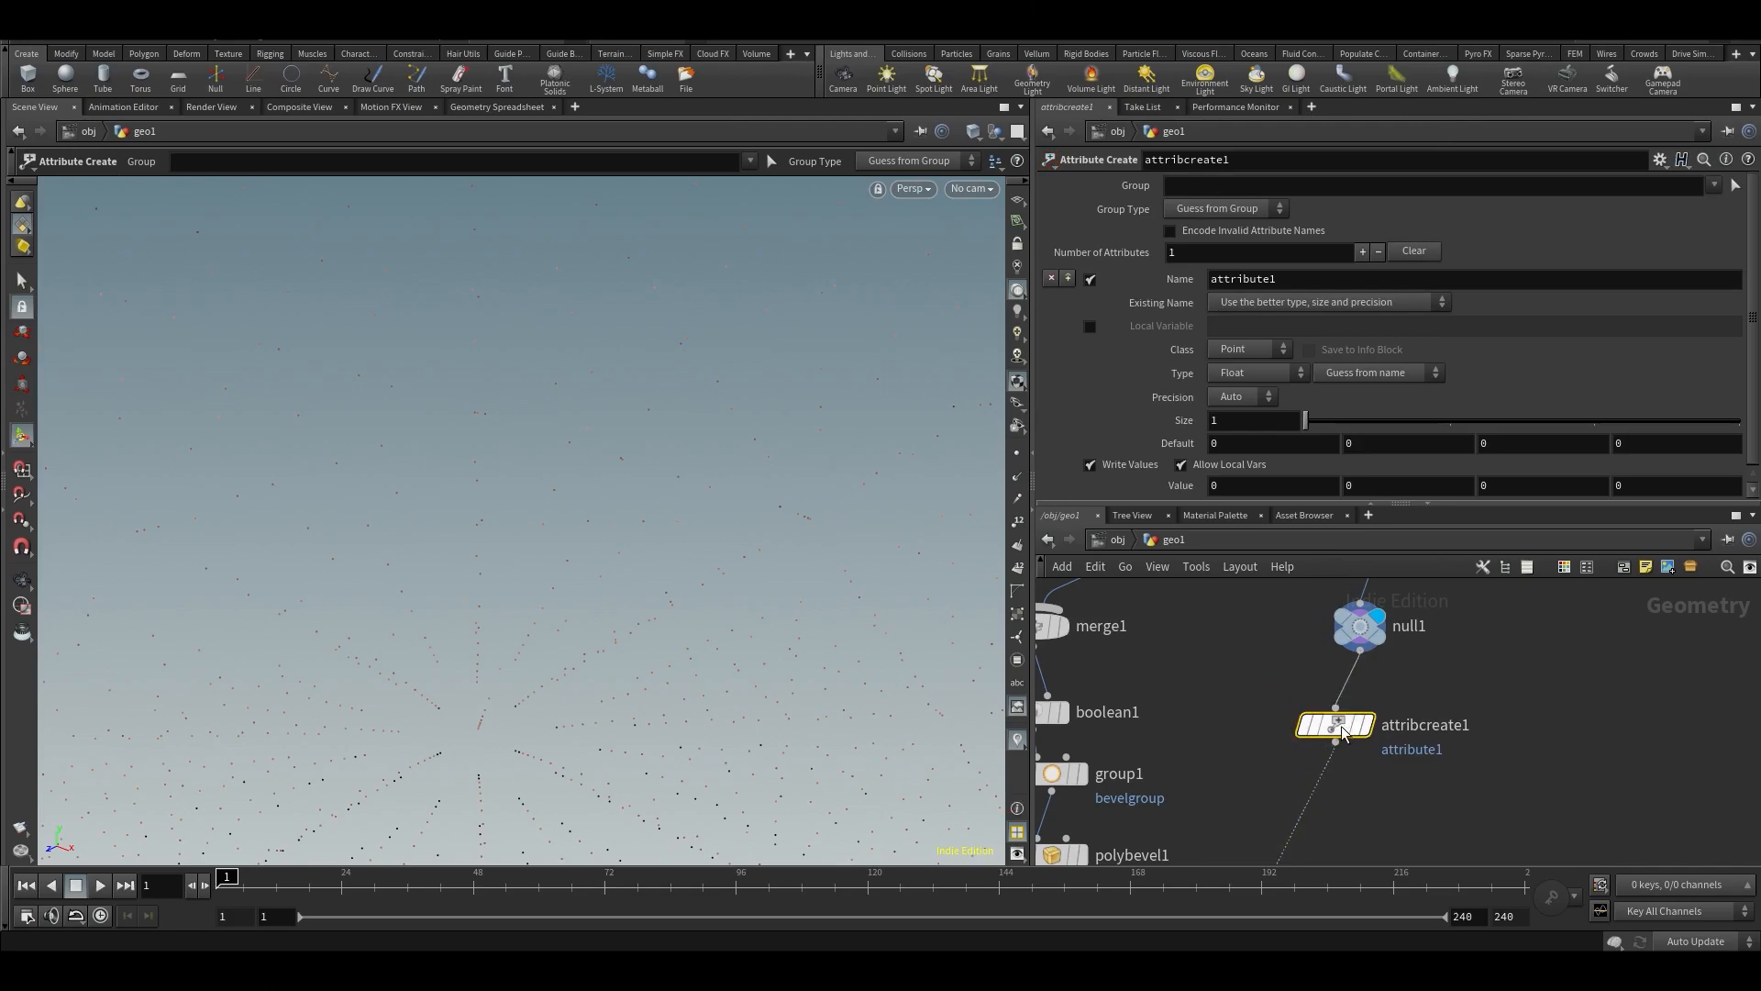
pyautogui.moveTo(1170, 245)
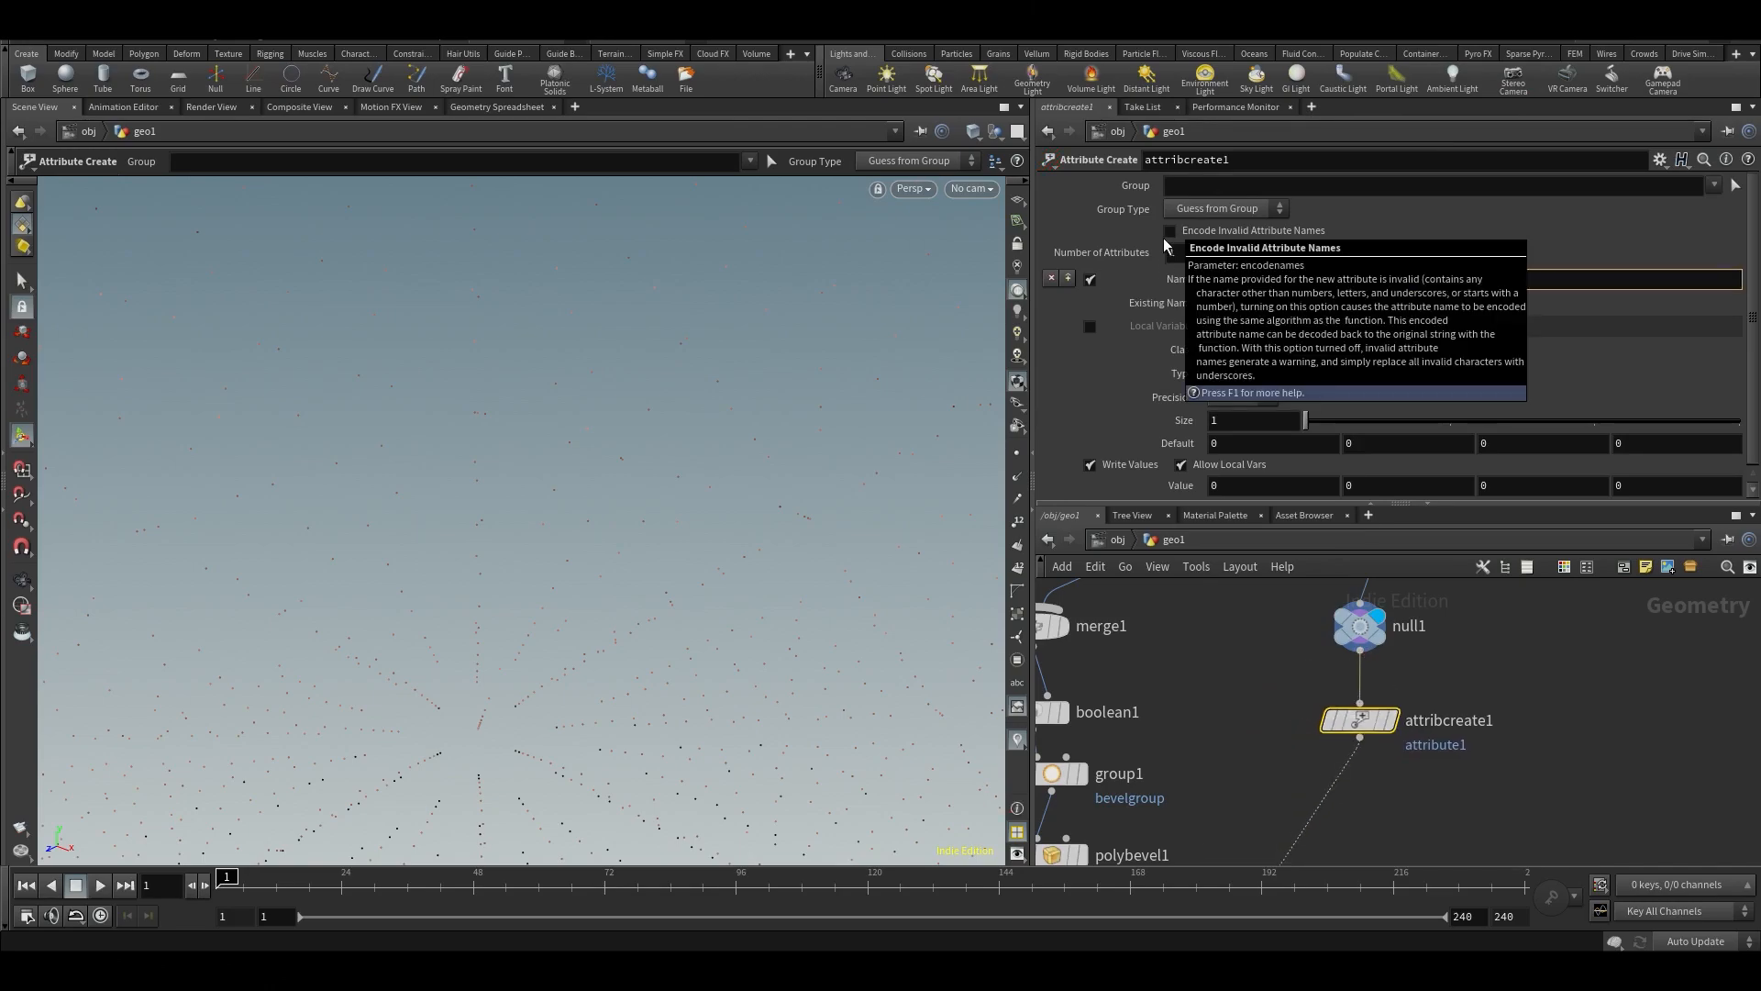
# Name the new point attribute pscale in attribcreate1.
pyautogui.write('pscale')
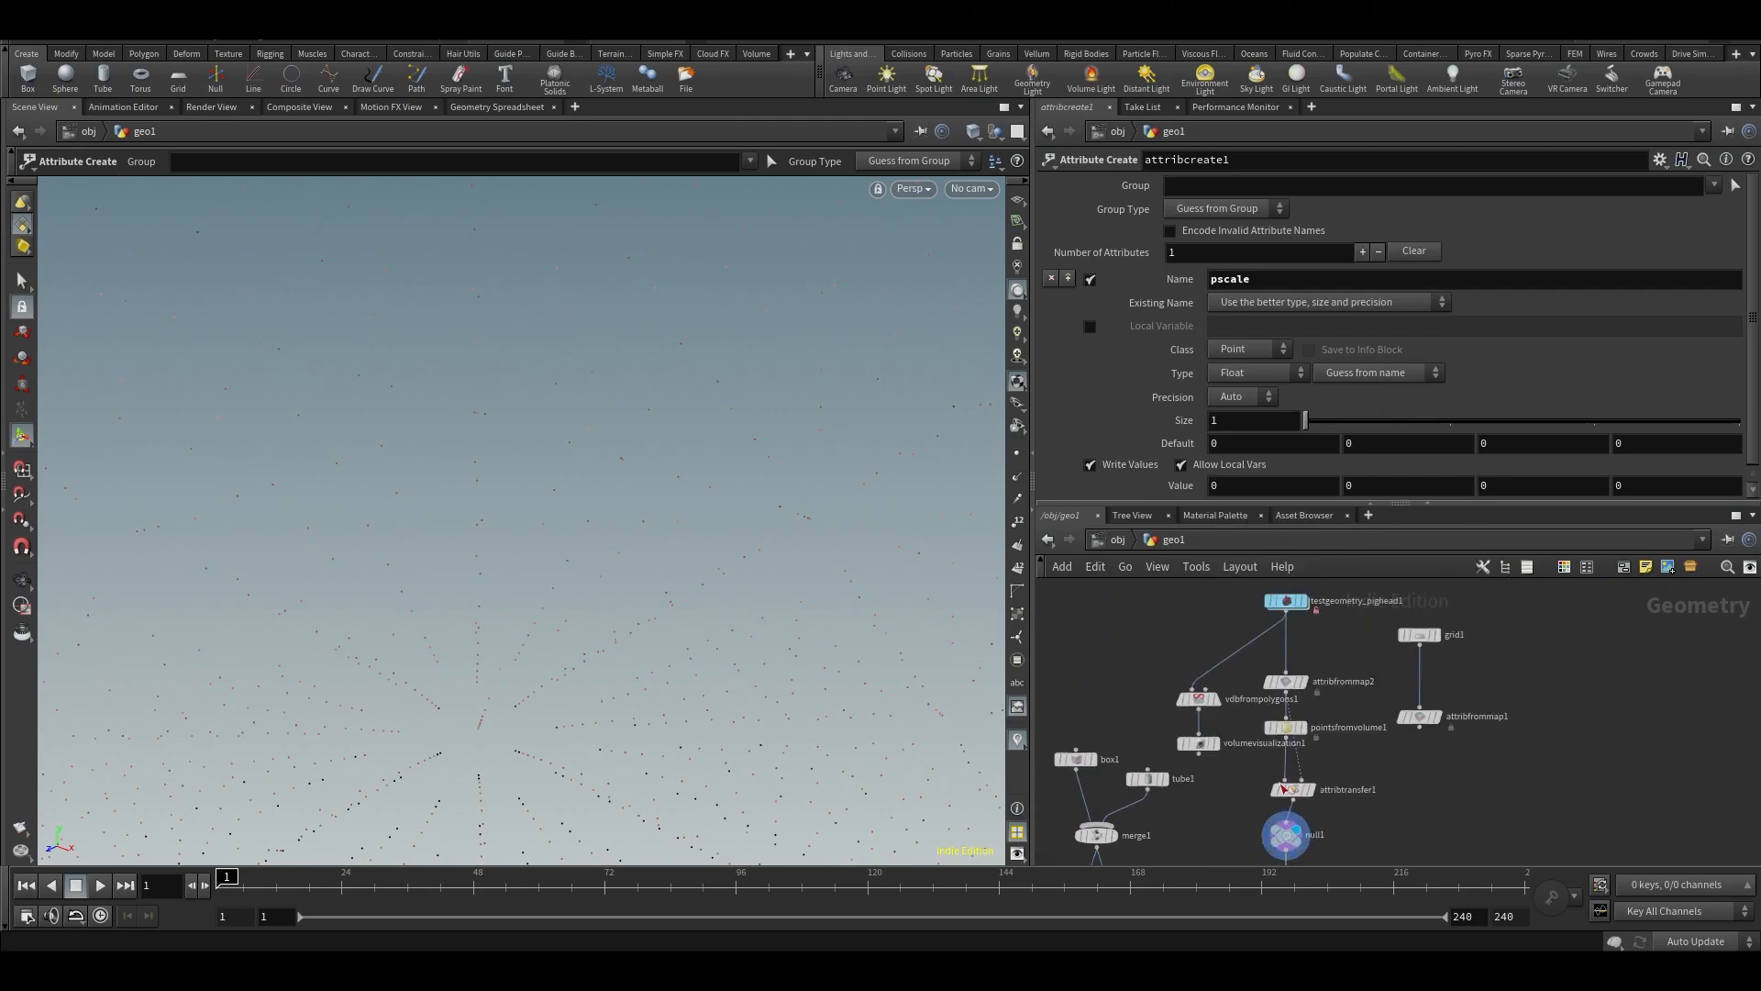
pyautogui.click(1284, 726)
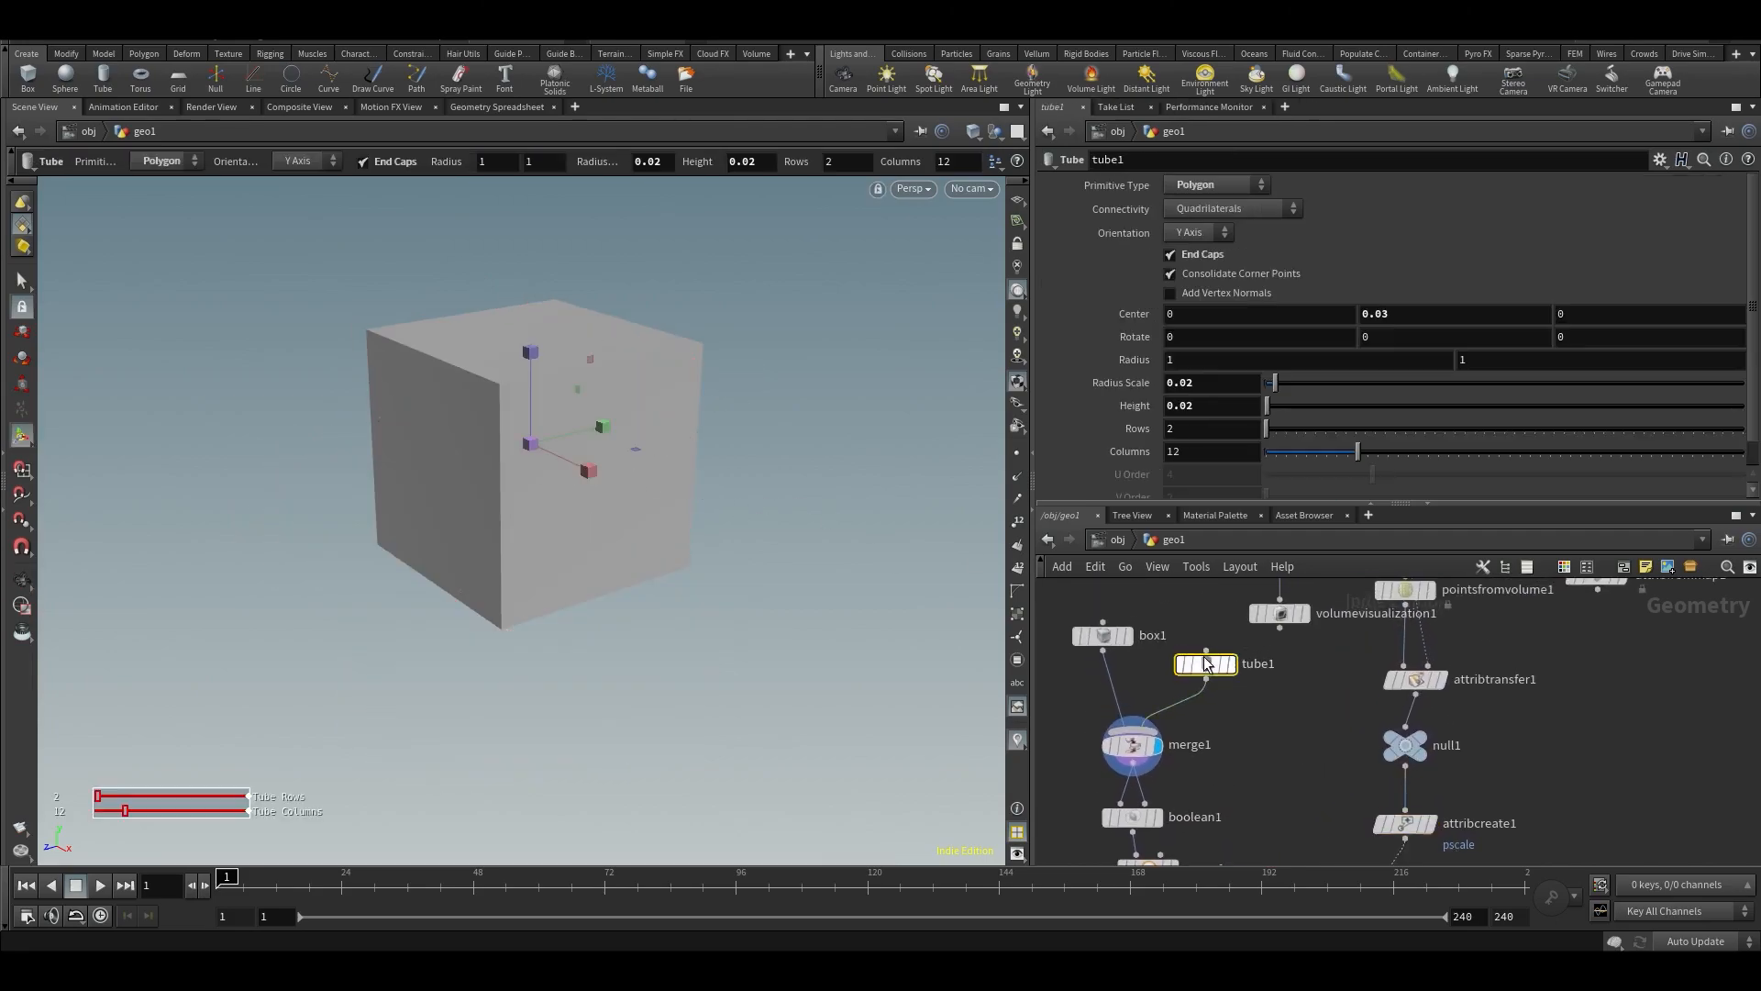
# Enlarge the stud to radius scale 0.438 and height 0.77 so it sits on the box.
pyautogui.moveTo(1275, 382); pyautogui.dragTo(1412, 381)
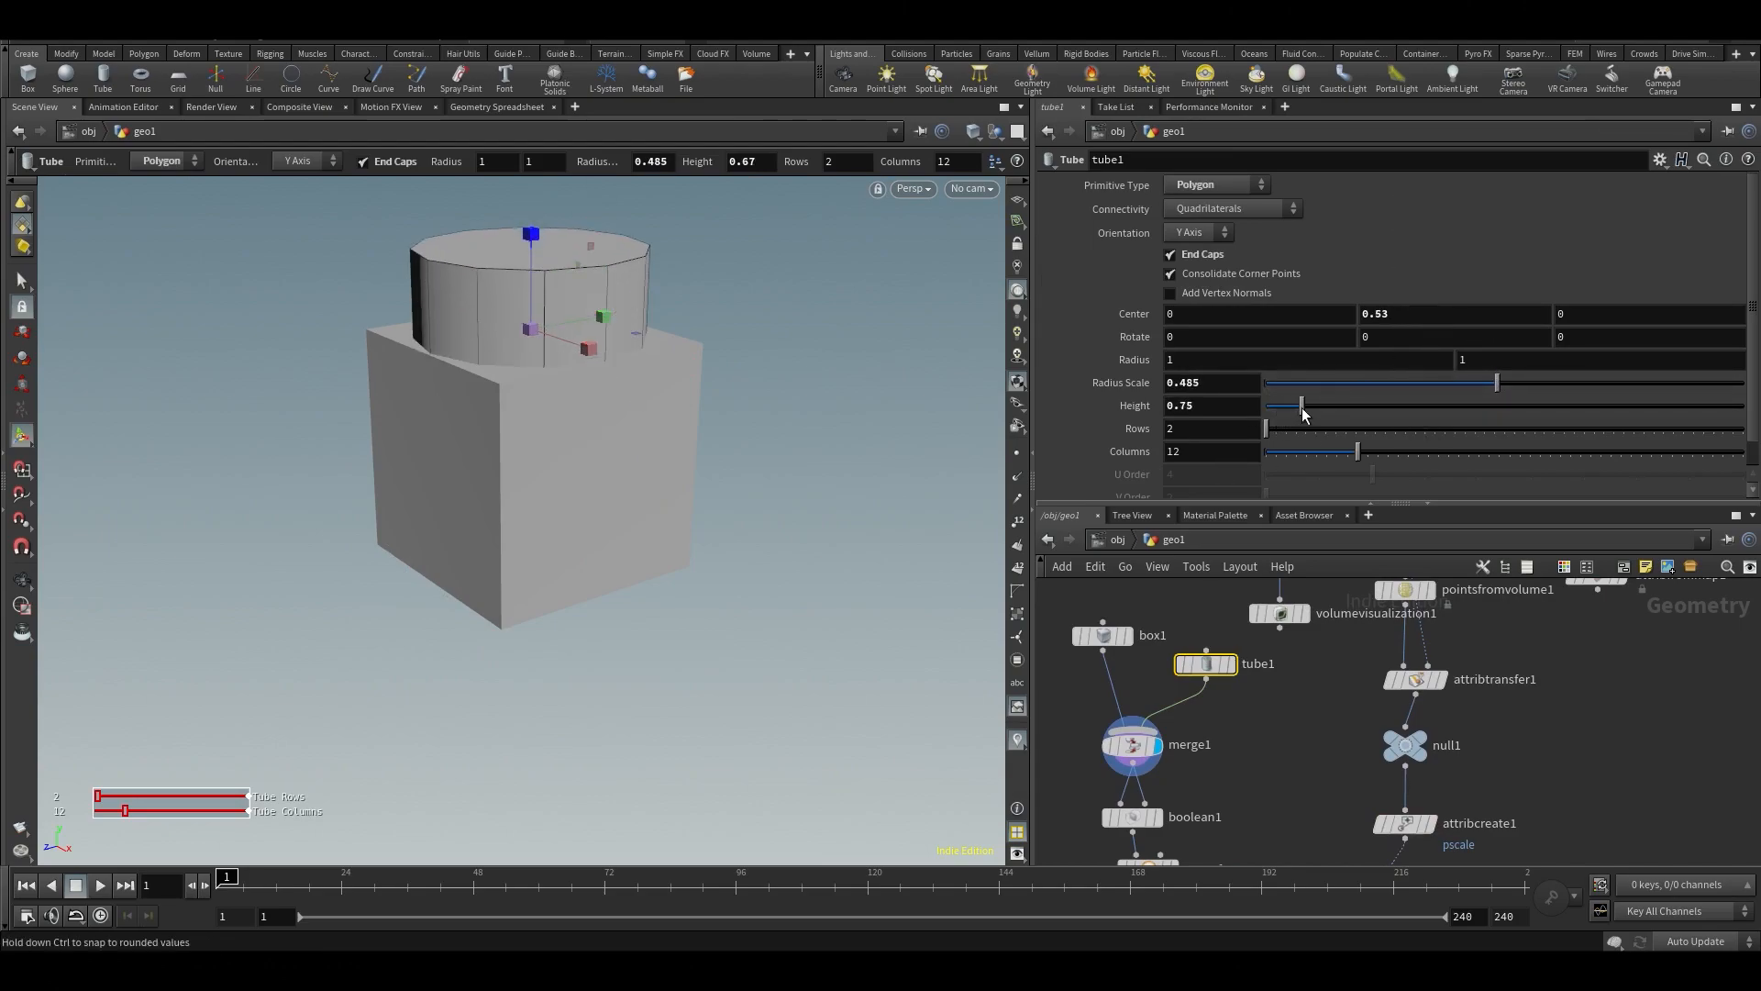
pyautogui.moveTo(1303, 406); pyautogui.dragTo(1310, 406)
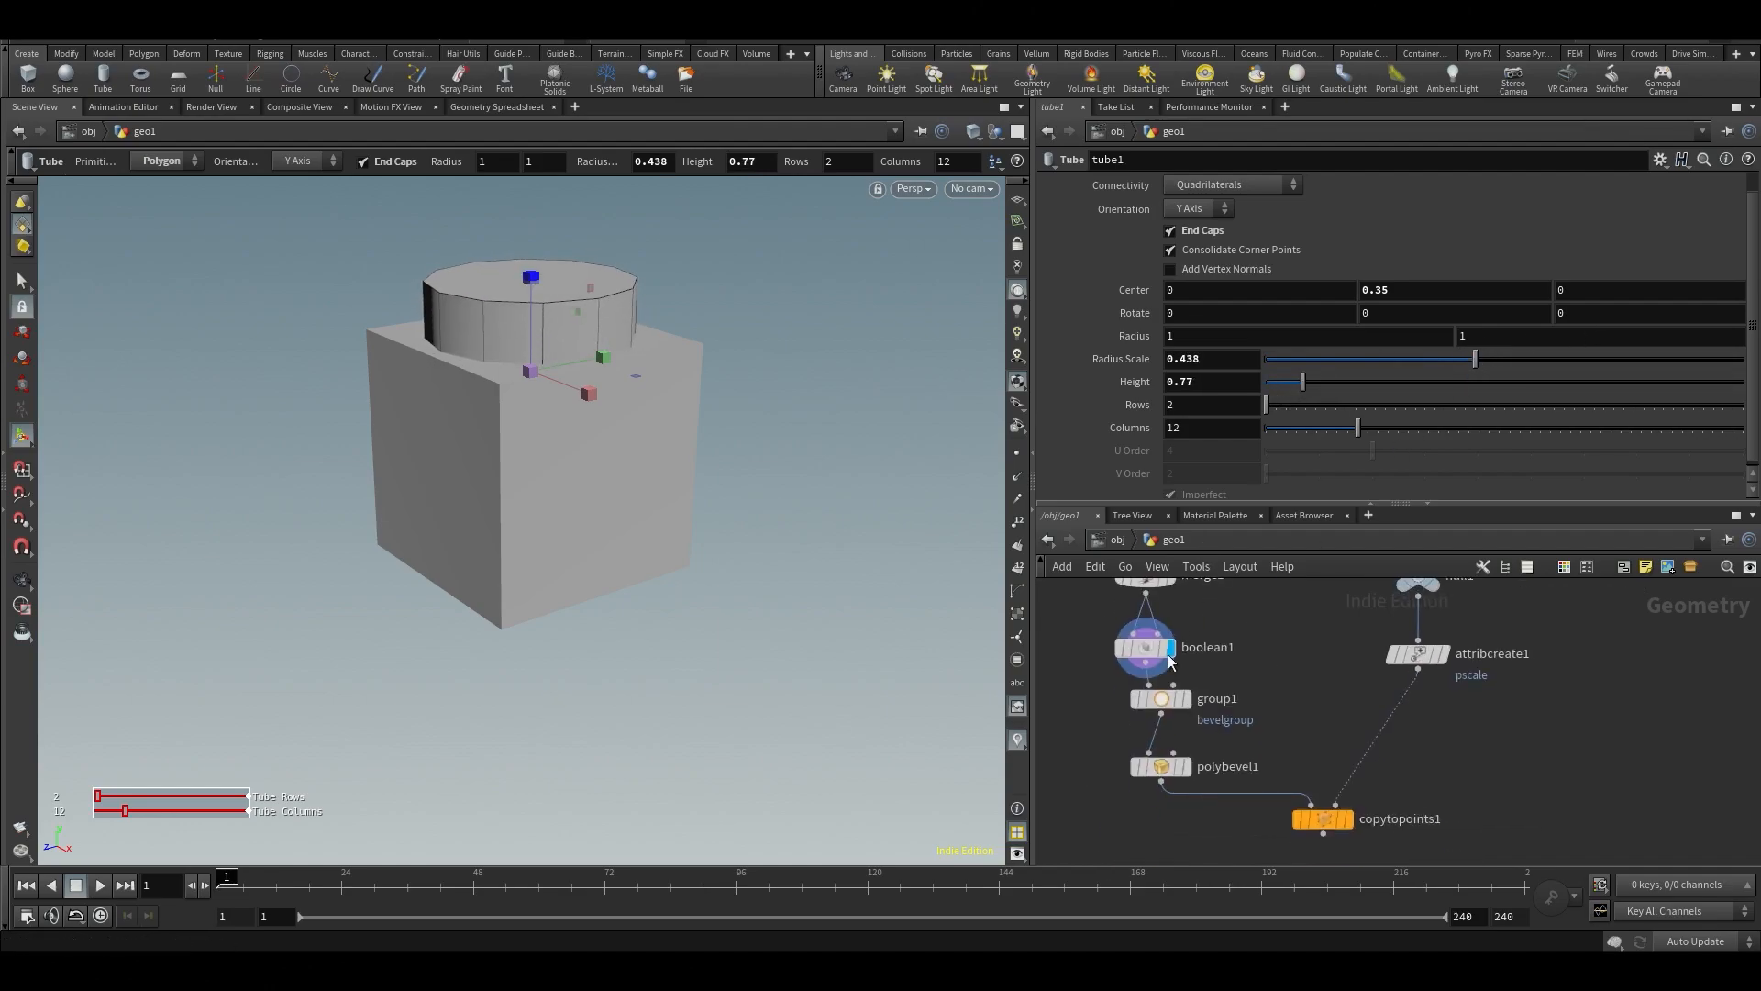
pyautogui.click(1159, 767)
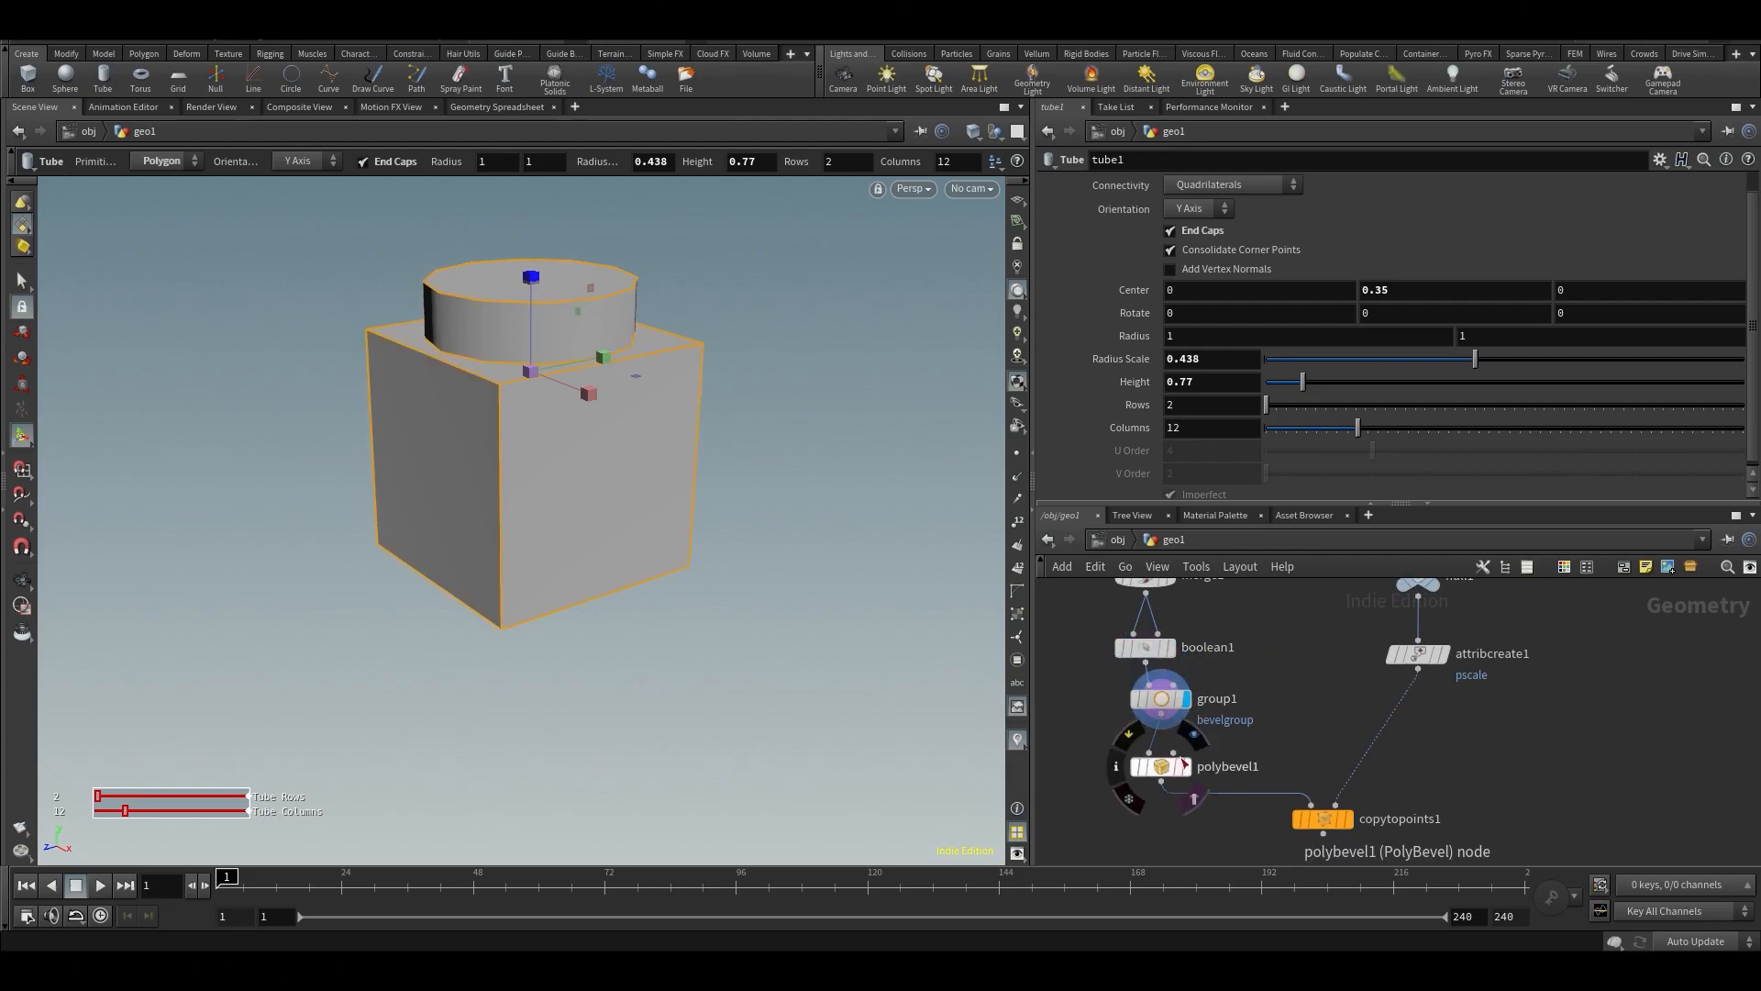
# Test bevel distance 0.1, then settle on 0.02 for the brick edges.
pyautogui.click(1159, 767)
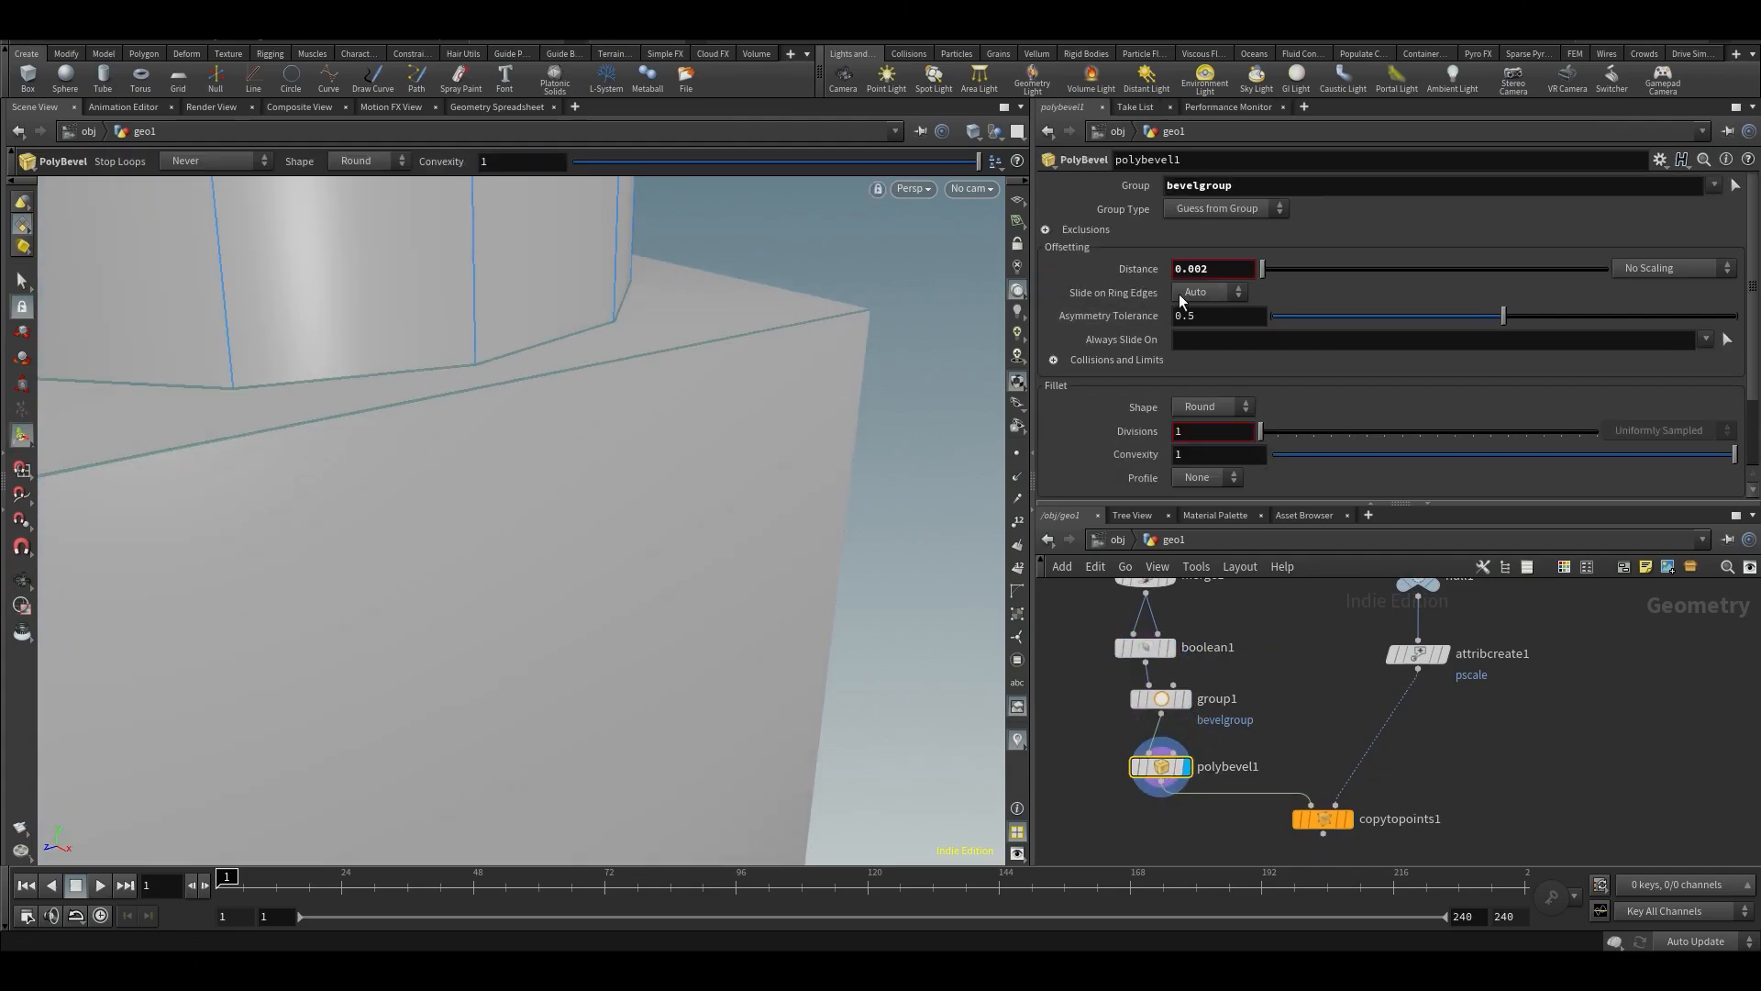
pyautogui.write('0.1')
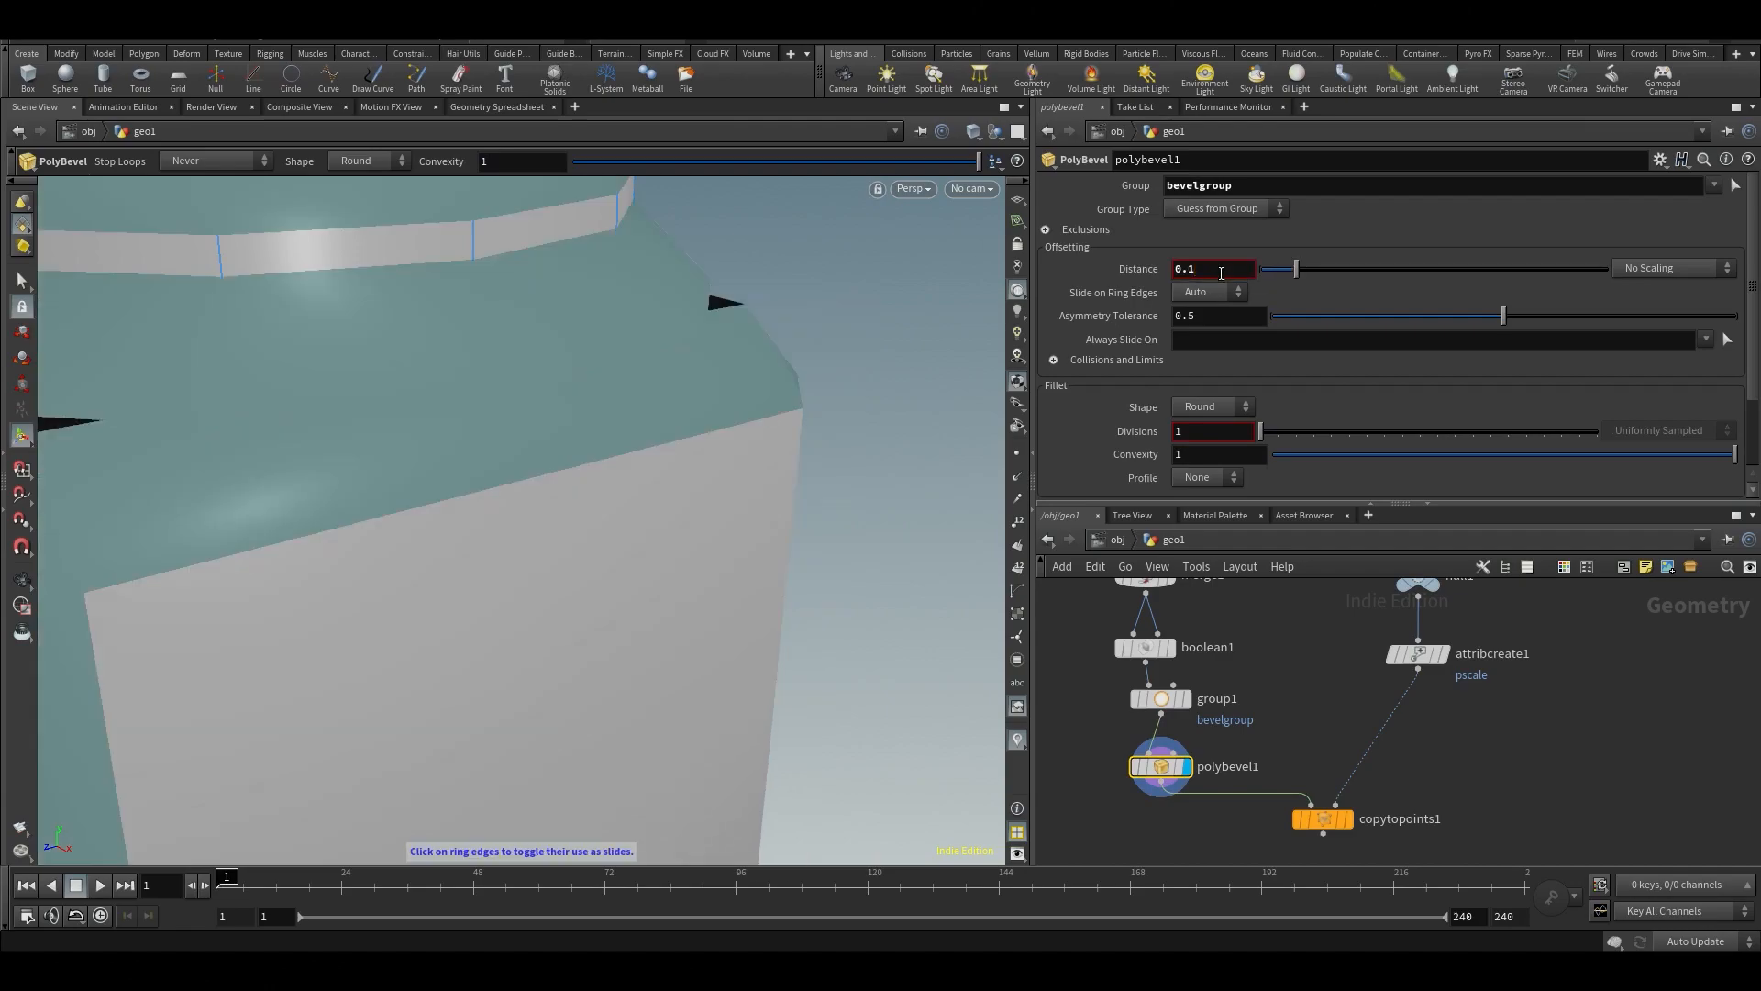
pyautogui.write('0.02')
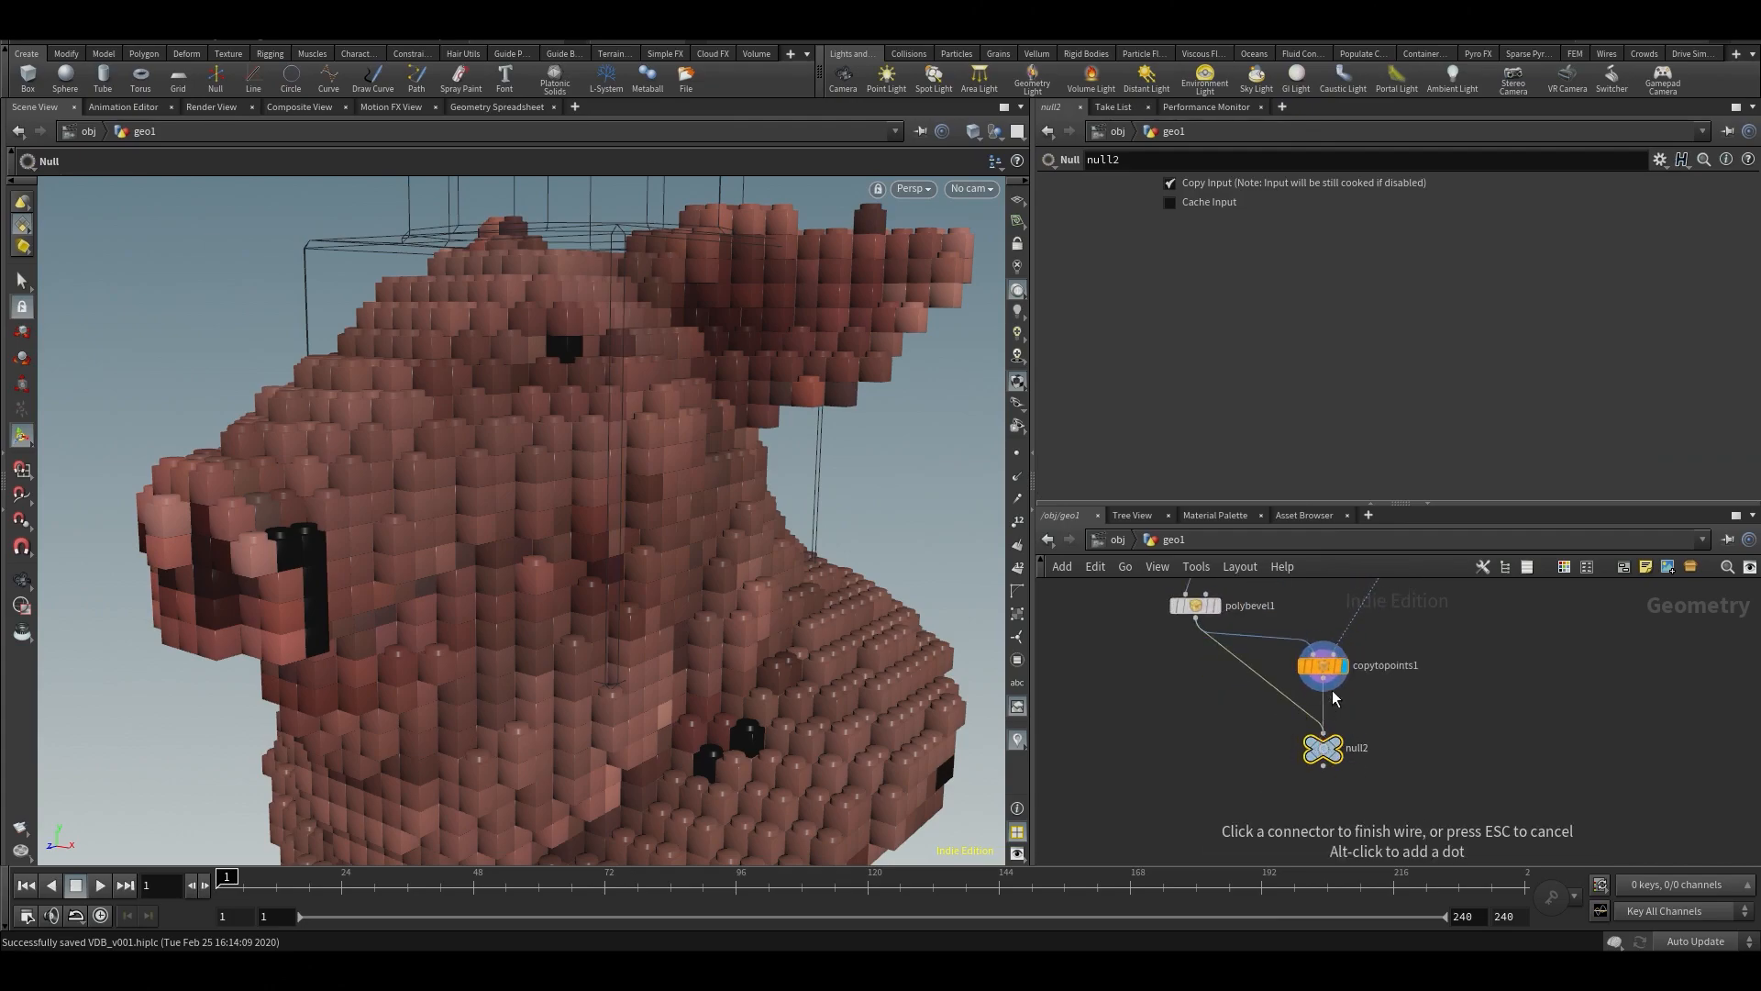
# Rename the final null OUT_PIG and orbit around the brick pig head.
pyautogui.doubleClick(1325, 748)
pyautogui.write('OUT_PIG')
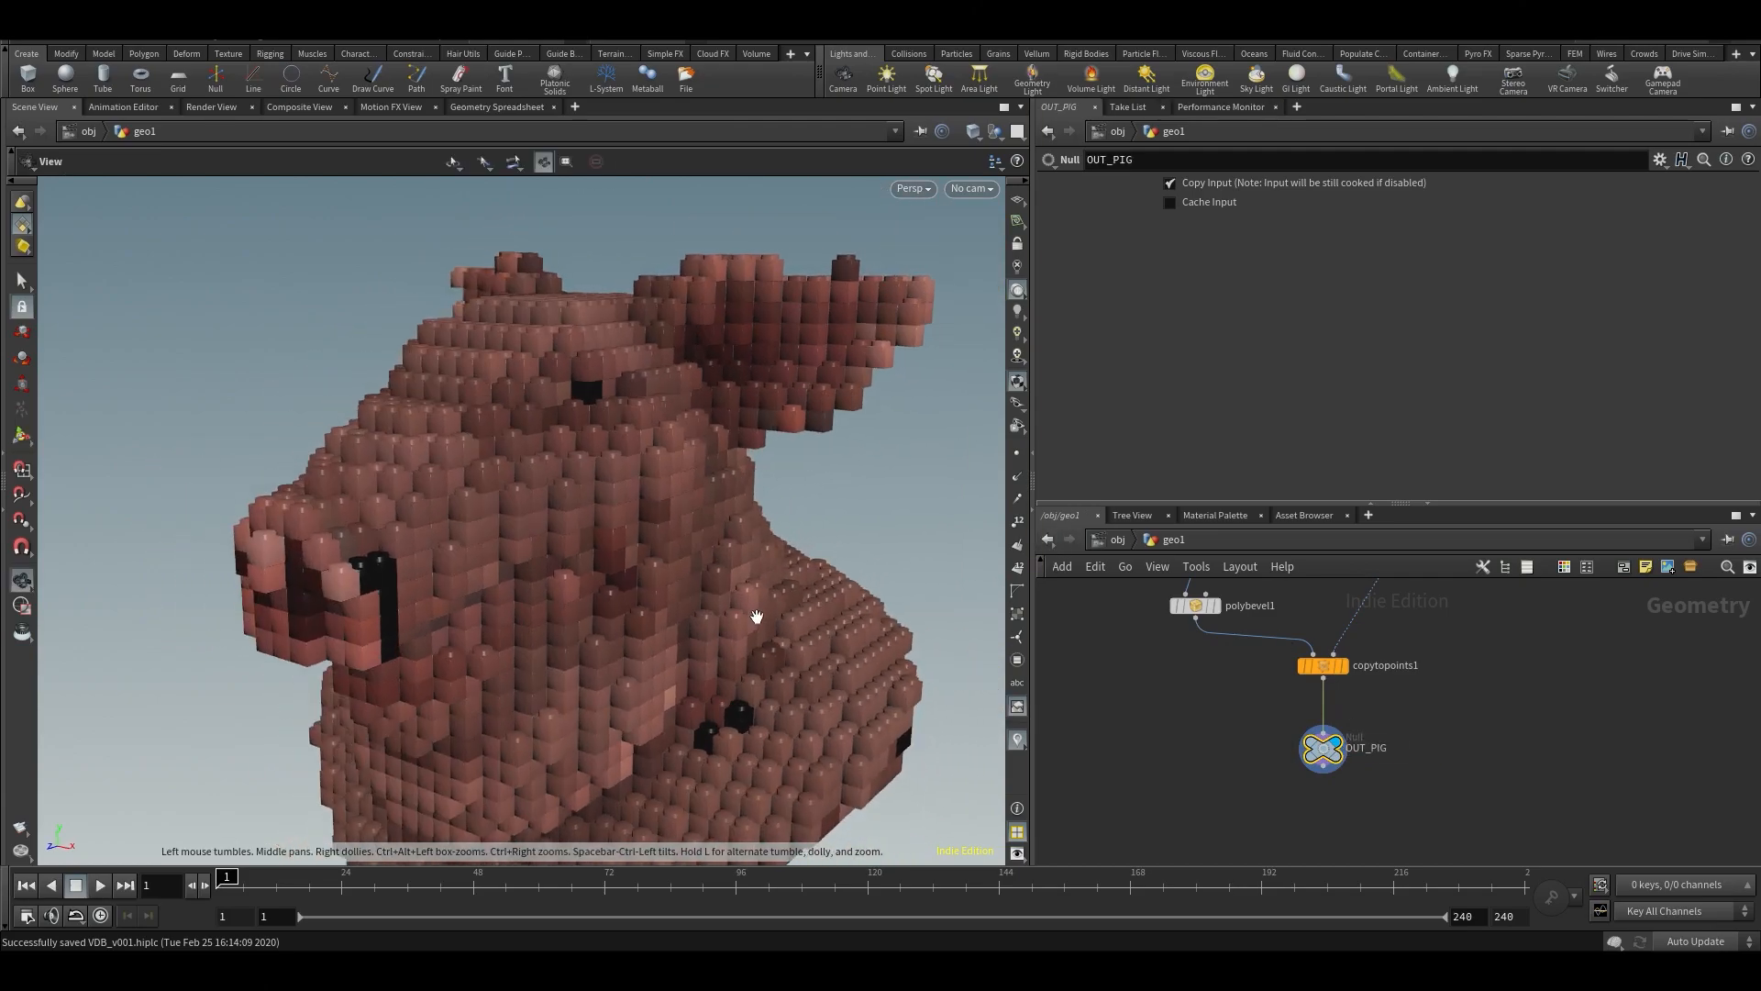
pyautogui.moveTo(756, 616); pyautogui.dragTo(686, 422)
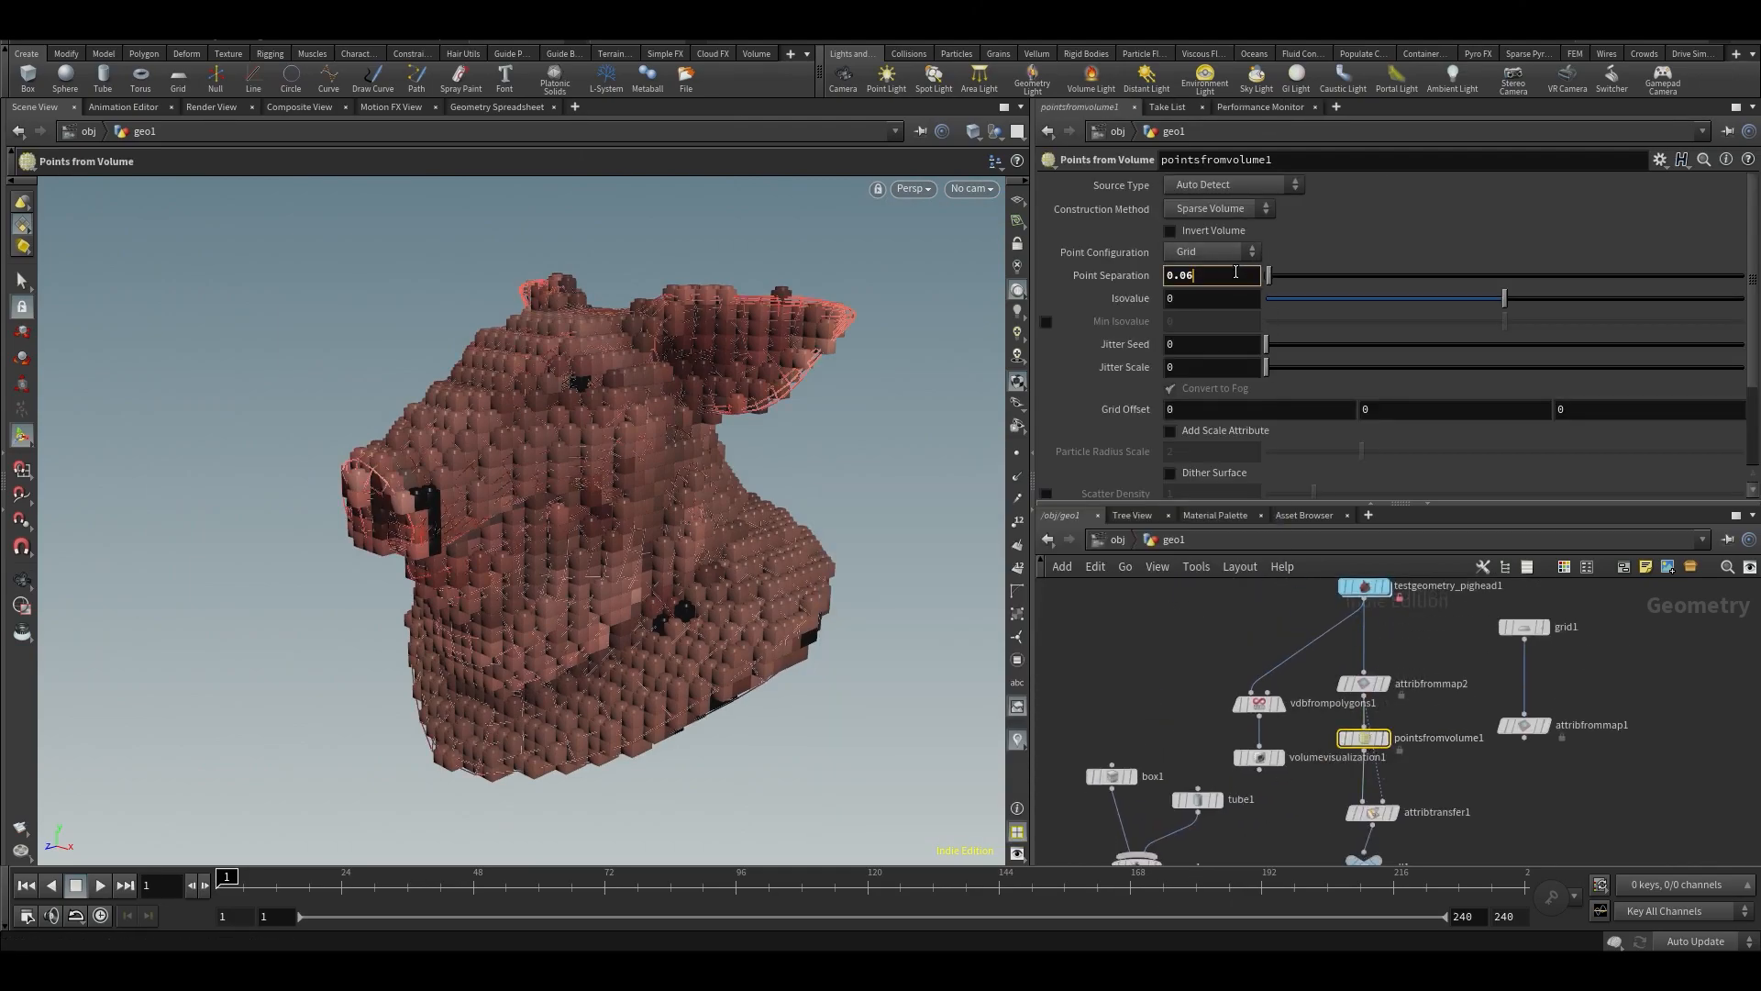
# Set pointsfromvolume1 Point Separation to 0.1 and orbit to check the coarser bricks.
pyautogui.write('0.1')
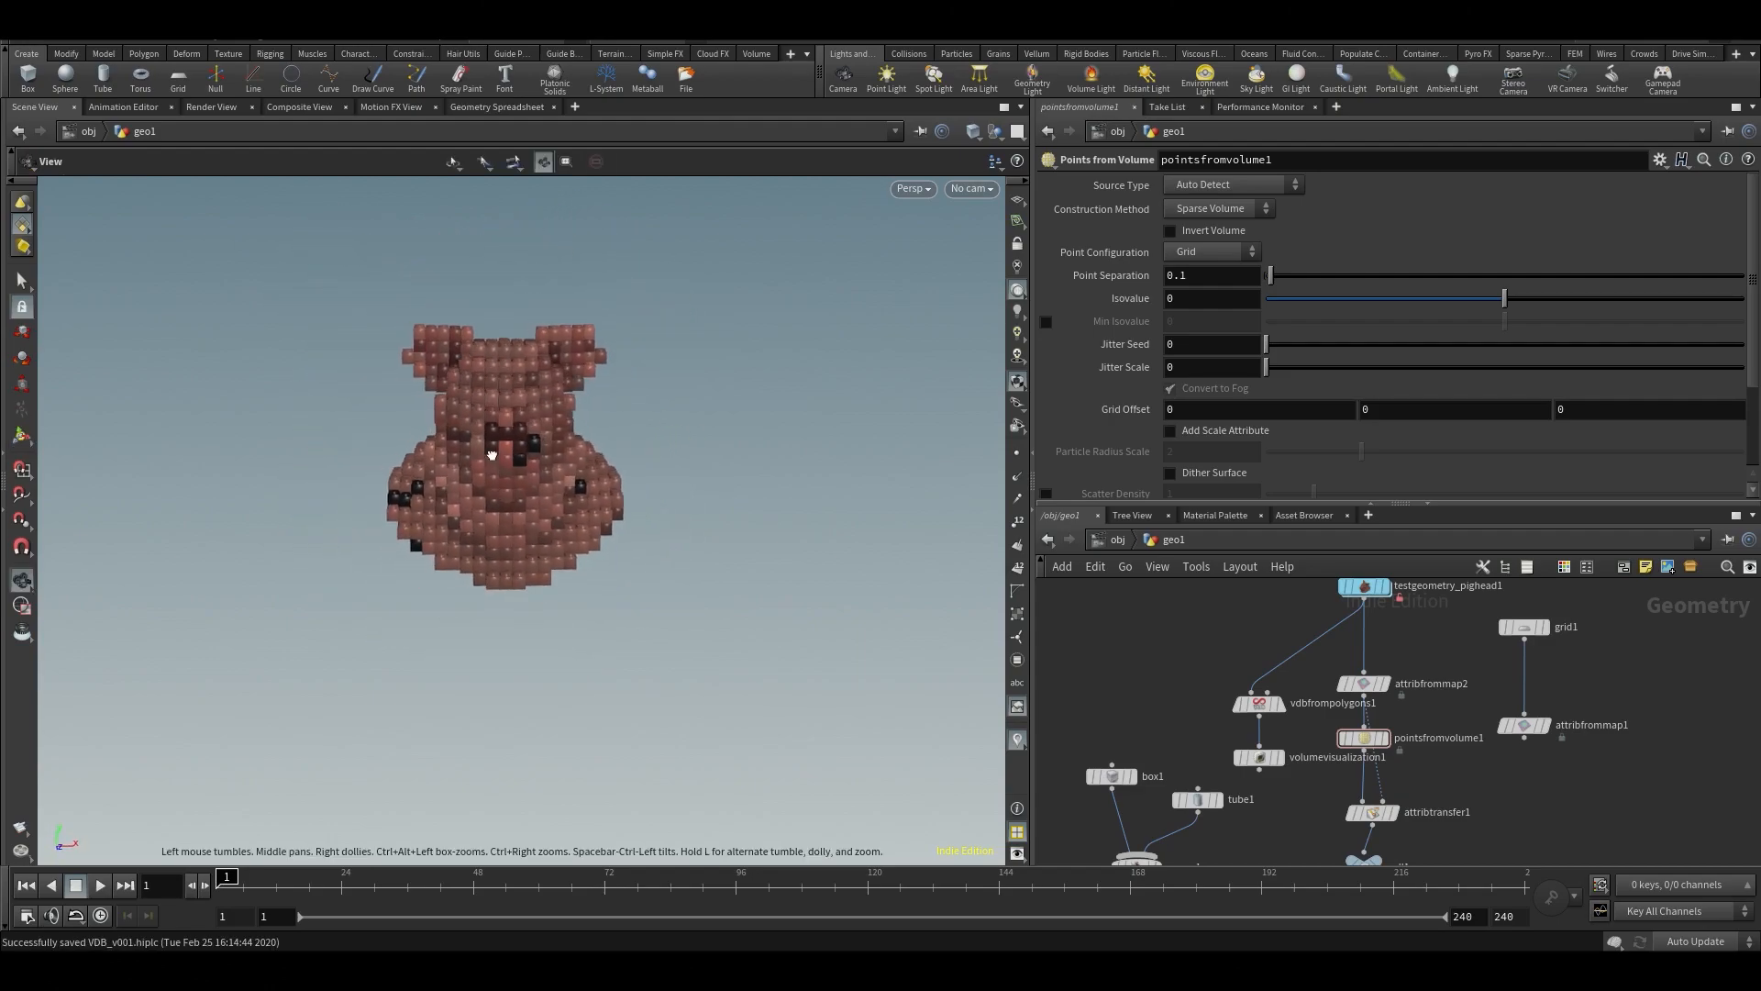
pyautogui.moveTo(488, 449); pyautogui.dragTo(656, 464)
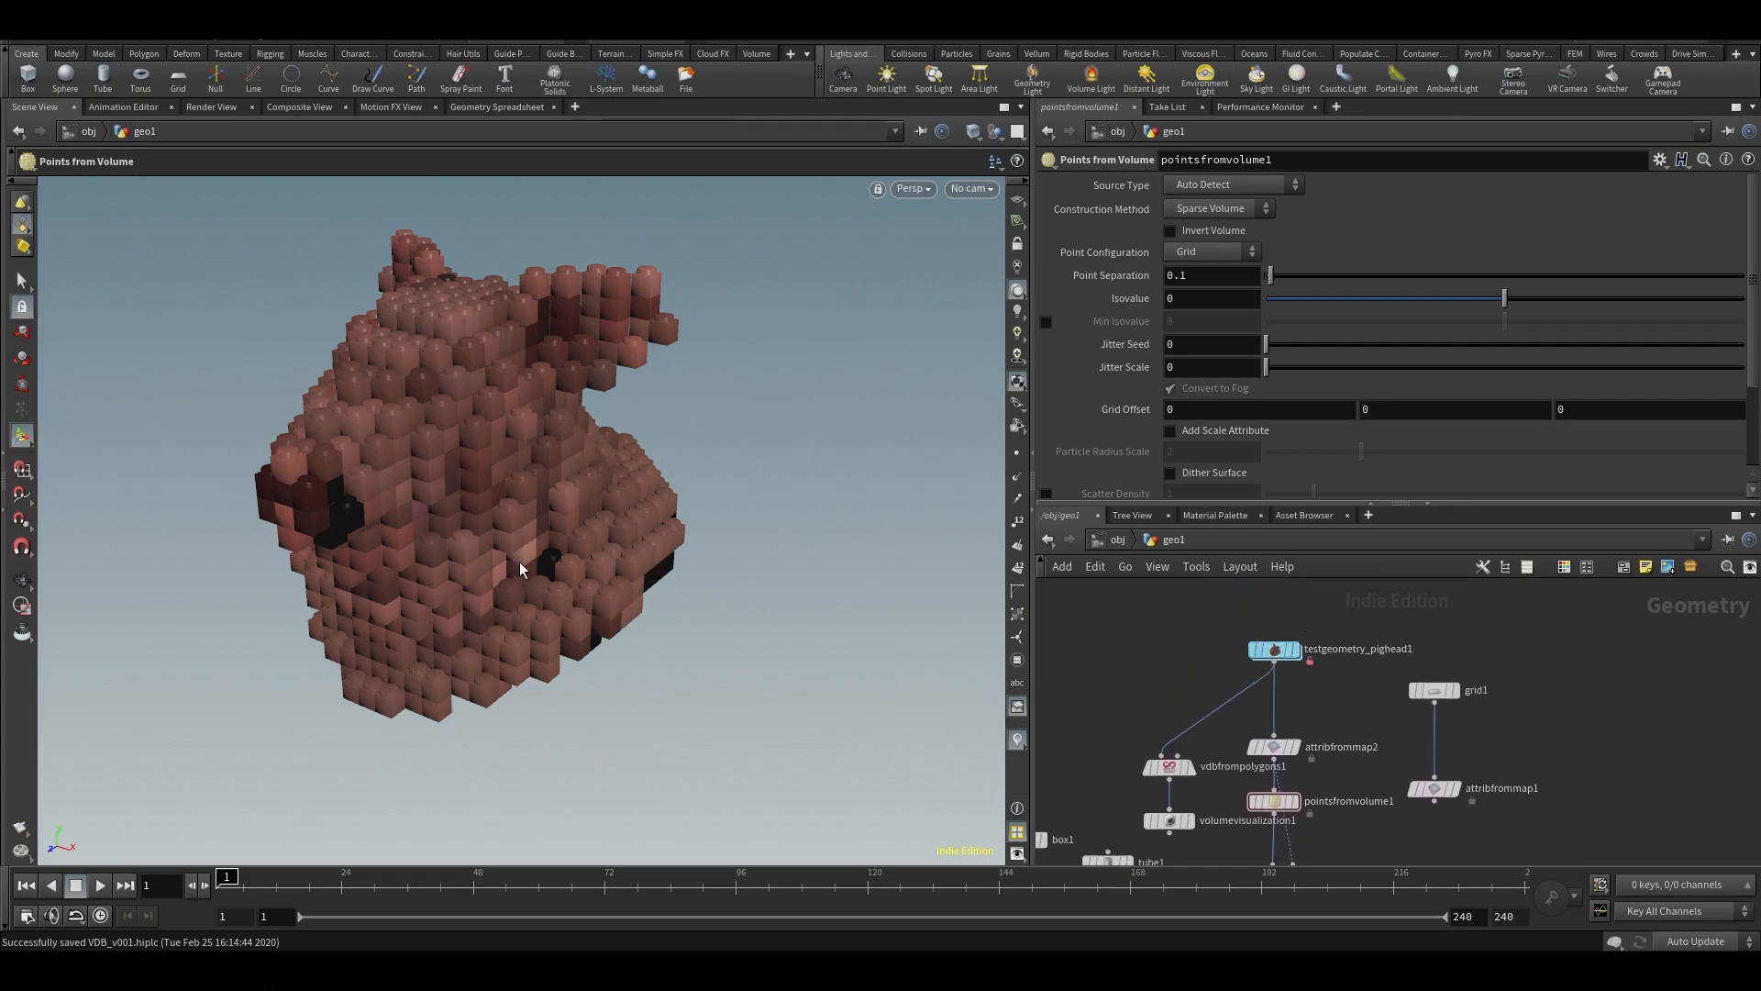
pyautogui.moveTo(519, 567); pyautogui.dragTo(705, 504)
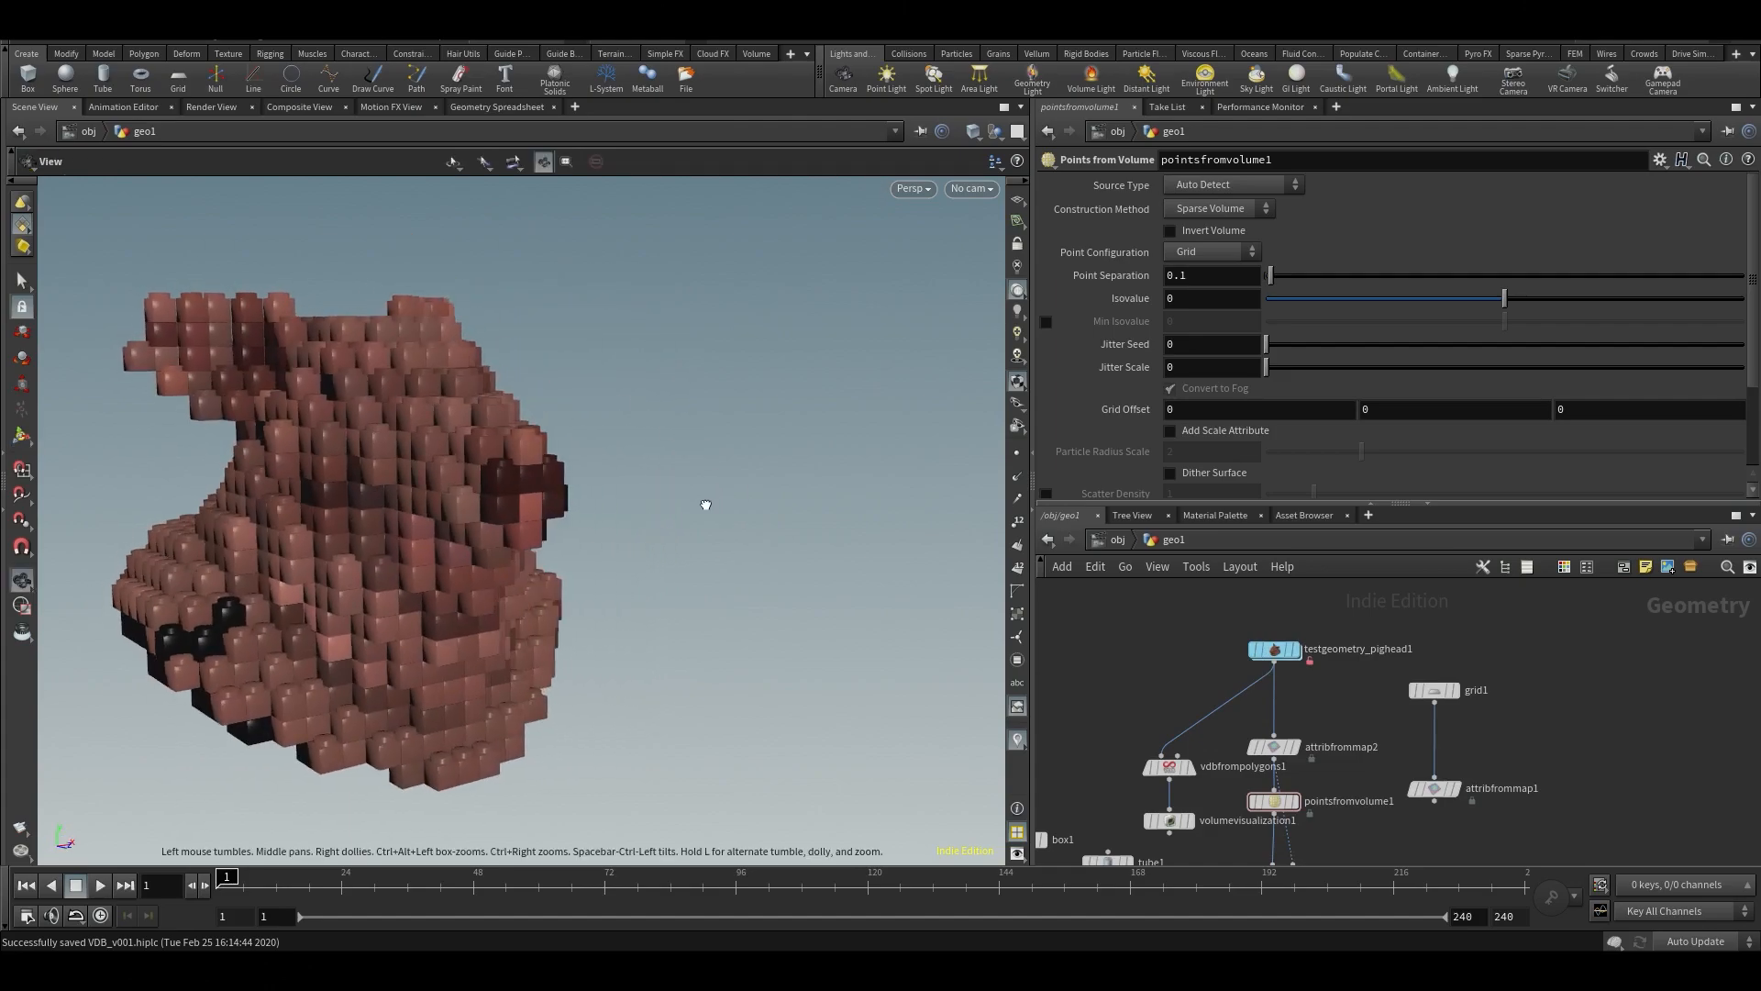
pyautogui.moveTo(704, 505); pyautogui.dragTo(202, 516)
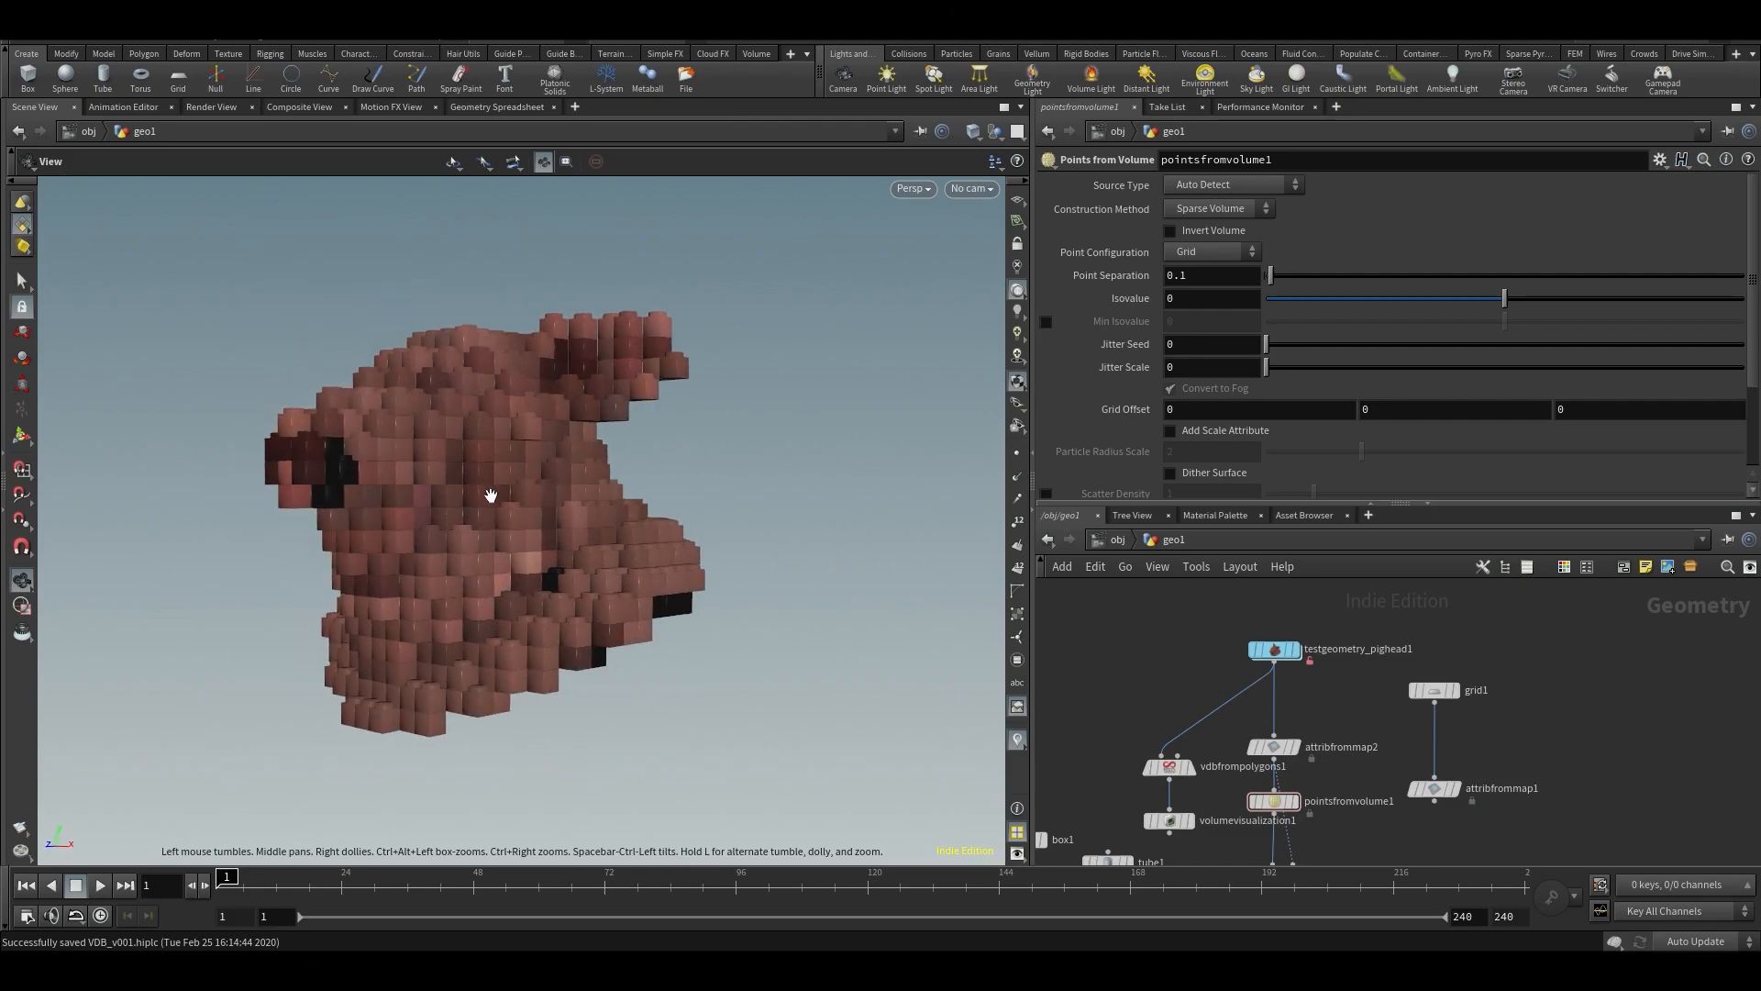
pyautogui.moveTo(492, 495); pyautogui.dragTo(522, 484)
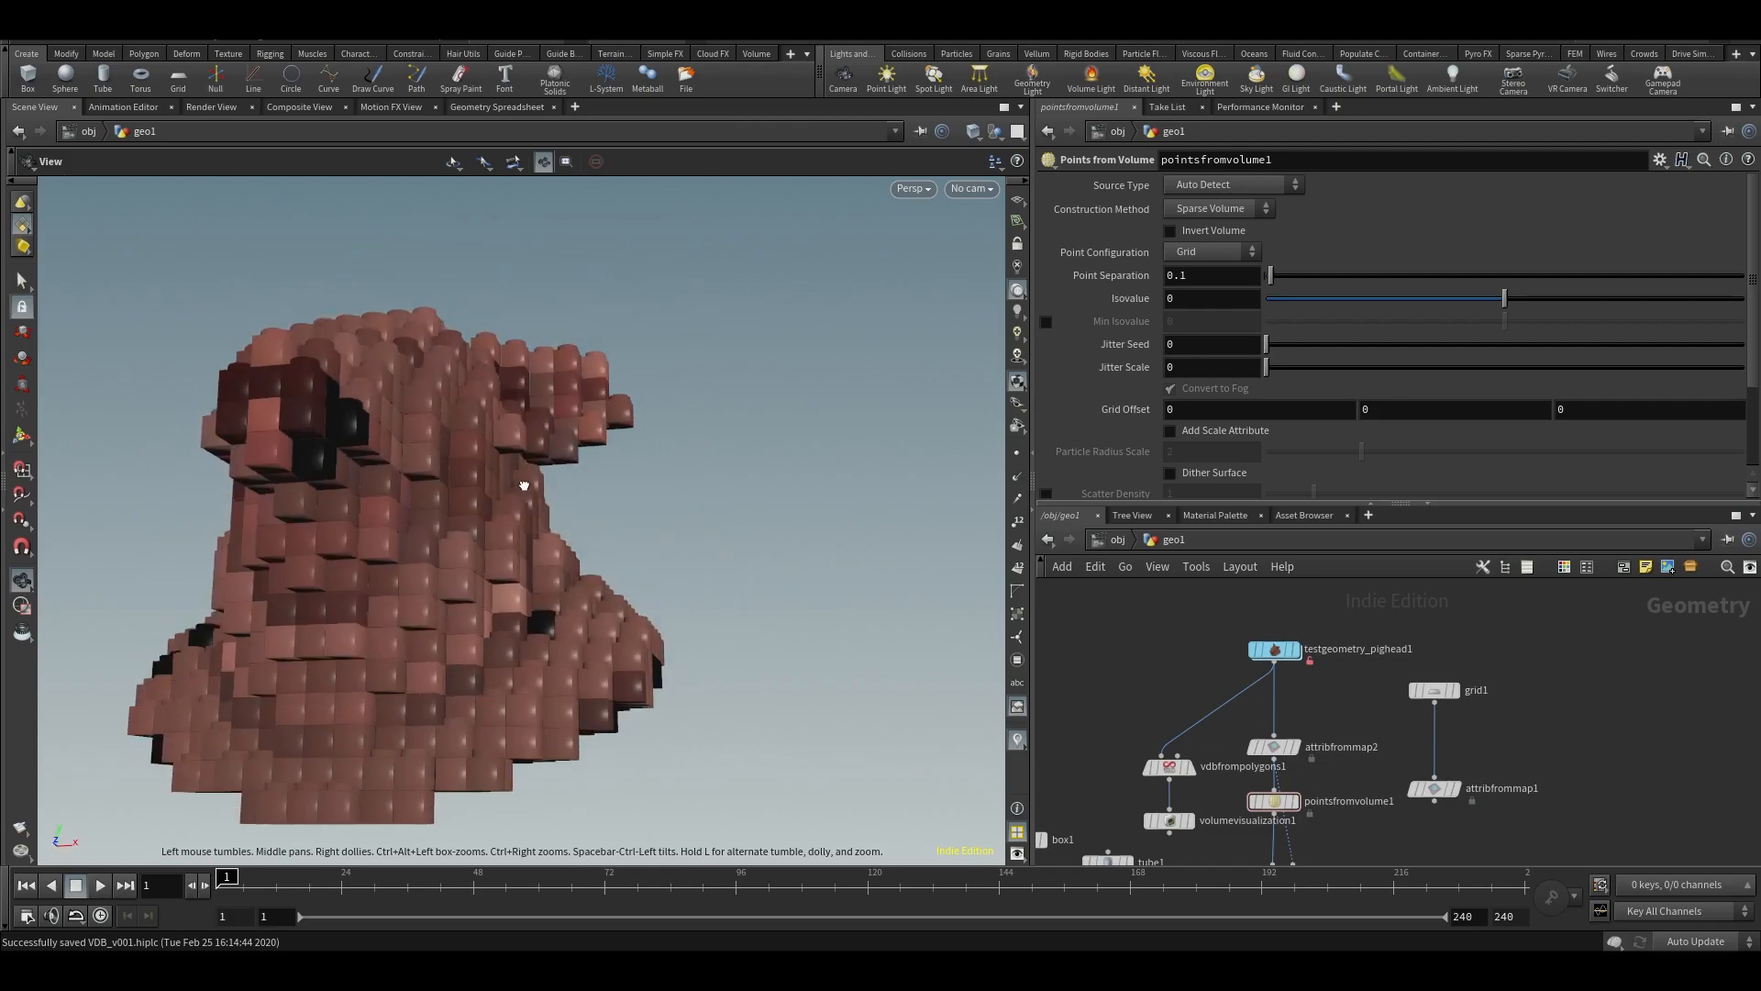
pyautogui.moveTo(522, 484); pyautogui.dragTo(348, 575)
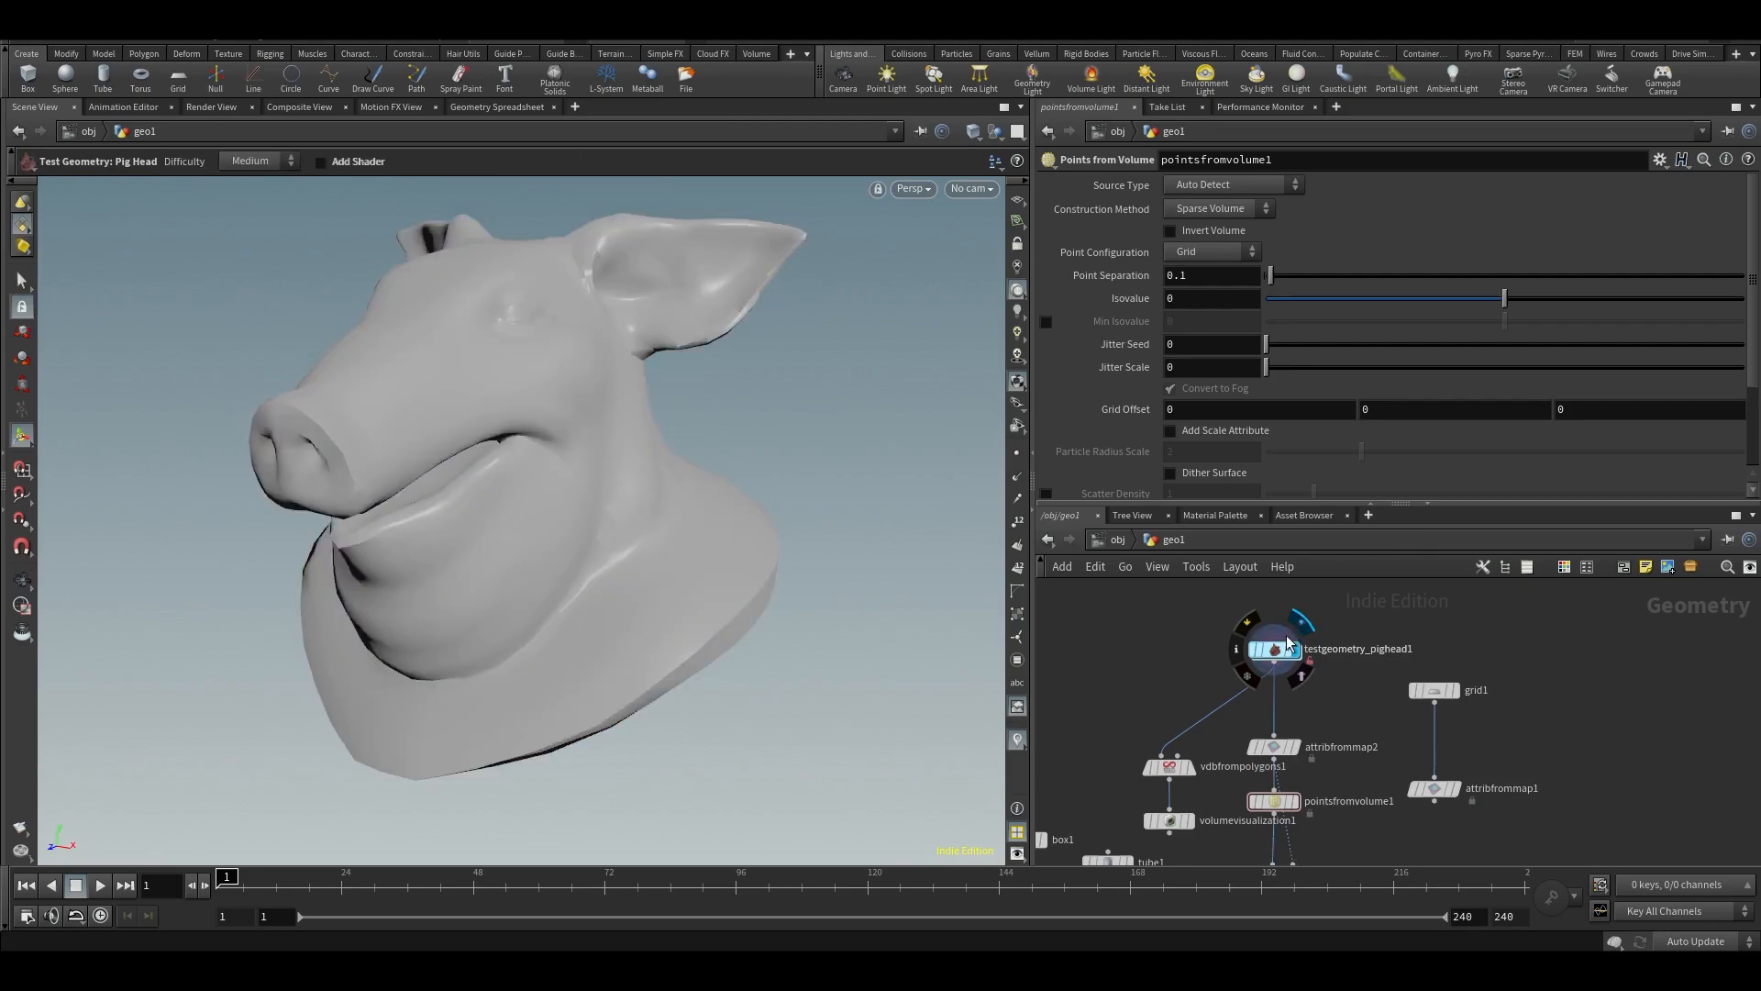
# Display testgeometry_pighead1 to show the smooth source pig head instead of the bricks.
pyautogui.click(1273, 649)
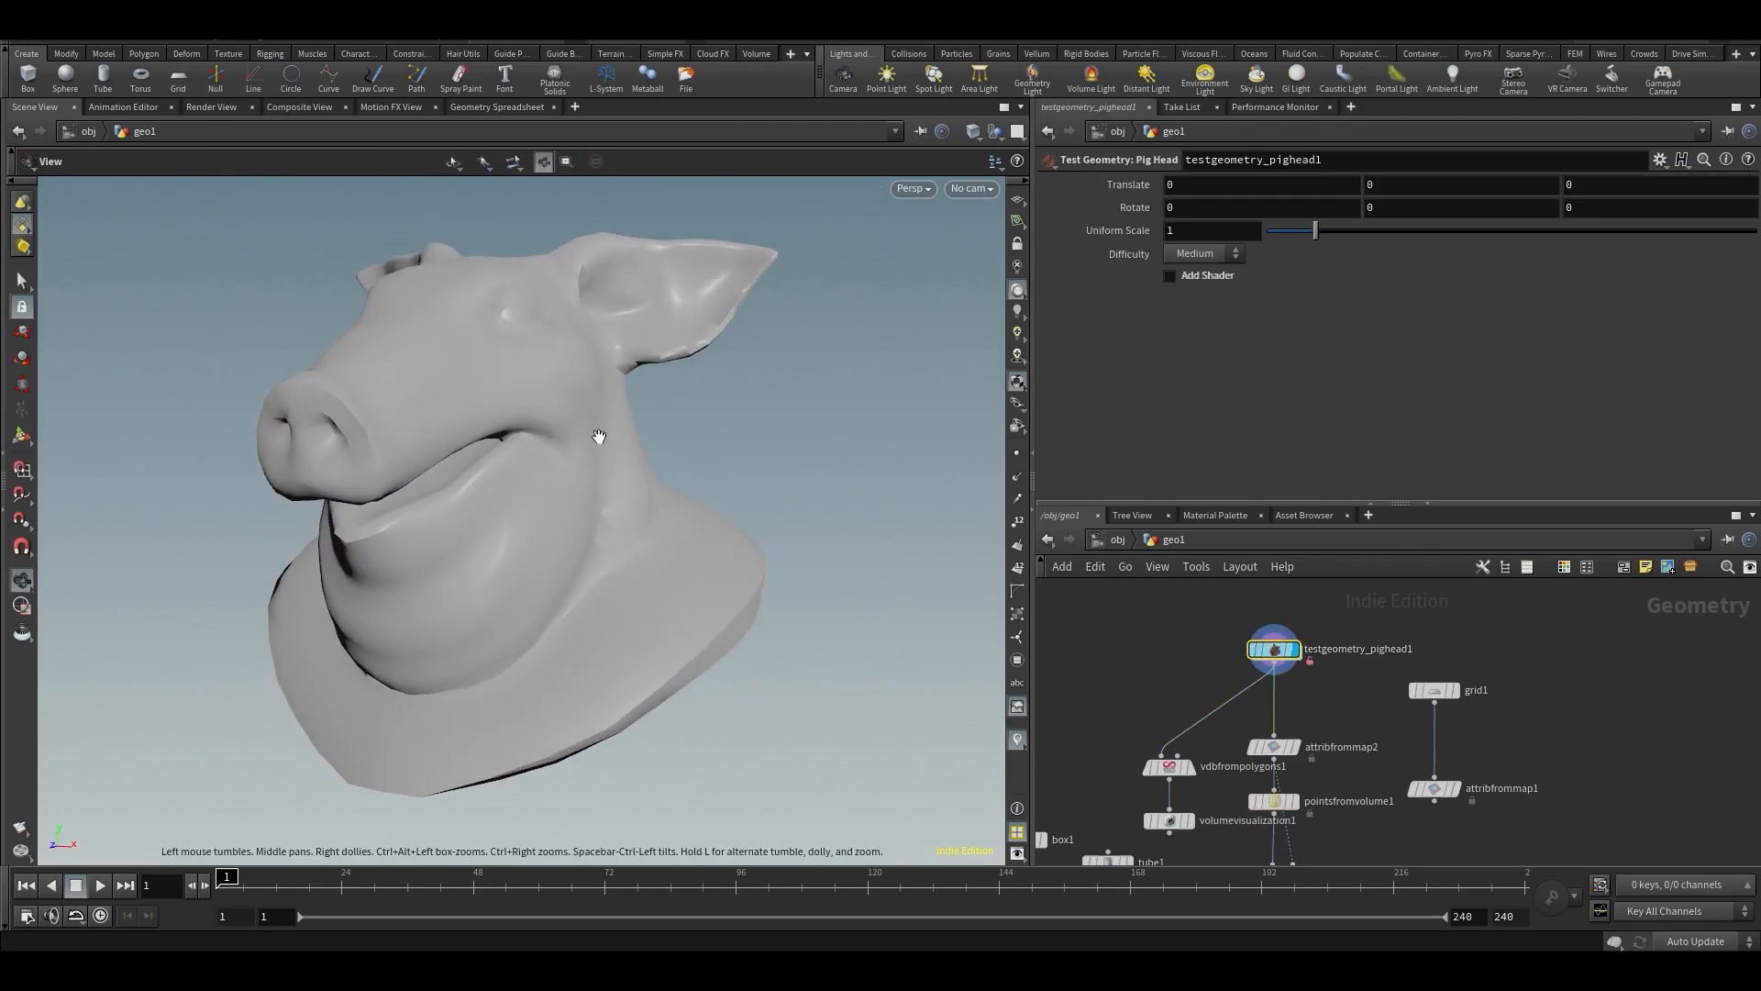